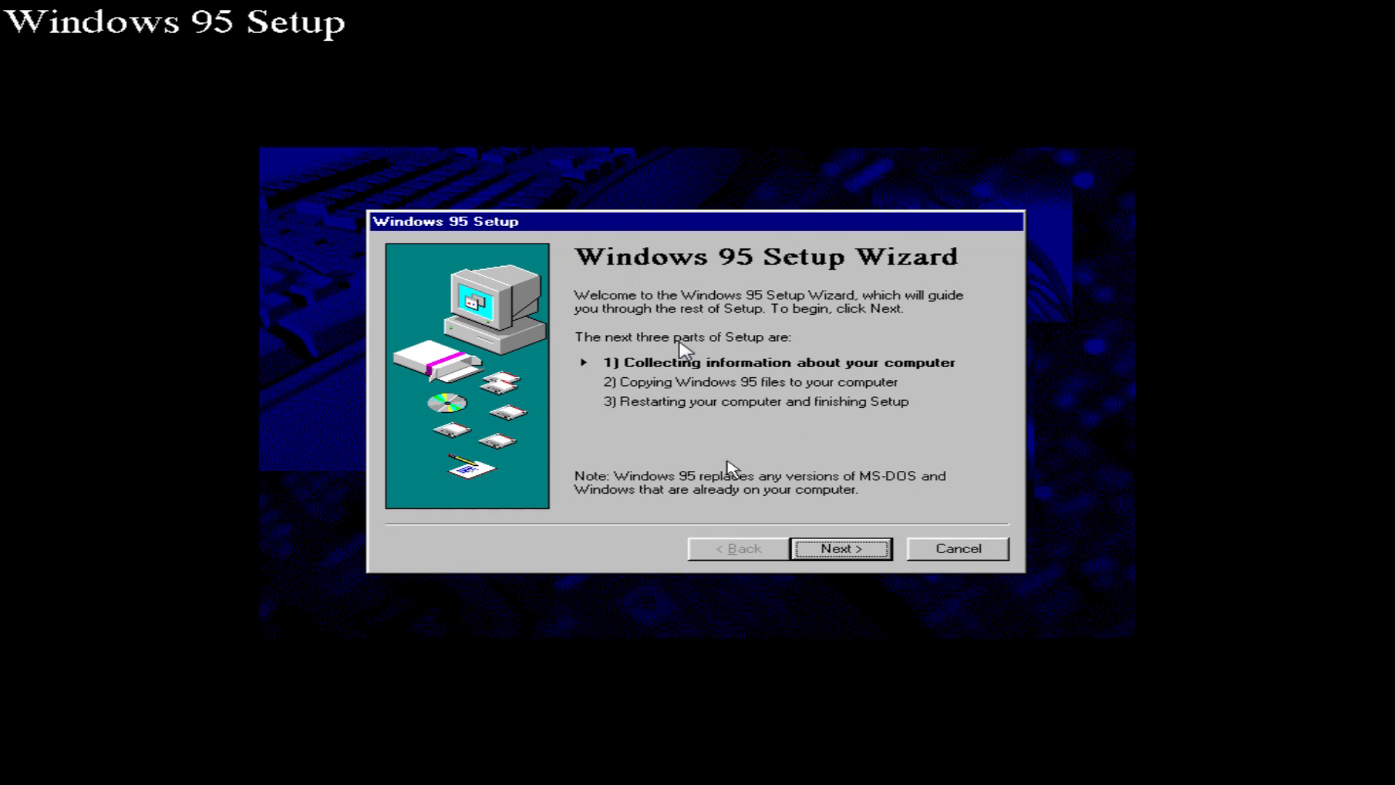
- Accept every setup wizard page with defaults, installing into C:\WINDOWS, and start copying files
click(840, 548)
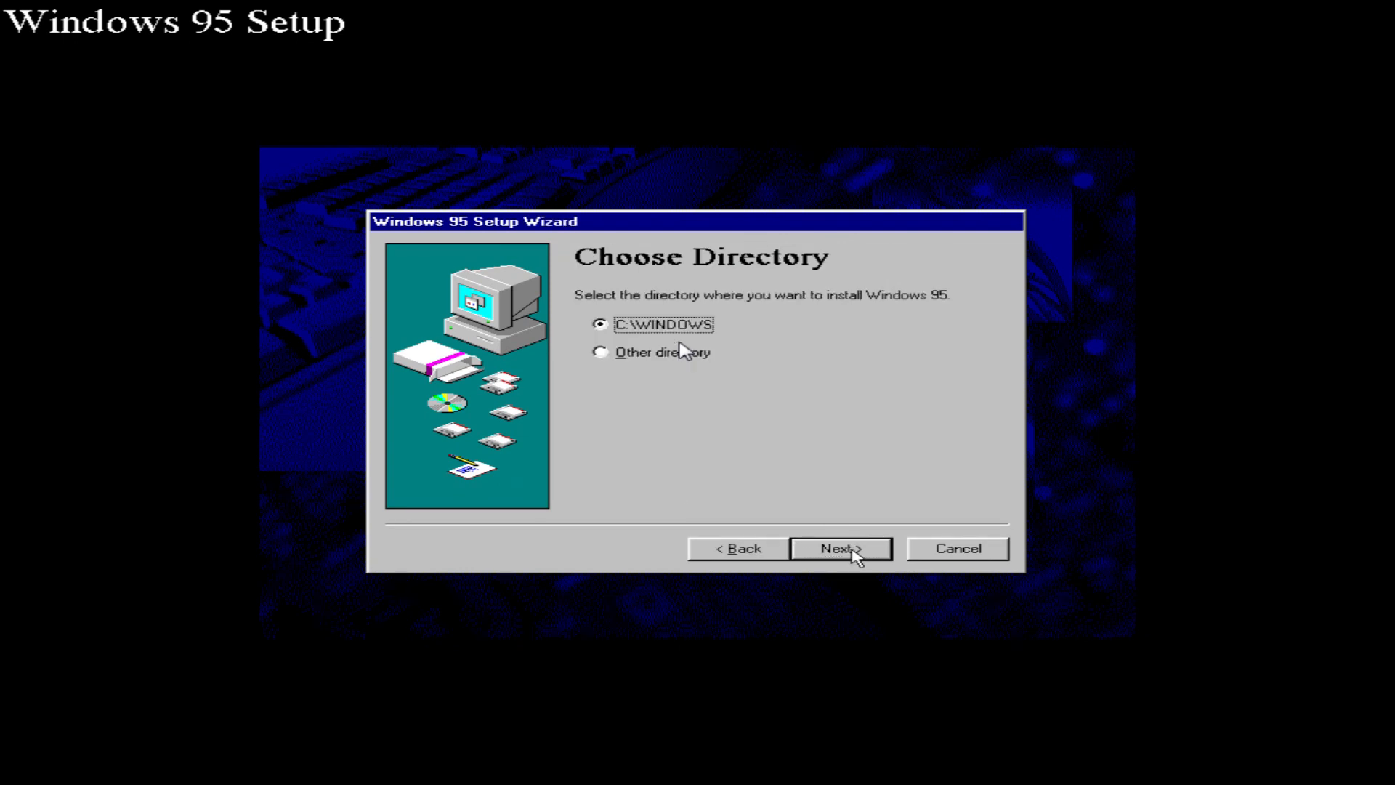
click(839, 548)
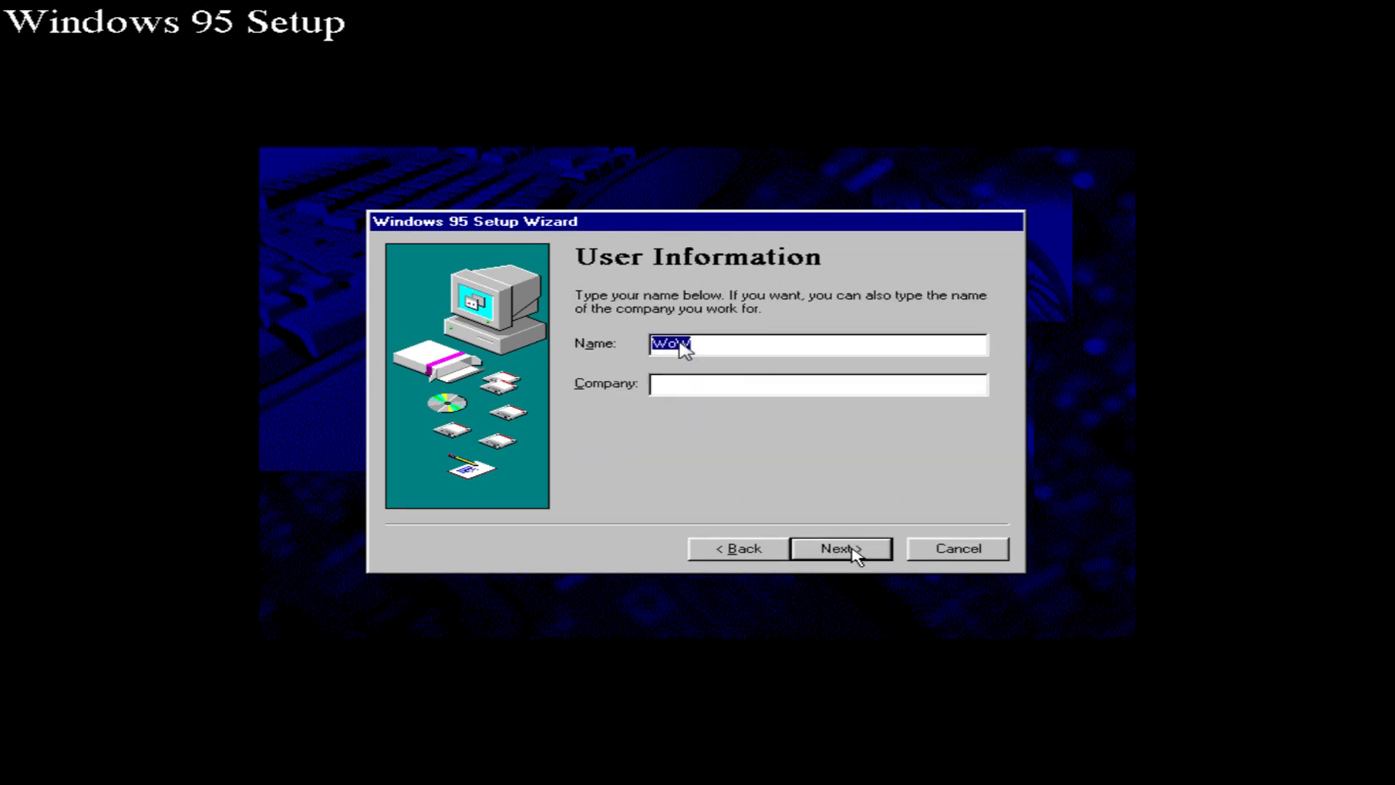
click(839, 548)
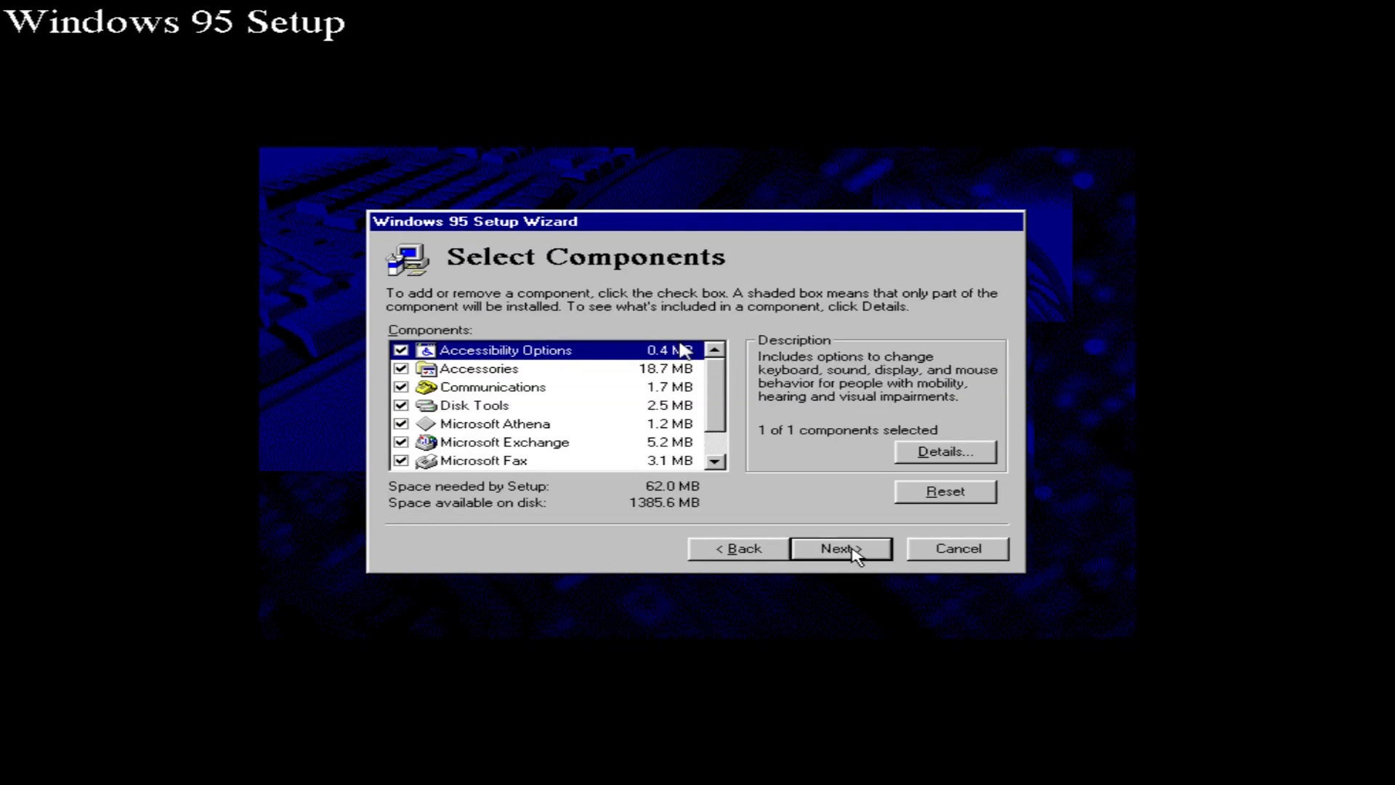
click(838, 548)
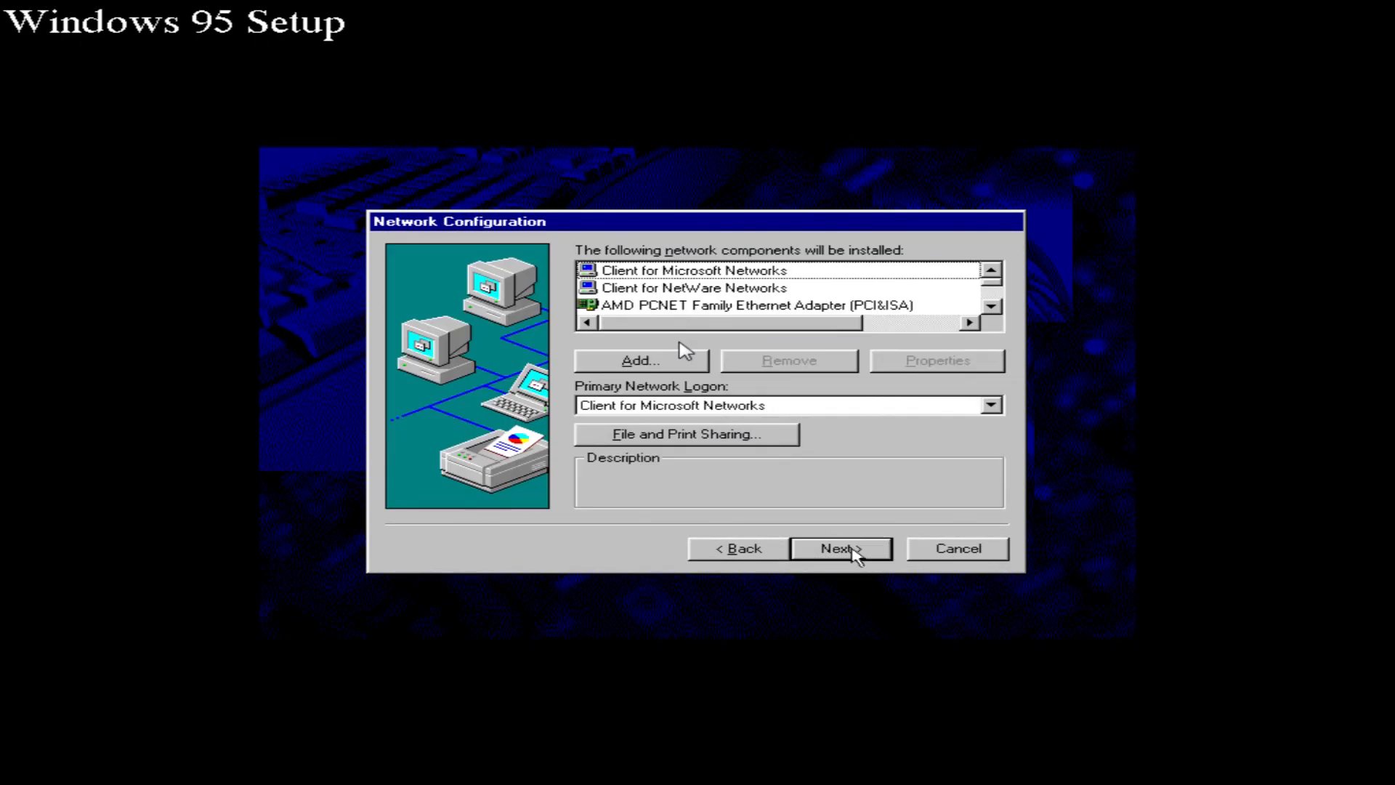
click(838, 548)
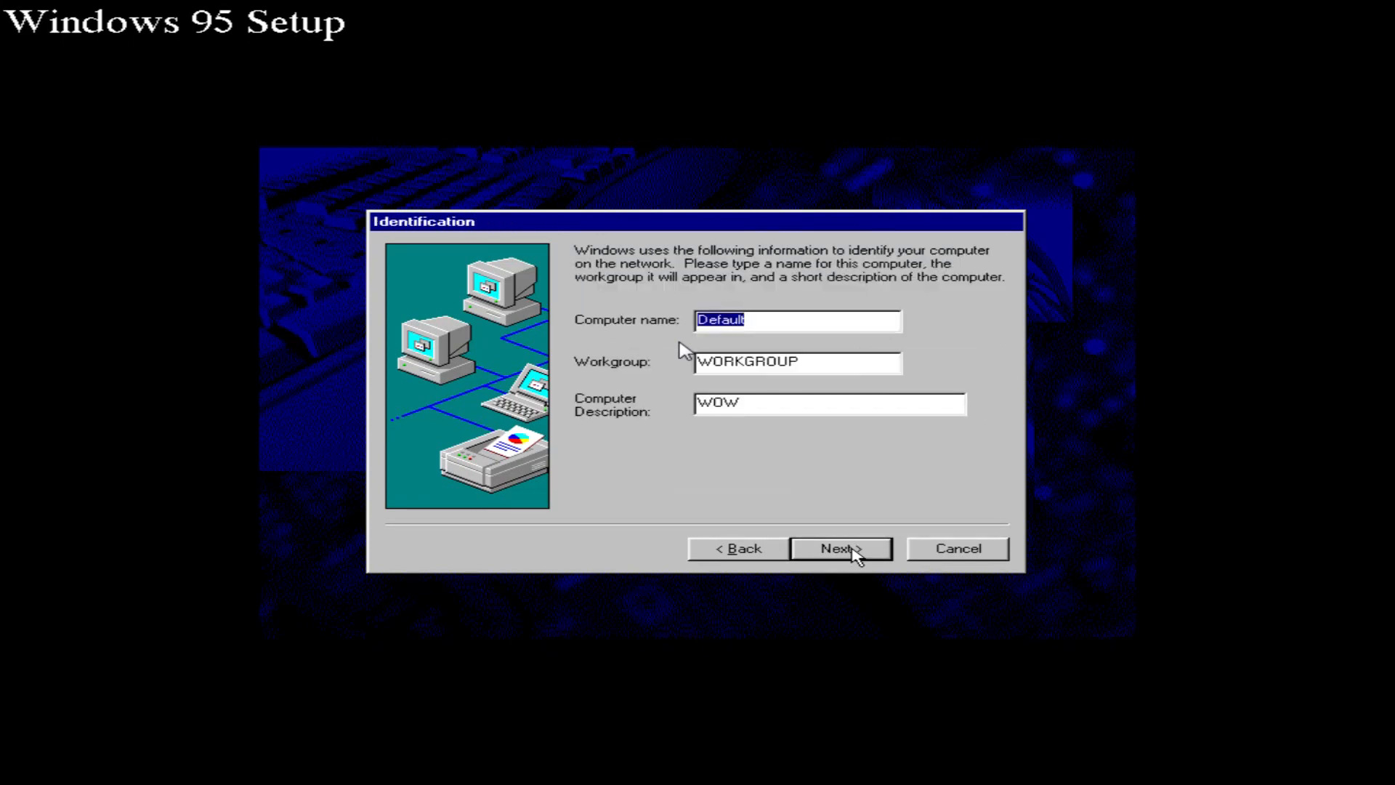
click(838, 548)
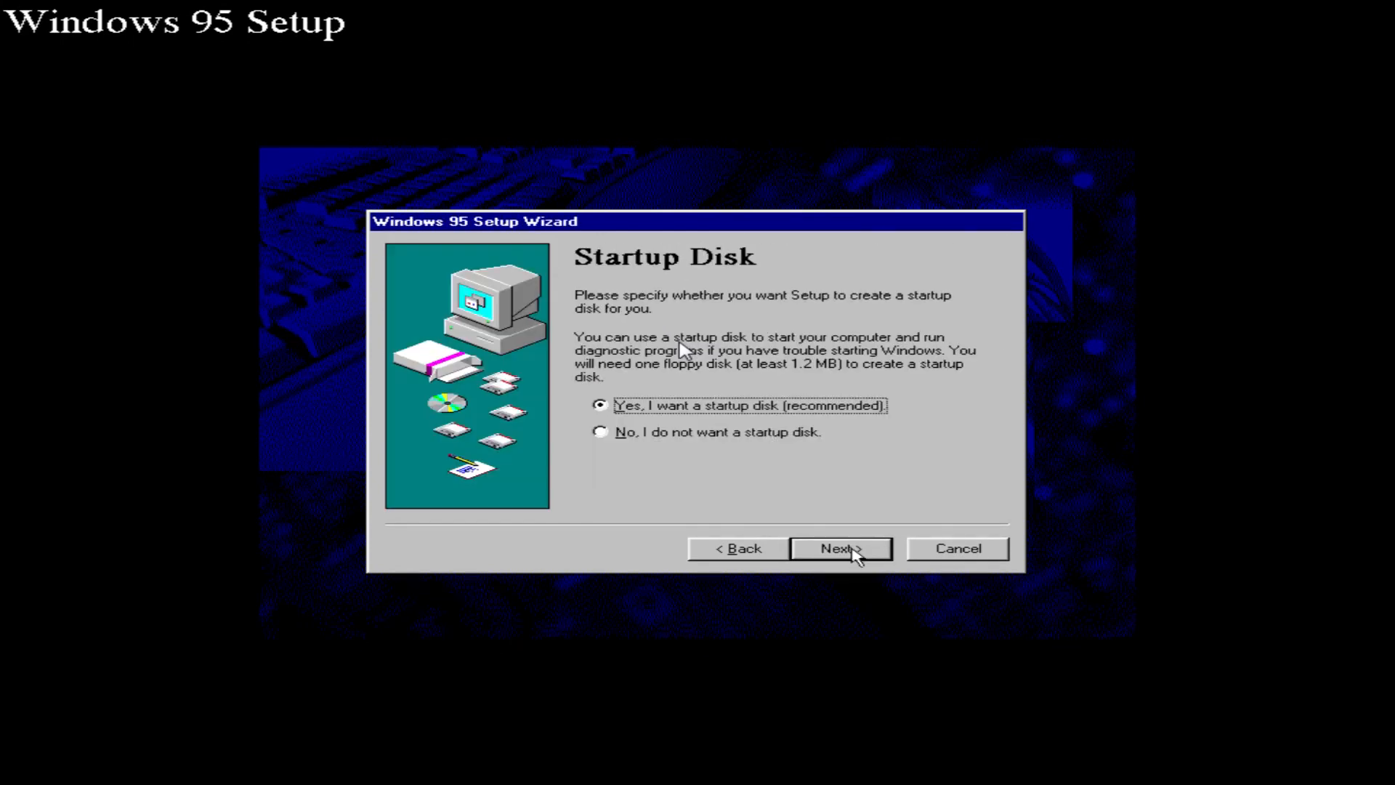
click(838, 547)
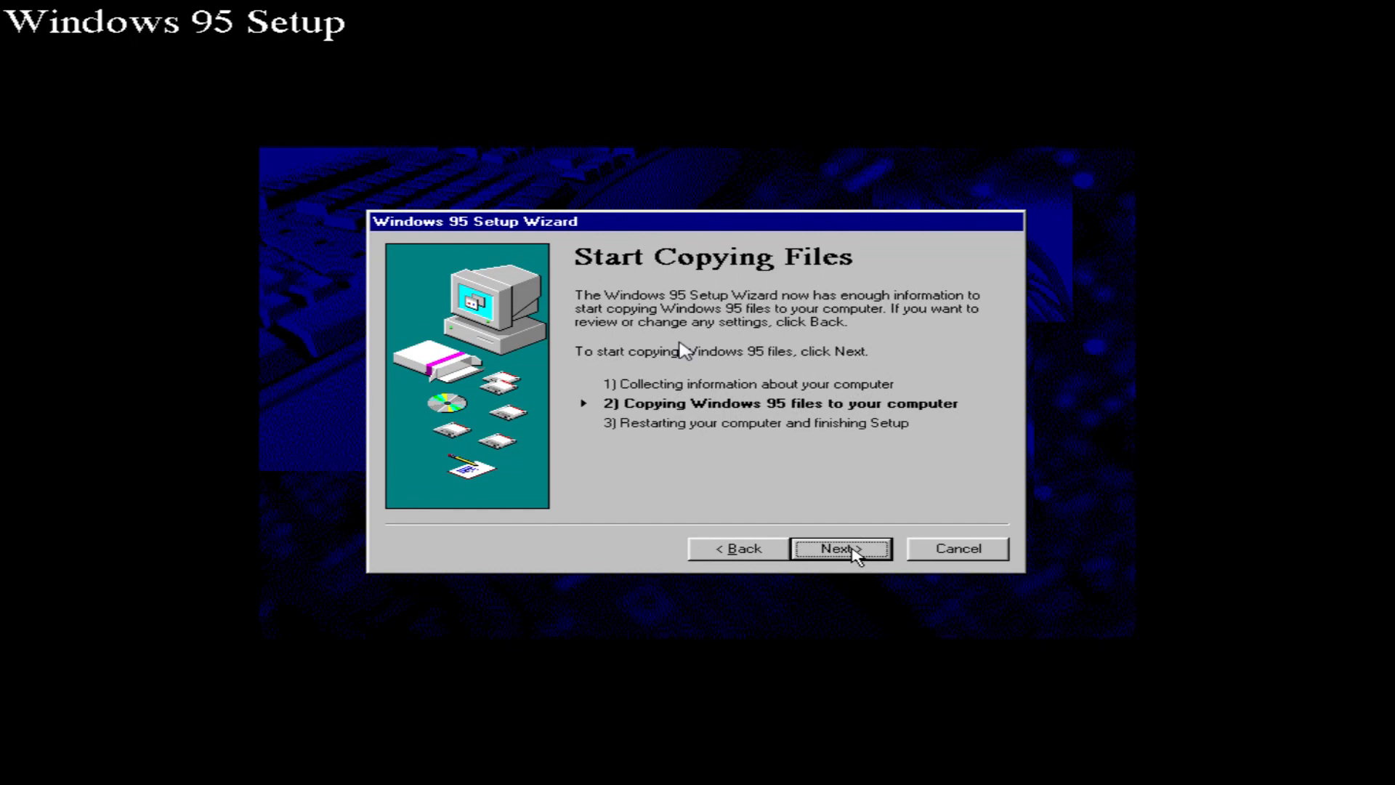
click(838, 548)
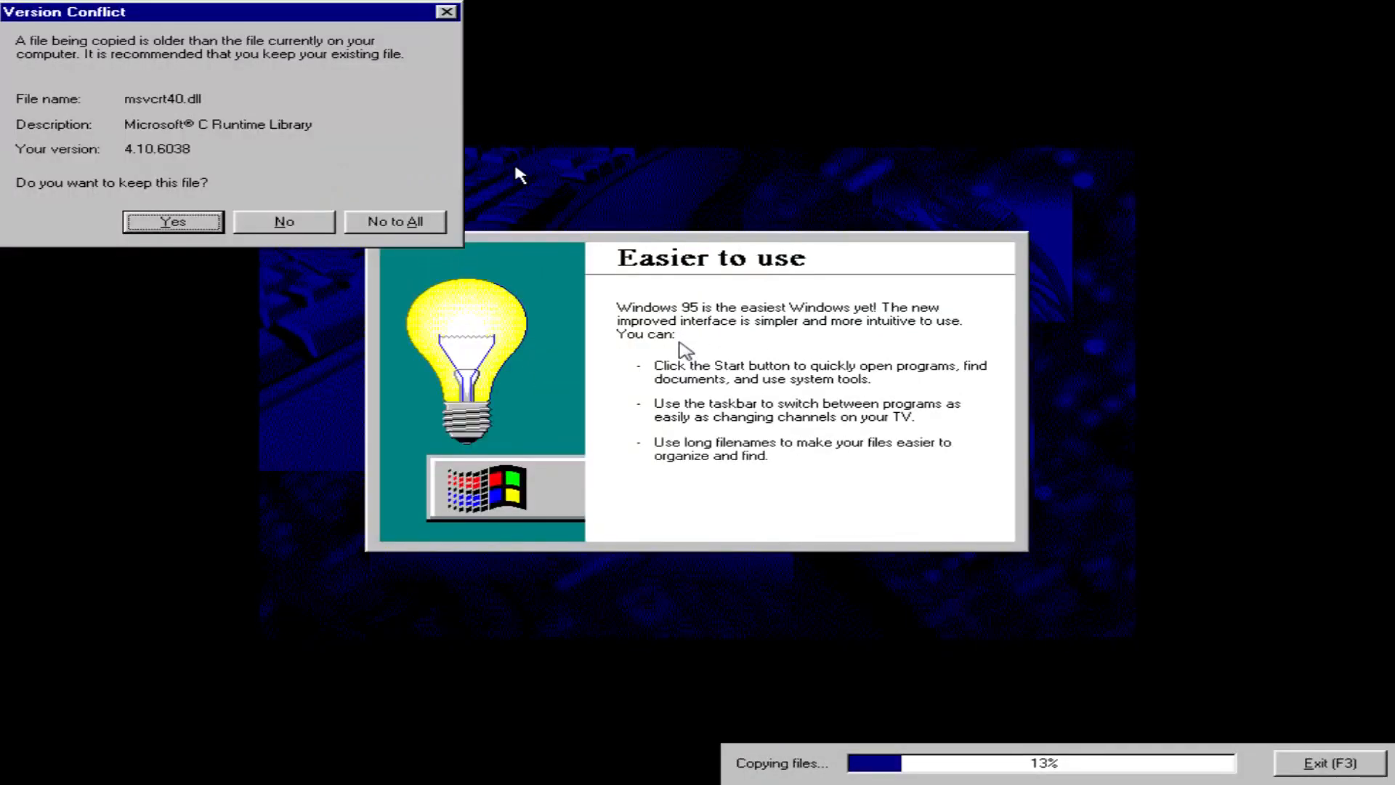
- Keep the existing newer file, decline quitting setup, and finish to restart the computer
click(173, 221)
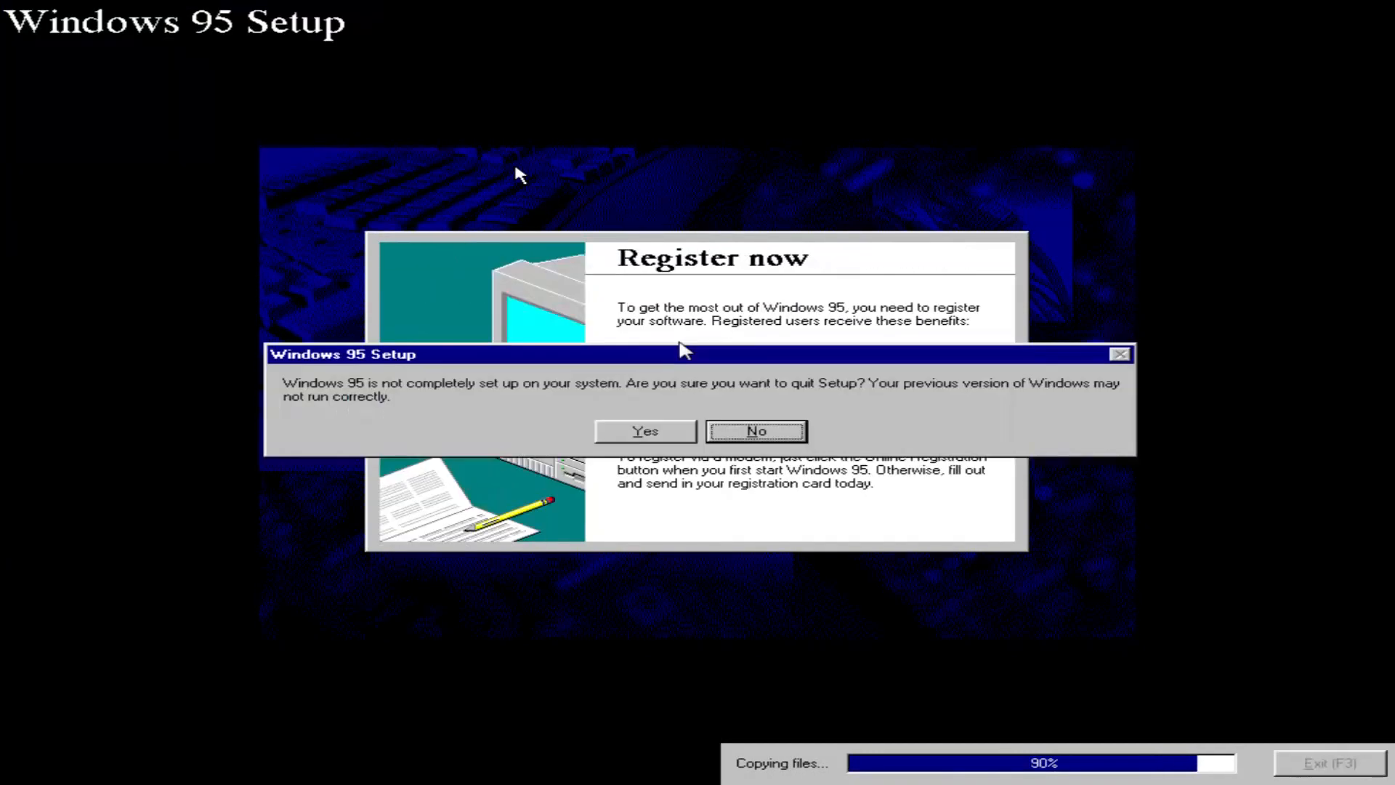
click(754, 430)
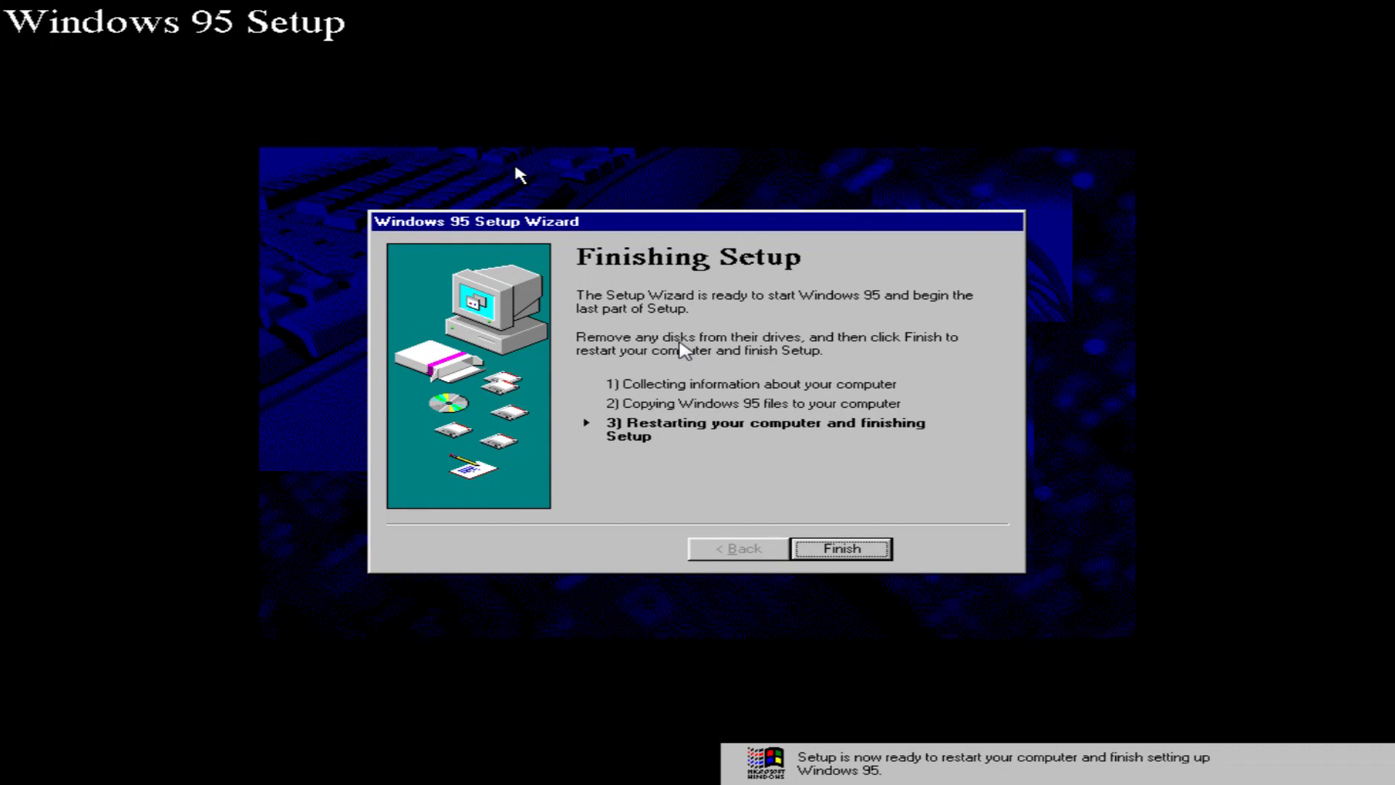
click(840, 548)
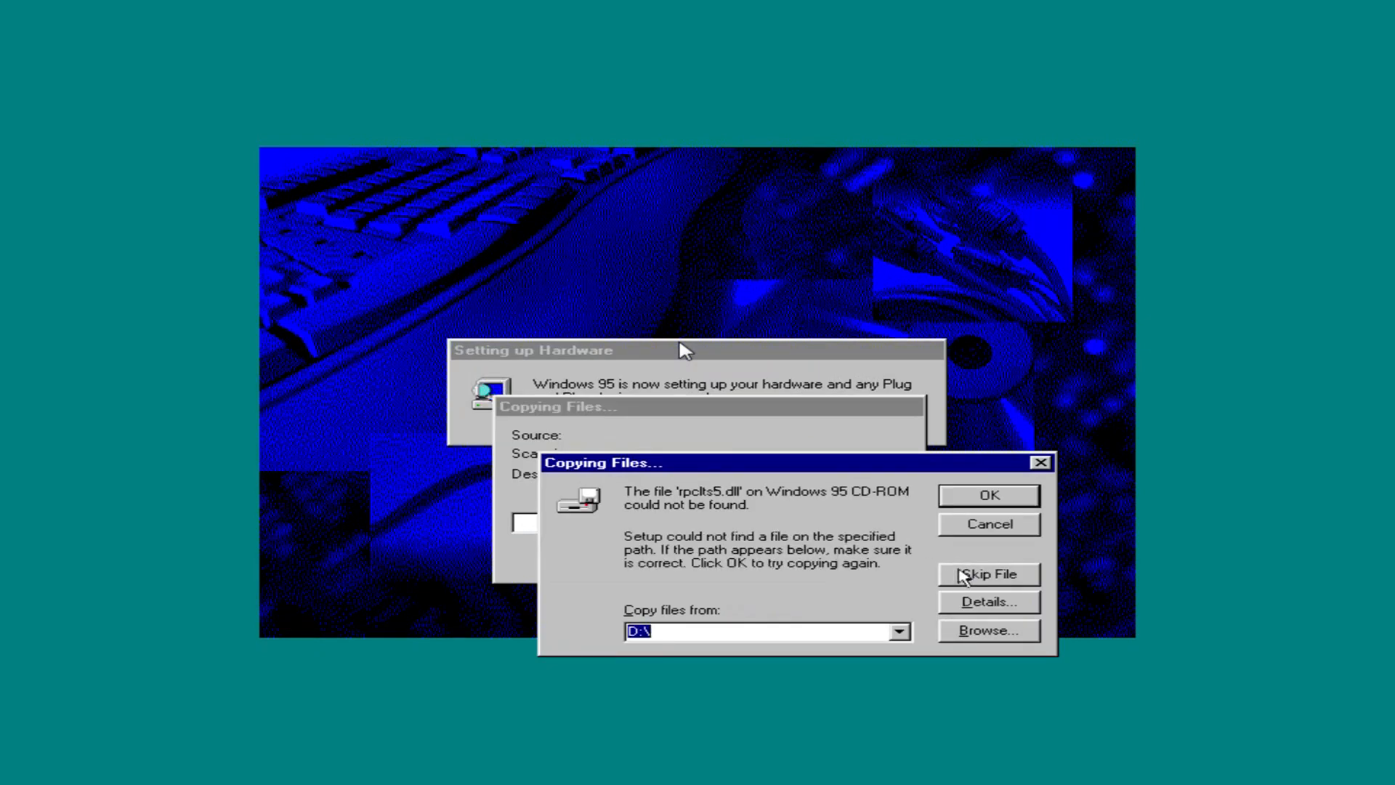
- Skip the missing files including ndishlp.sys, confirm location information and log on to the network
click(988, 574)
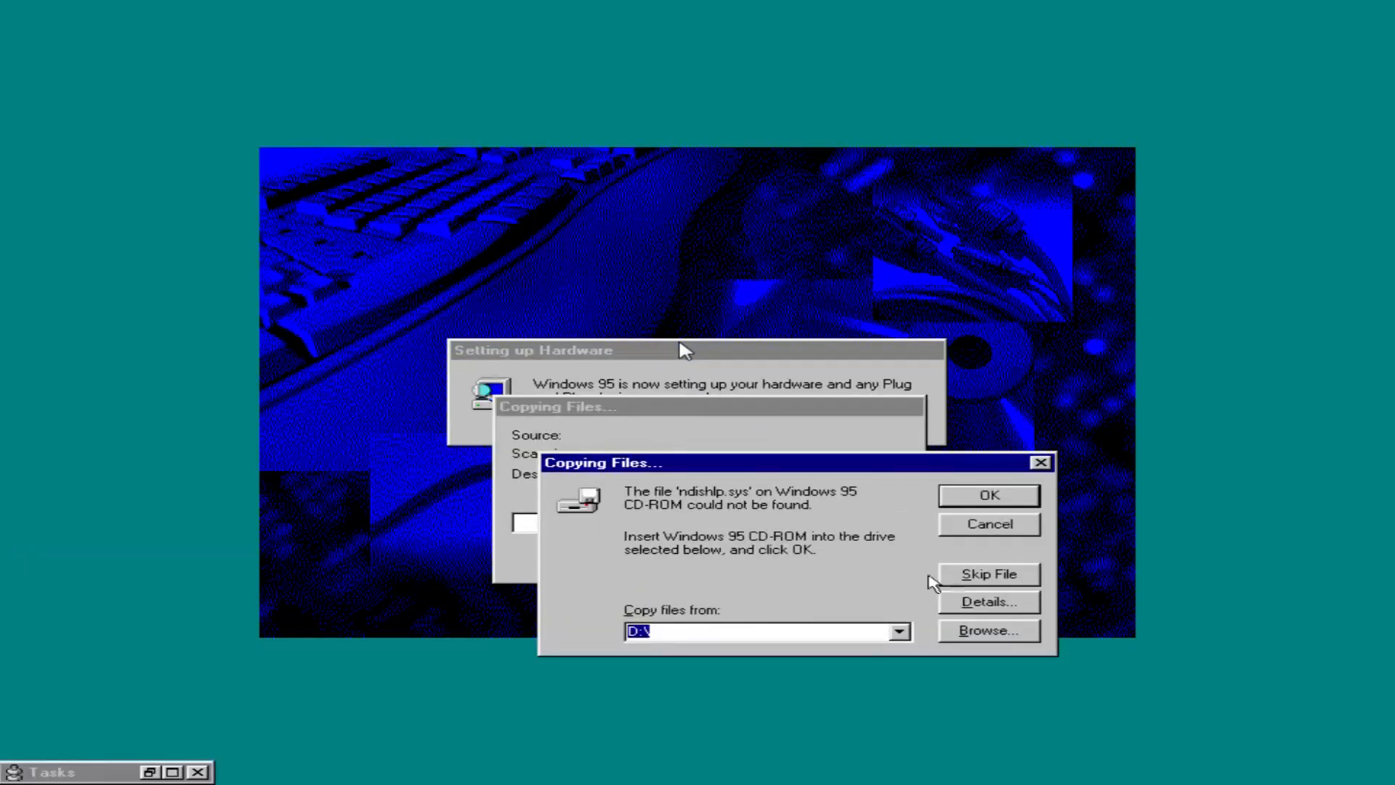
click(988, 574)
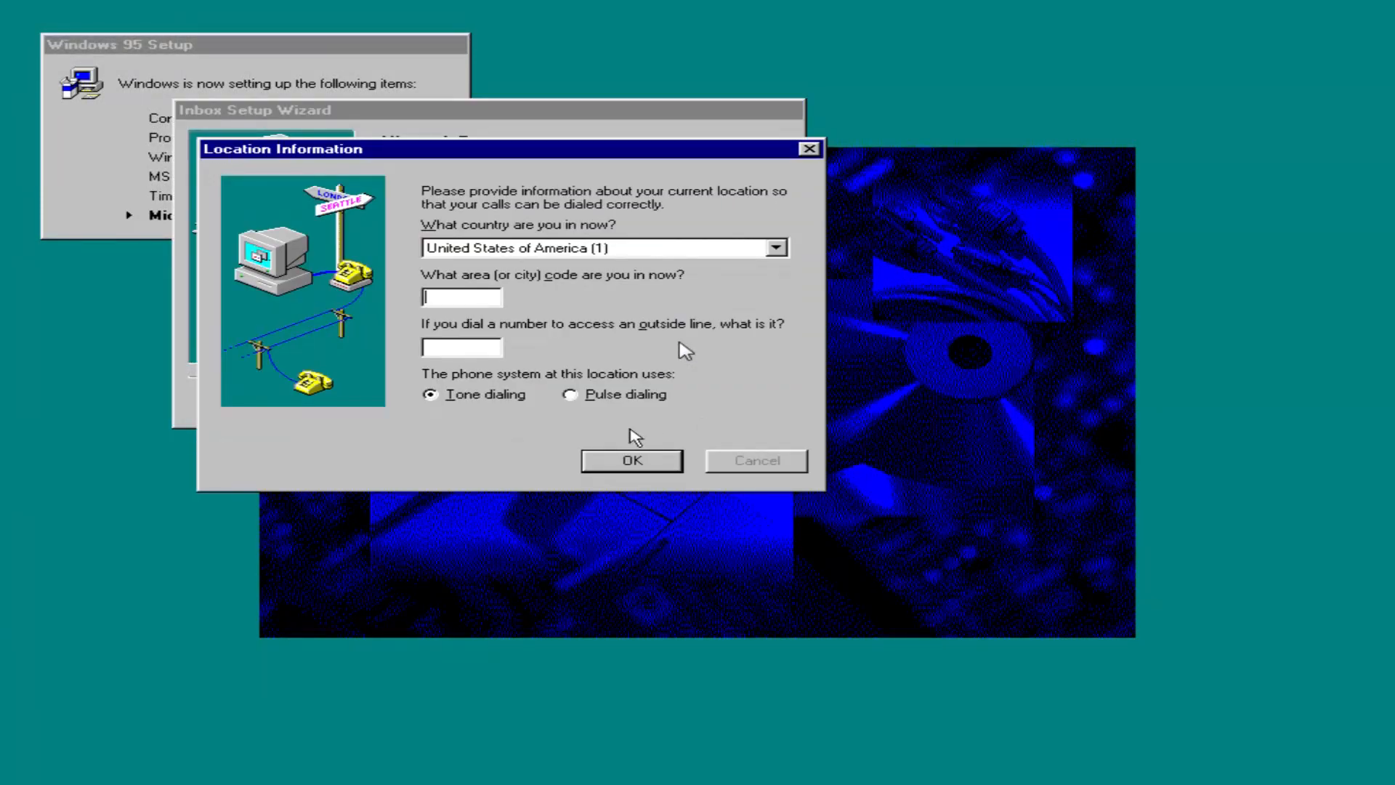
click(631, 460)
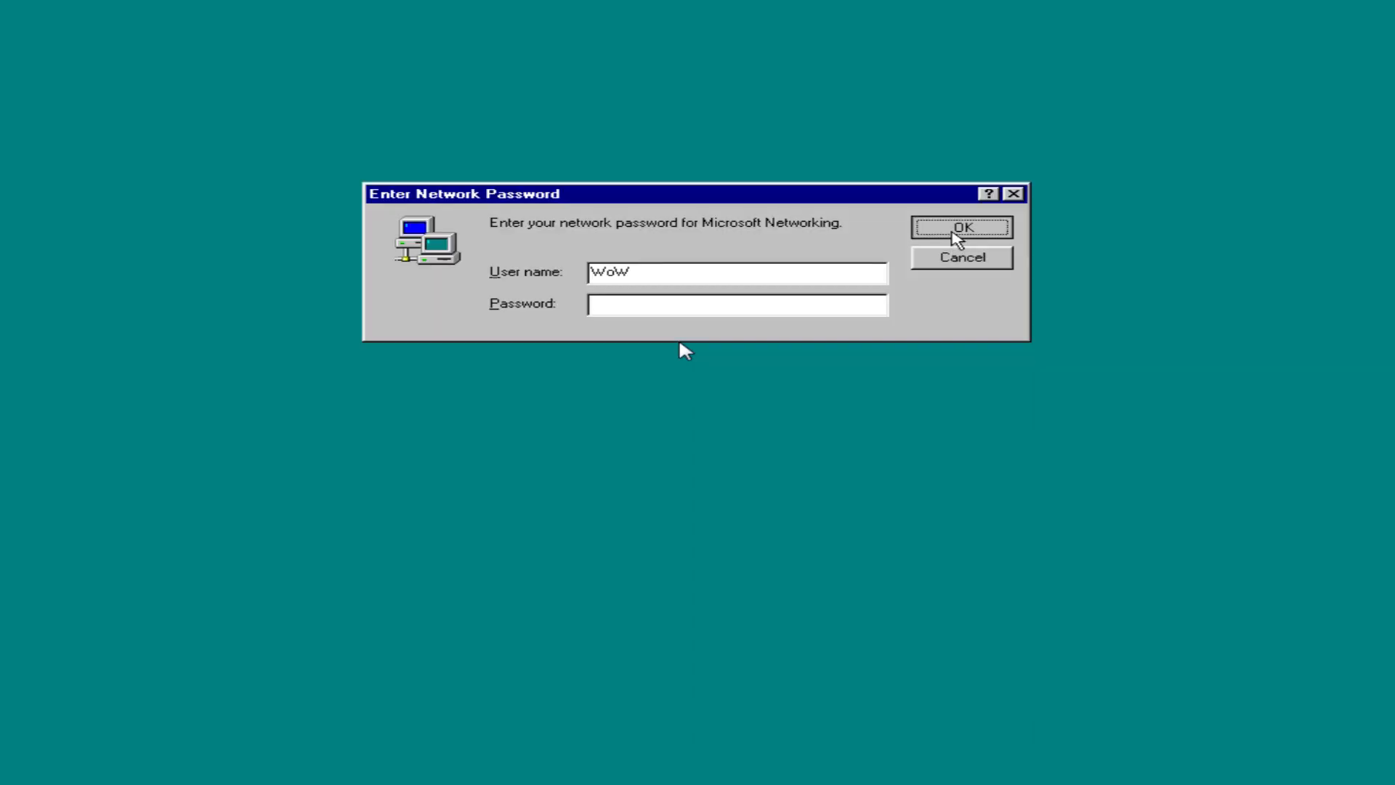
click(960, 228)
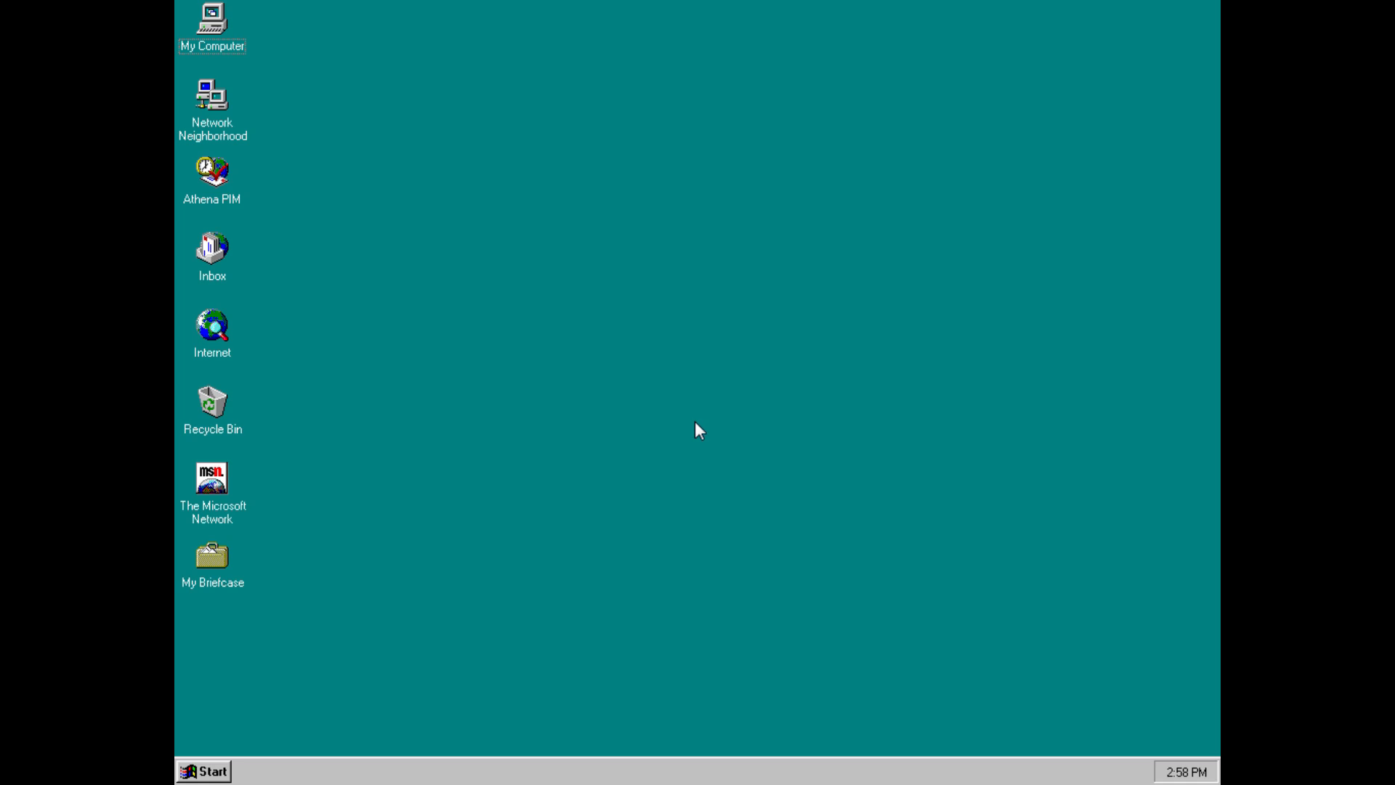
right_click(212, 22)
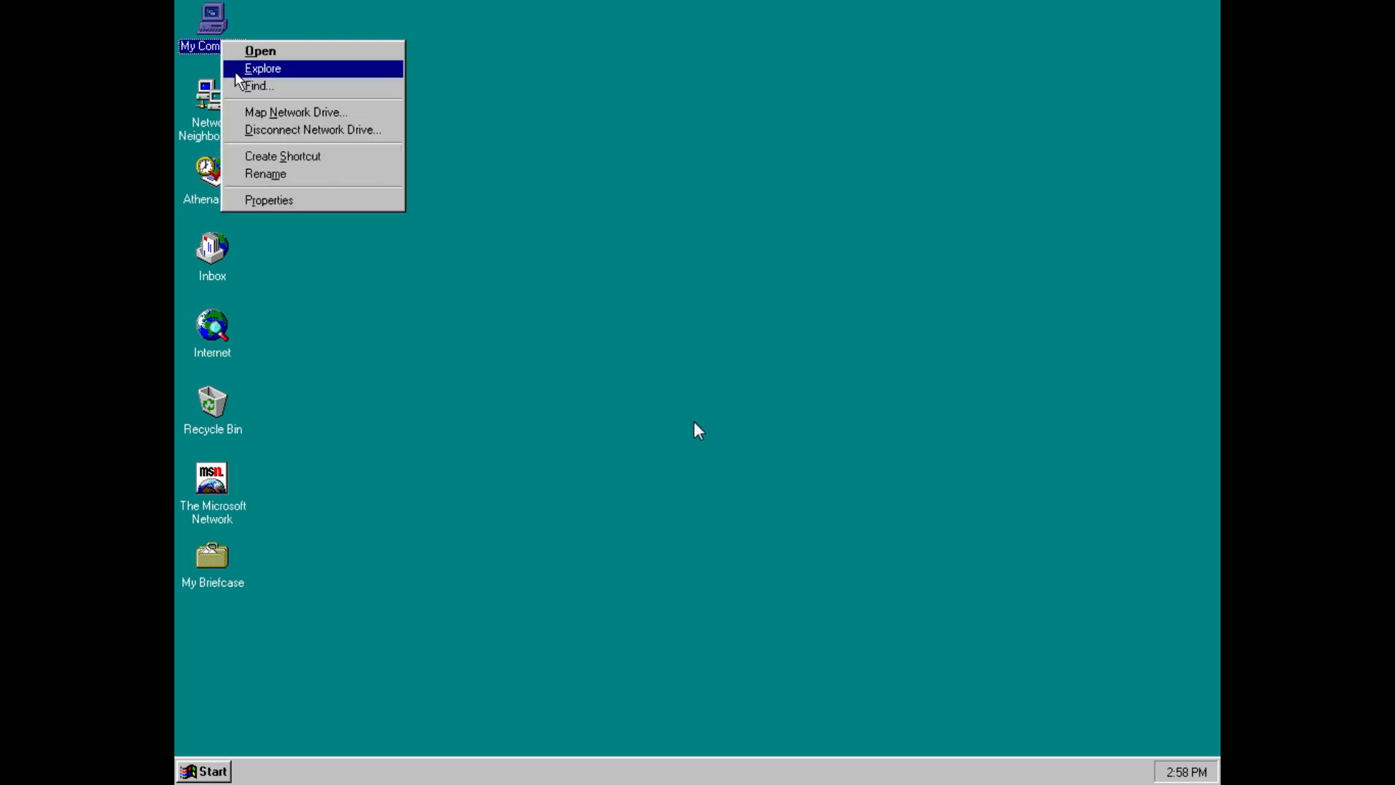
click(269, 199)
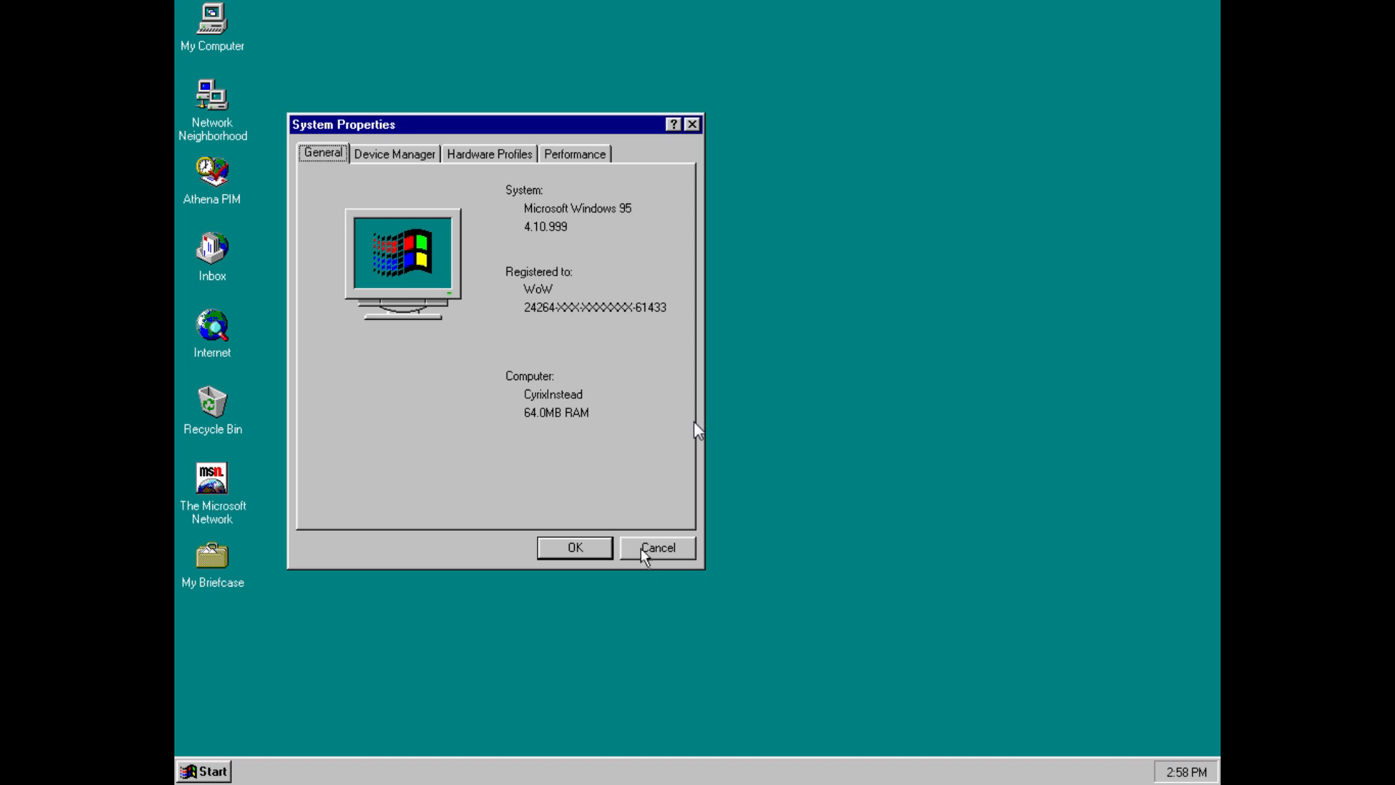
click(658, 547)
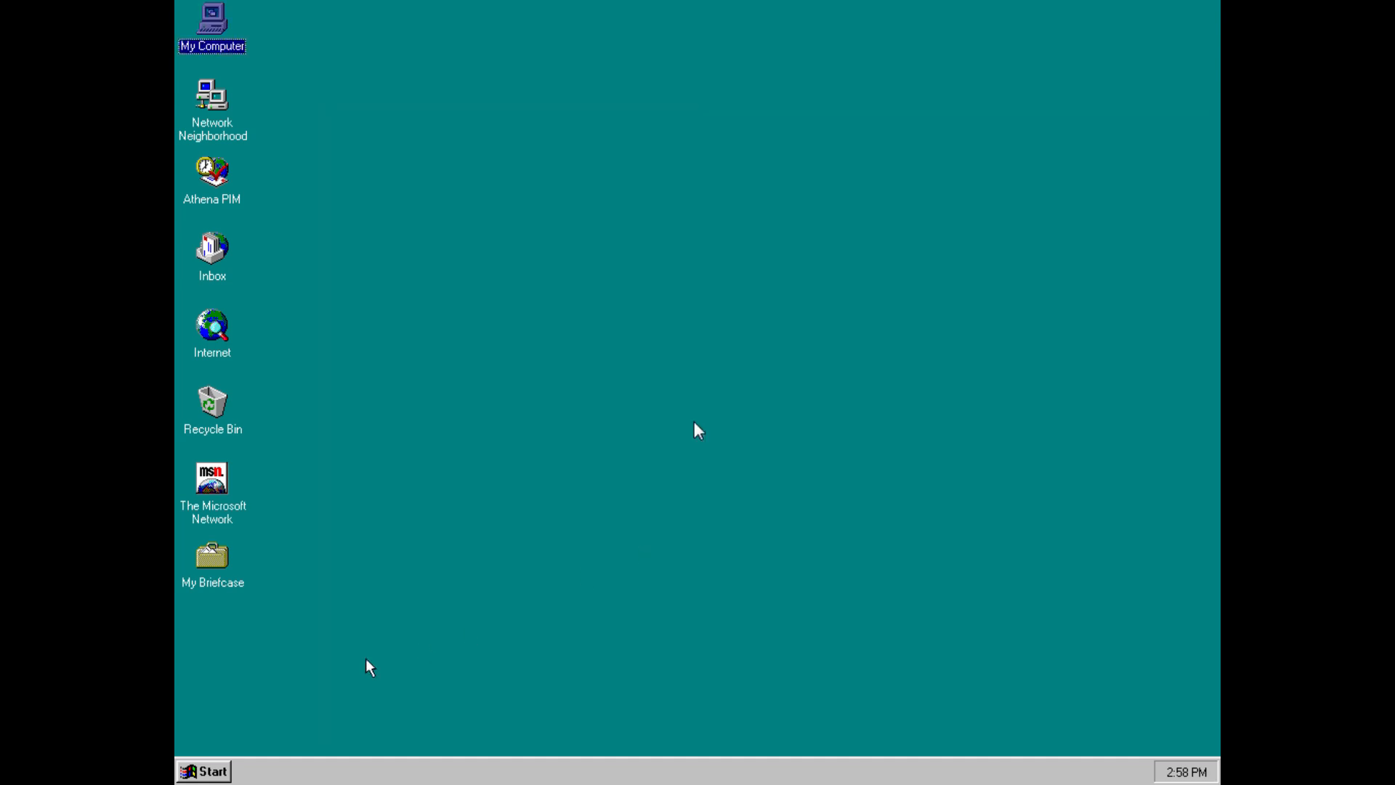
click(203, 770)
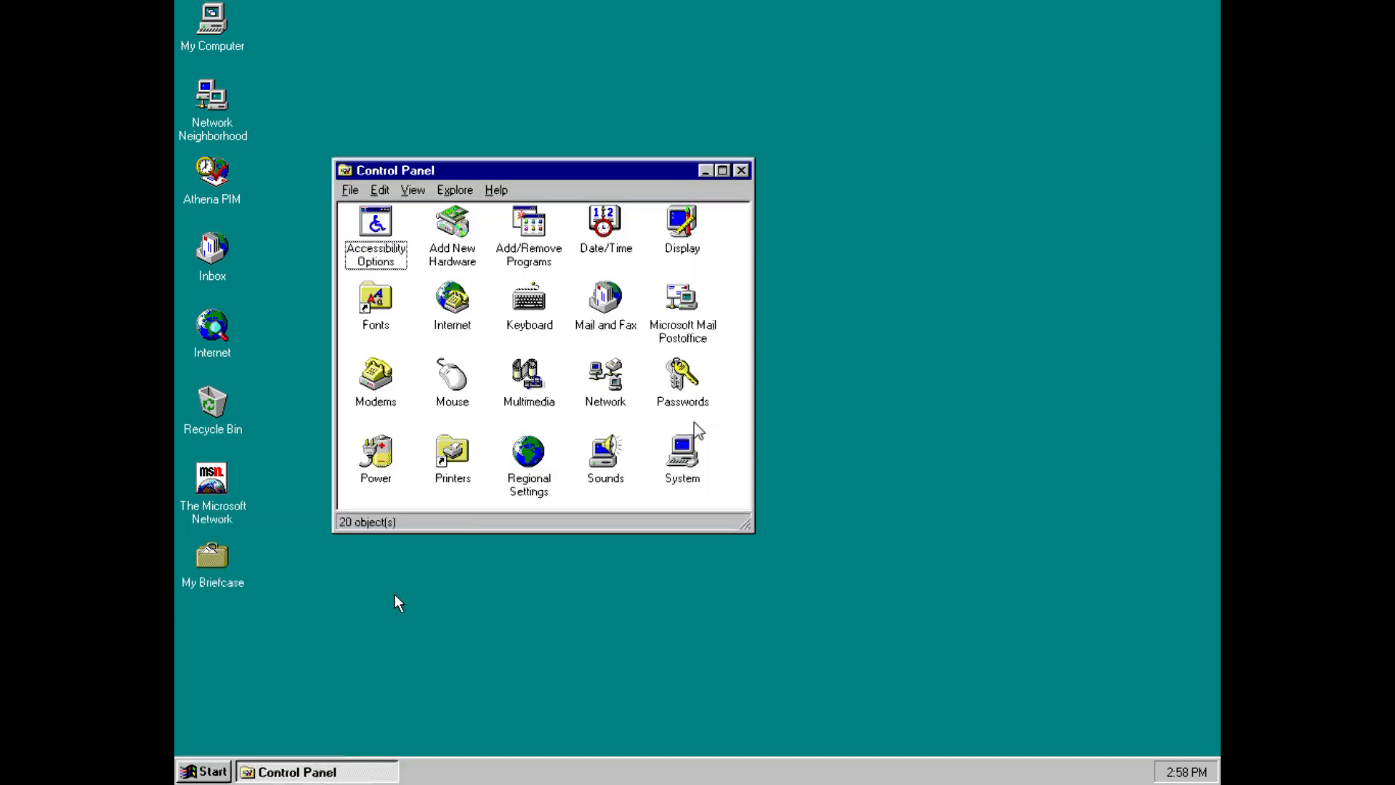
- In Add/Remove Programs start the Windows 96 uninstall, then decline it
double_click(528, 222)
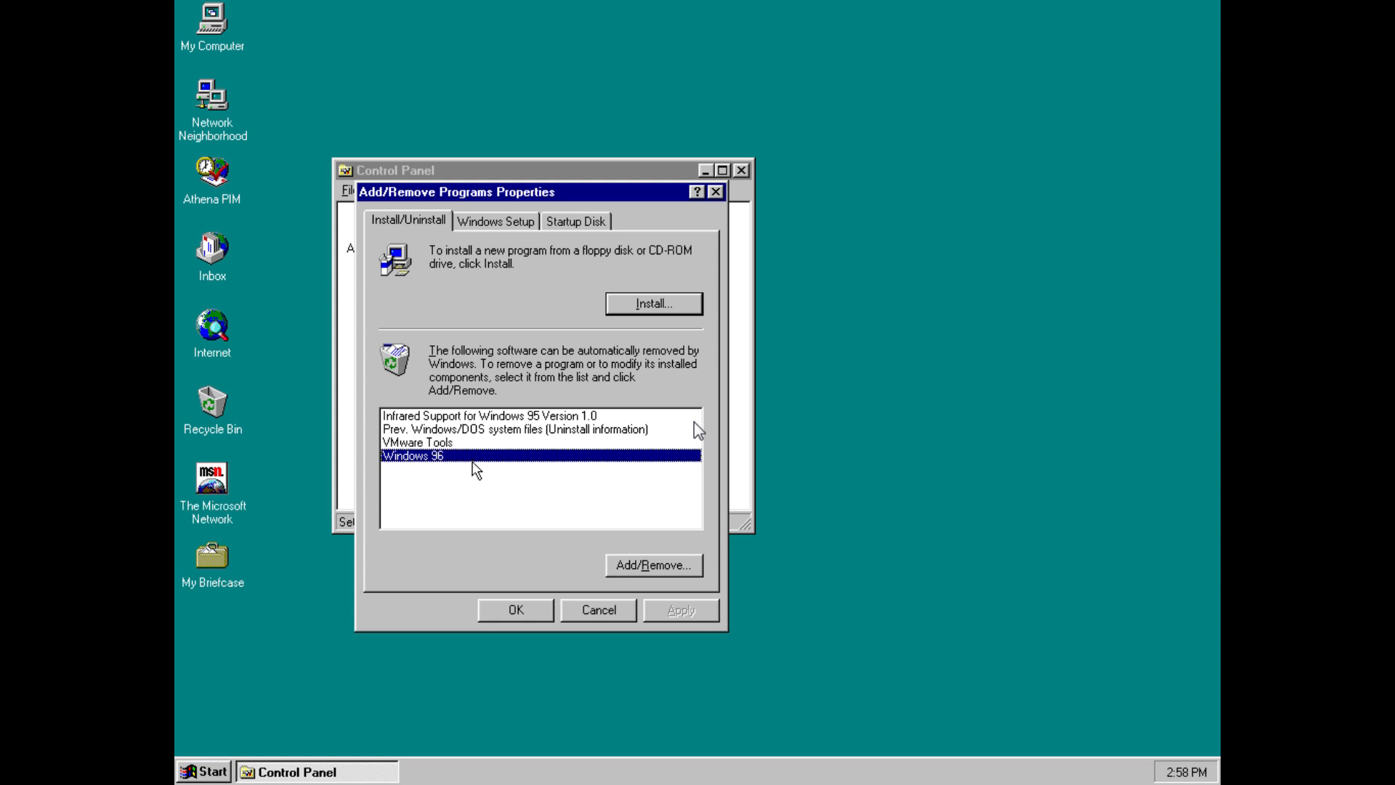
mouse_move(478, 475)
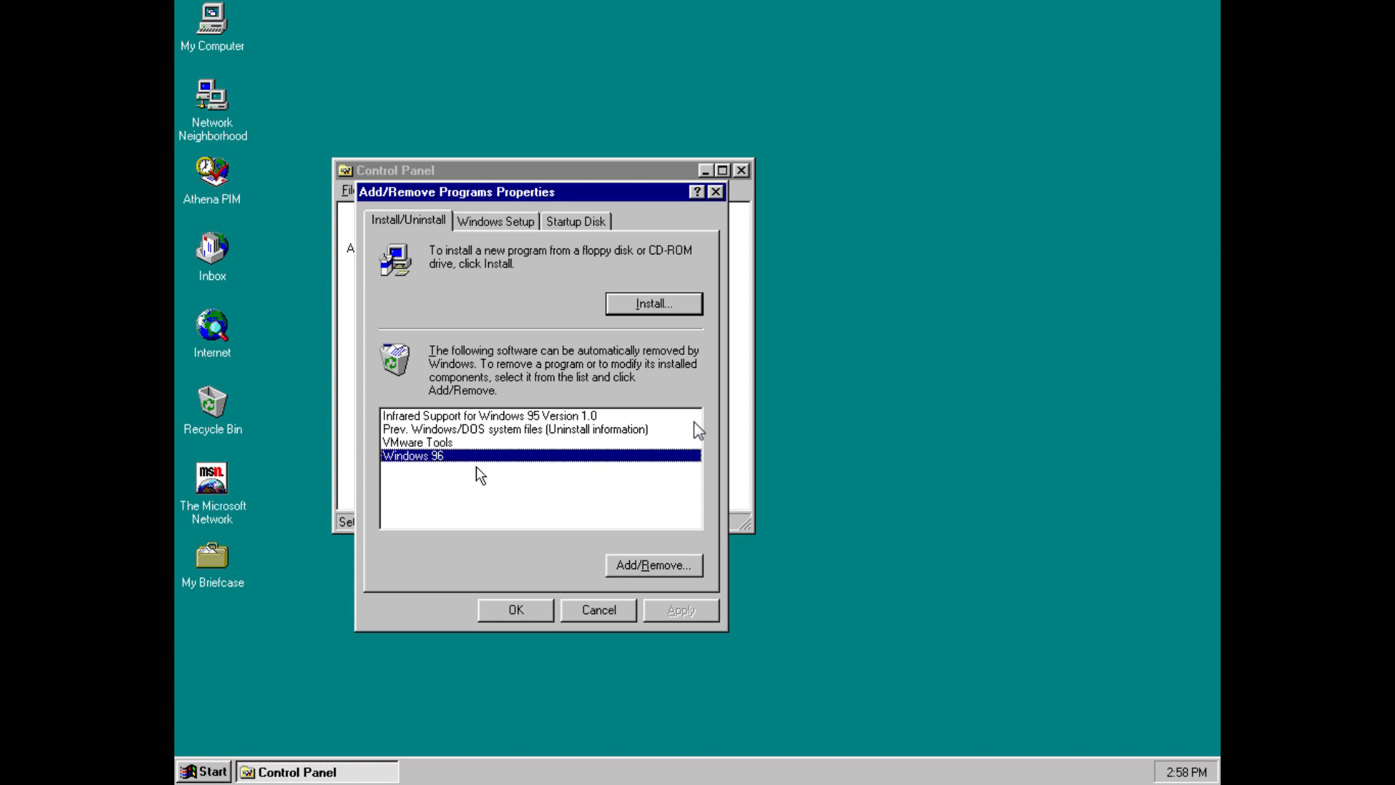
mouse_move(483, 472)
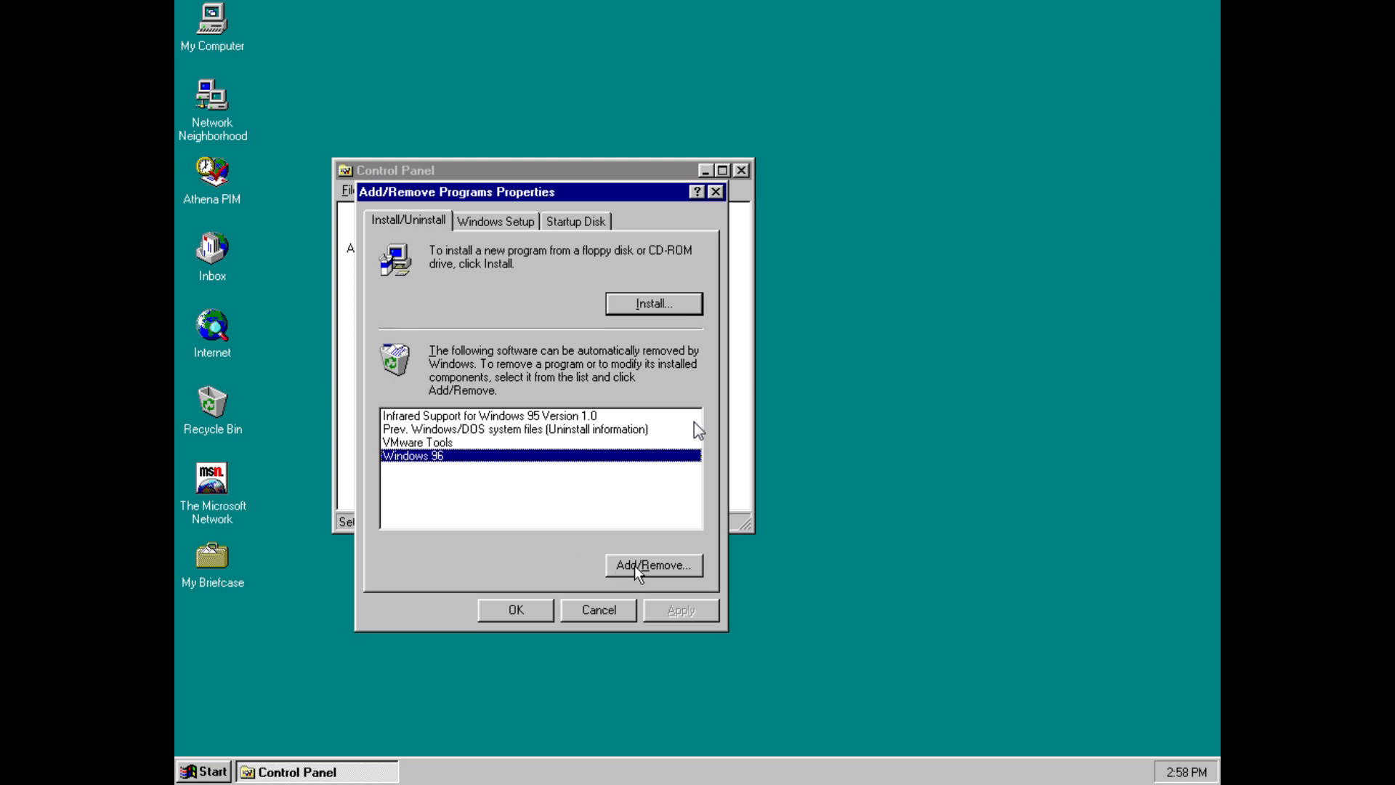
click(652, 566)
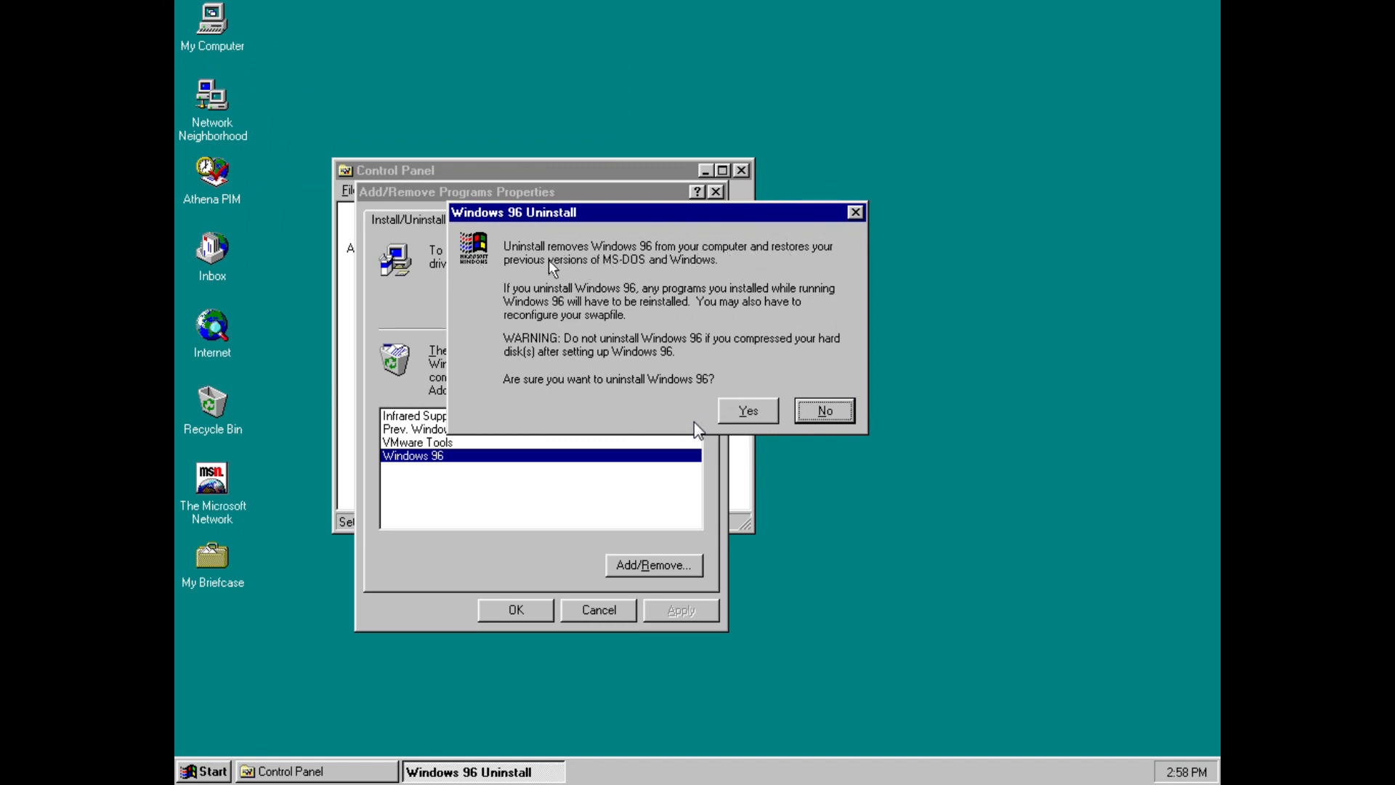
mouse_move(684, 279)
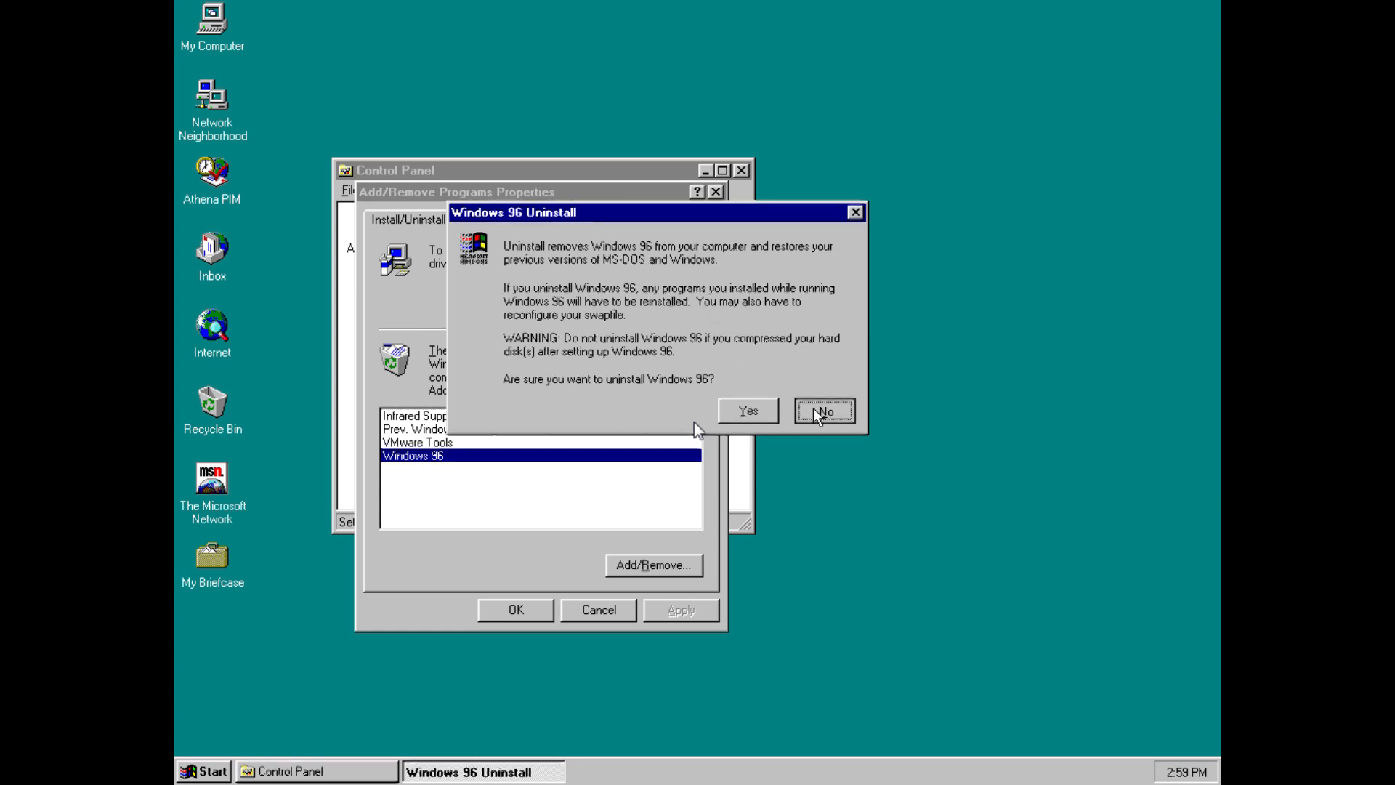
click(822, 410)
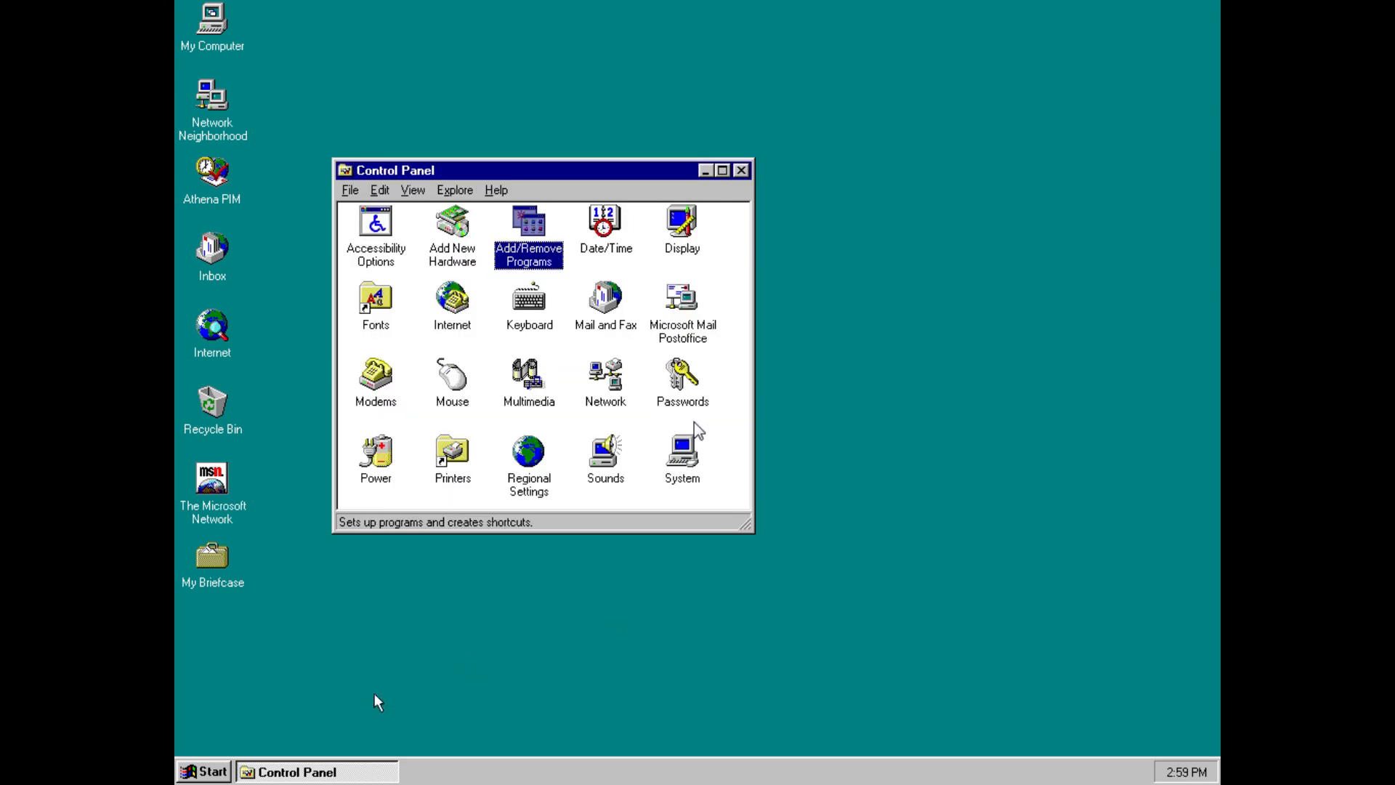
- Bring the MS-DOS Prompt to the front and leave it with the exit command
click(203, 770)
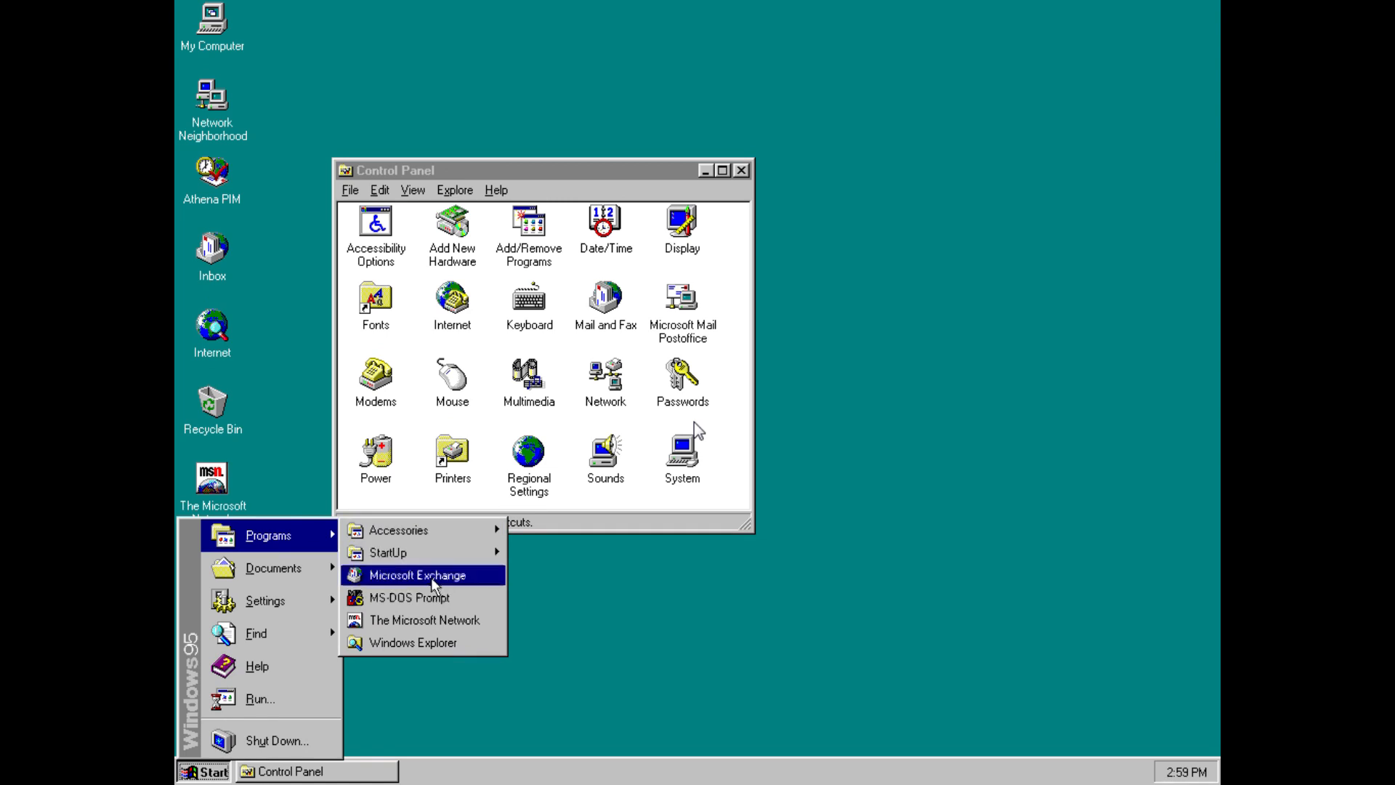
click(410, 597)
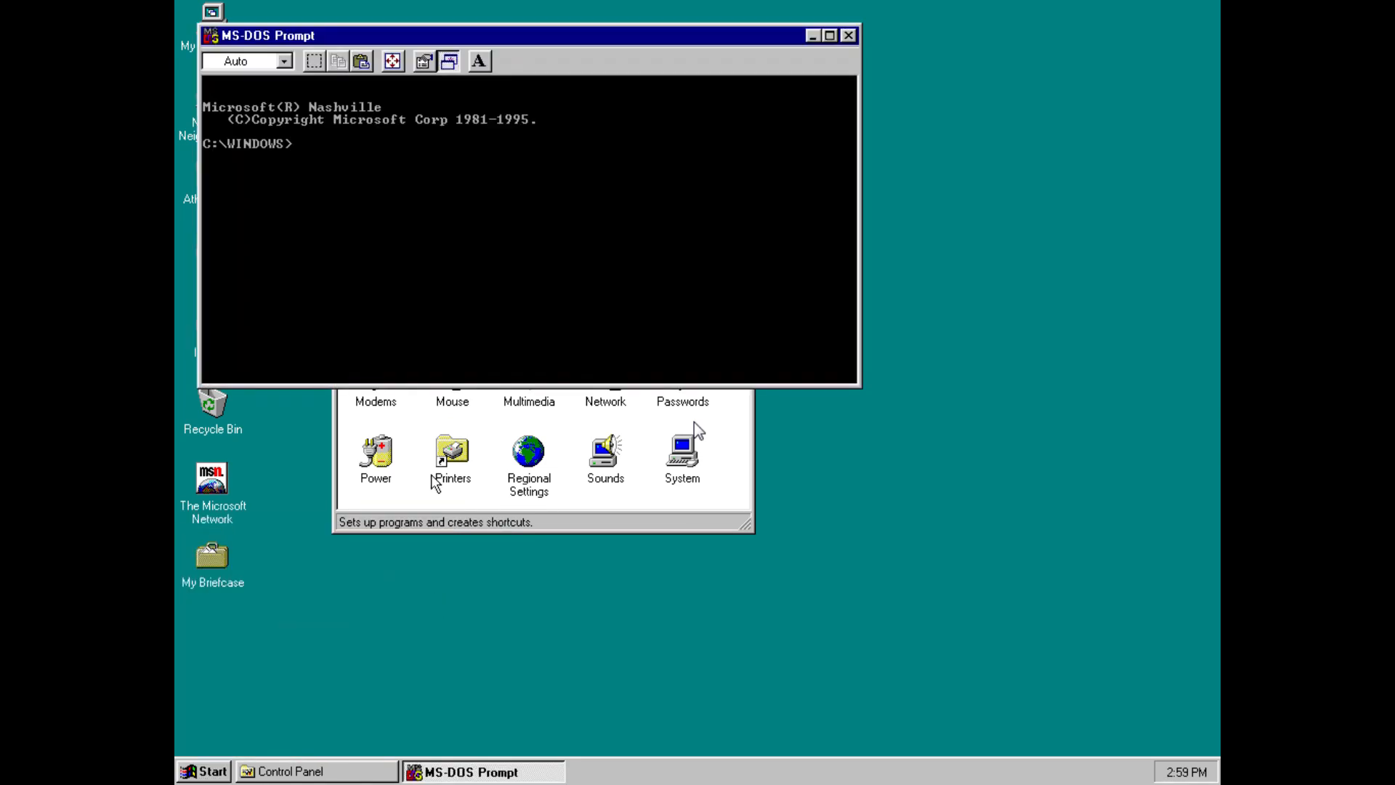
mouse_move(359, 146)
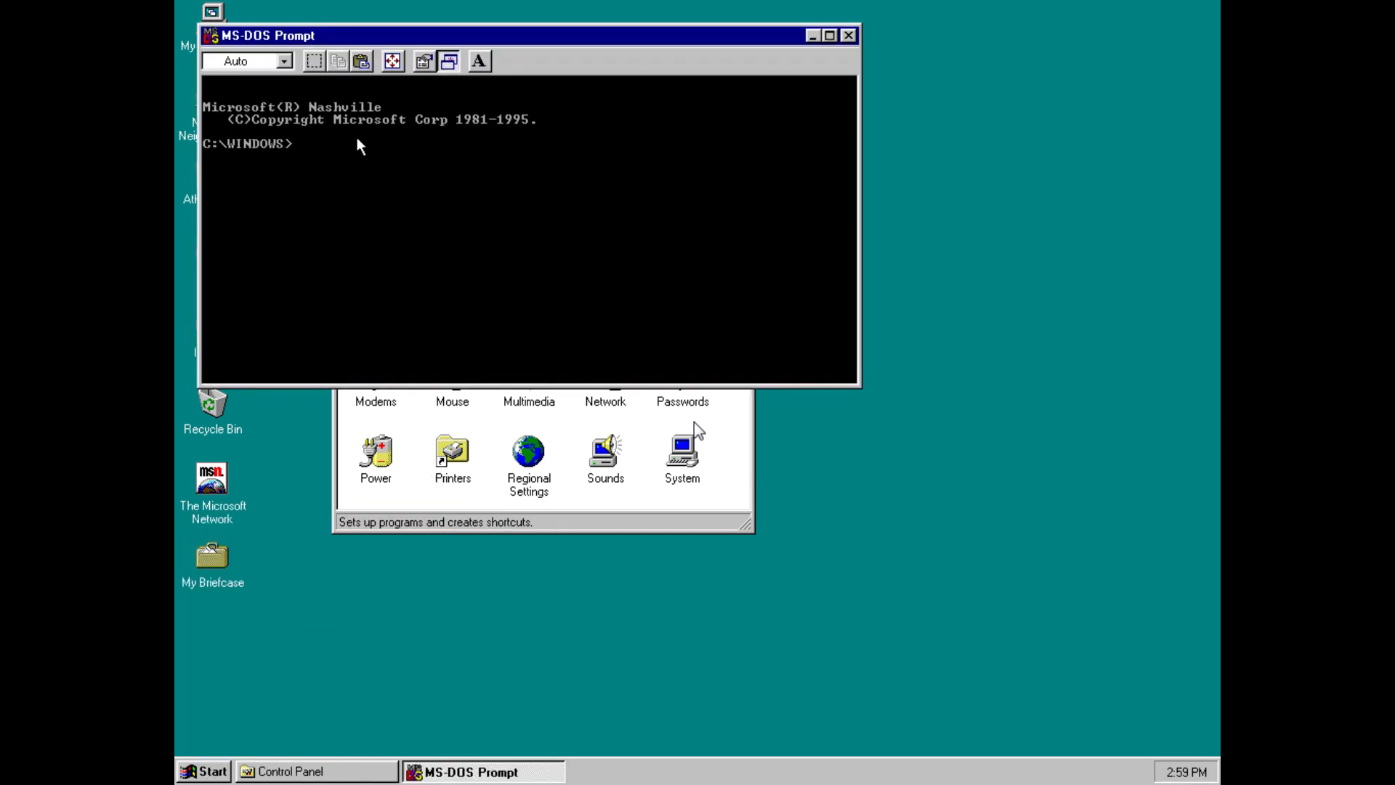
text(exit)
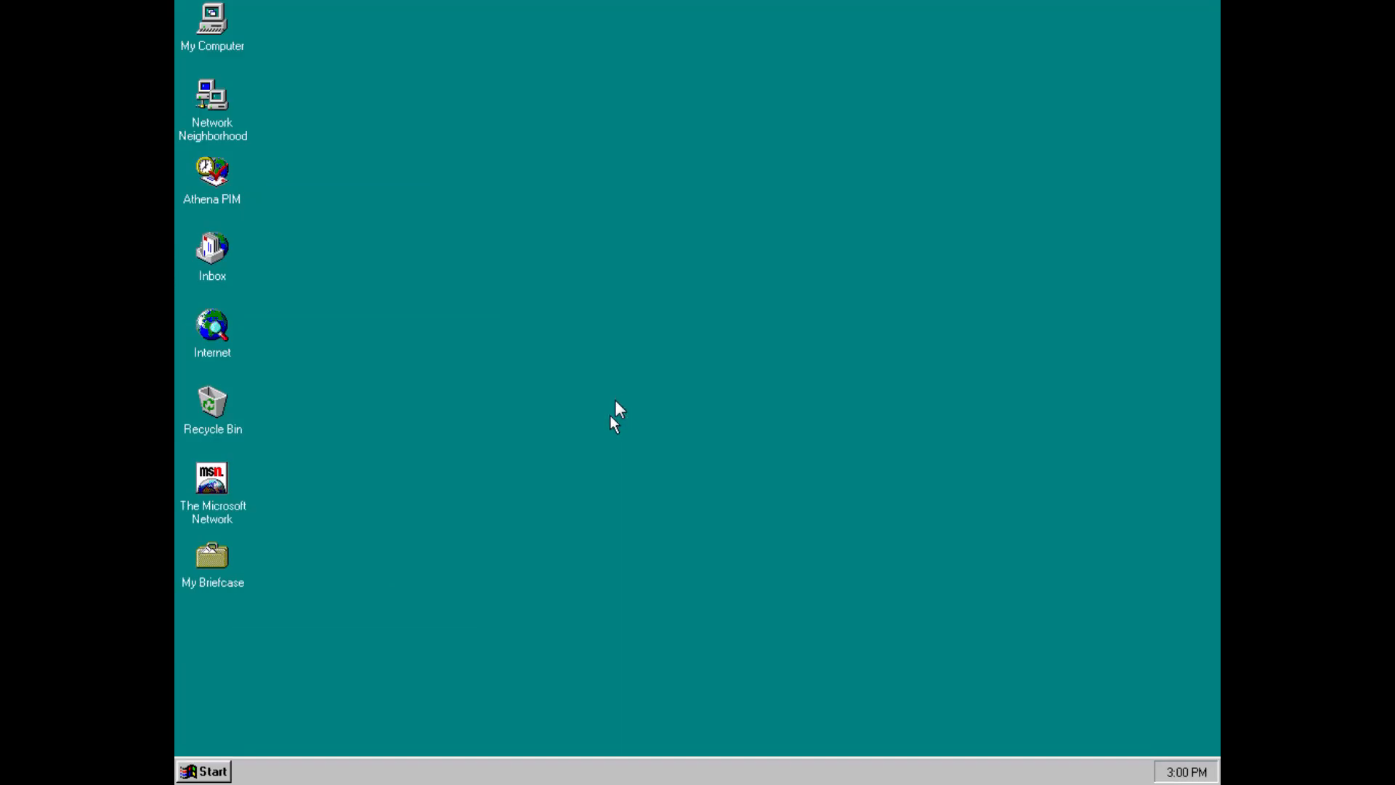
mouse_move(595, 408)
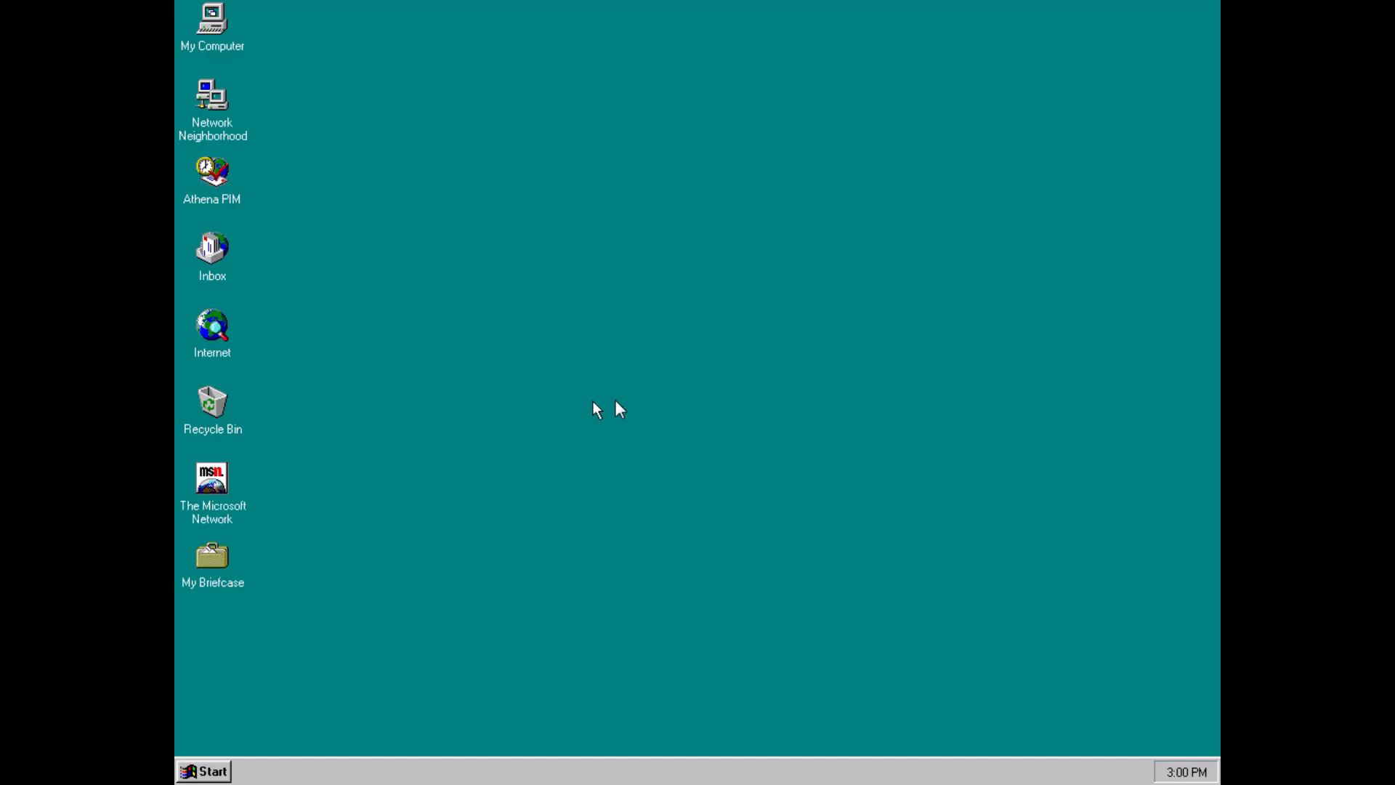
- Launch My Computer and turn on its toolbar from the View menu
double_click(212, 22)
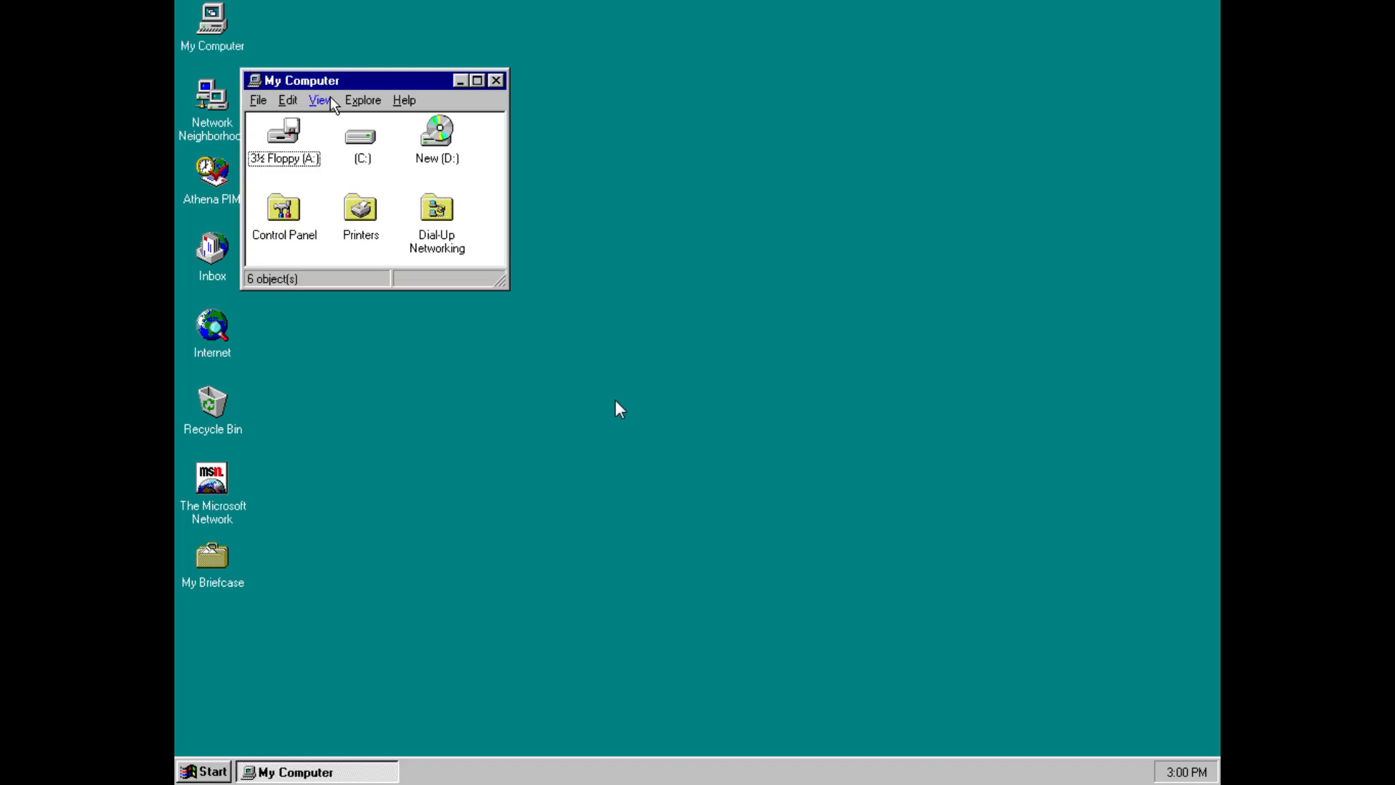
click(320, 101)
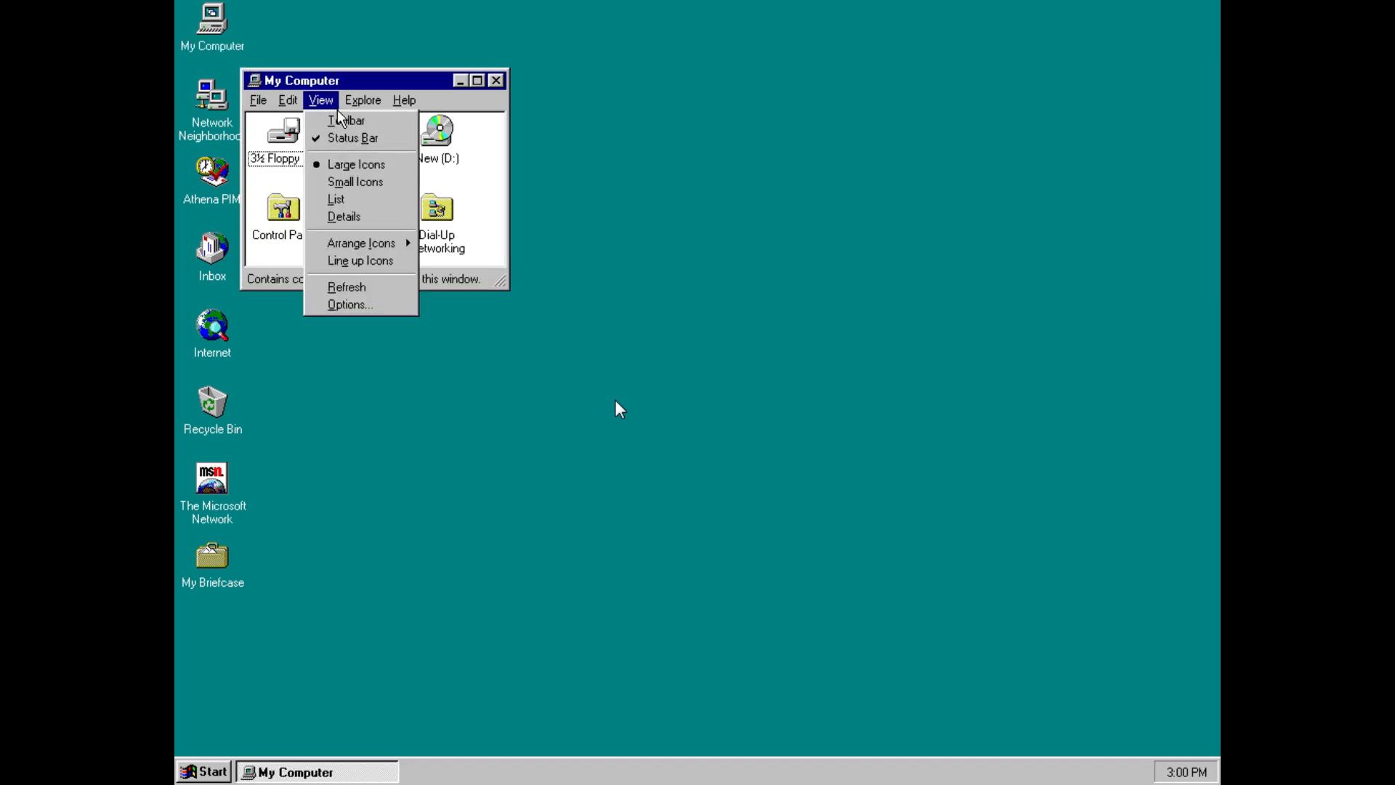
click(347, 121)
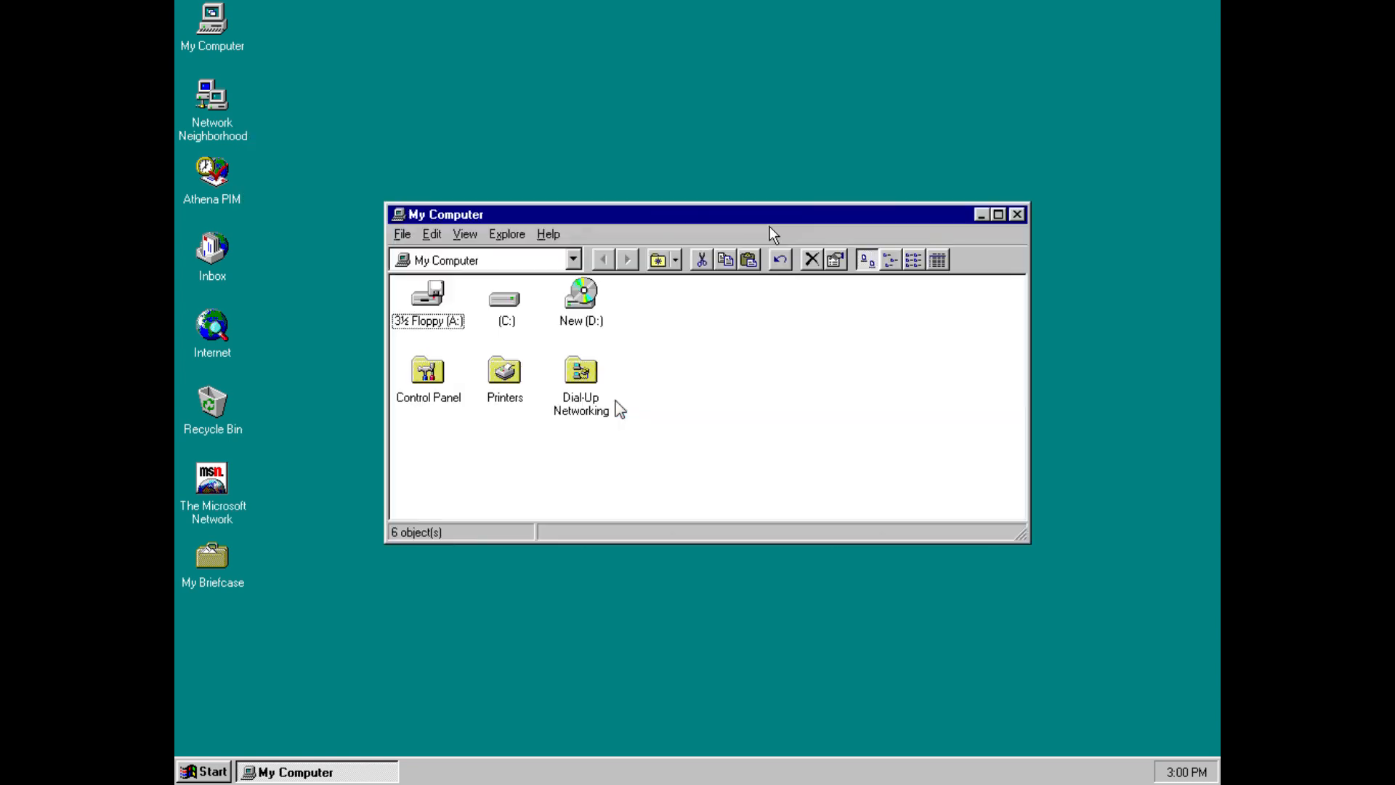
mouse_move(667, 273)
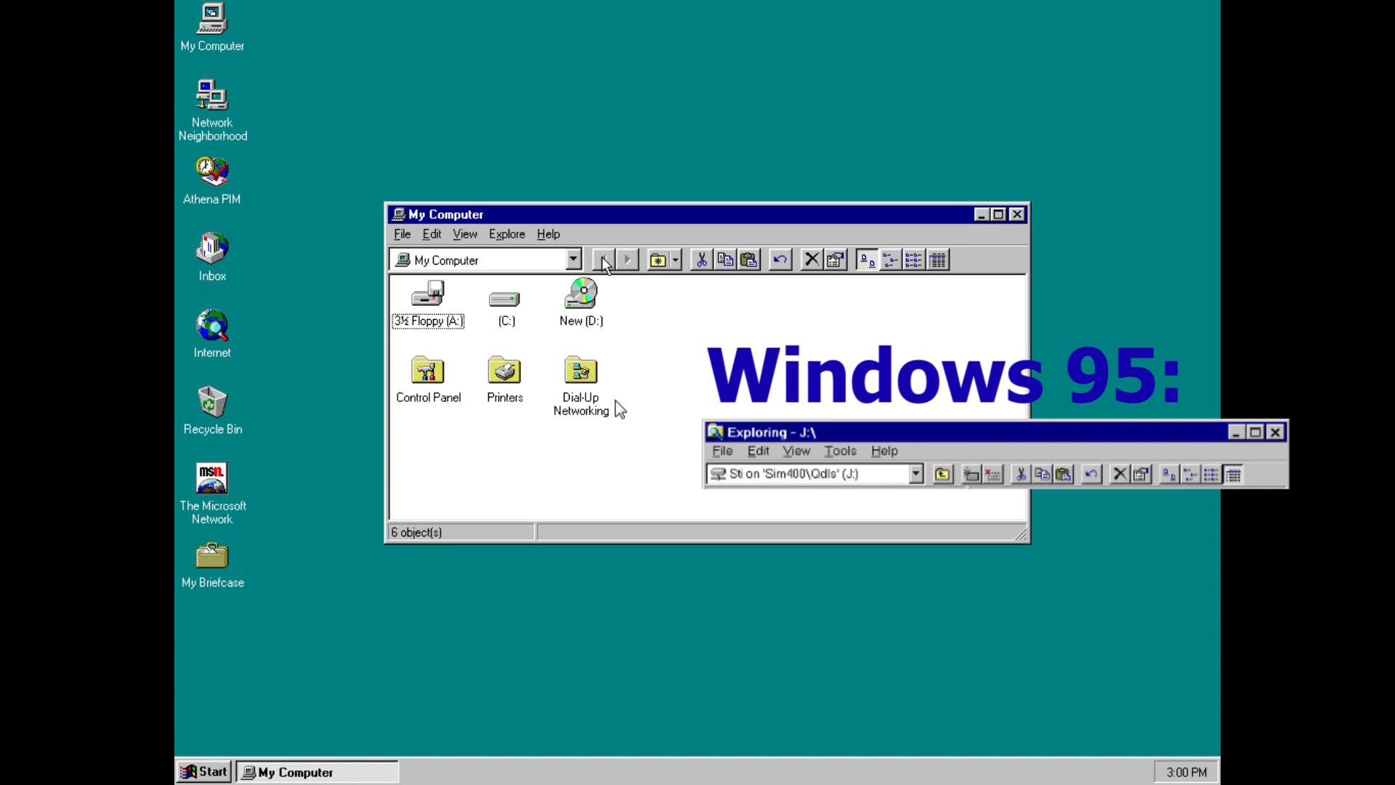
mouse_move(660, 260)
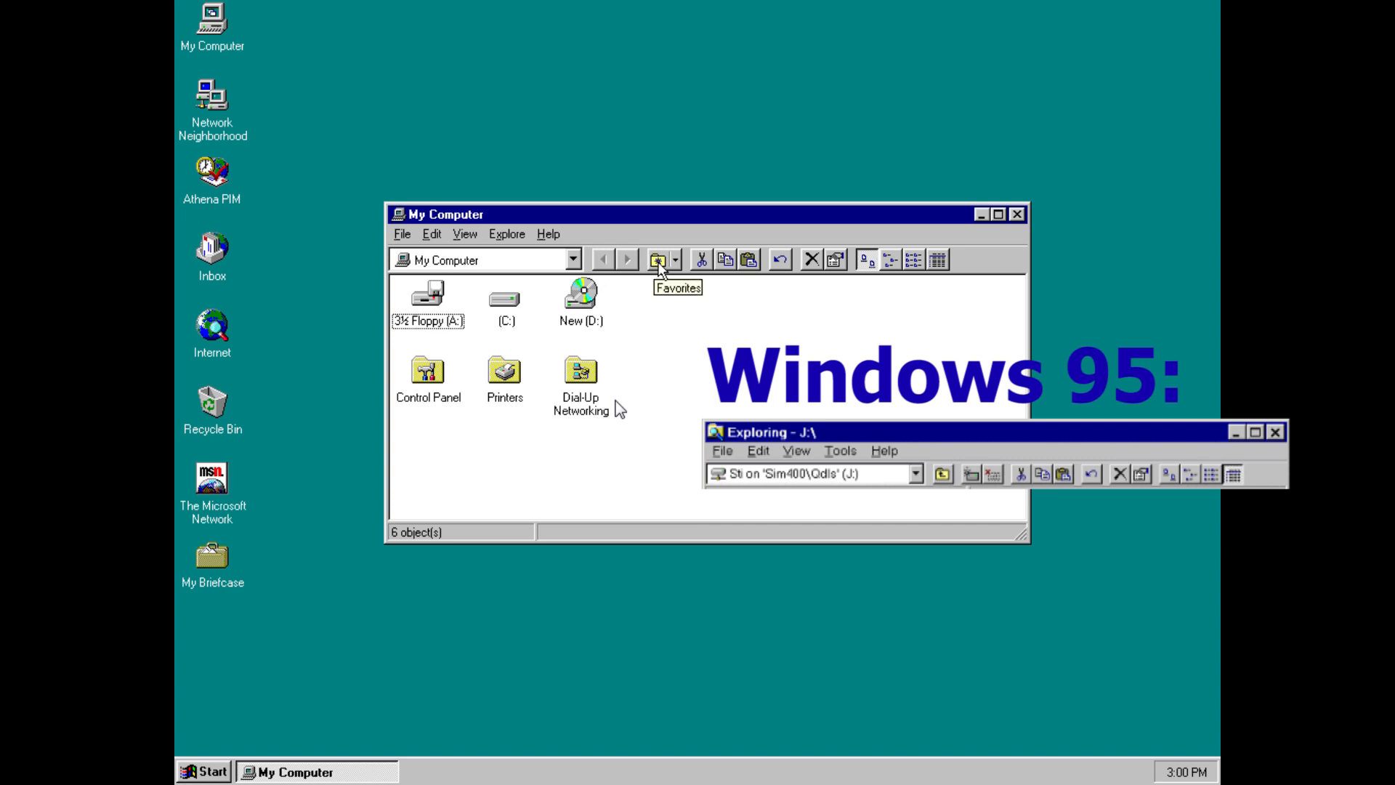
- Select the C: drive to show its 1.41 GB free of 1.56 GB in the status bar
click(505, 296)
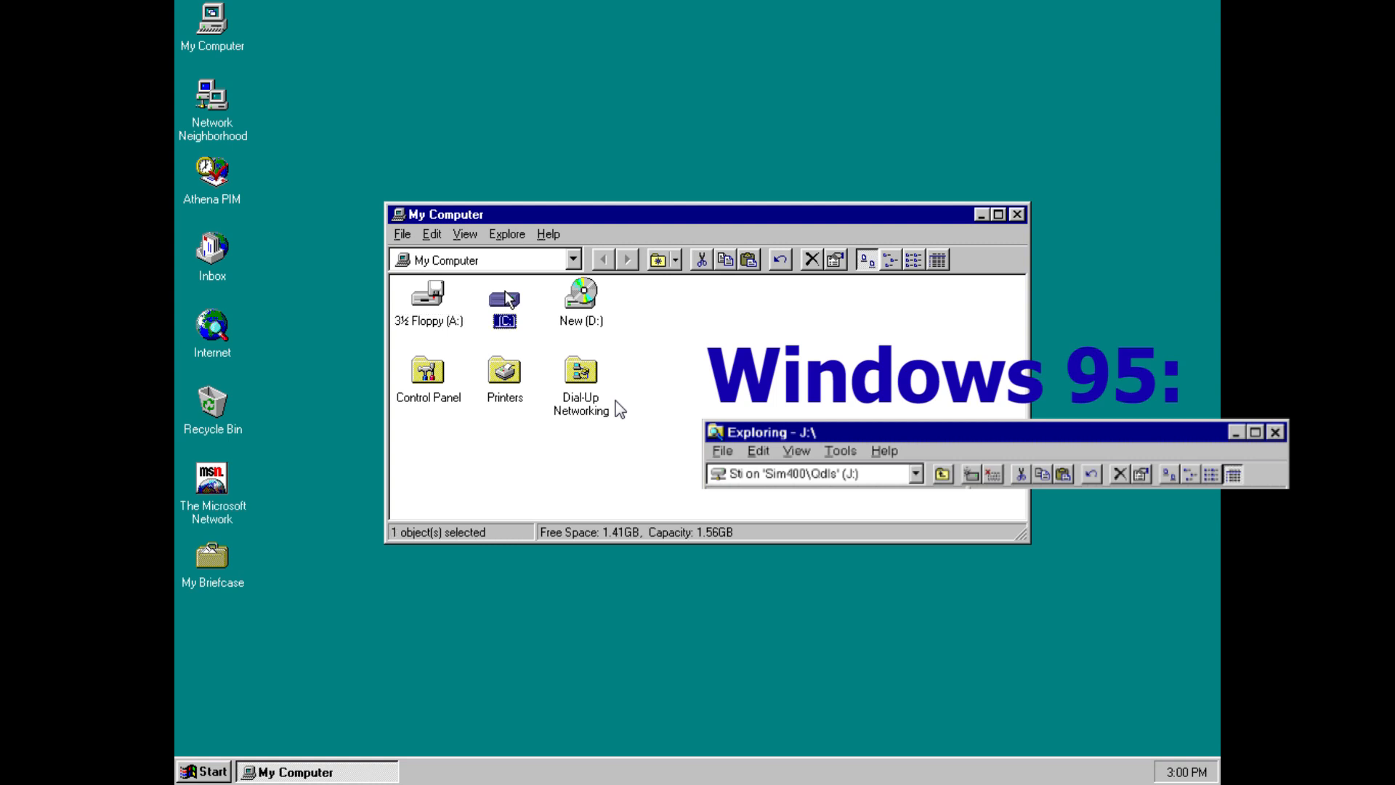
click(1275, 431)
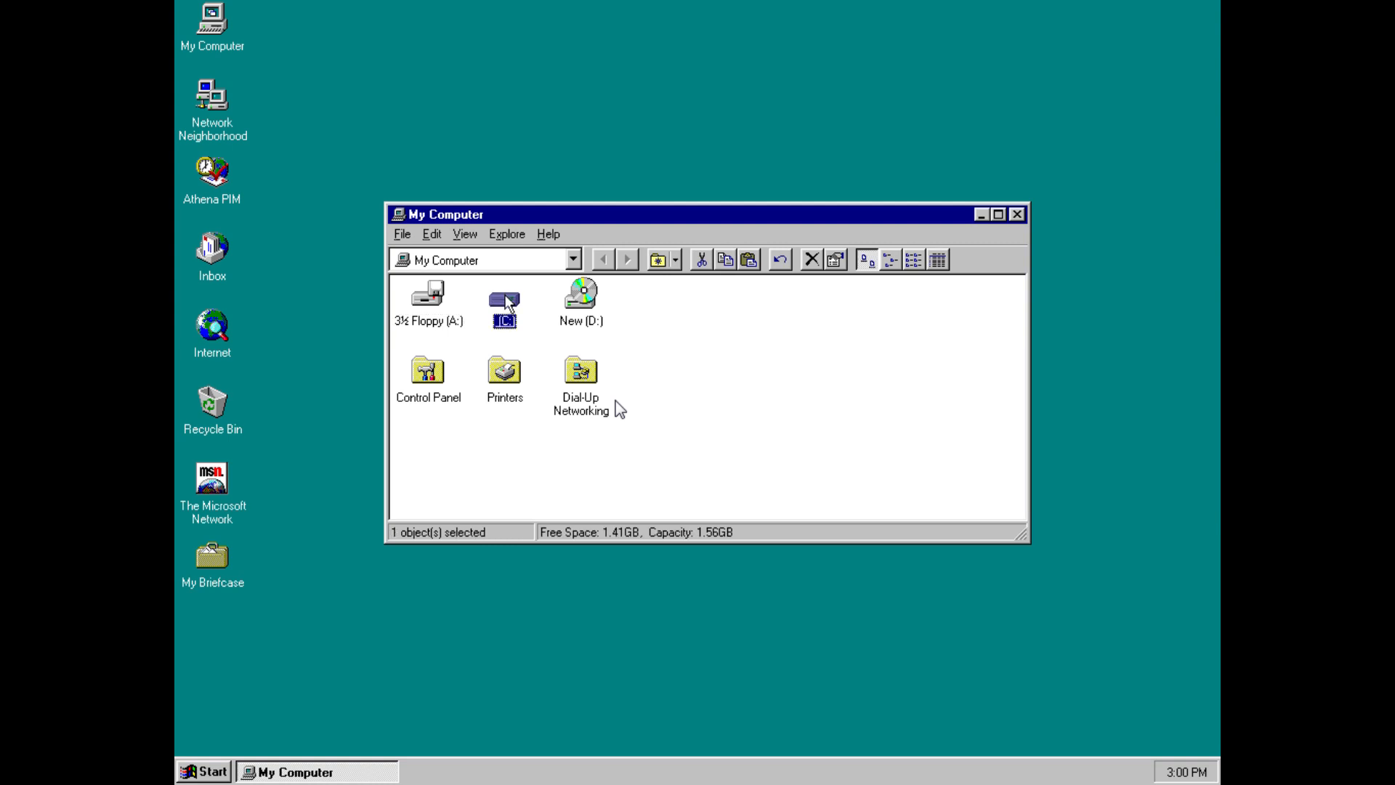
click(346, 122)
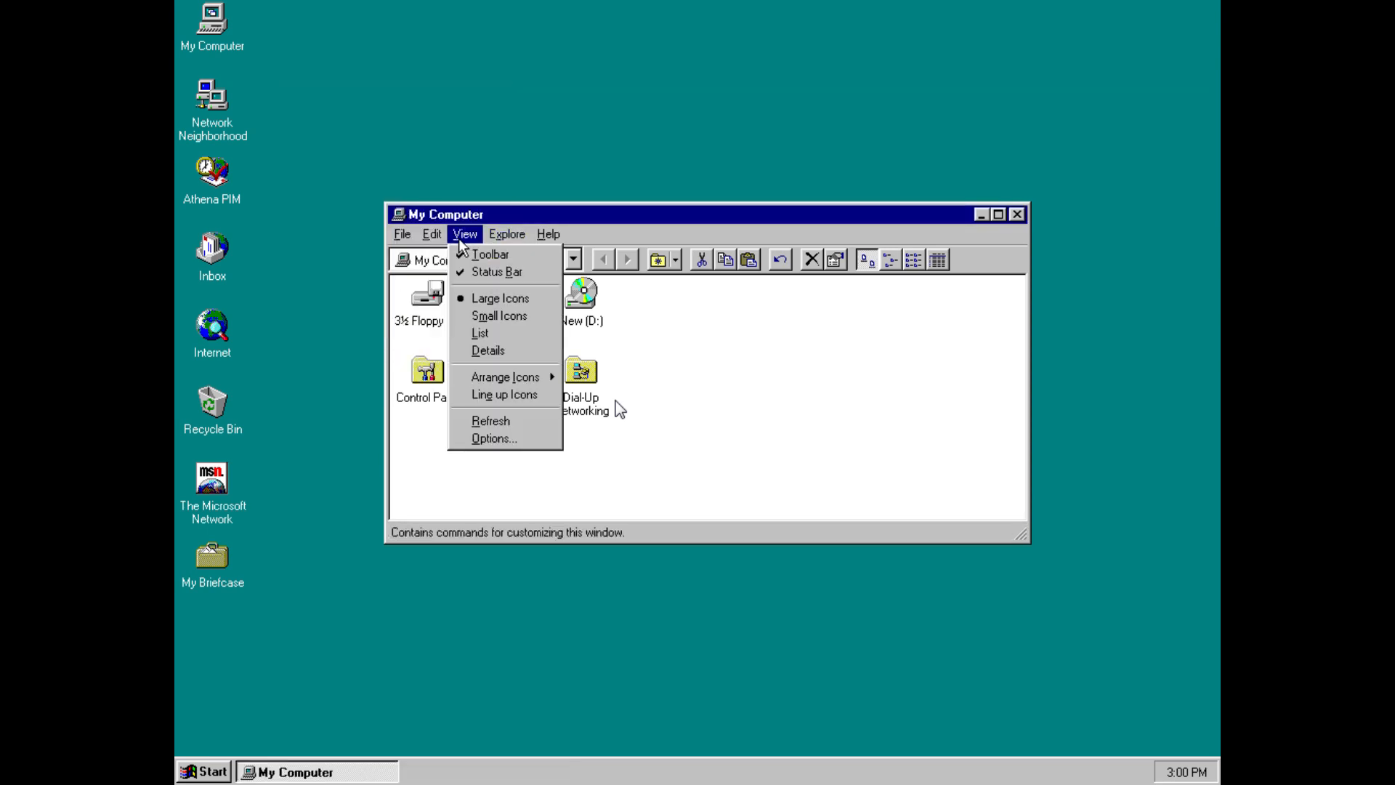
- Set folder browsing to reuse a single window in View Options
click(494, 437)
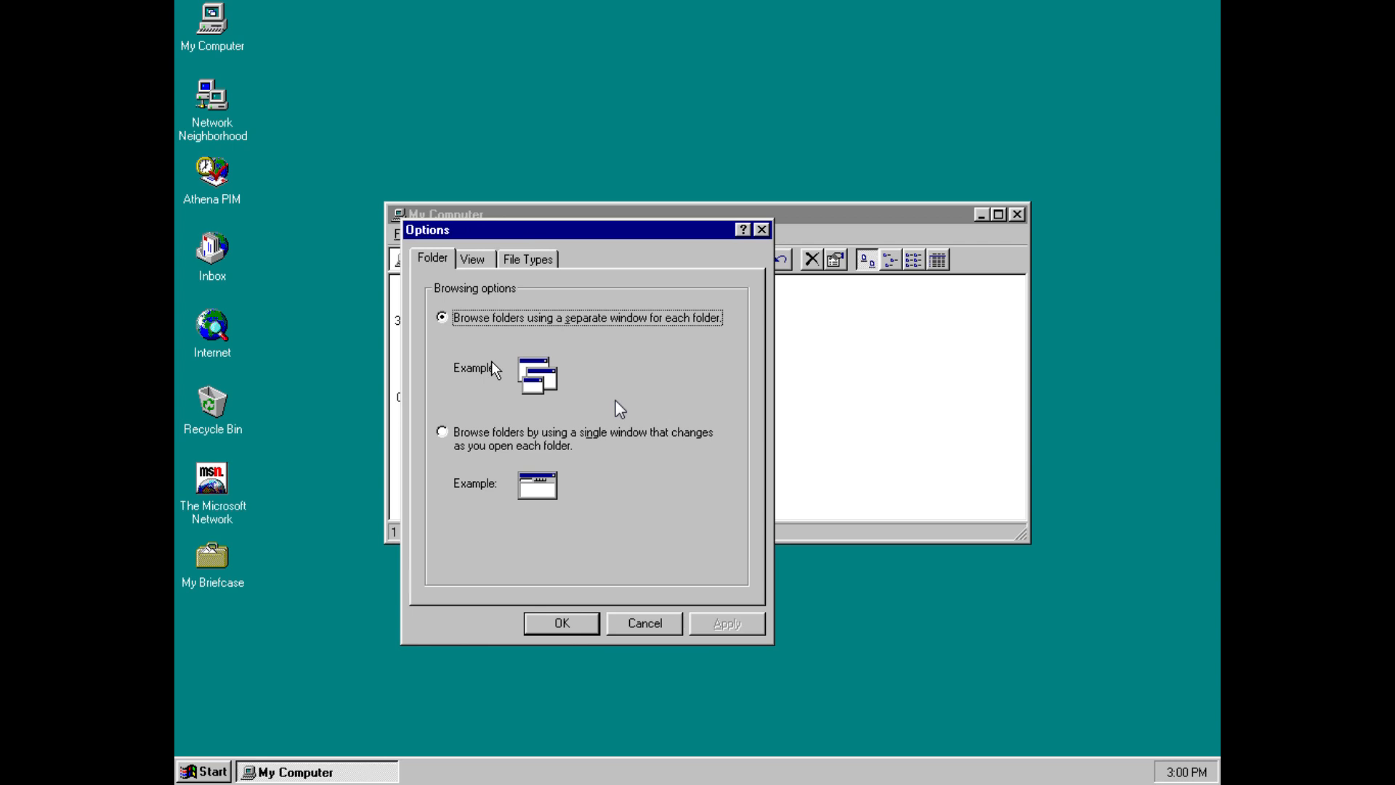
click(442, 432)
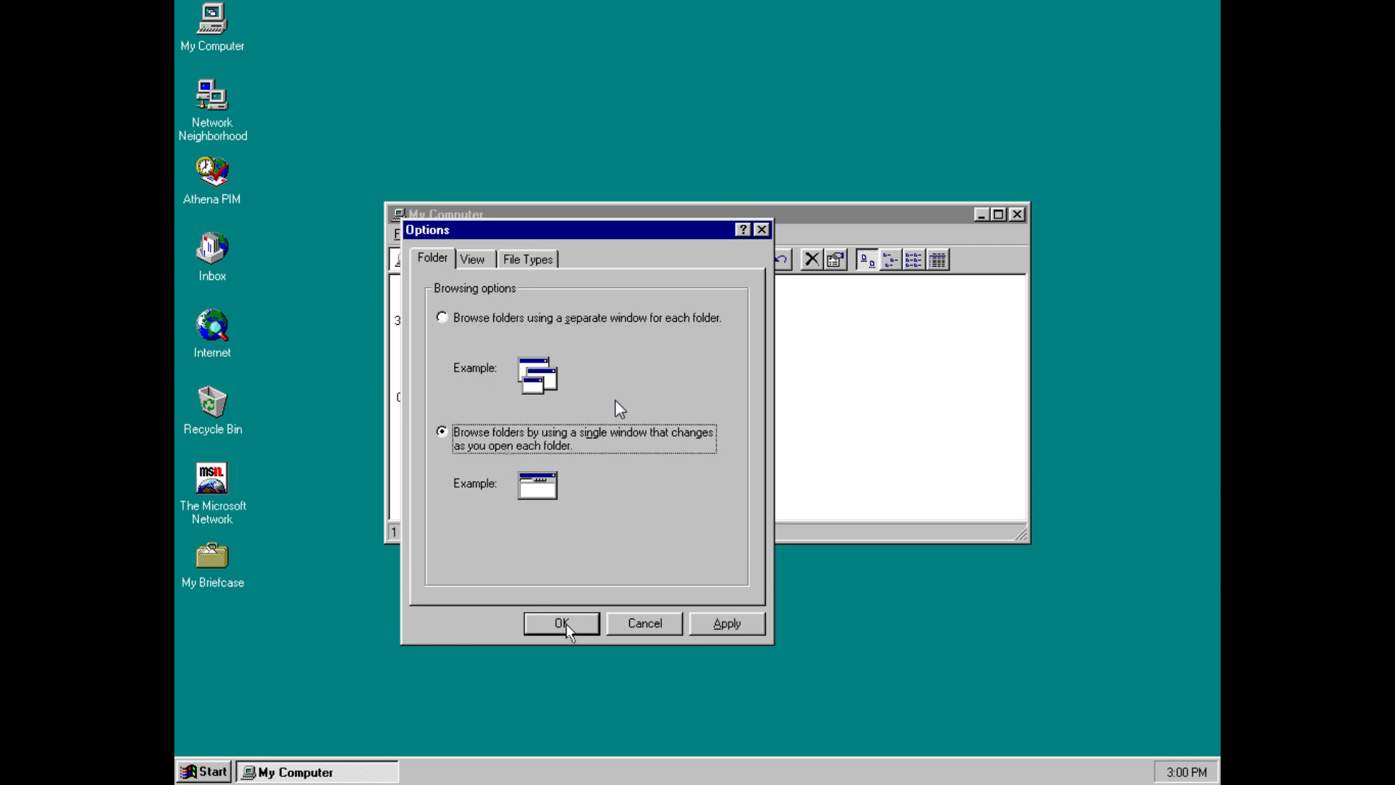
click(560, 624)
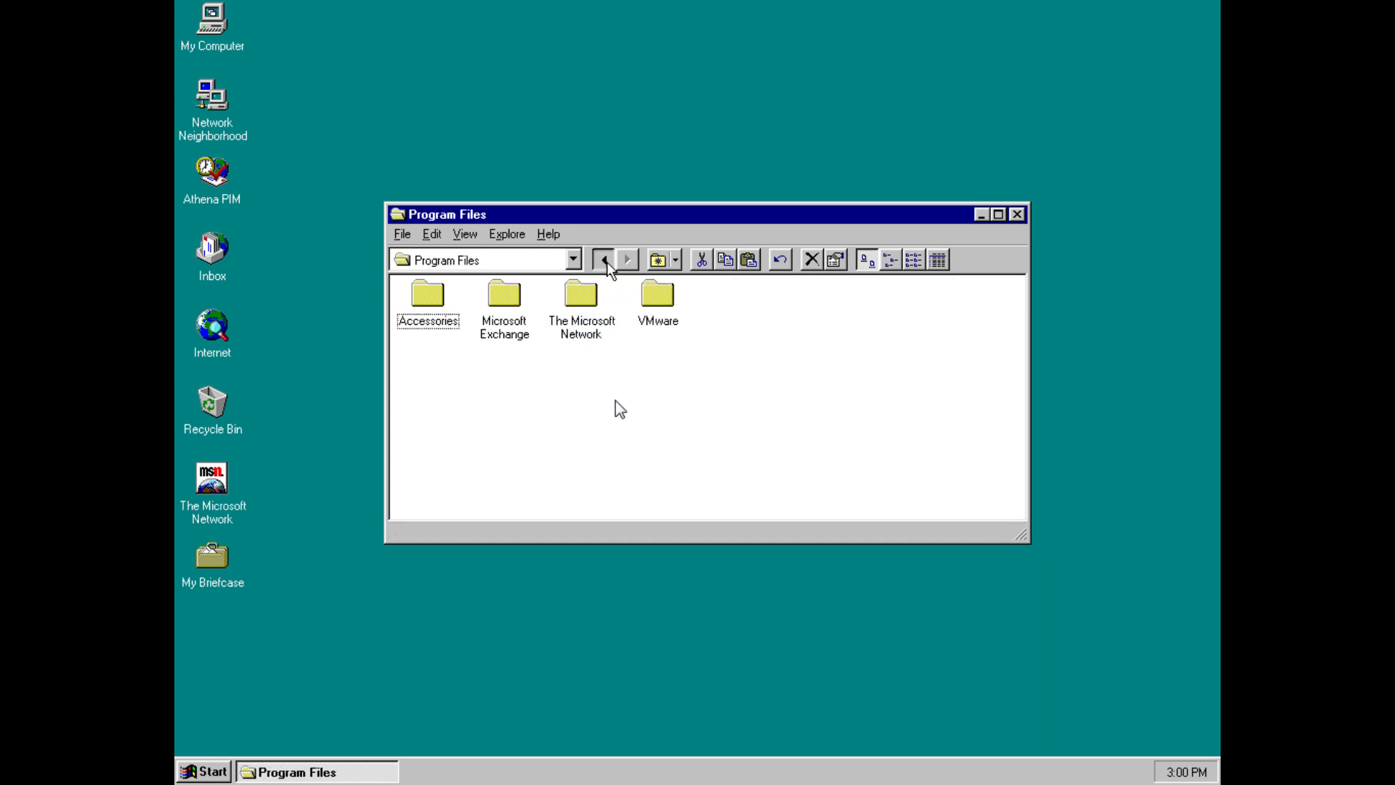
- Navigate back to My Computer and forward to C:, then select the address box via Favorites
click(603, 258)
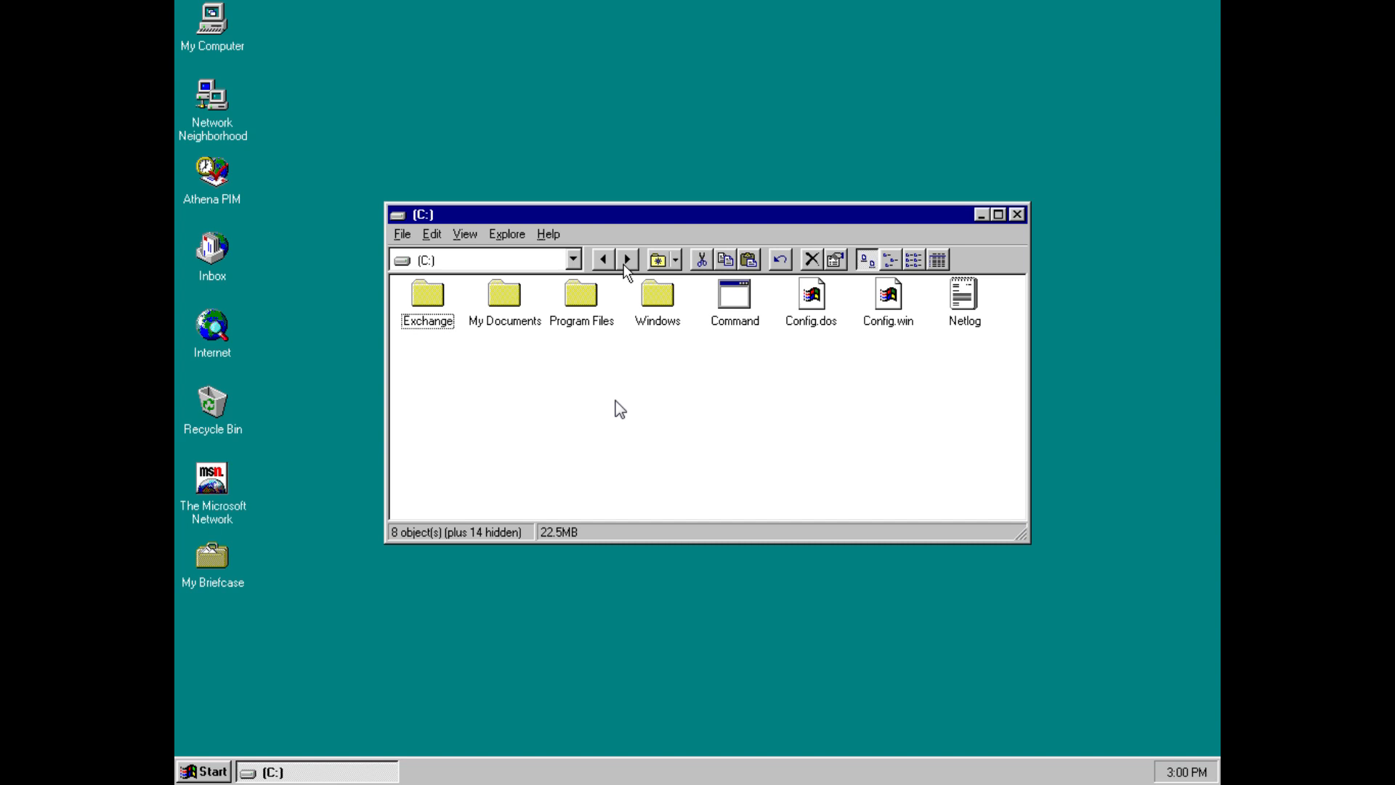
click(603, 258)
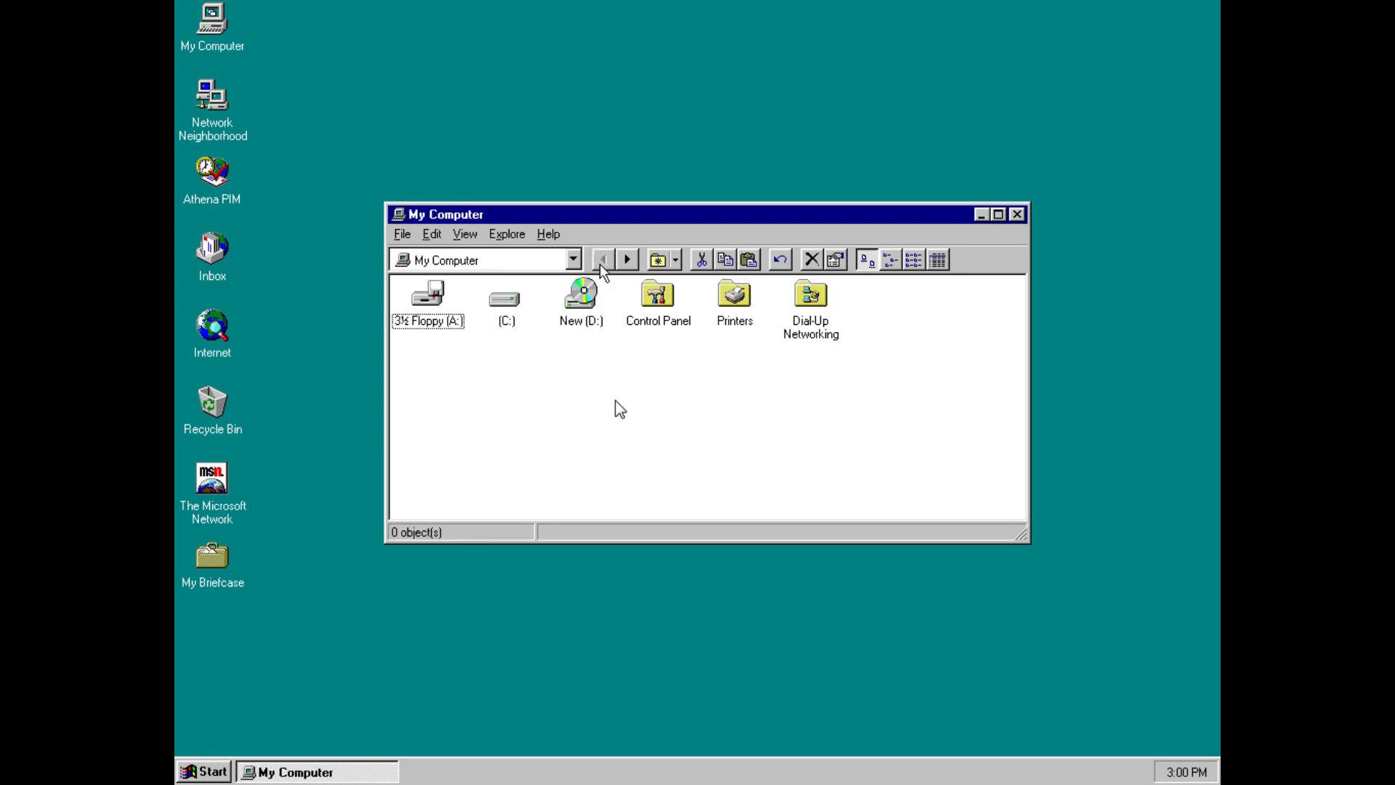
double_click(502, 294)
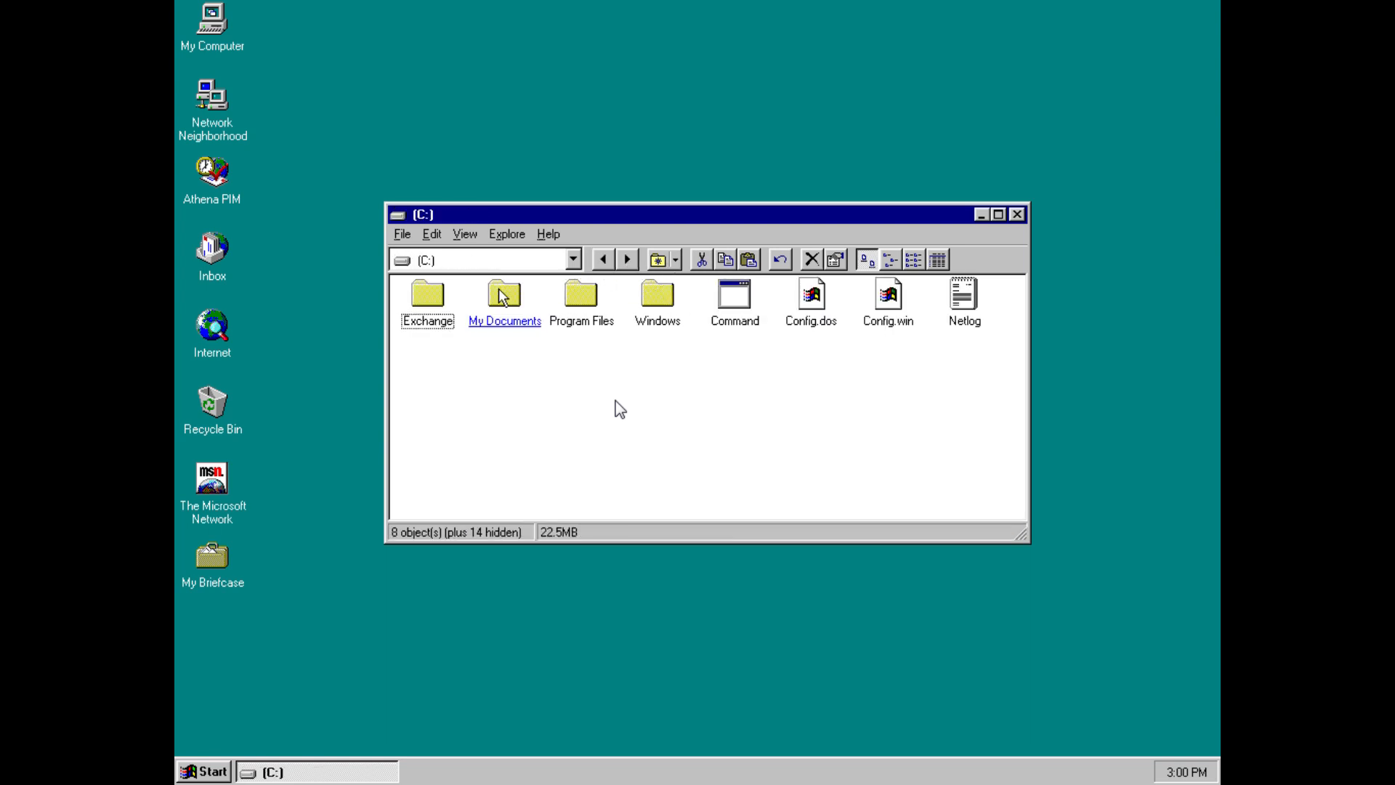
click(675, 258)
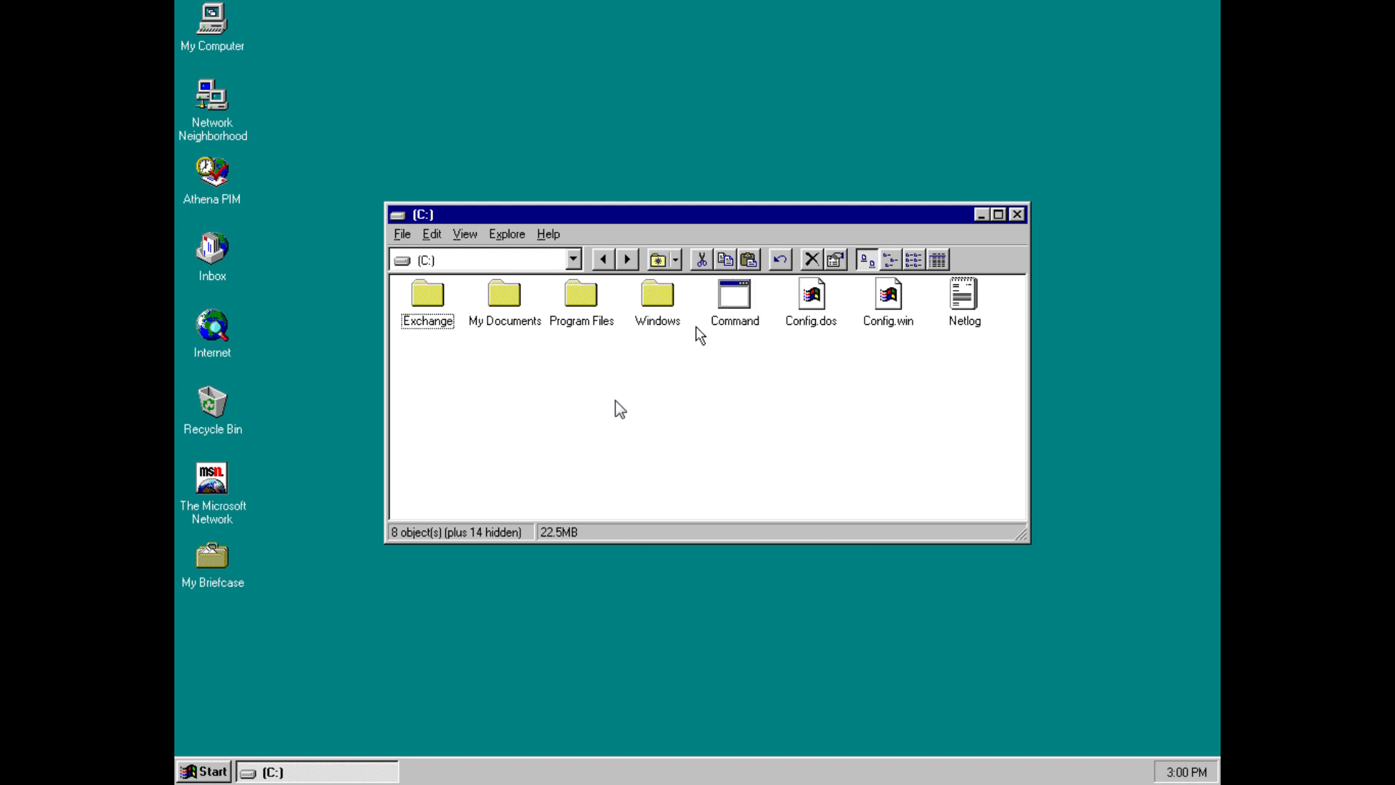
click(676, 259)
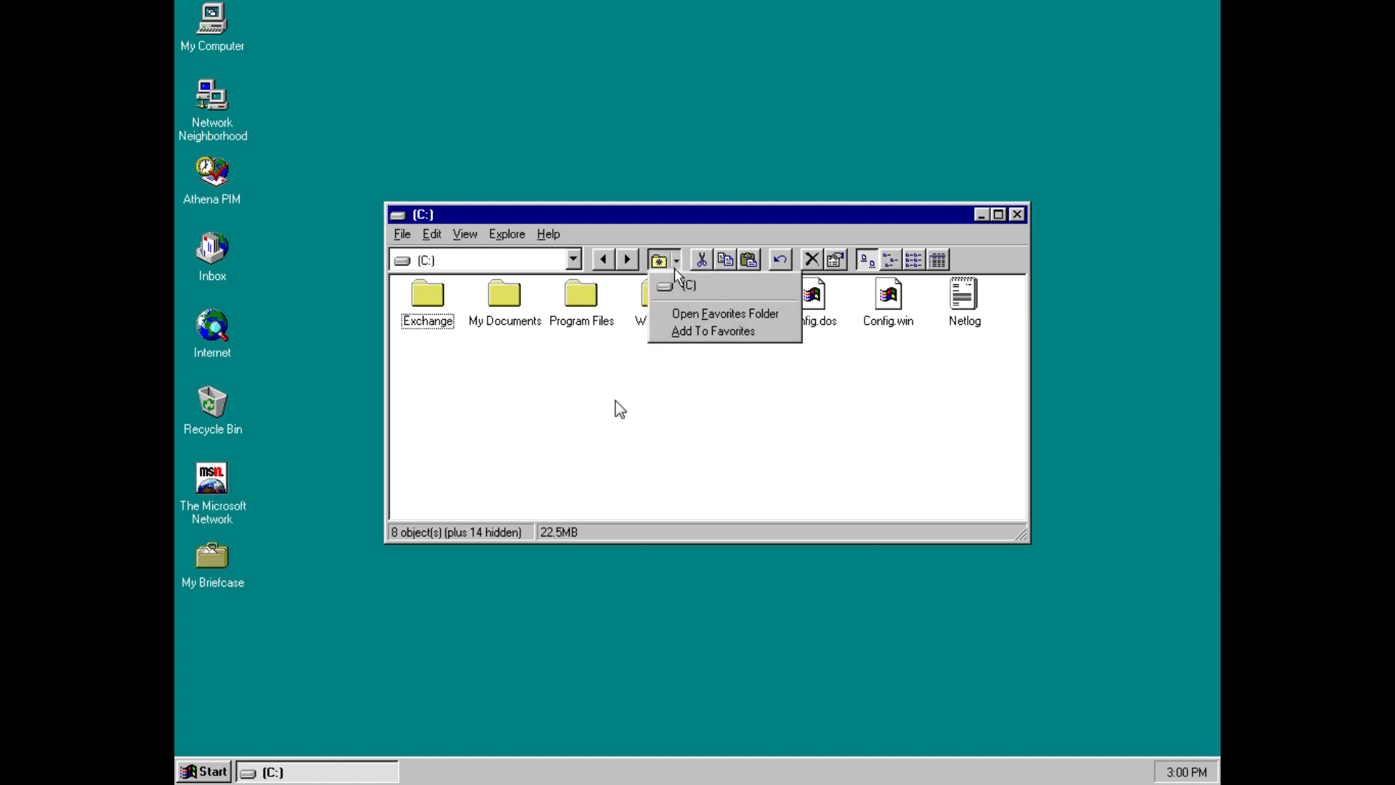
double_click(581, 293)
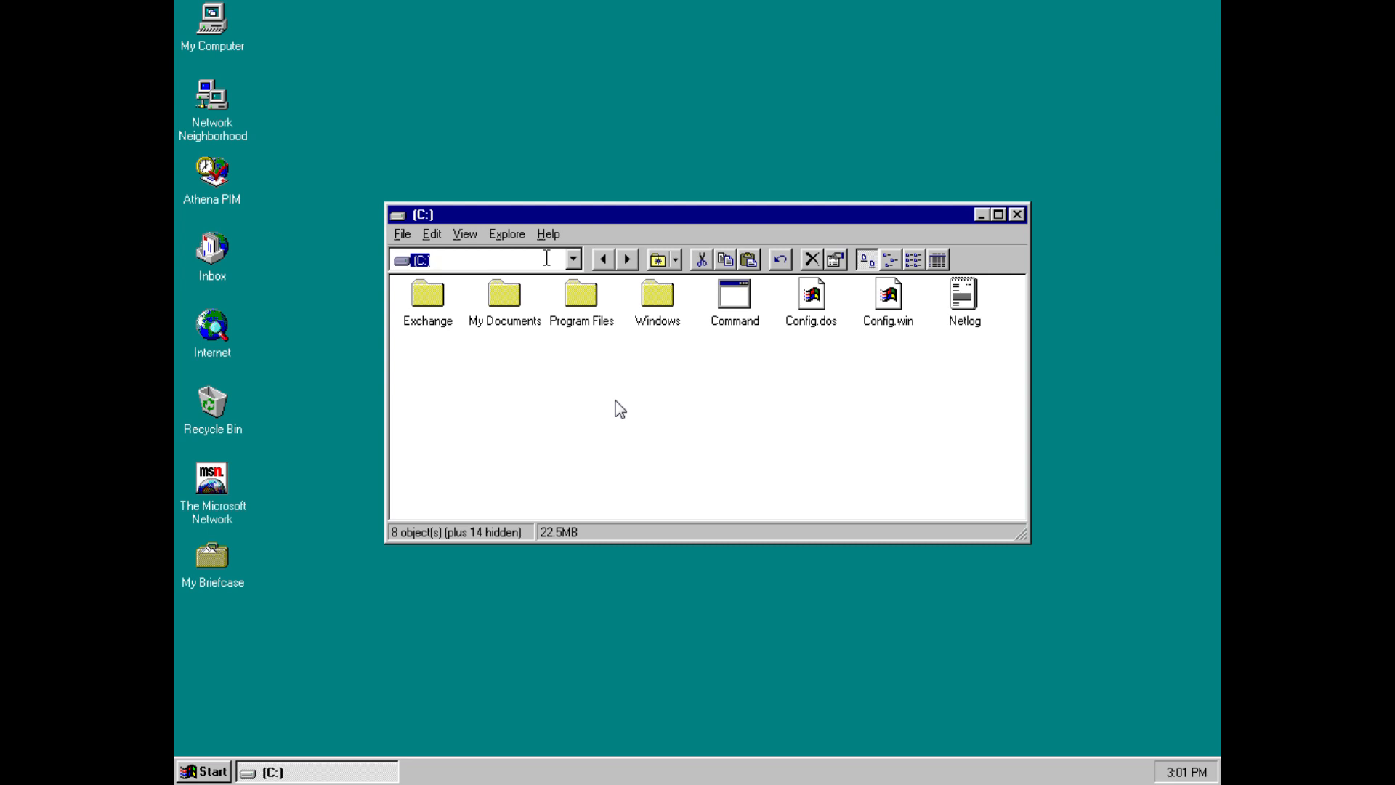
text(http:/)
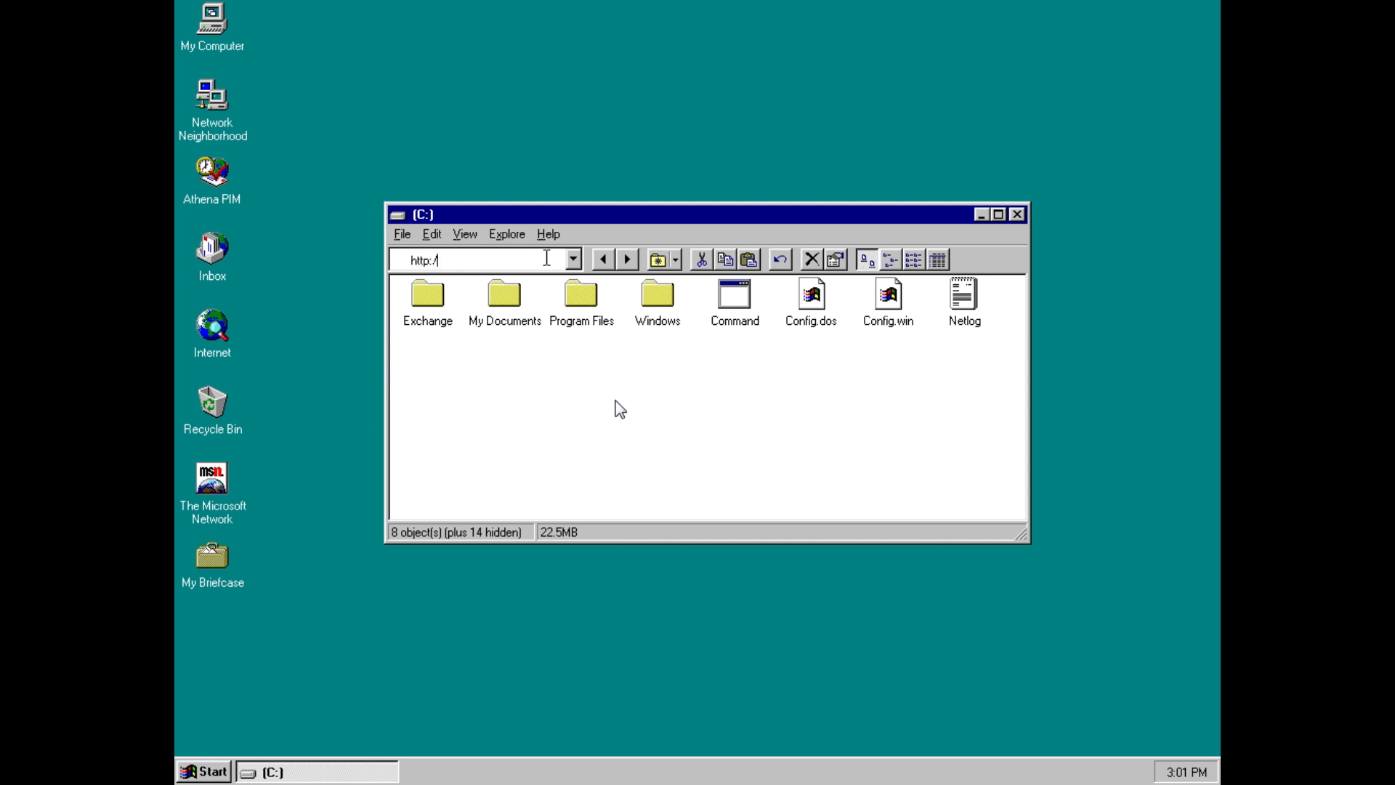
text(/www.google.)
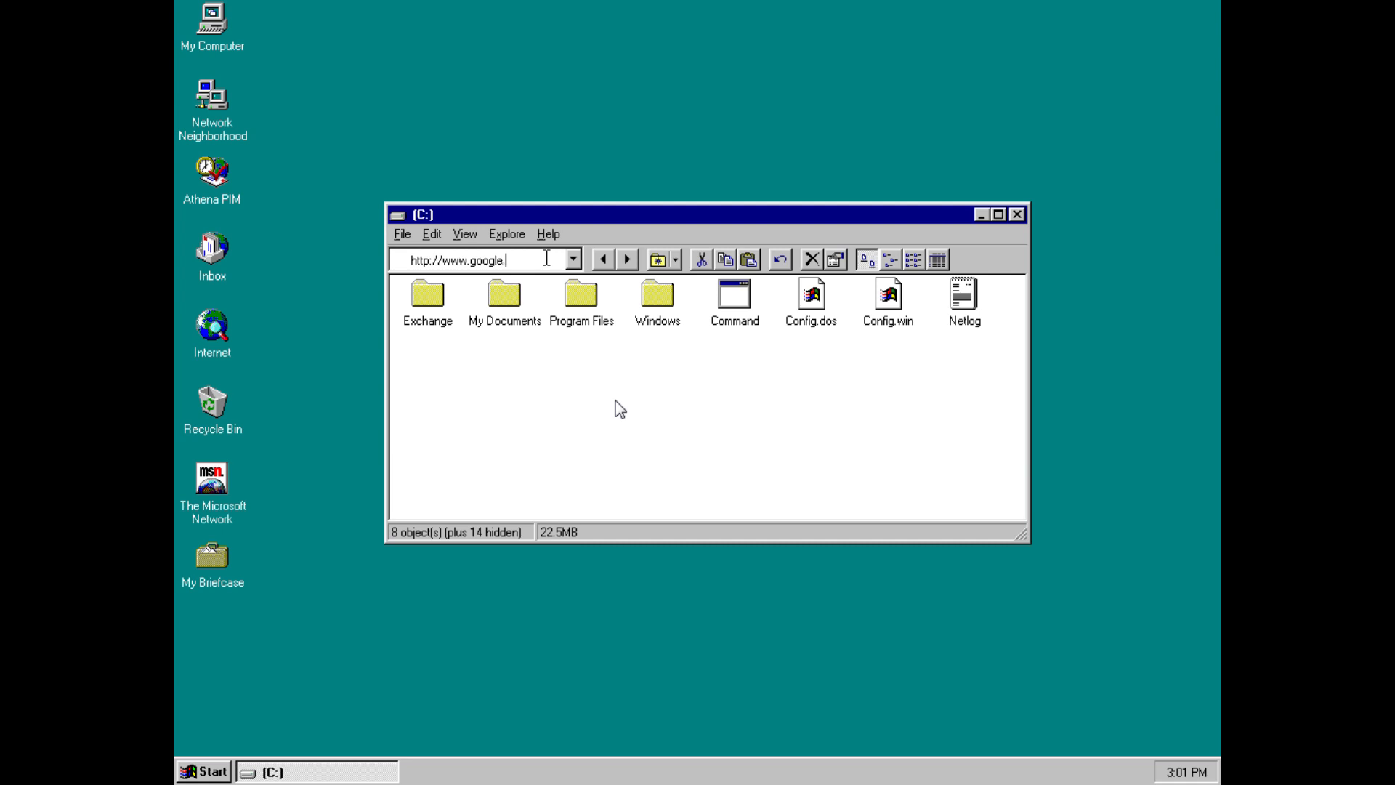
text(com)
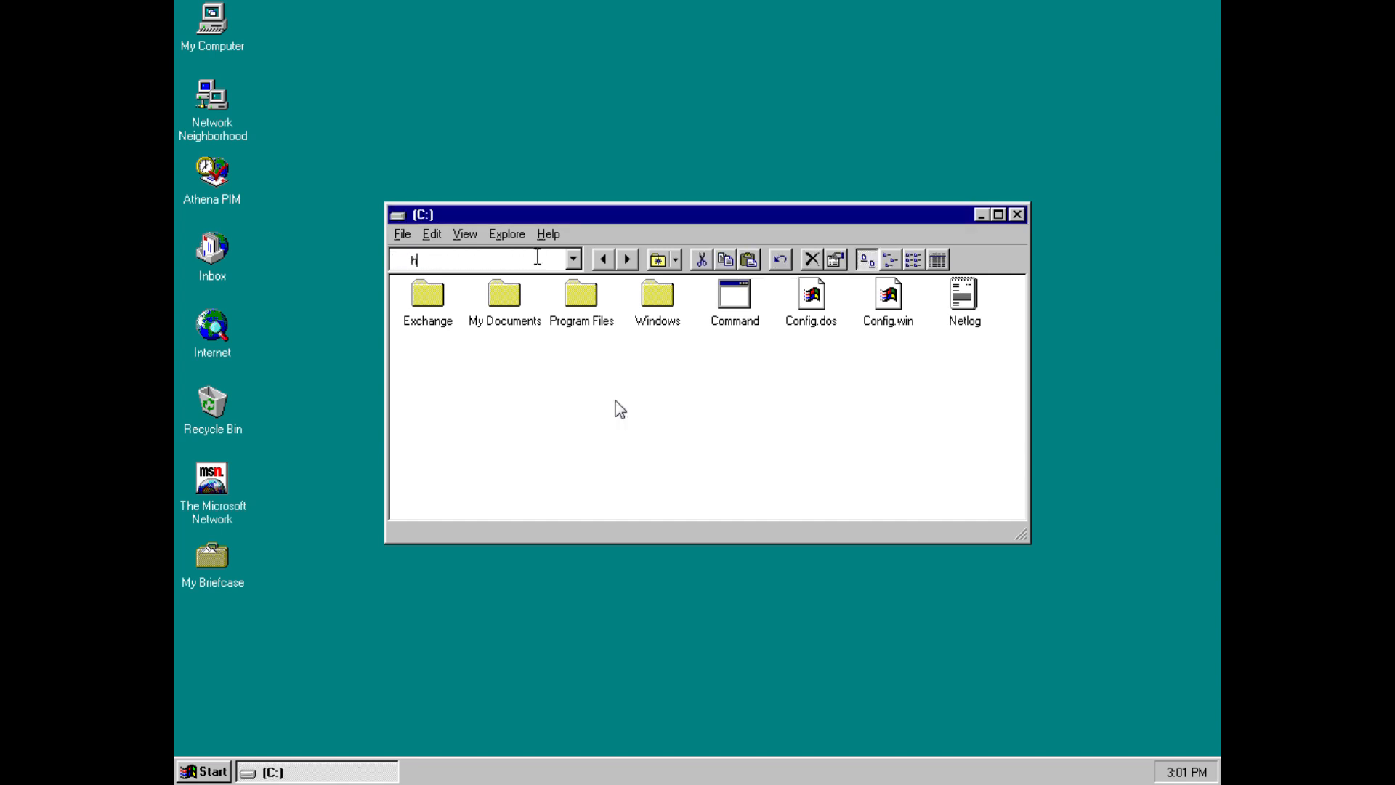
text(ttp://www.goo)
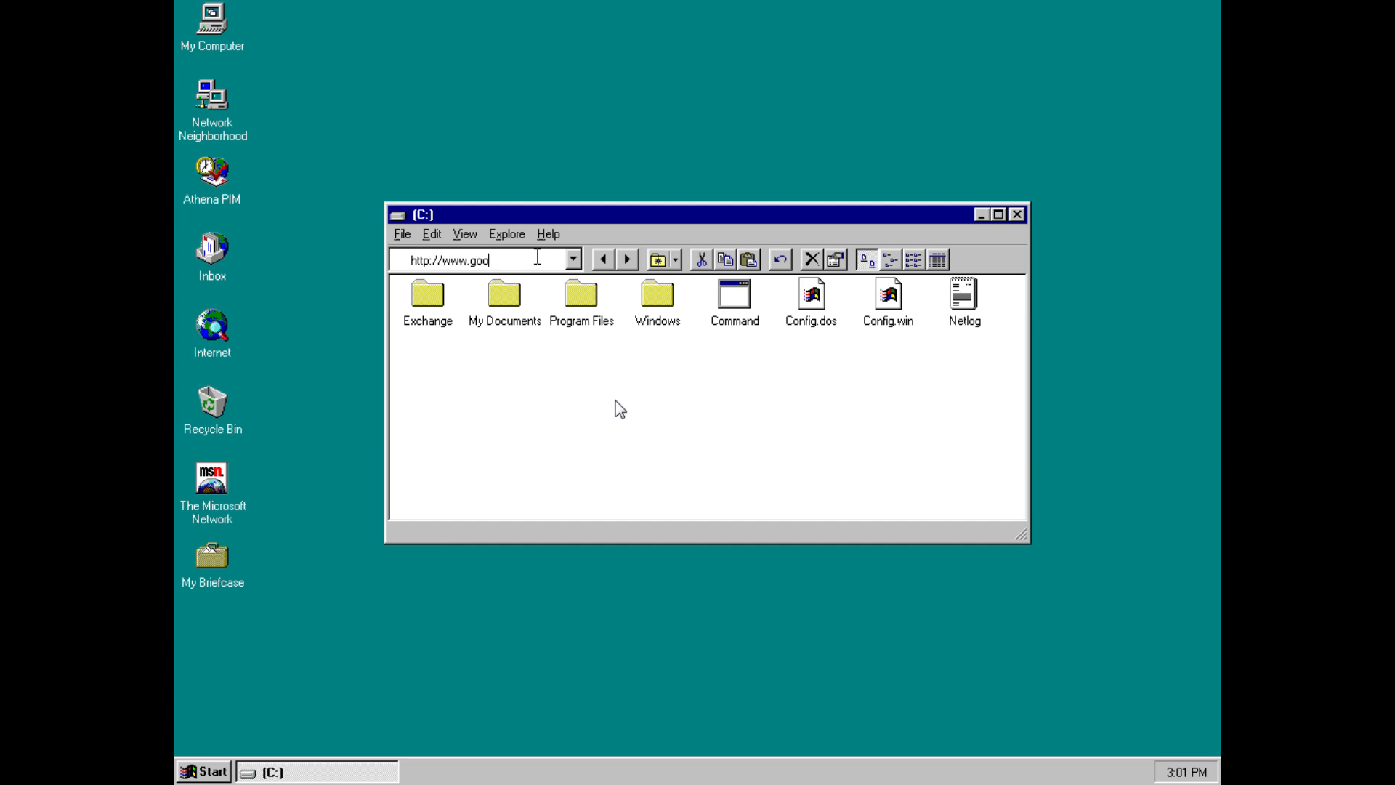
text(gle.com)
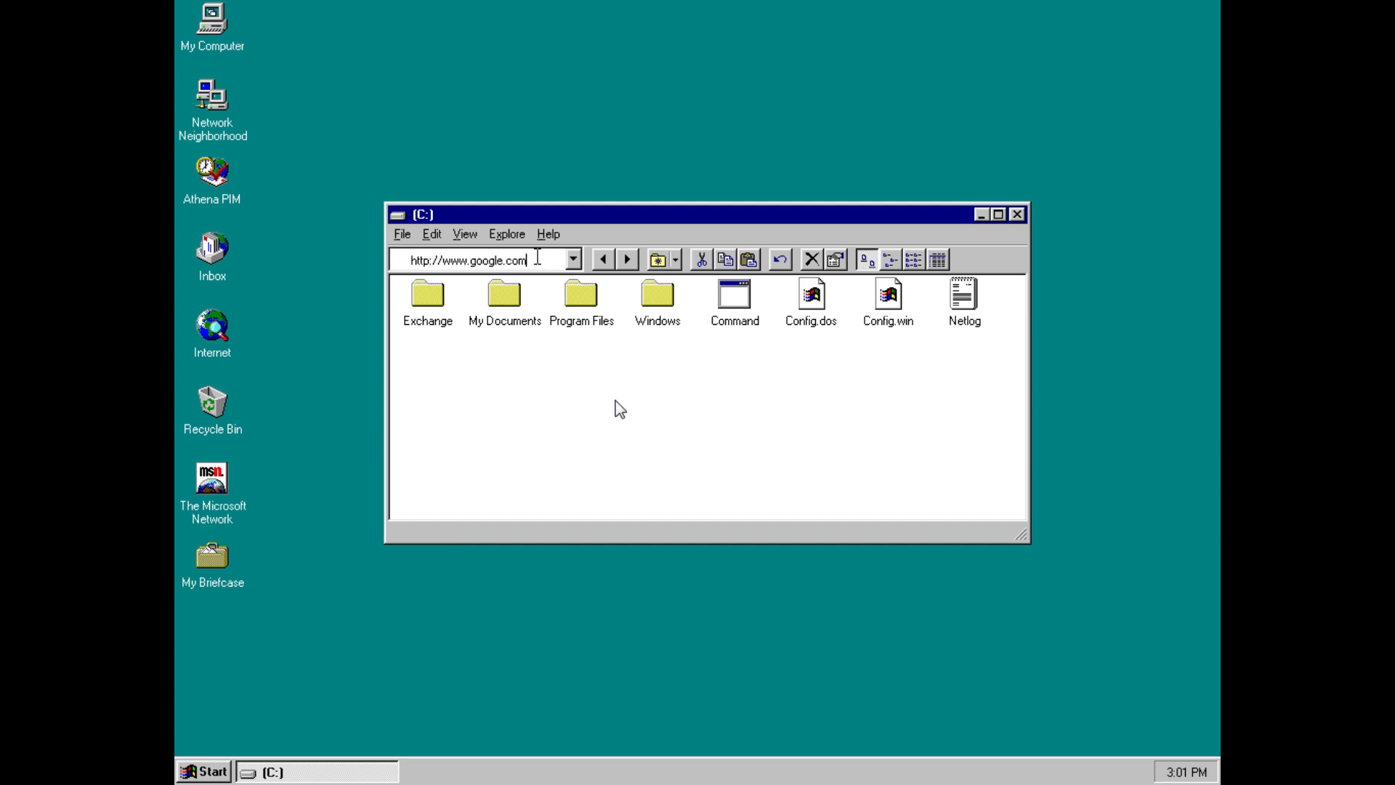
key(Enter)
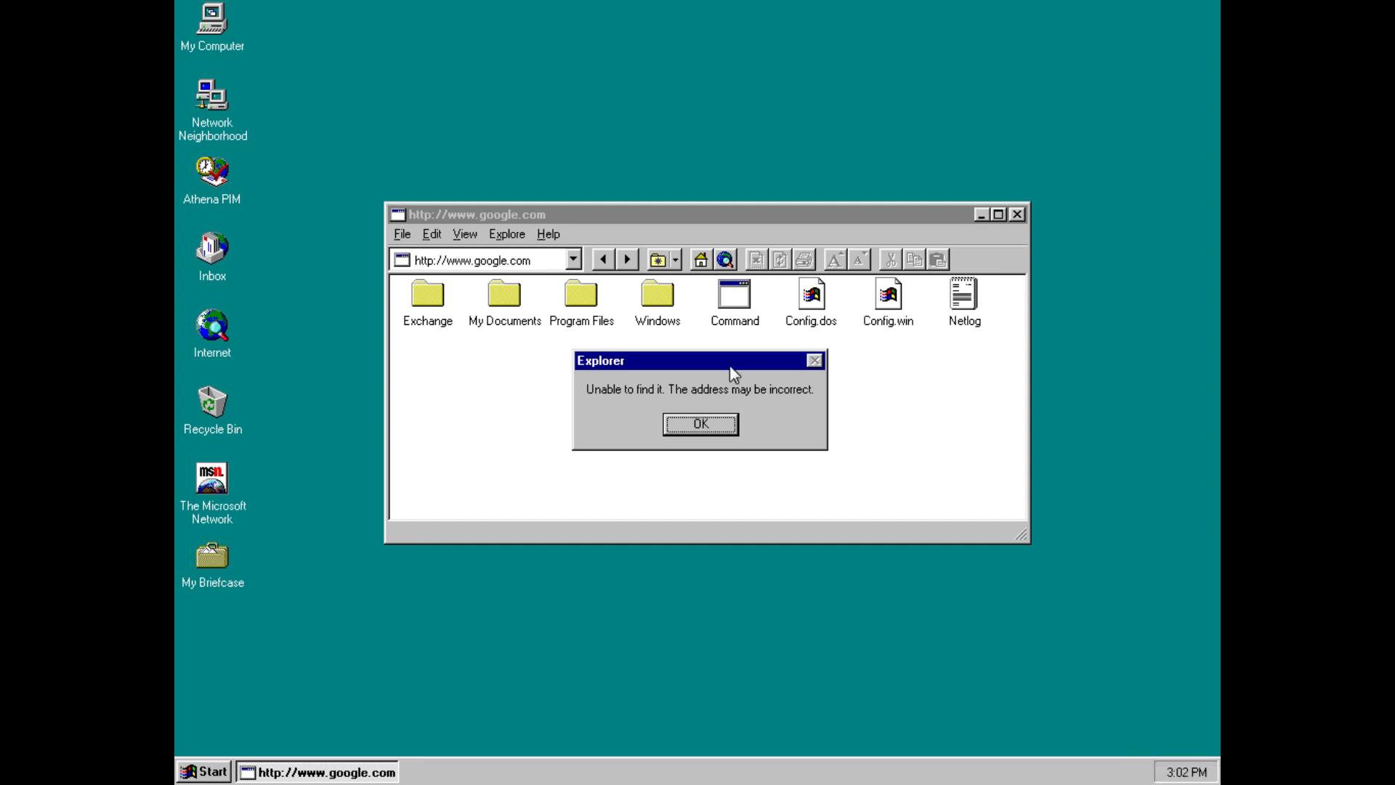
mouse_move(691, 276)
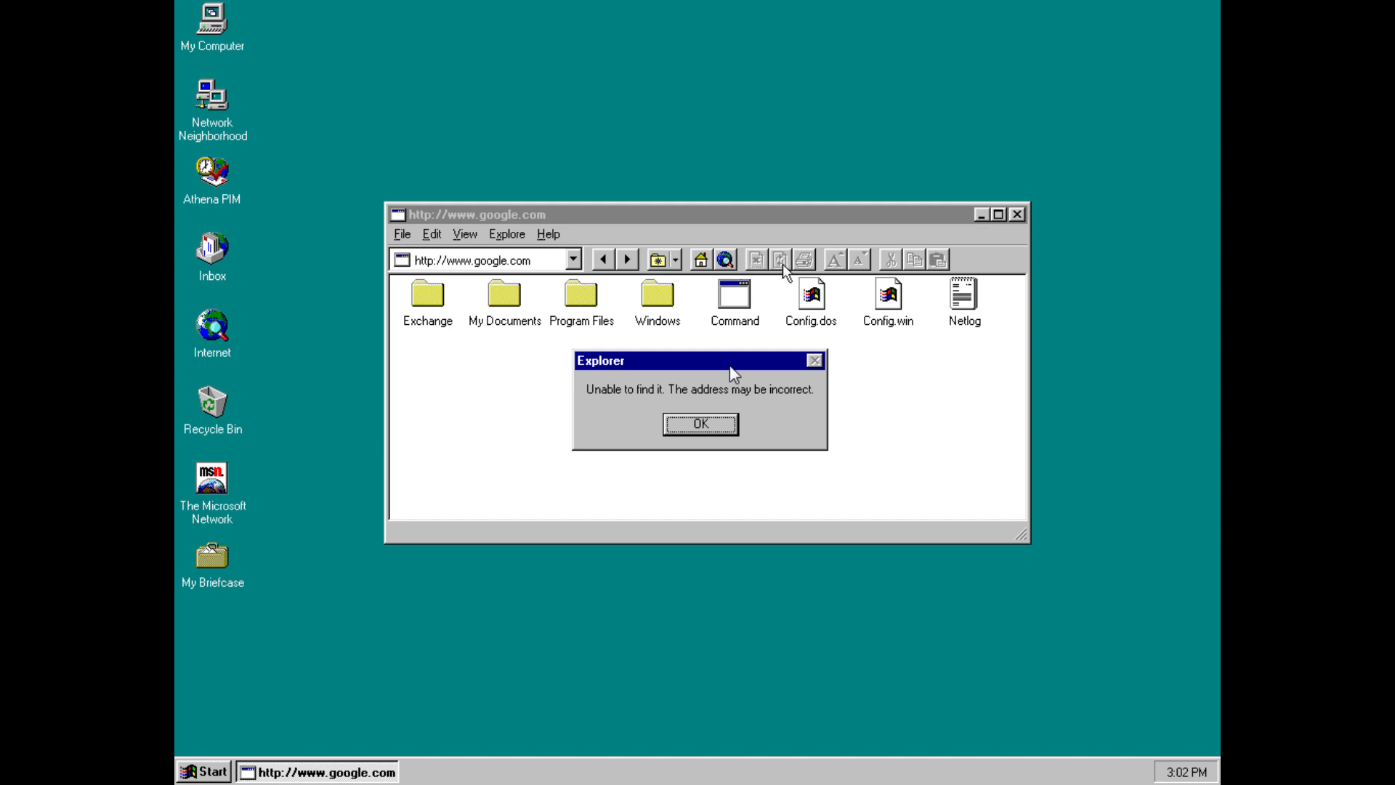
mouse_move(747, 378)
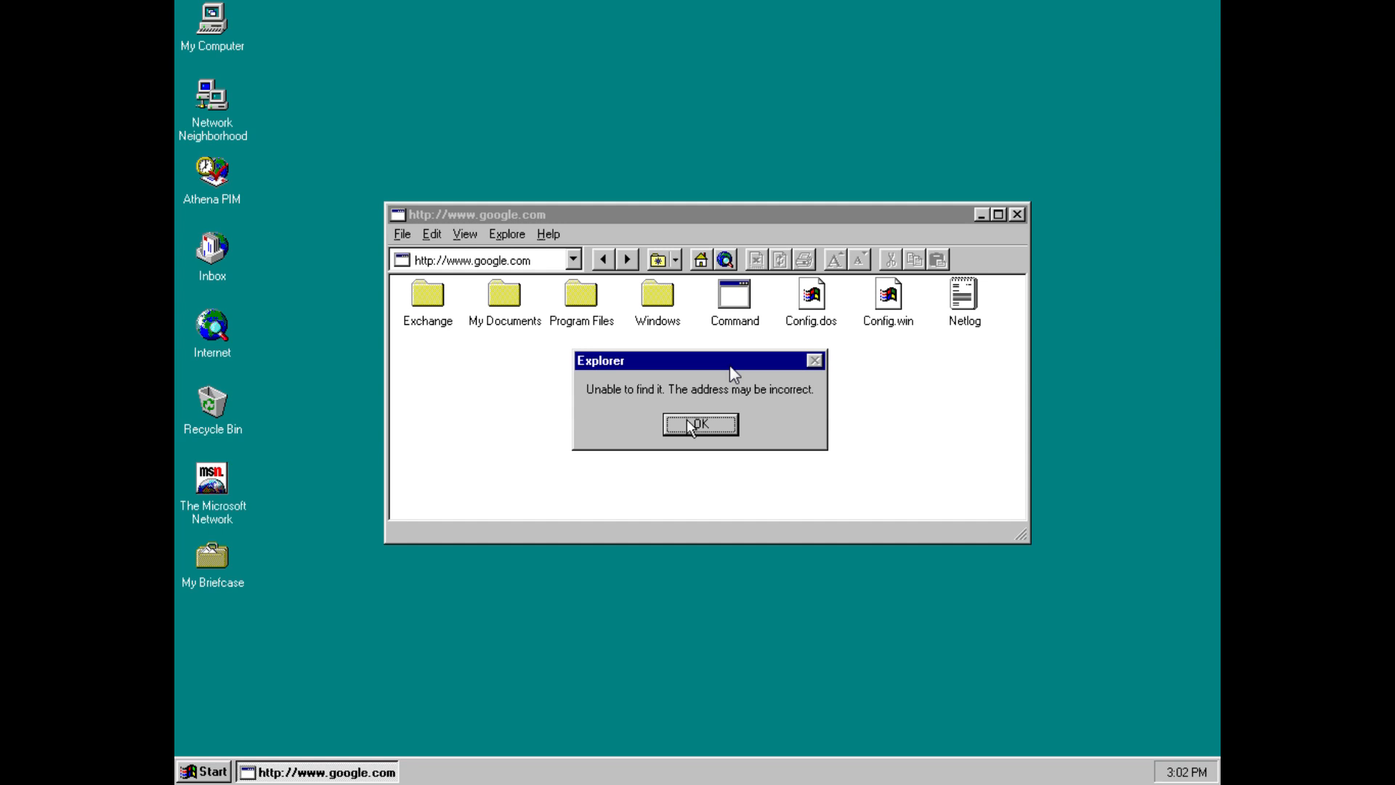
click(699, 424)
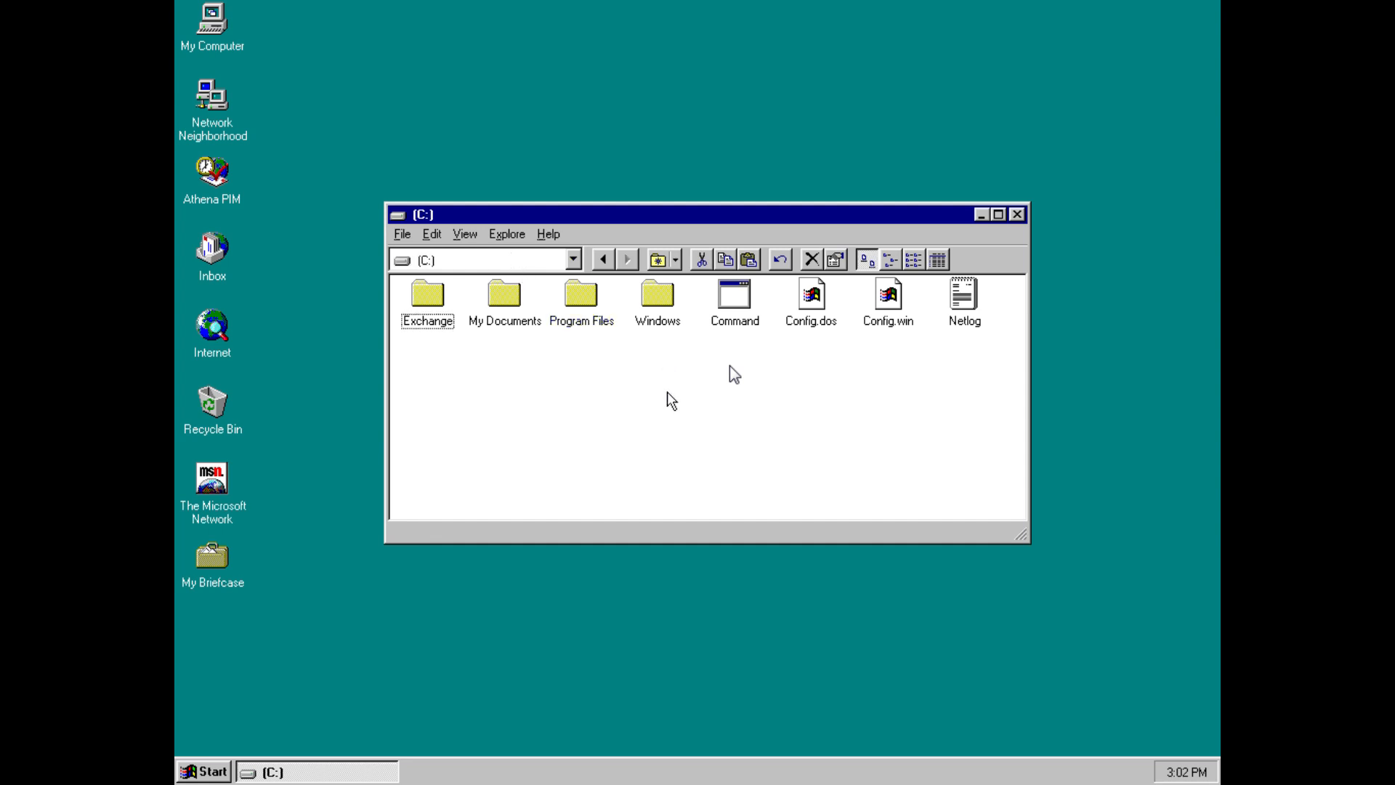
click(1016, 214)
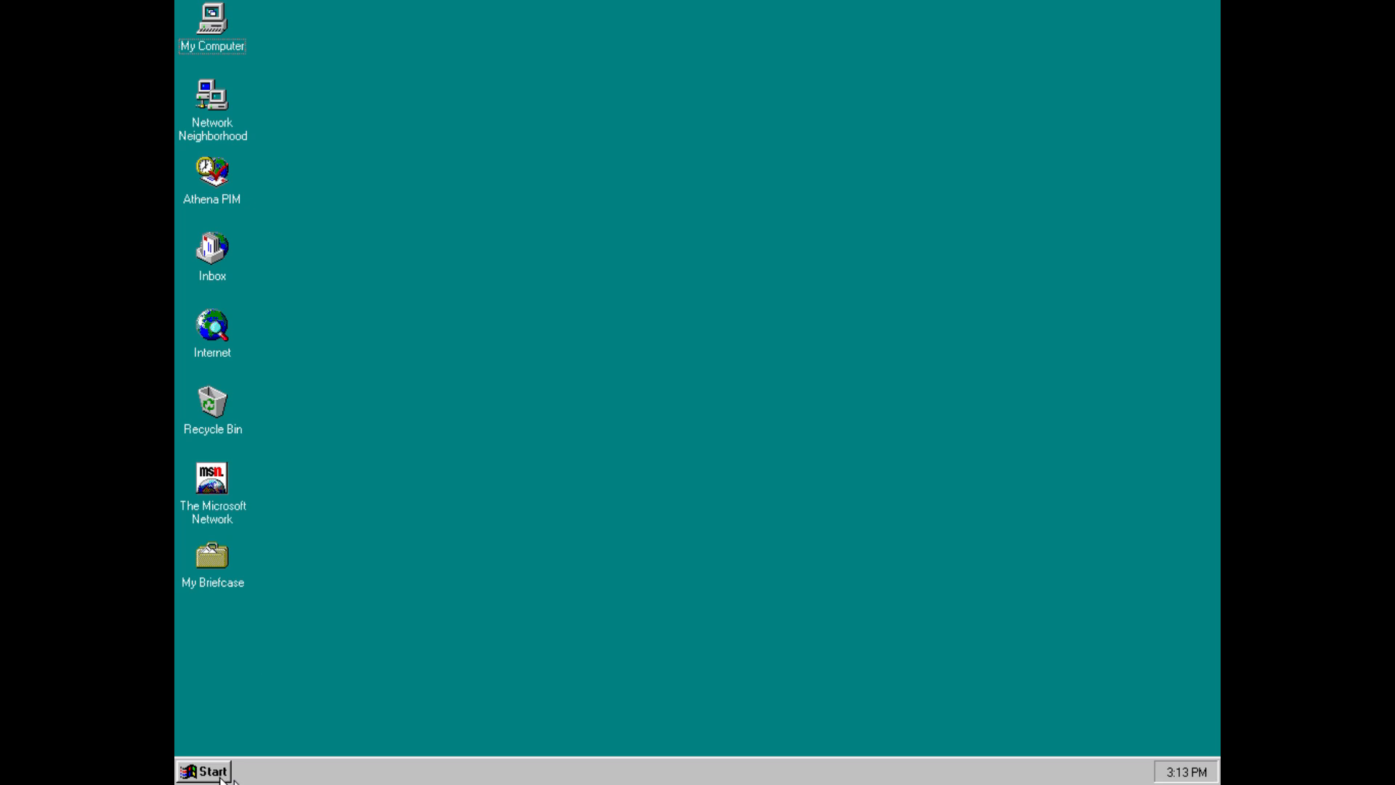
click(204, 771)
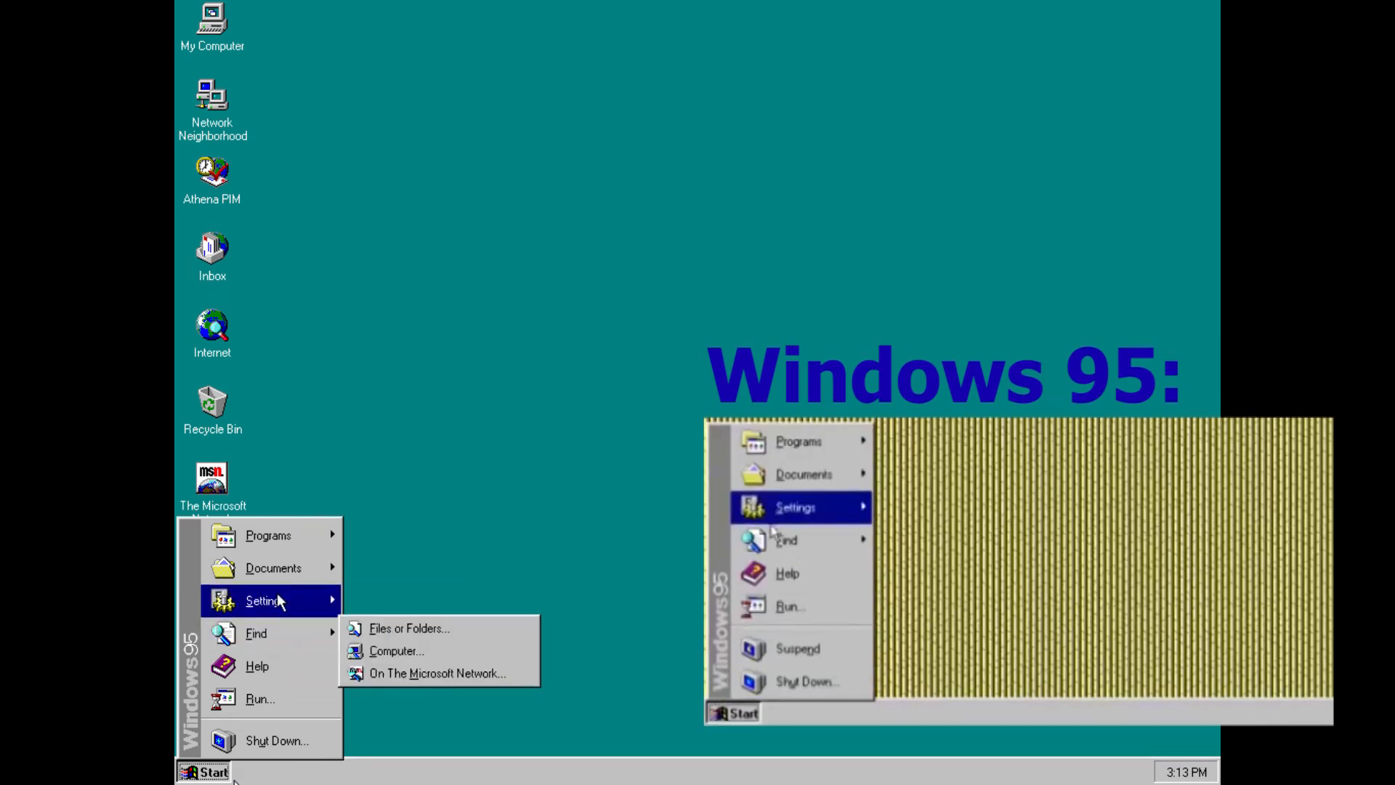
click(269, 534)
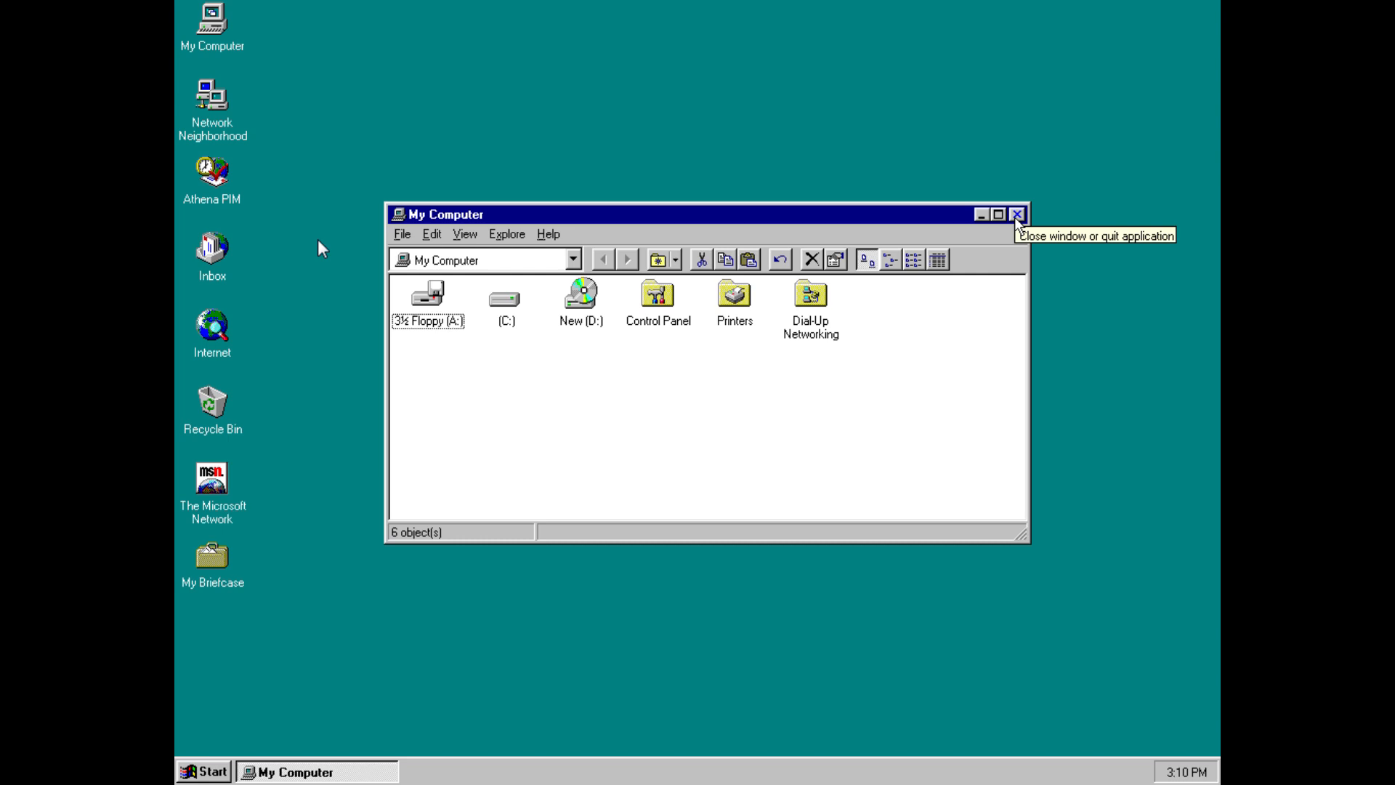
mouse_move(1017, 222)
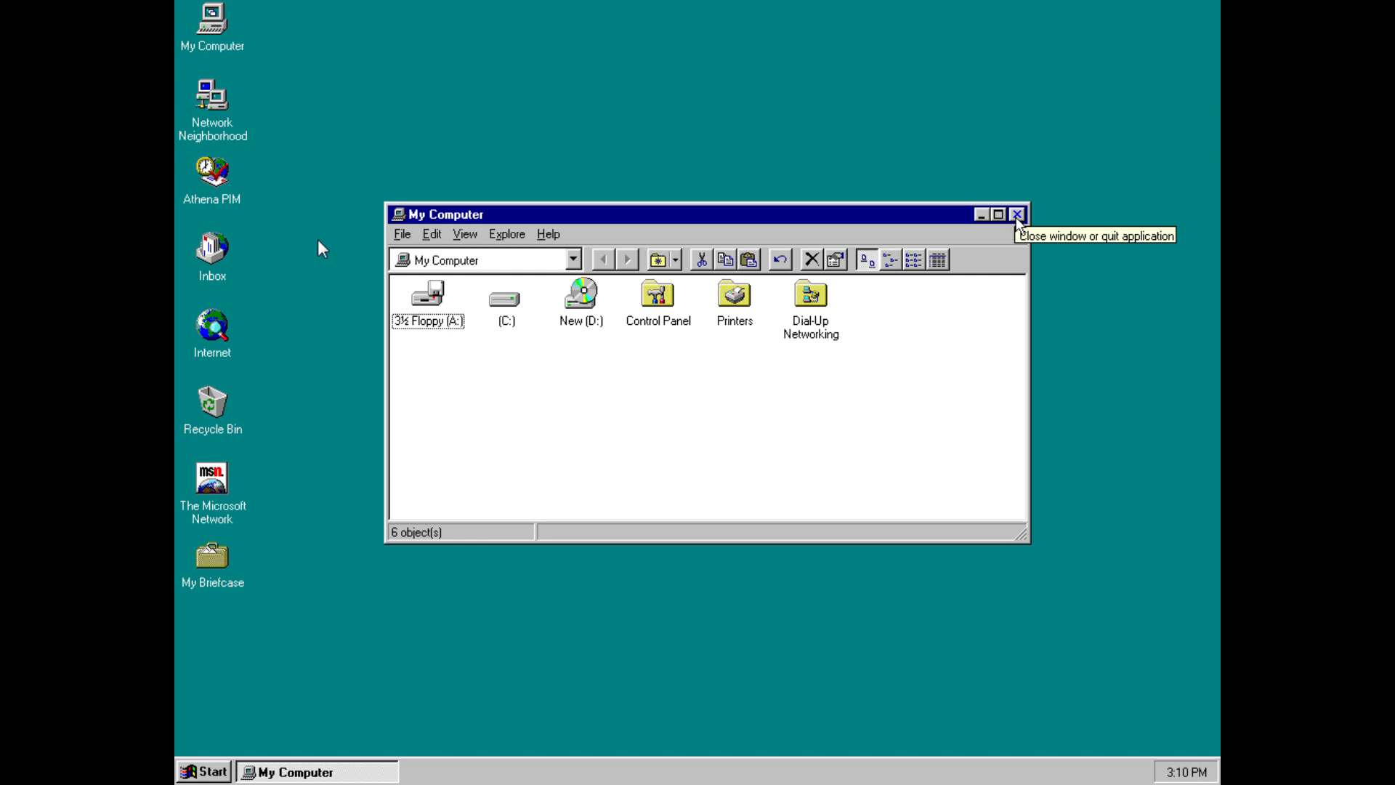
mouse_move(1017, 224)
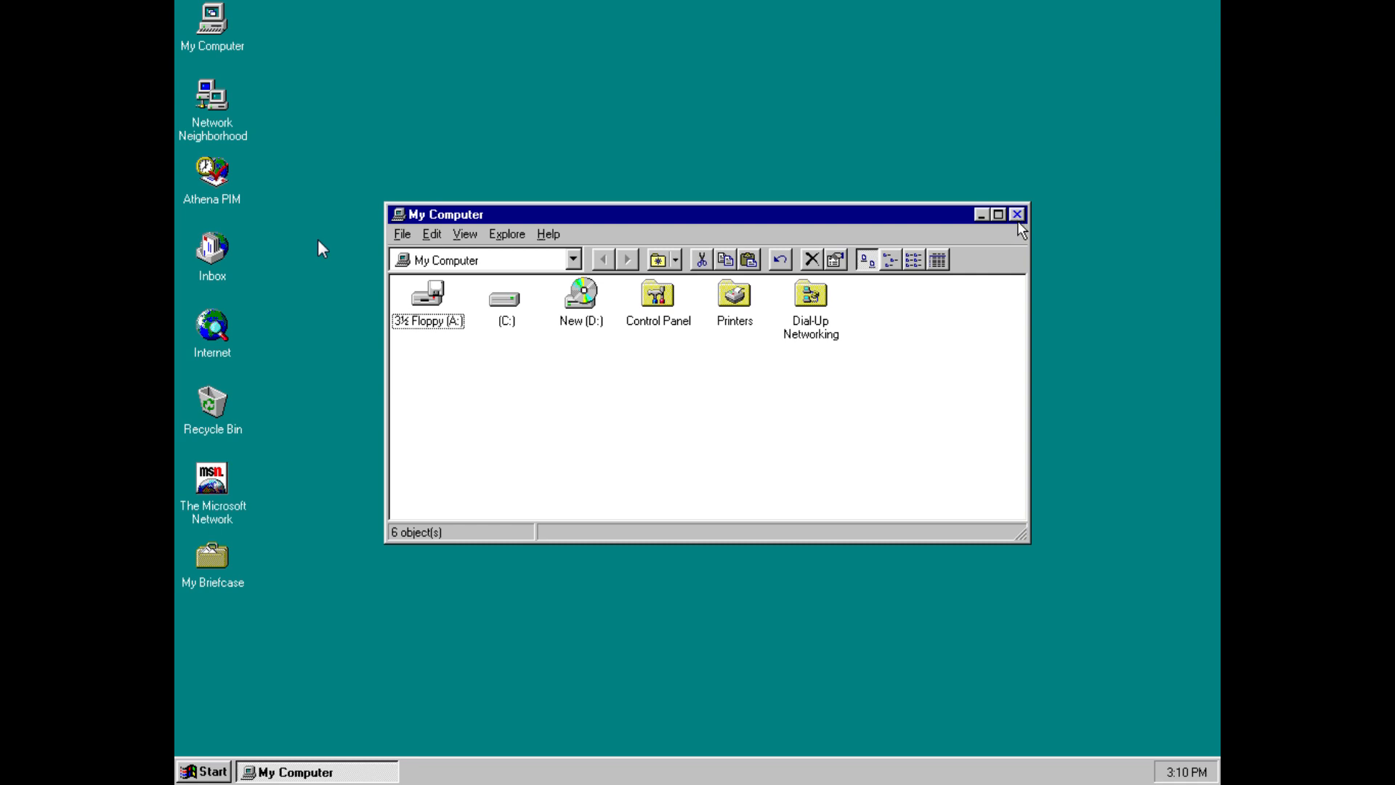
mouse_move(1011, 228)
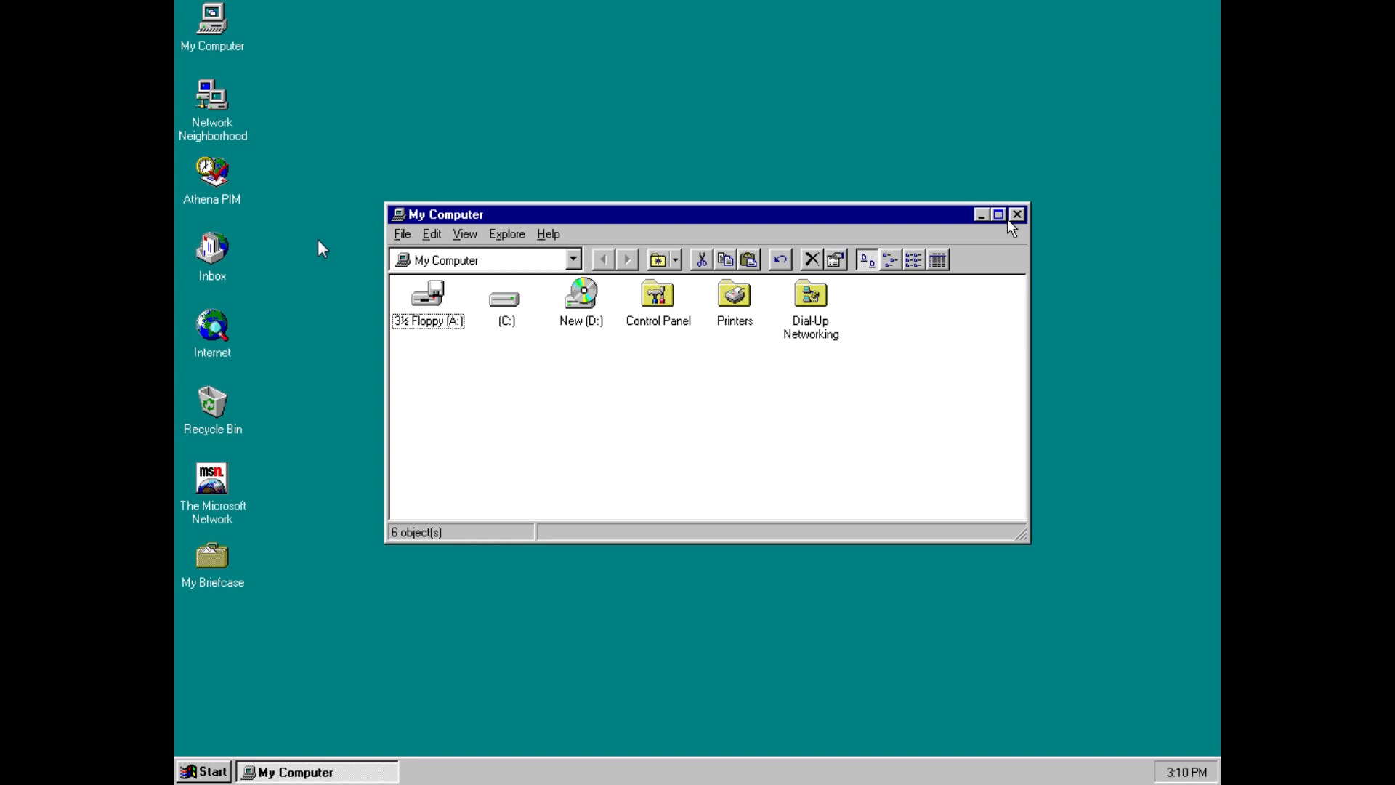
mouse_move(980, 215)
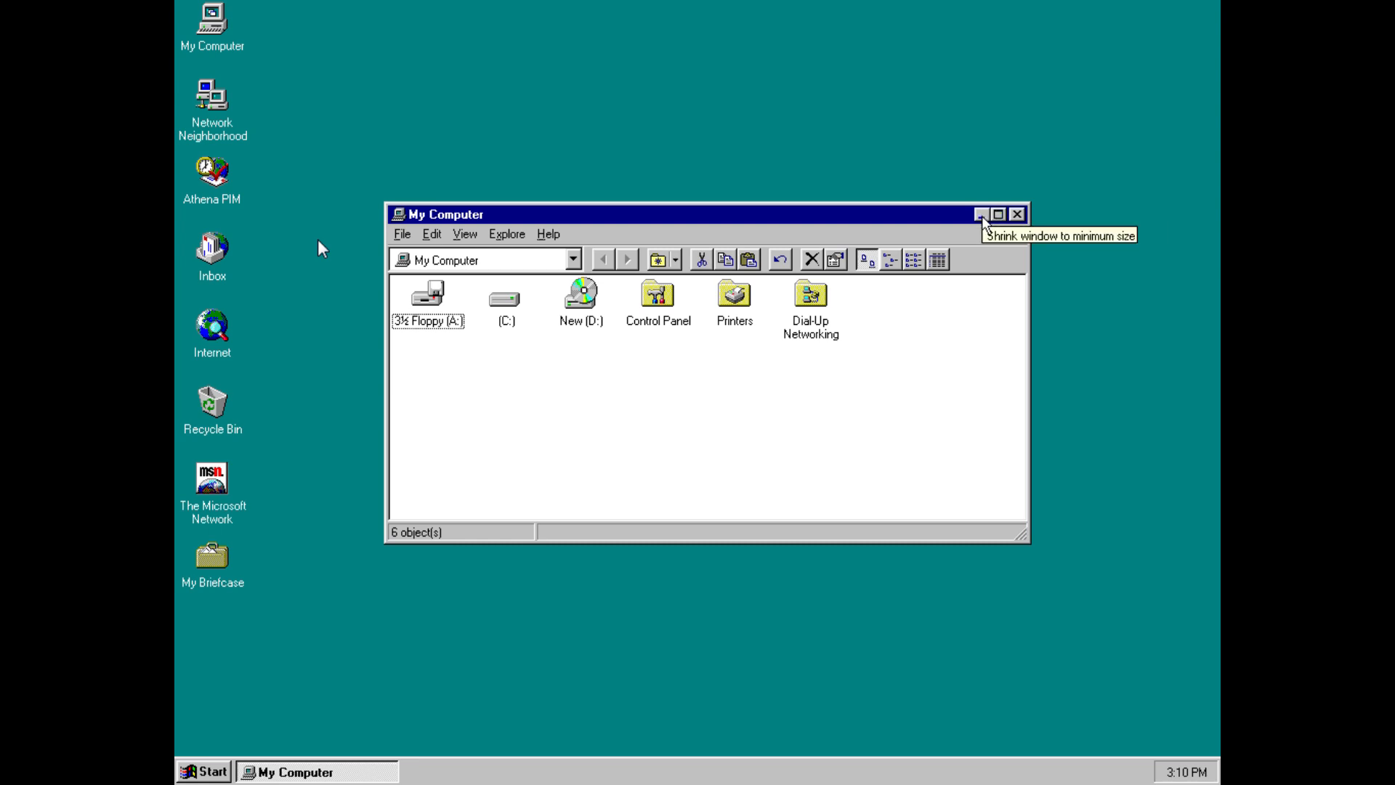
mouse_move(1017, 213)
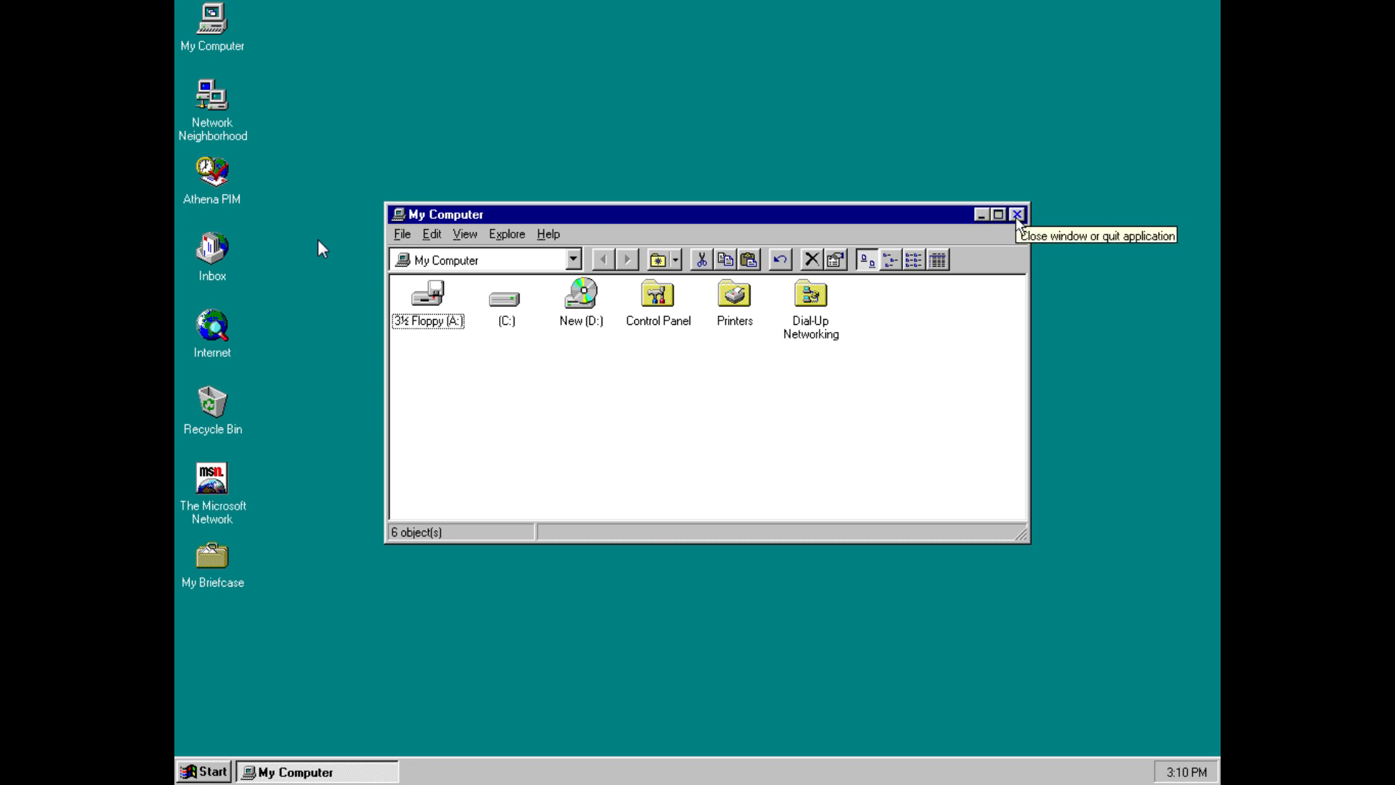
right_click(770, 483)
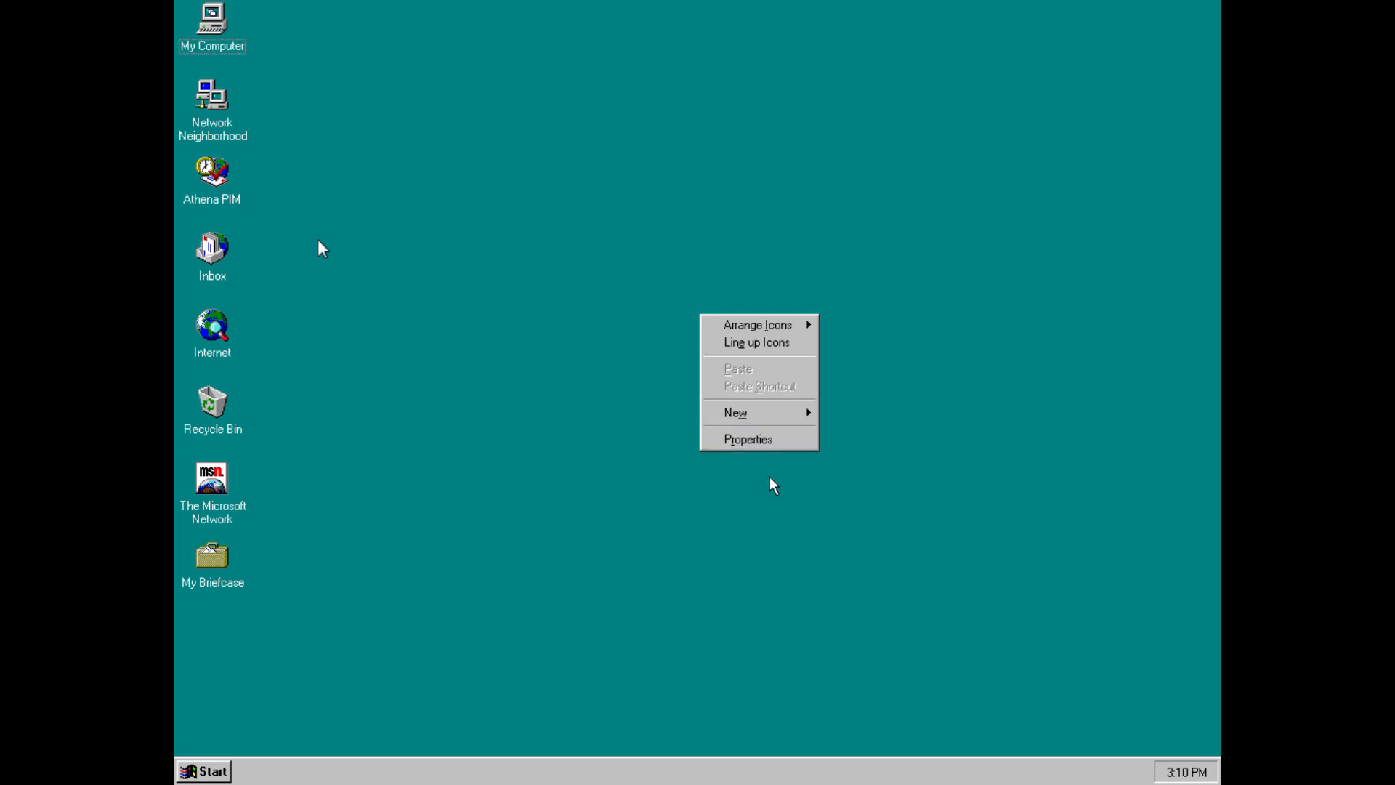
click(747, 439)
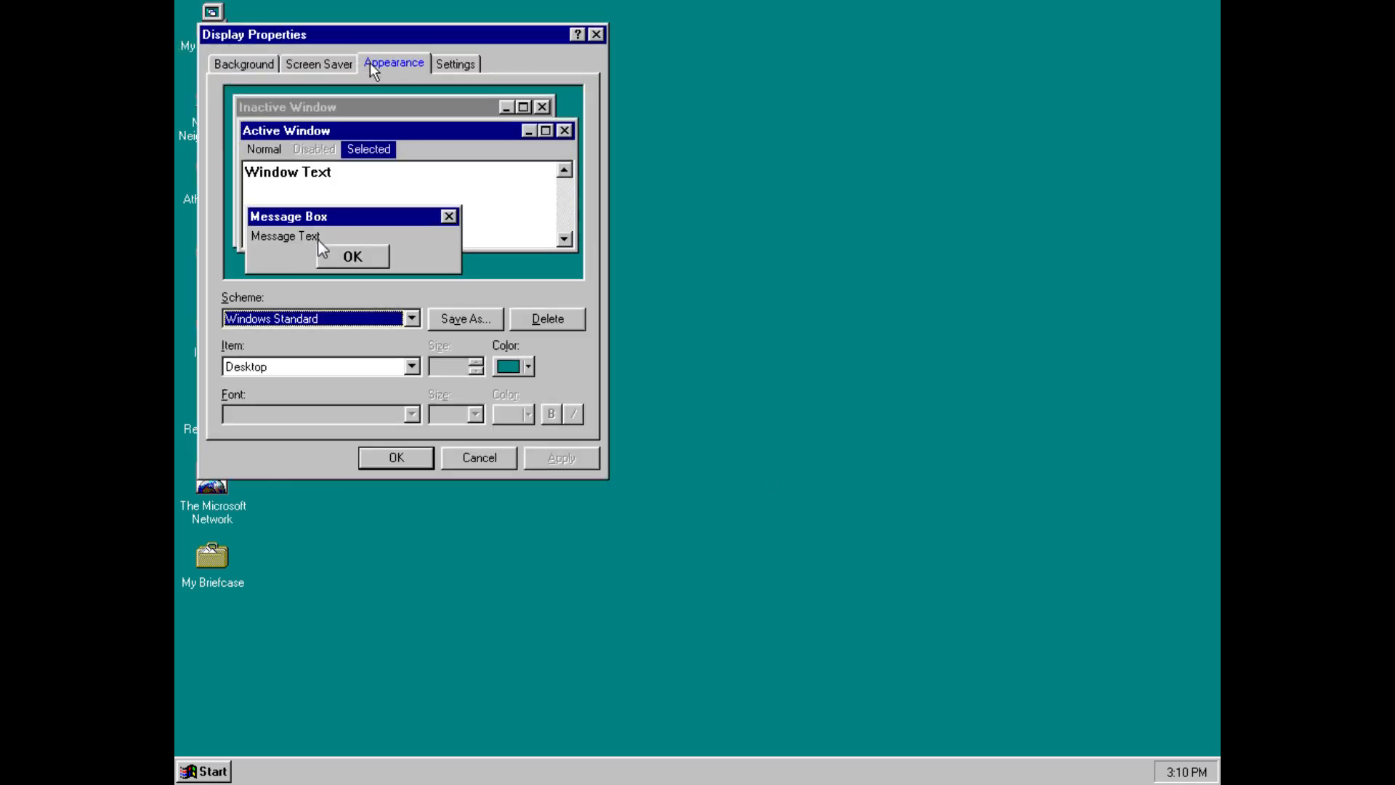
mouse_move(377, 369)
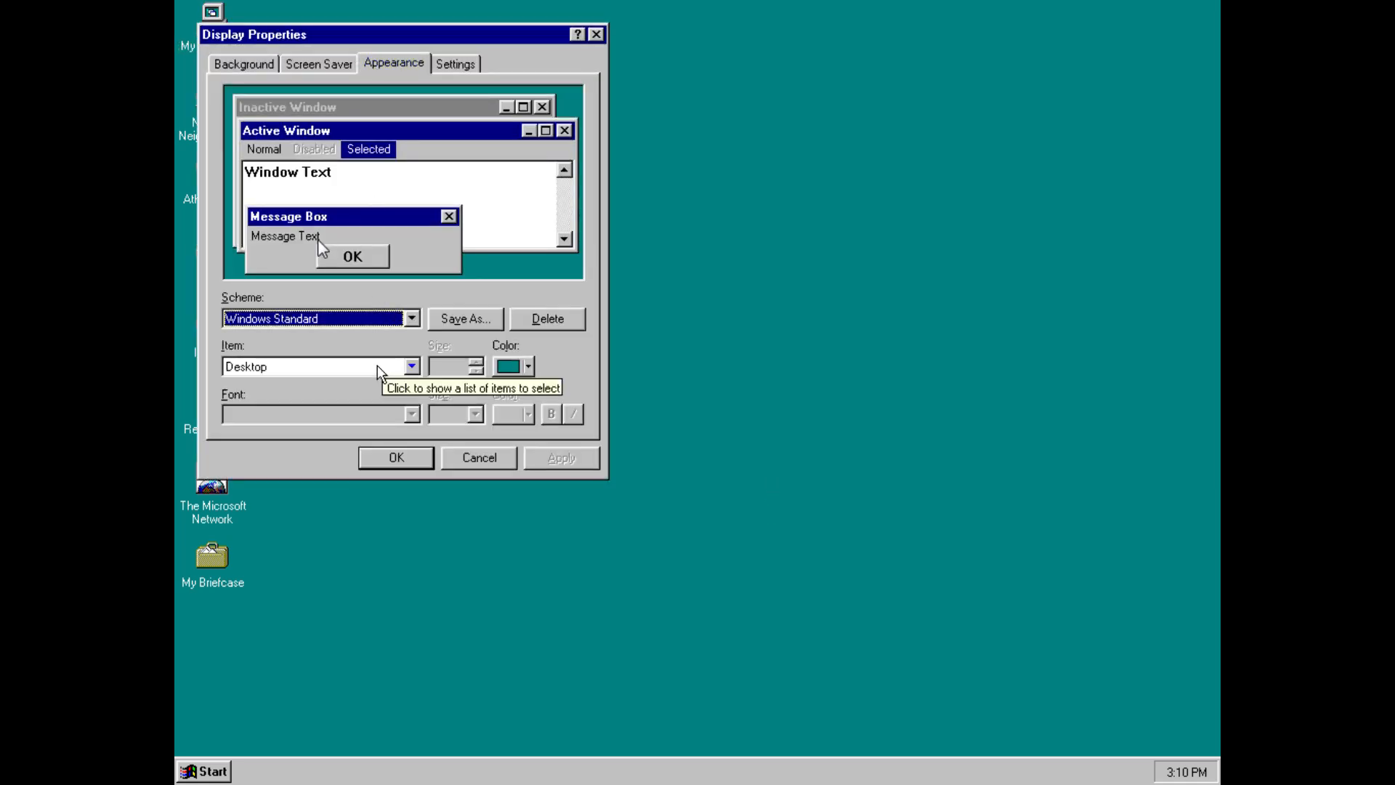
click(410, 366)
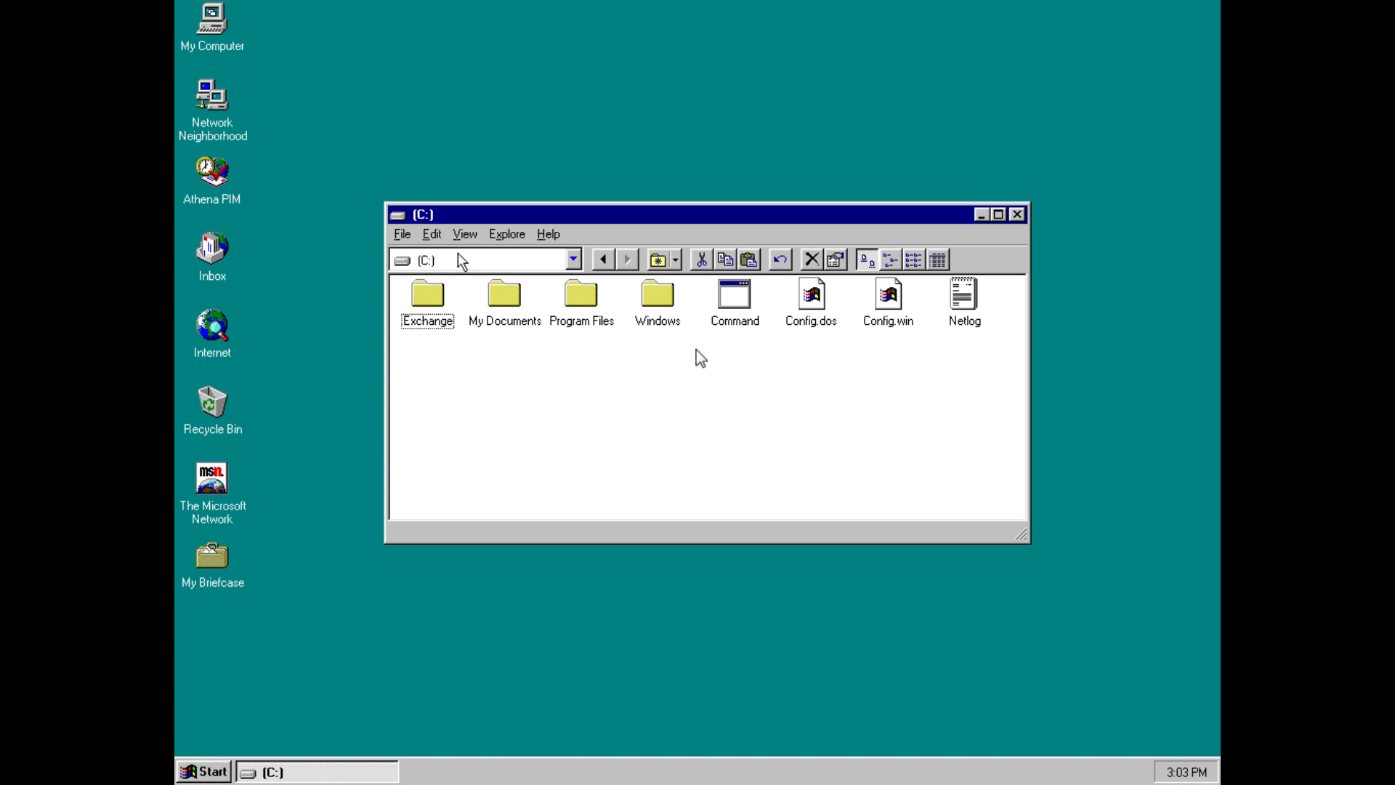
mouse_move(770, 217)
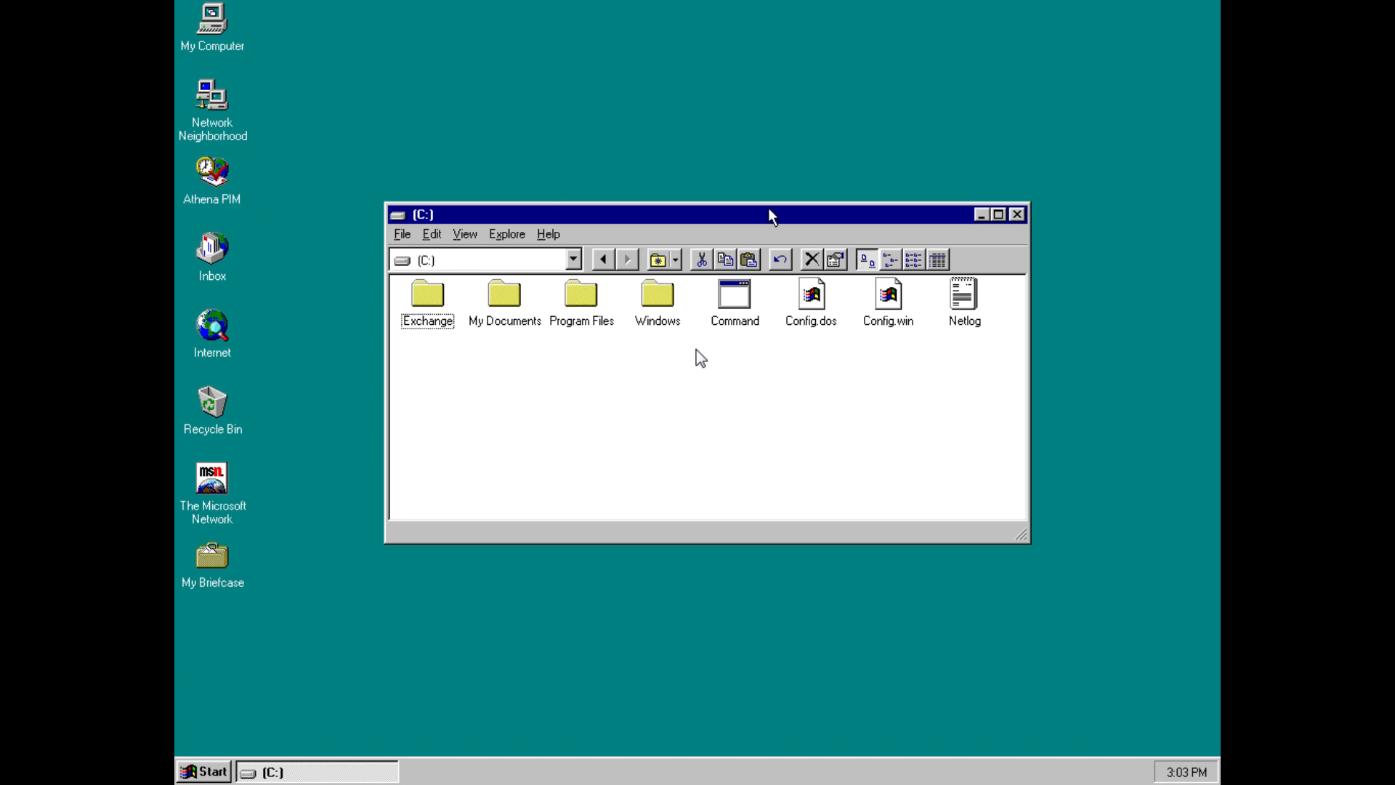
- Close the C: window, launch Internet Mail from the Inbox icon and close it again
click(1018, 214)
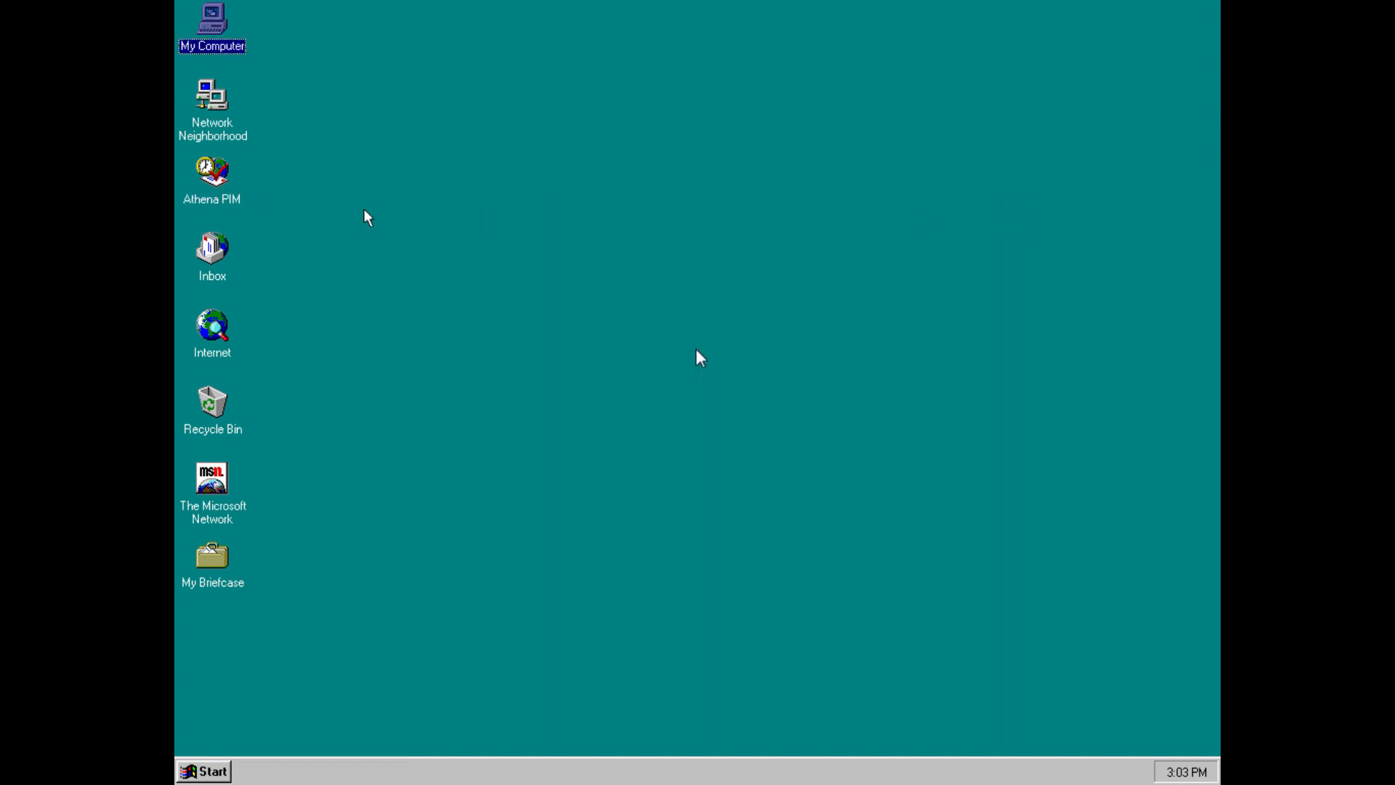
double_click(212, 247)
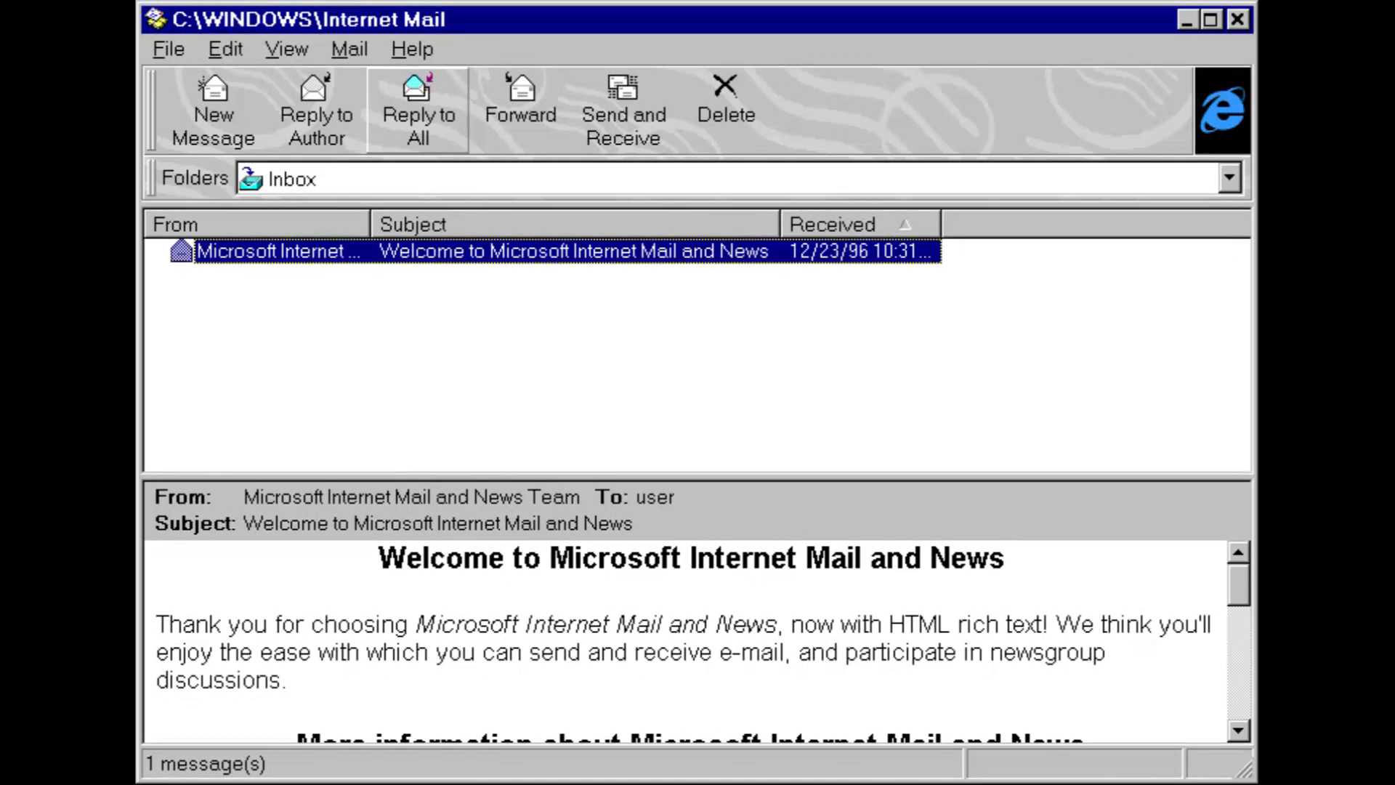
click(1235, 19)
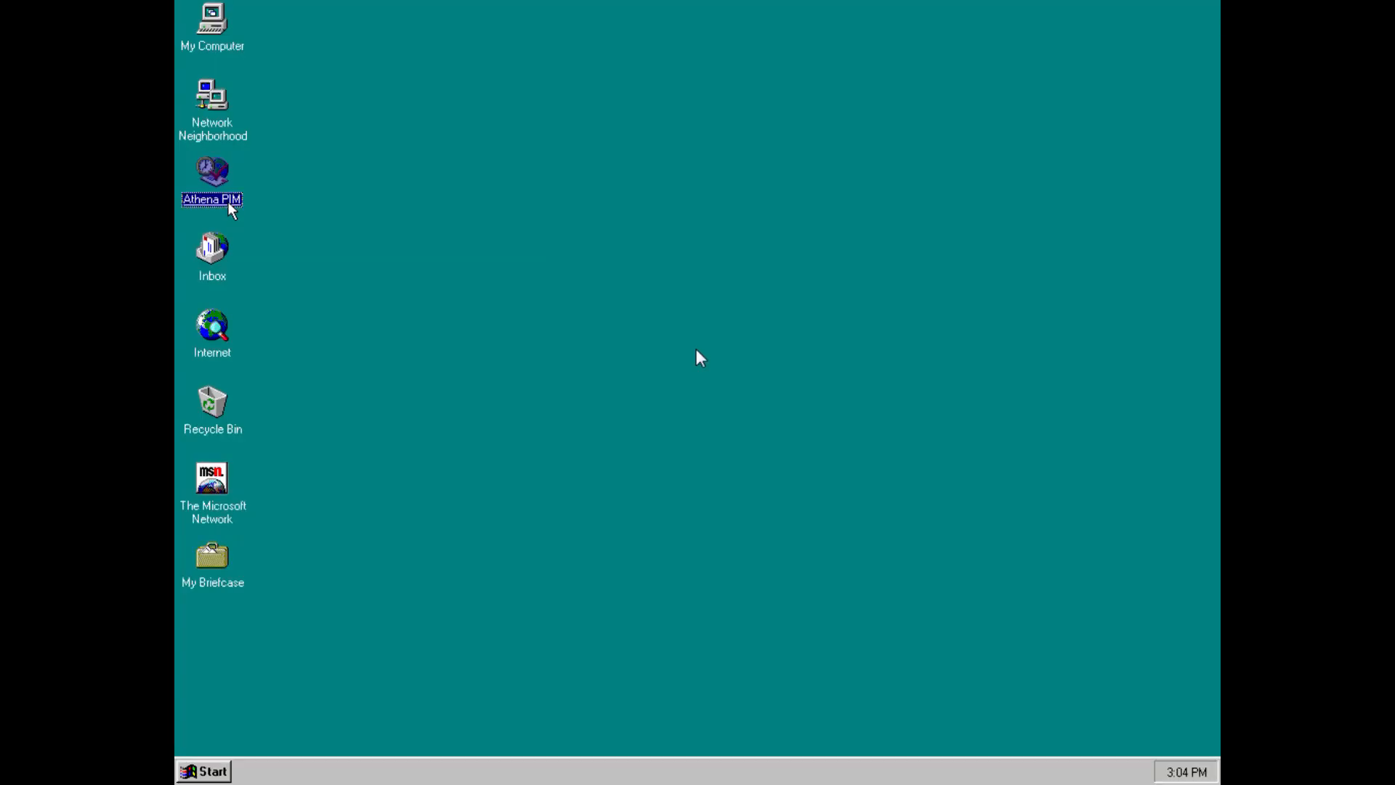
- Launch Athena PIM from its desktop icon to show today's agenda
double_click(212, 171)
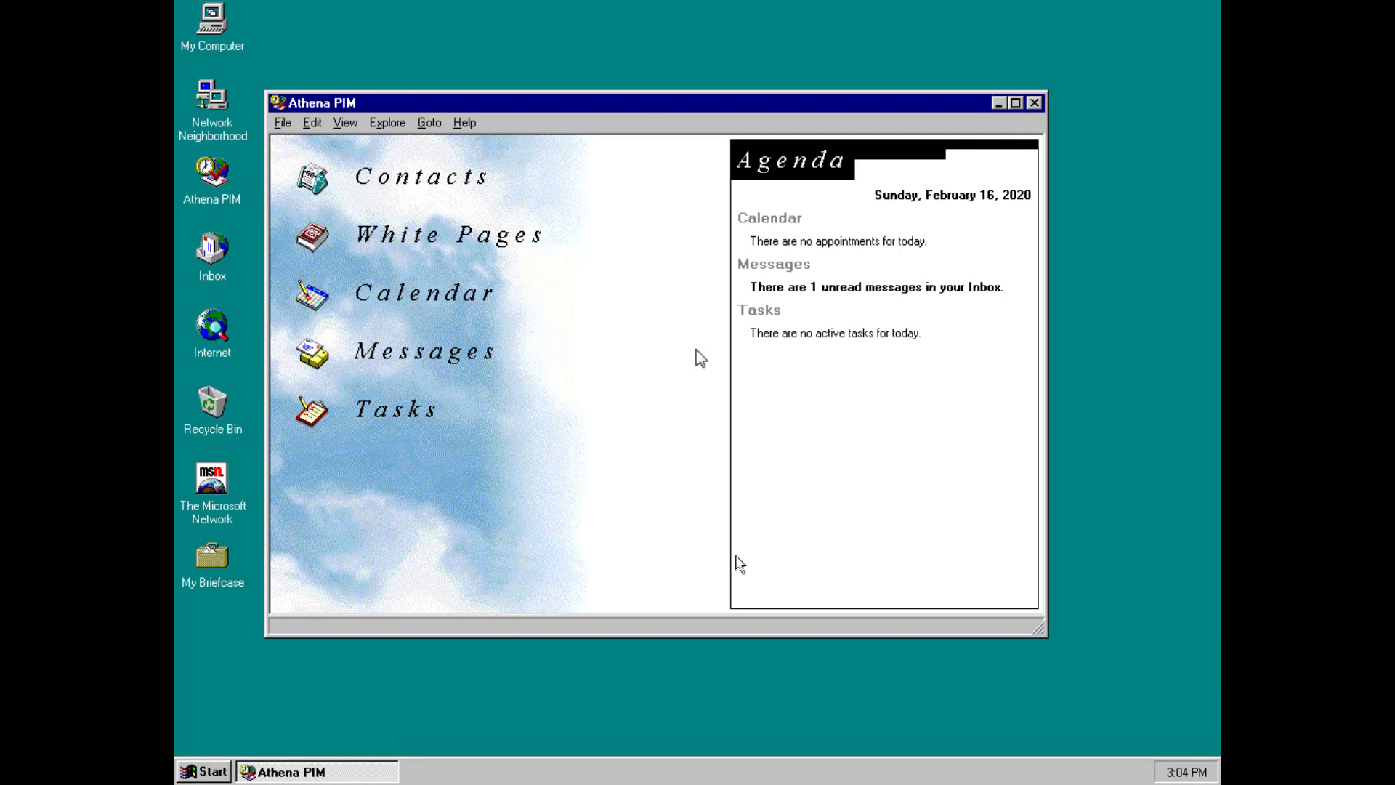
mouse_move(920, 309)
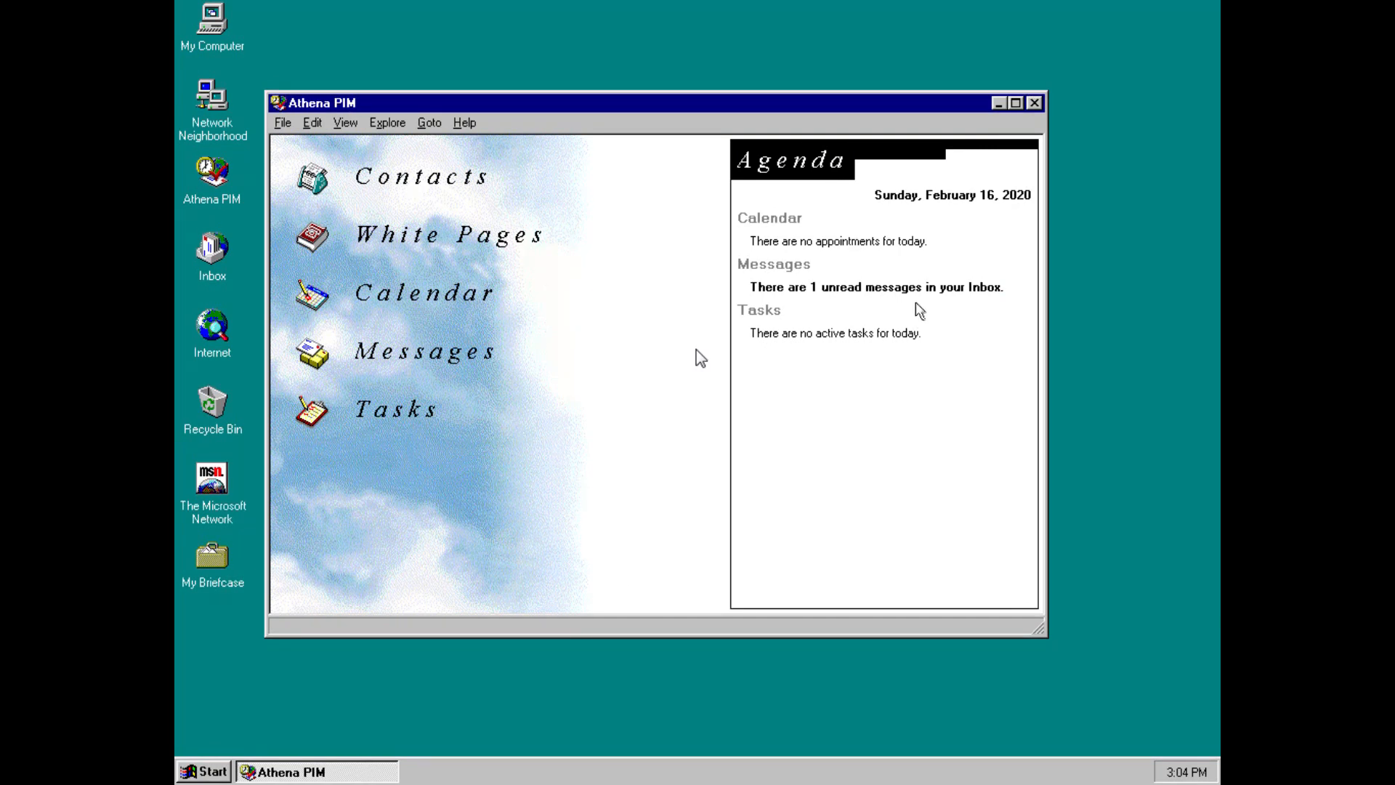
mouse_move(750, 484)
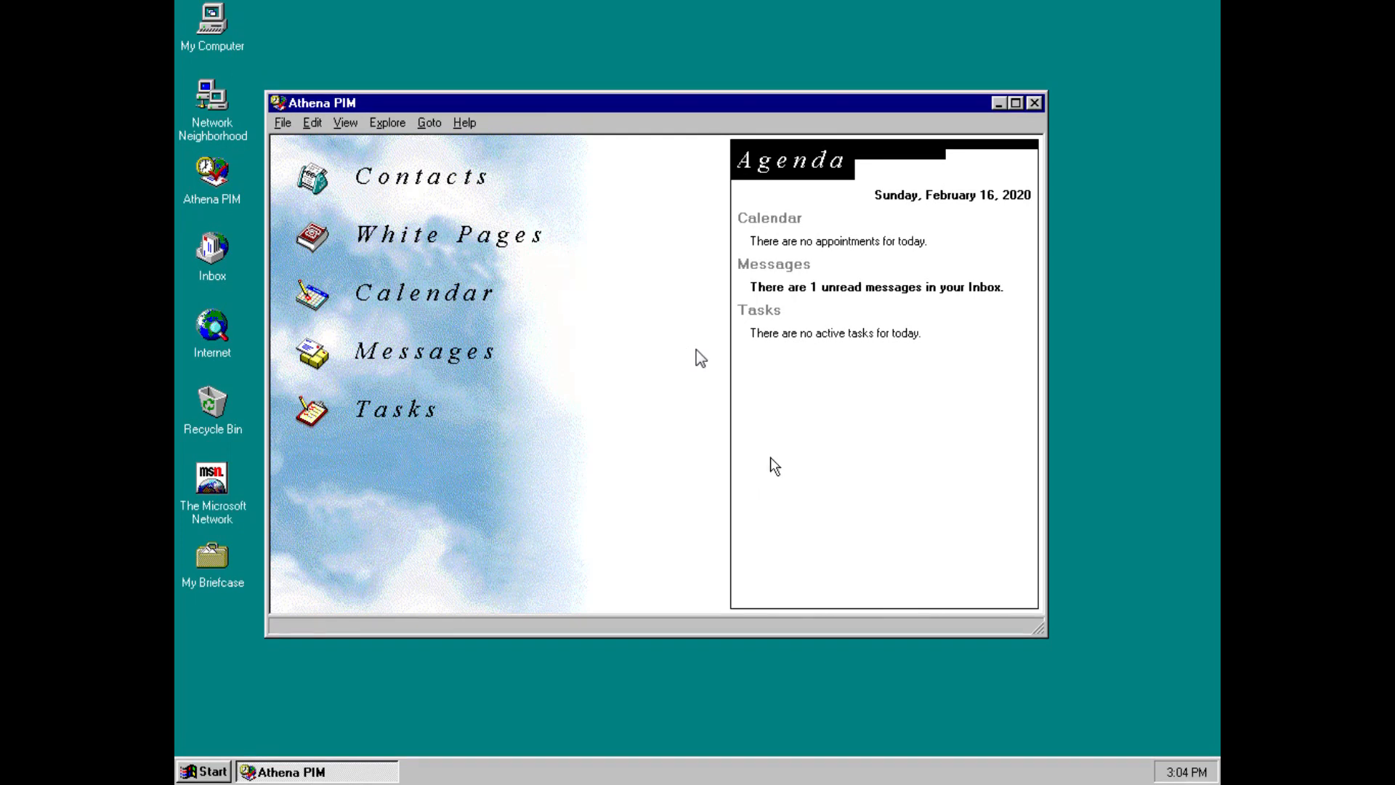
mouse_move(791, 251)
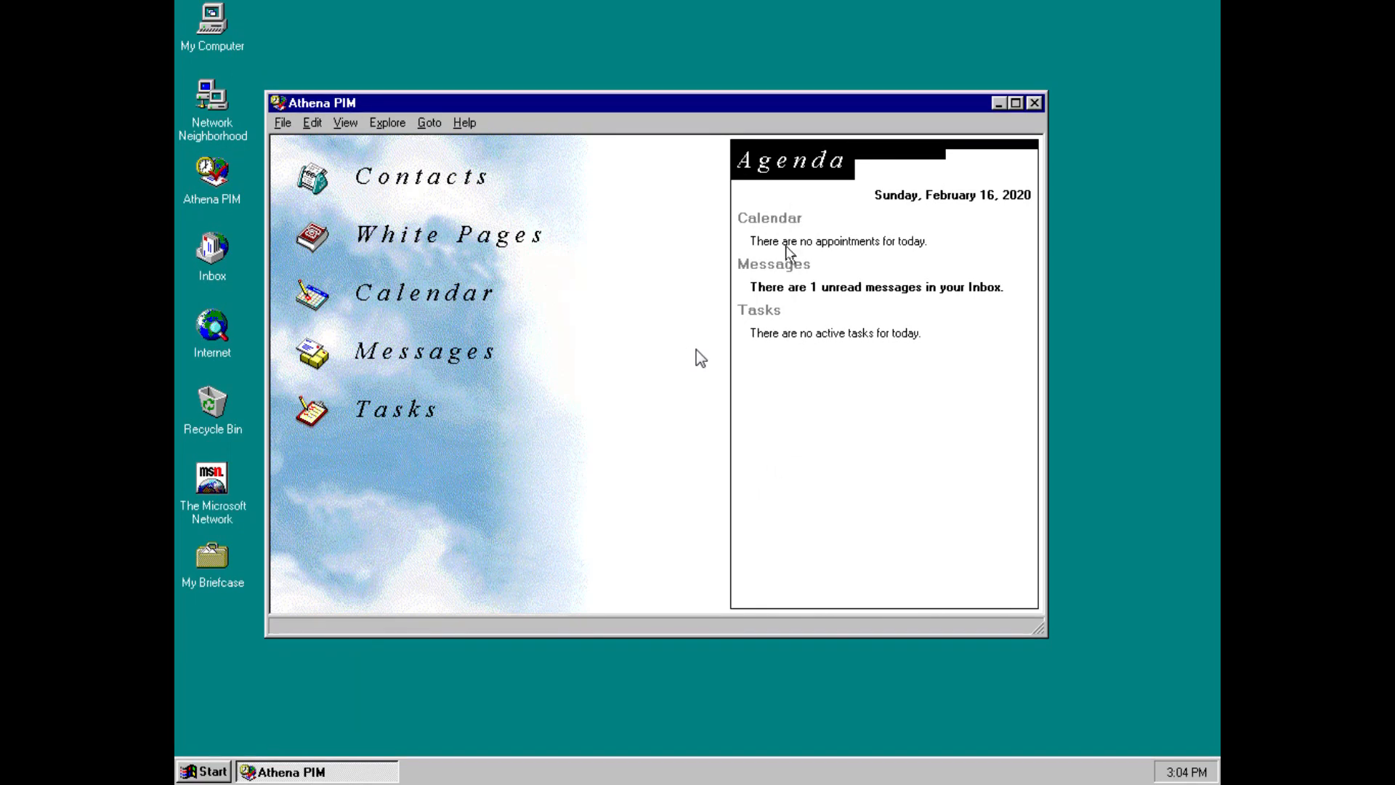
mouse_move(826, 268)
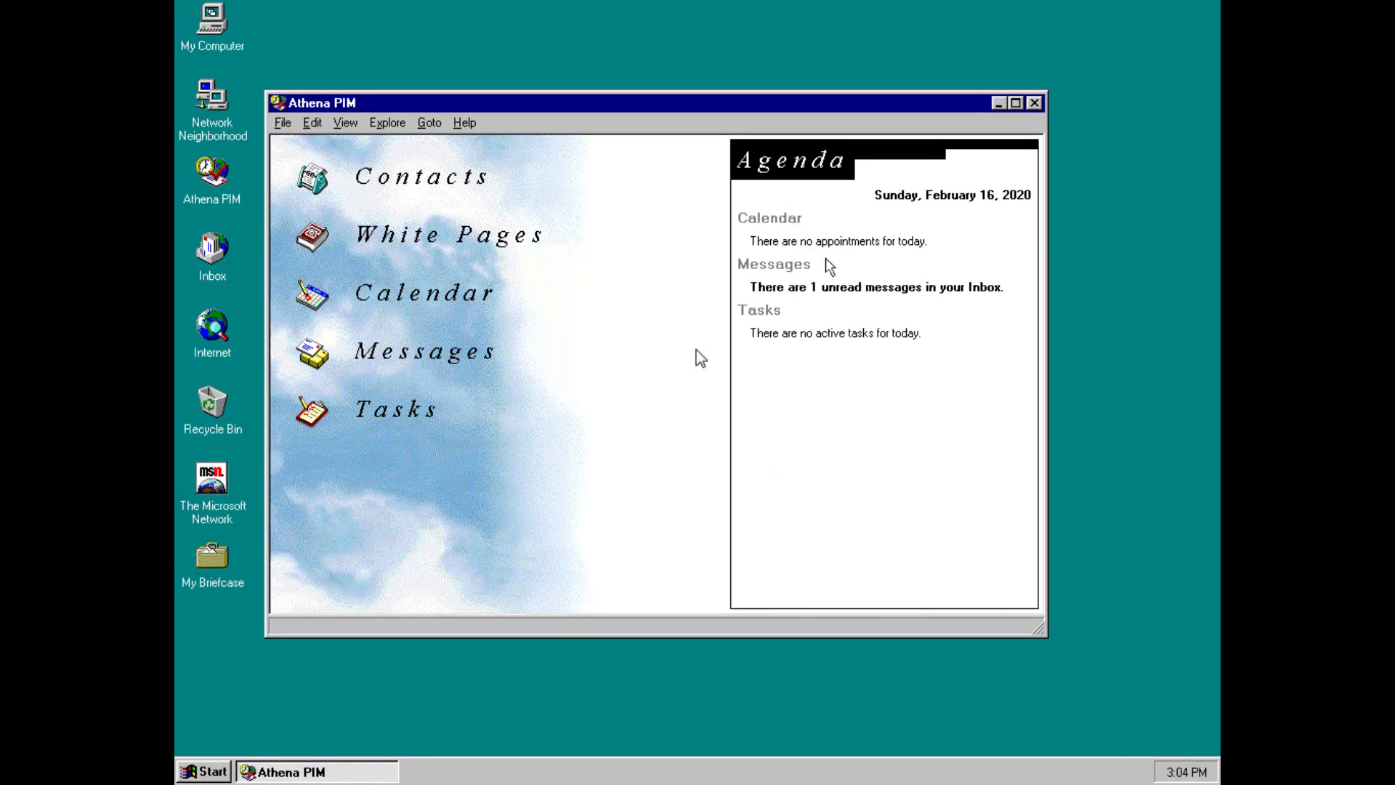
mouse_move(843, 305)
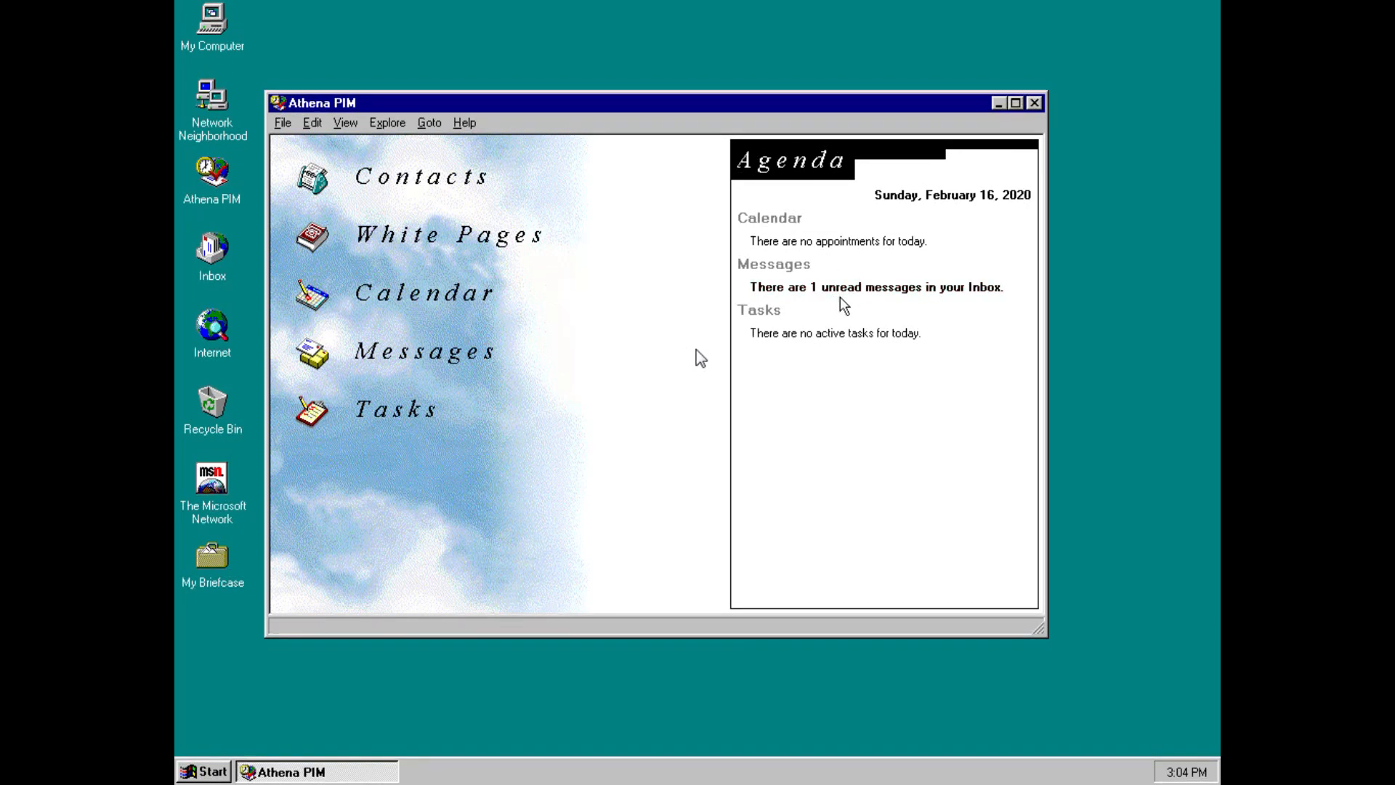
mouse_move(799, 340)
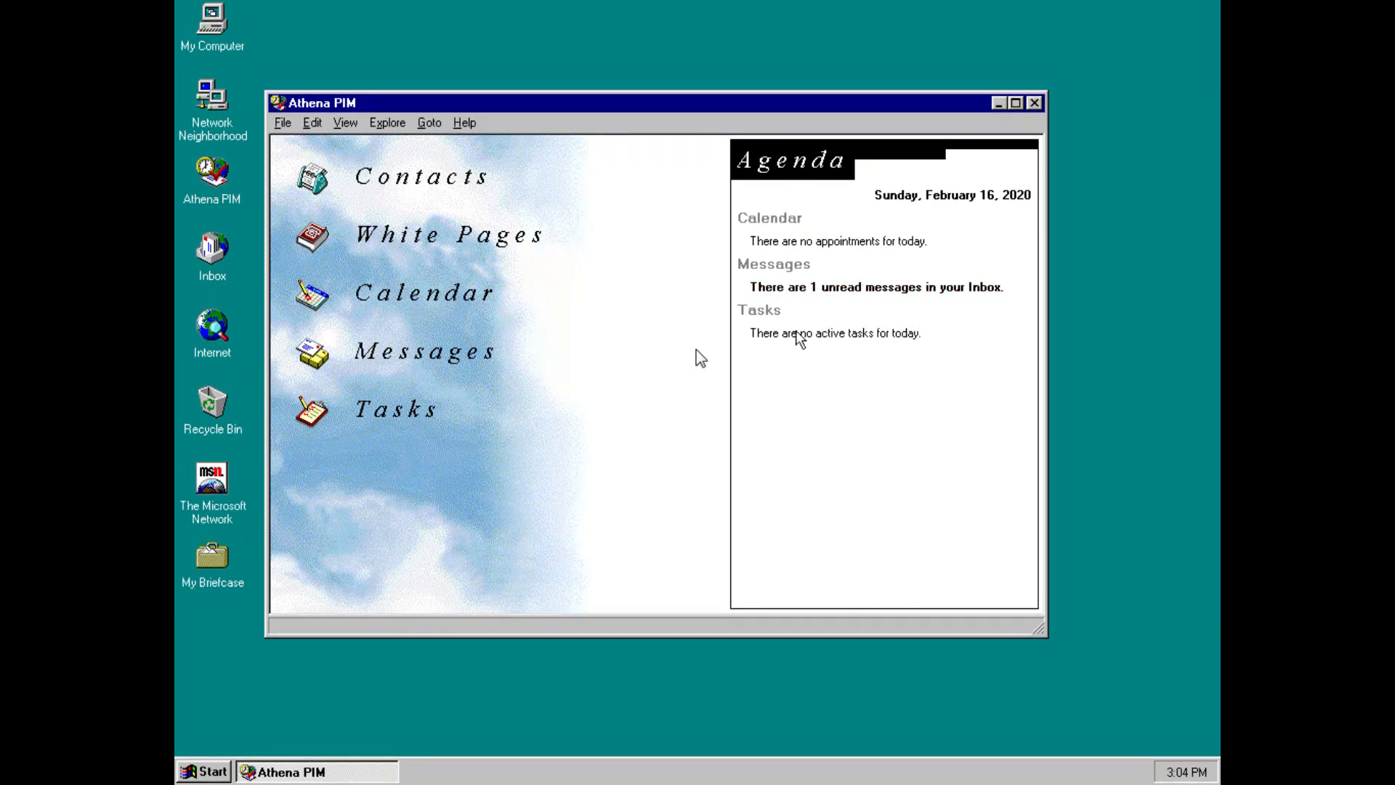
mouse_move(436, 173)
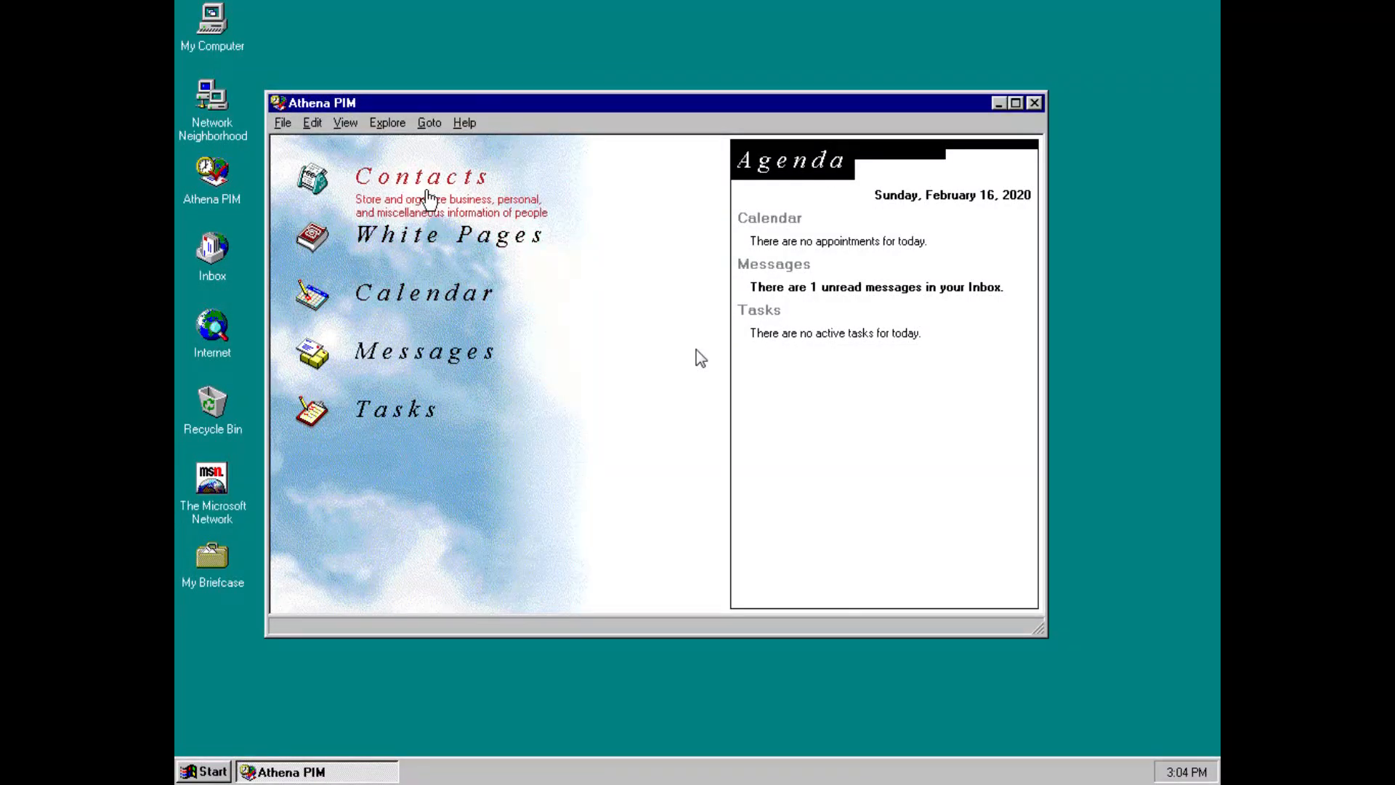
click(422, 176)
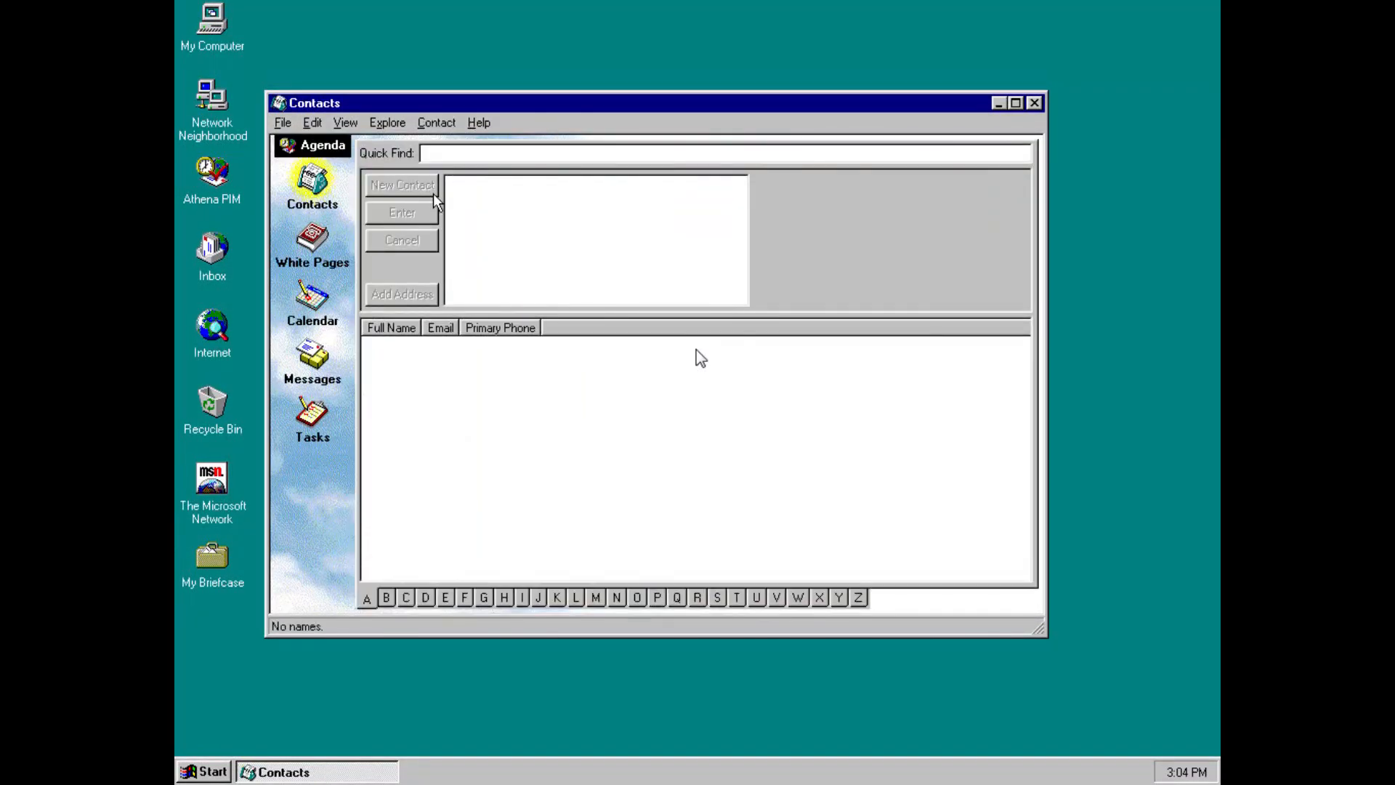
mouse_move(584, 596)
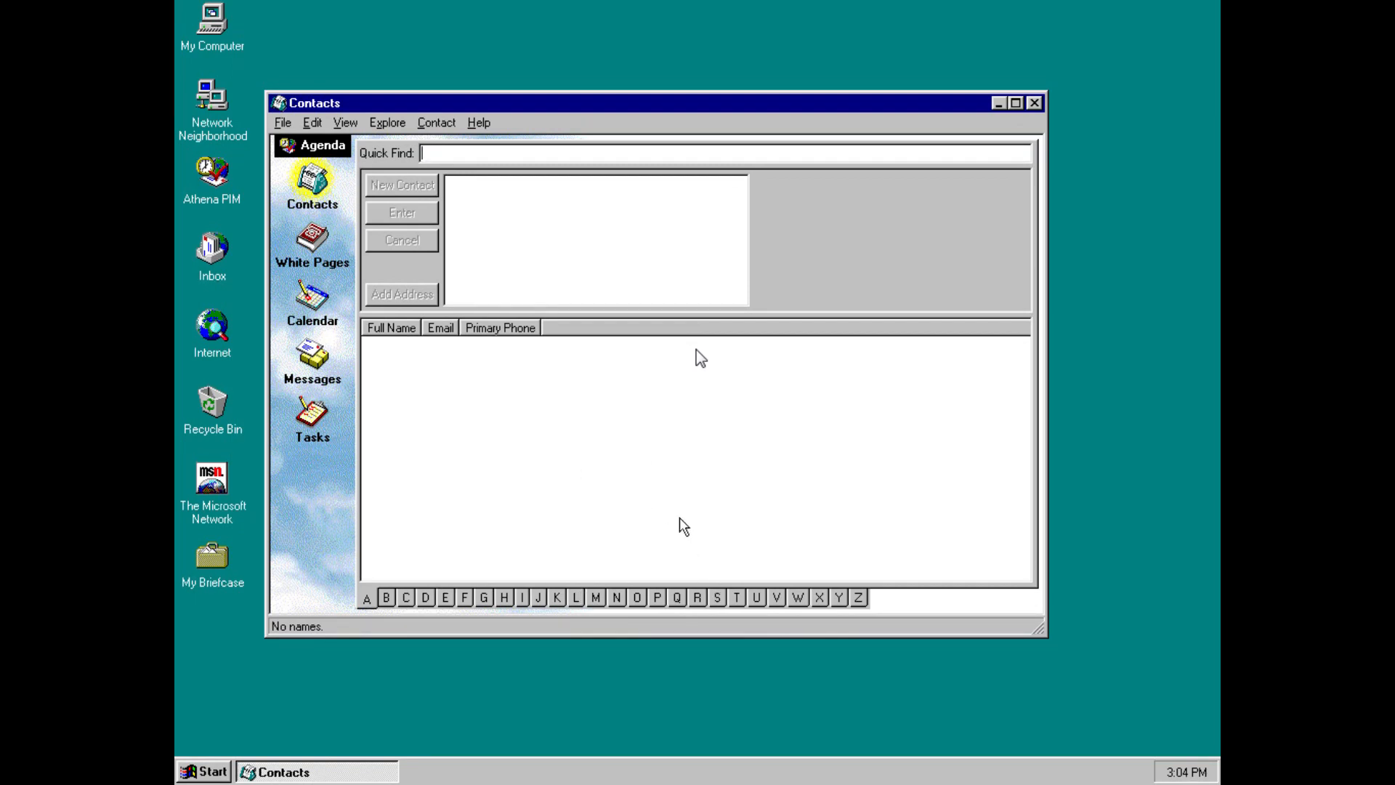
text(windows on windows)
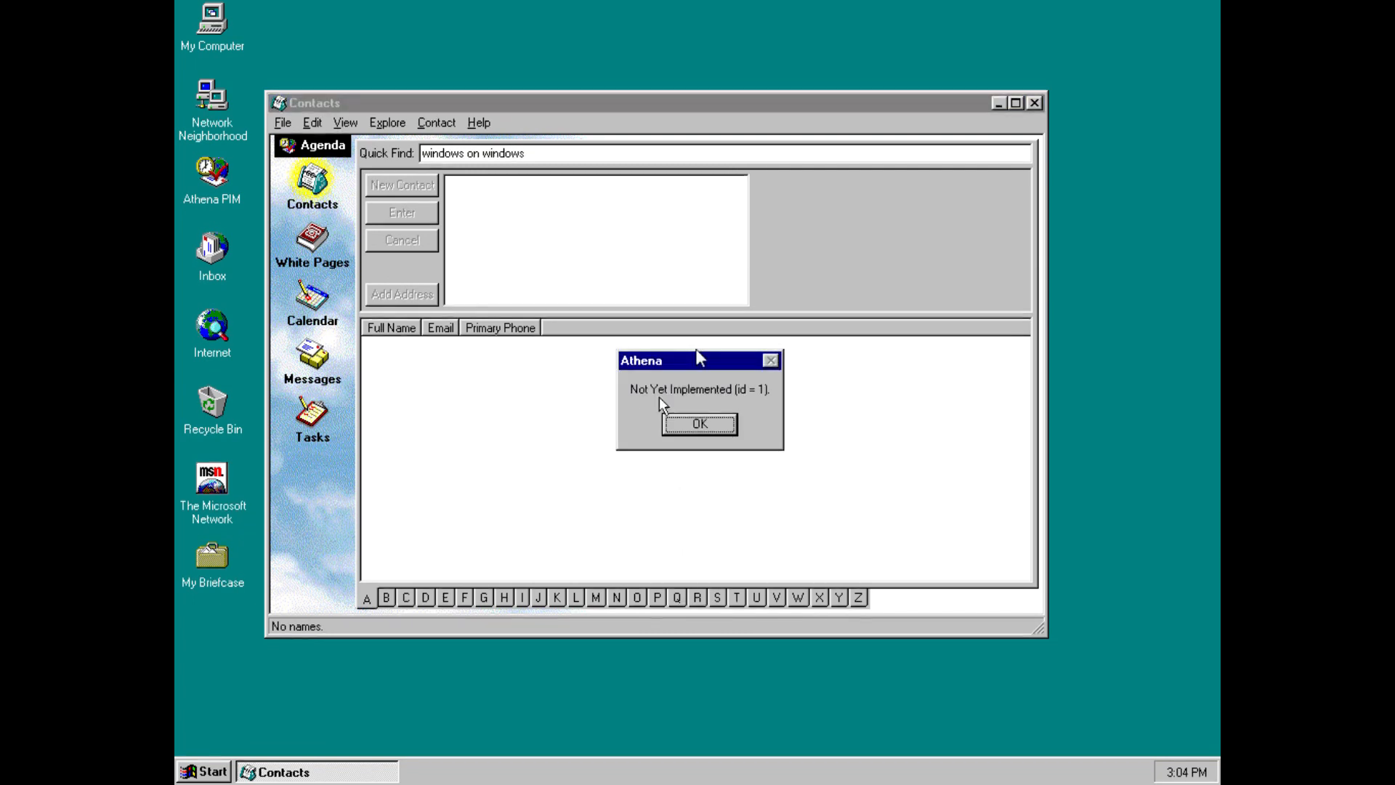
click(699, 423)
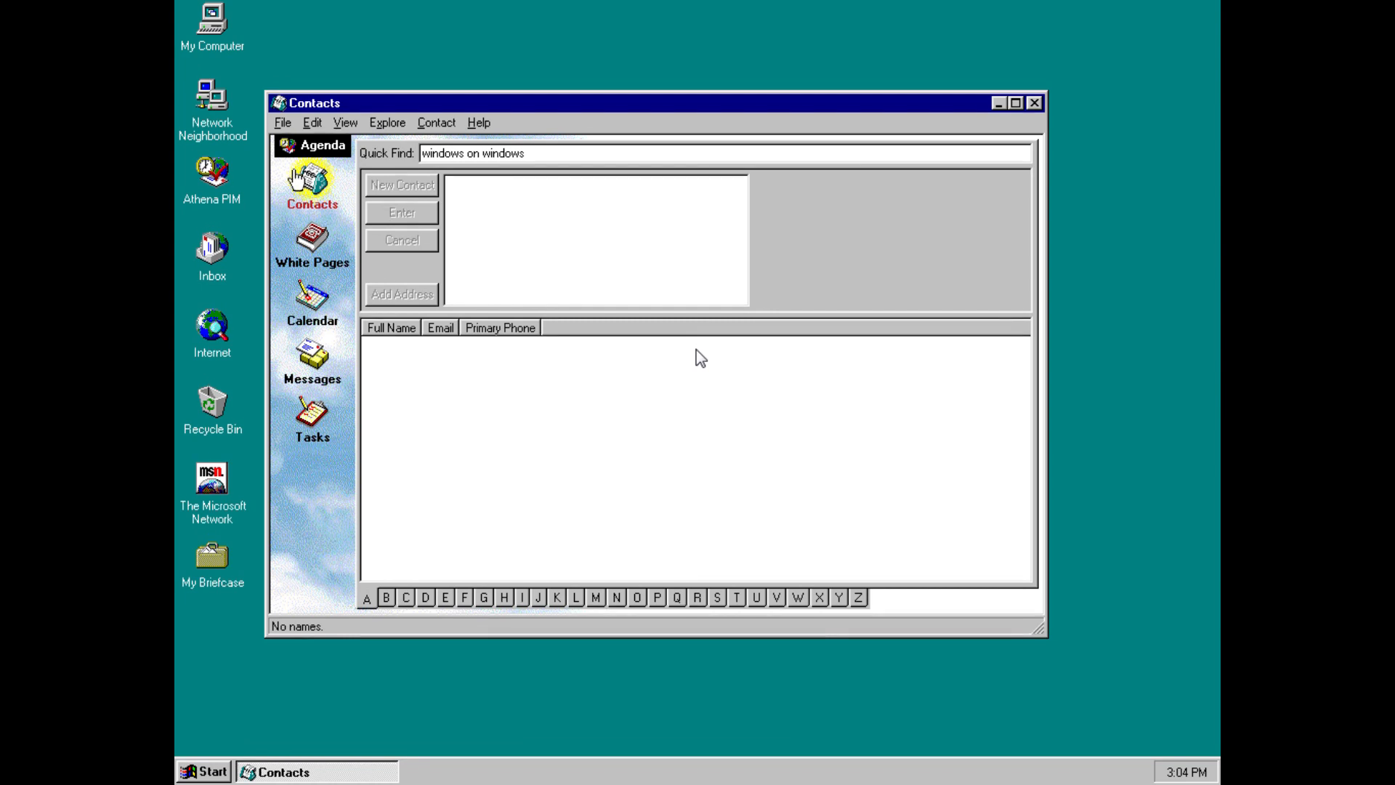
mouse_move(311, 315)
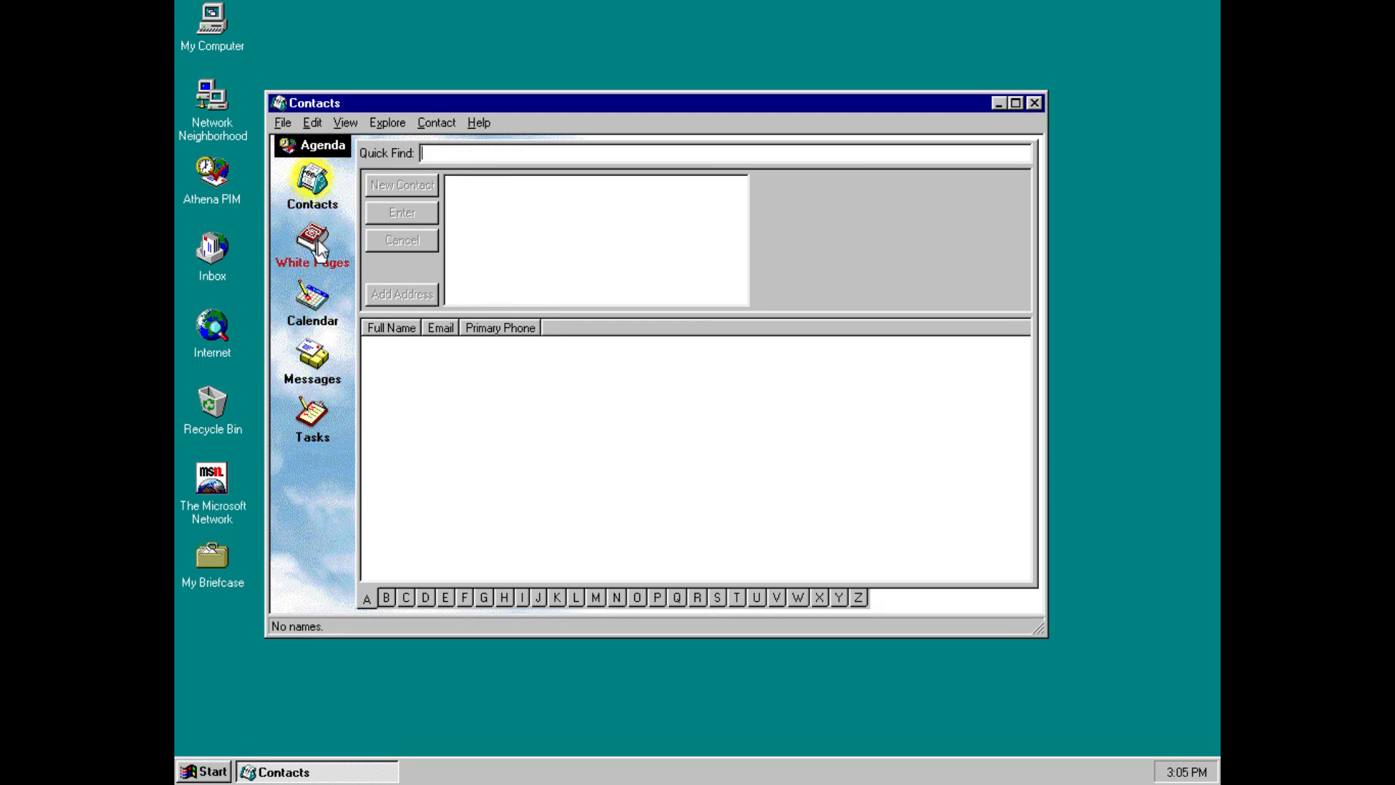
- Try White Pages, decline installing a modem, and switch to the Calendar
click(311, 244)
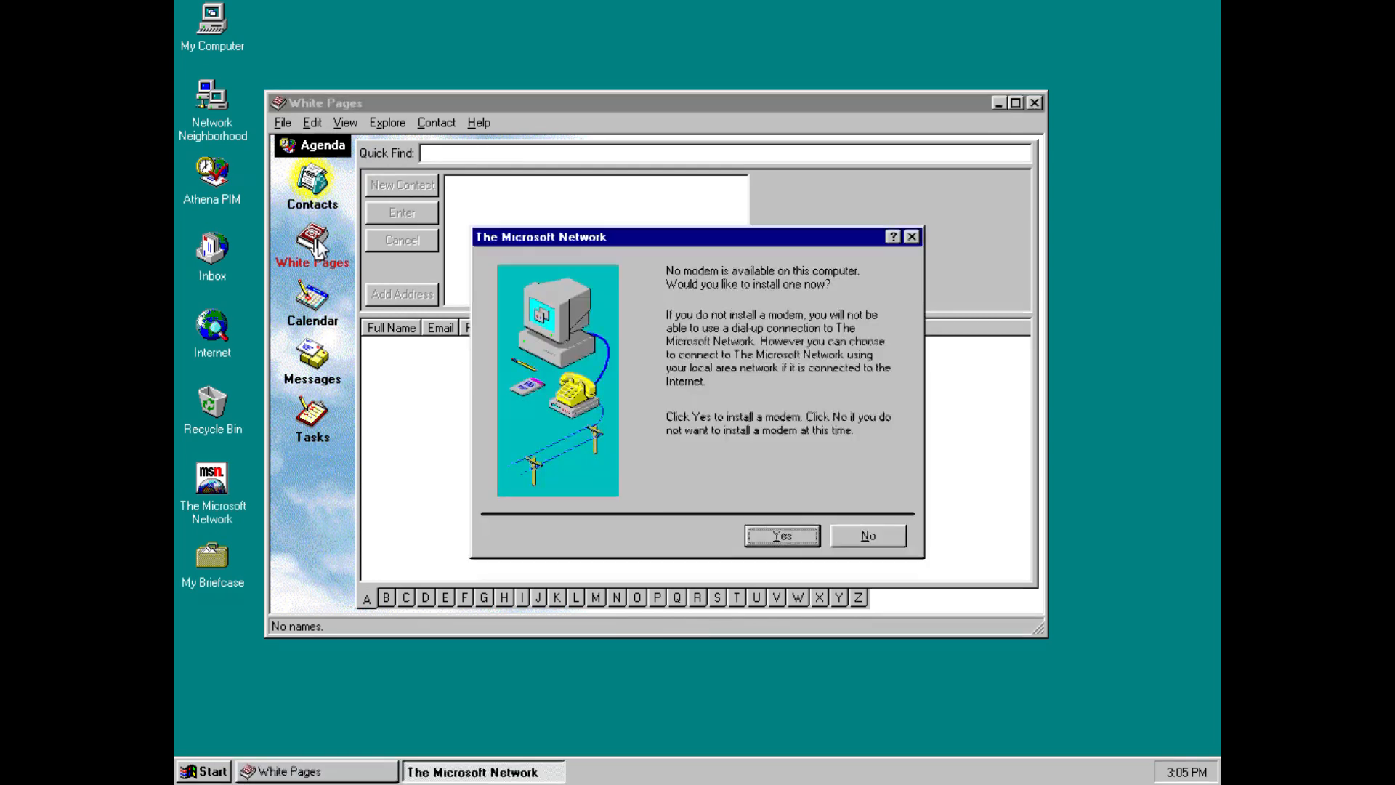
mouse_move(854, 541)
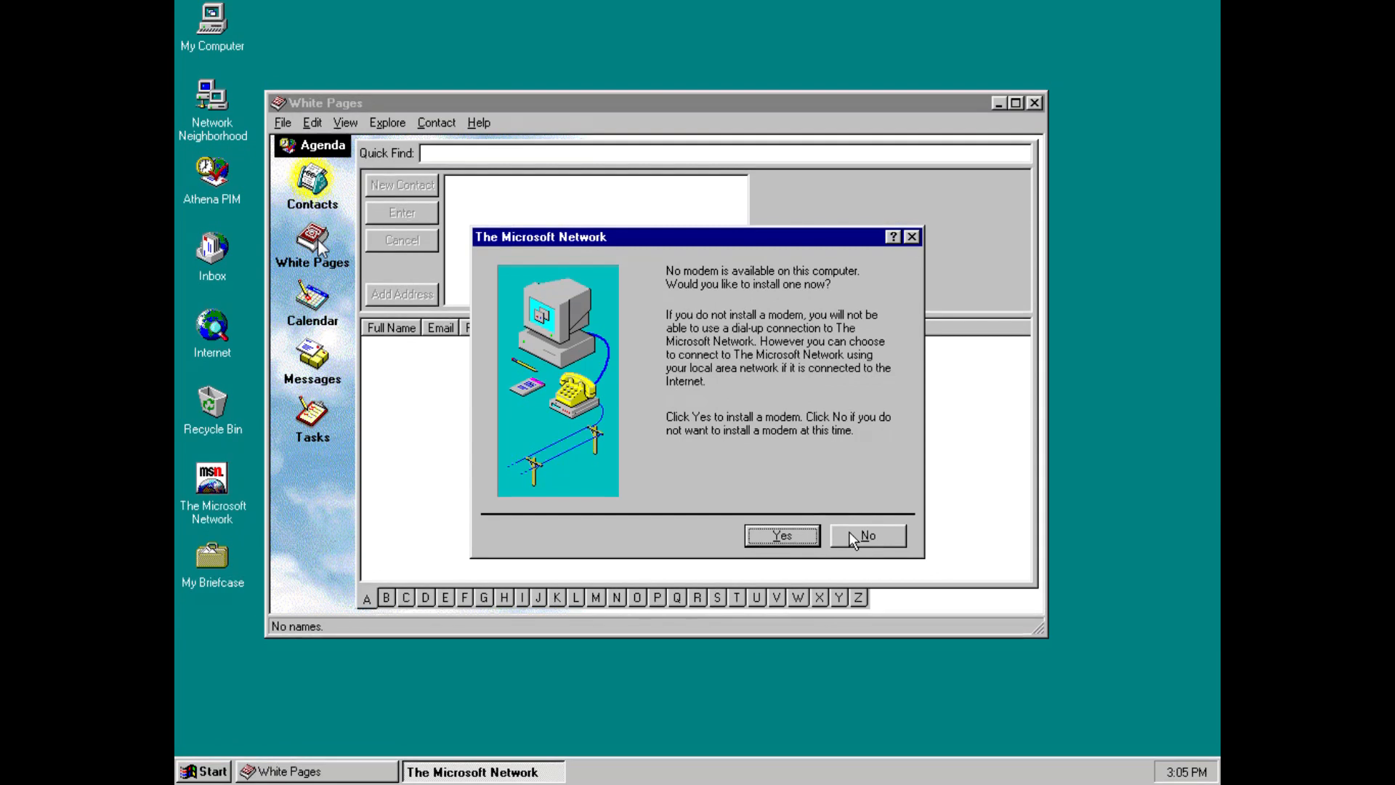
click(866, 536)
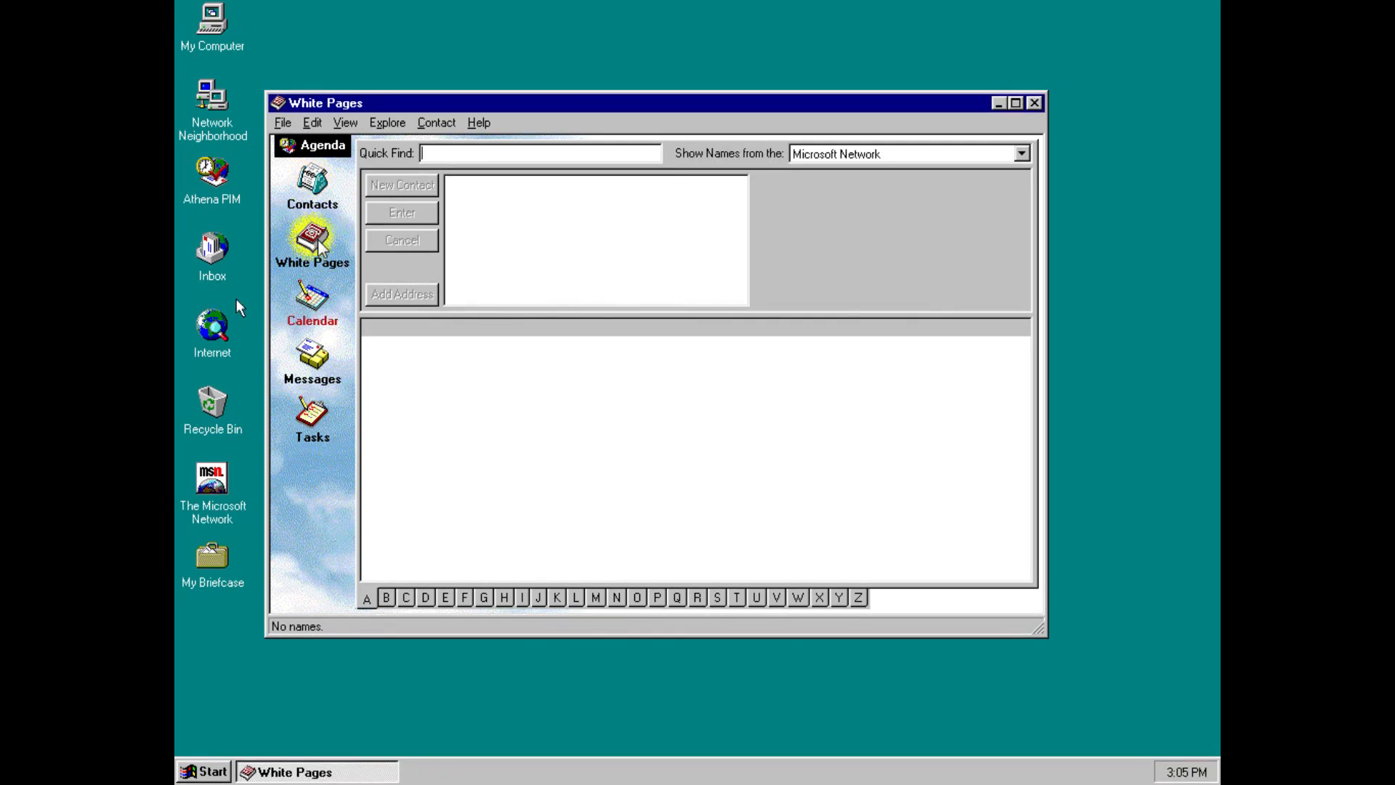
click(312, 302)
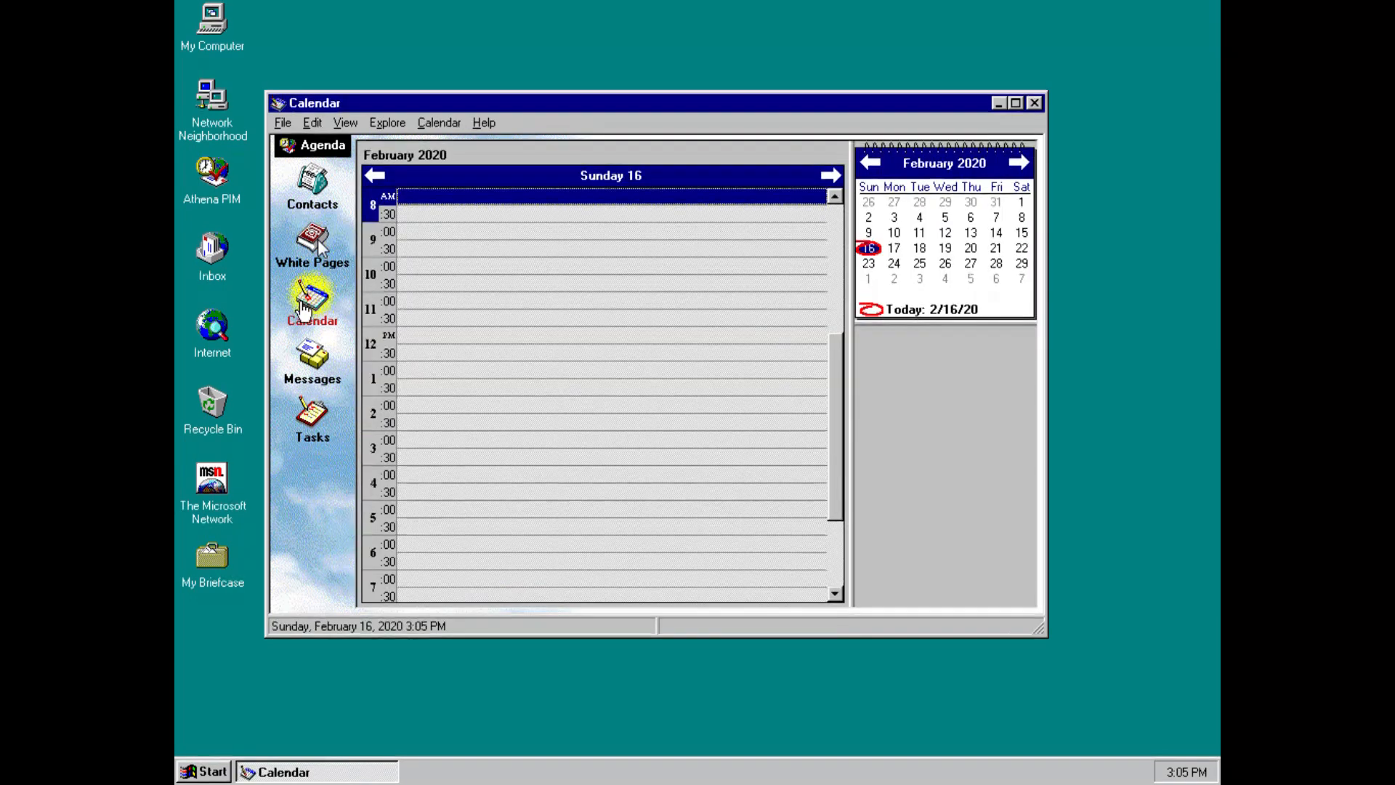
mouse_move(856, 401)
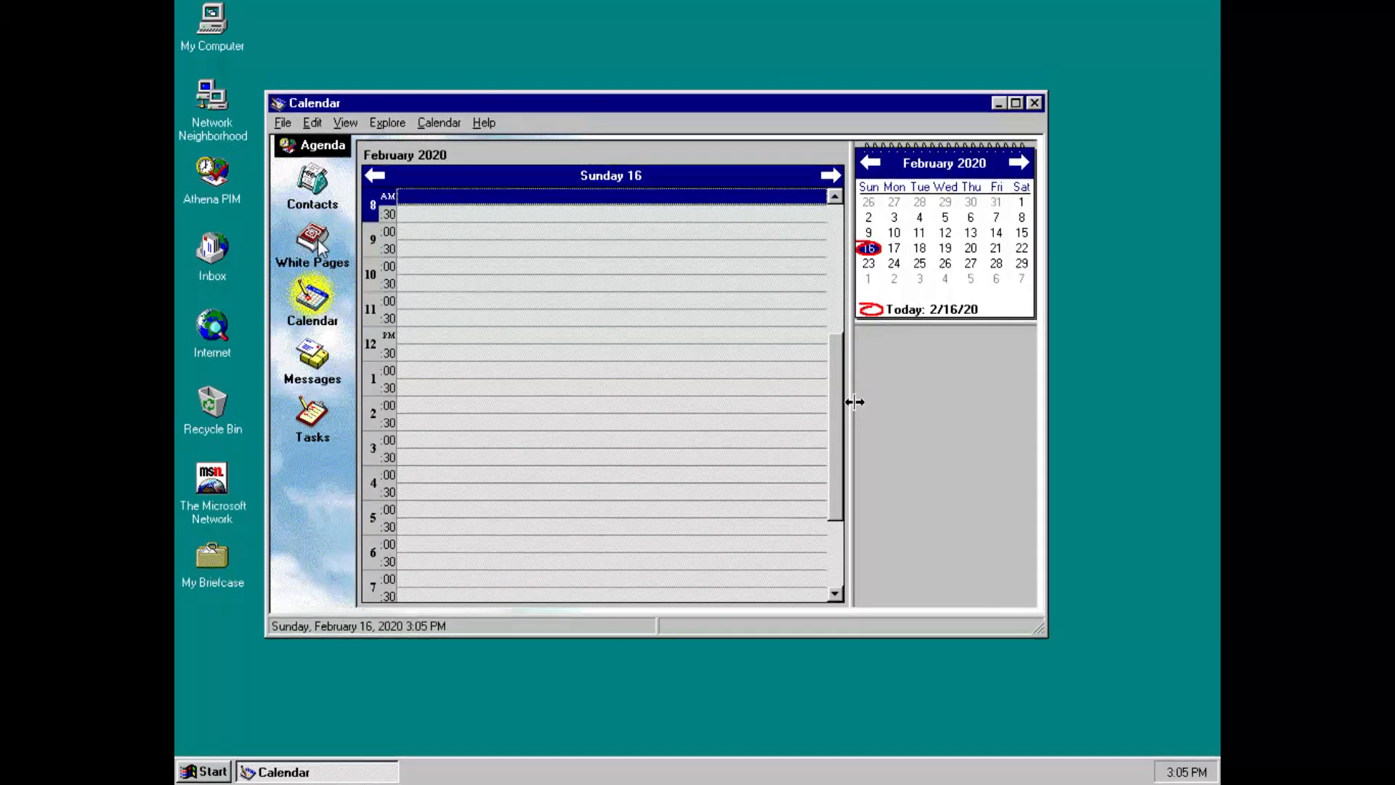
- Start a 7:00 PM appointment and close the Appointment form without saving
scroll(down, 3)
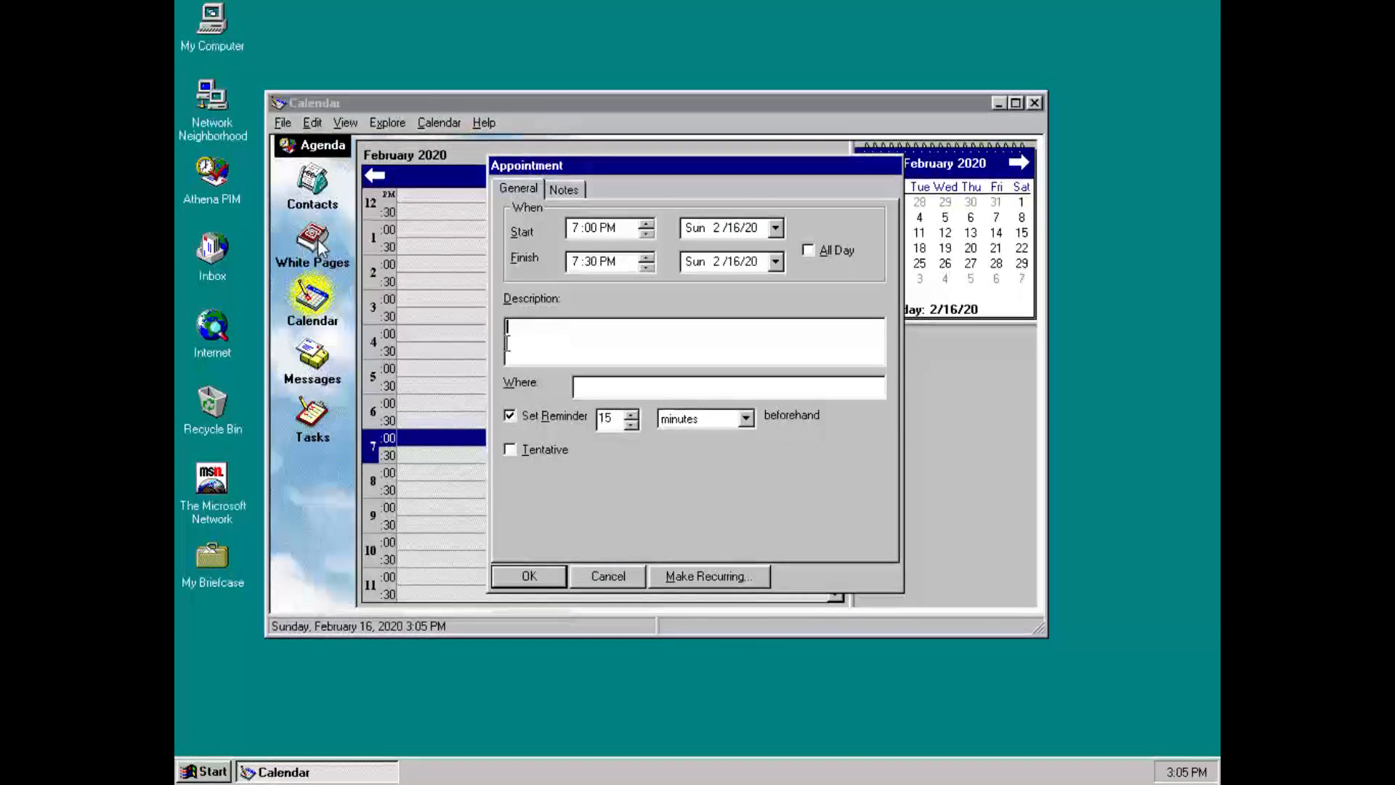
text(Appointme)
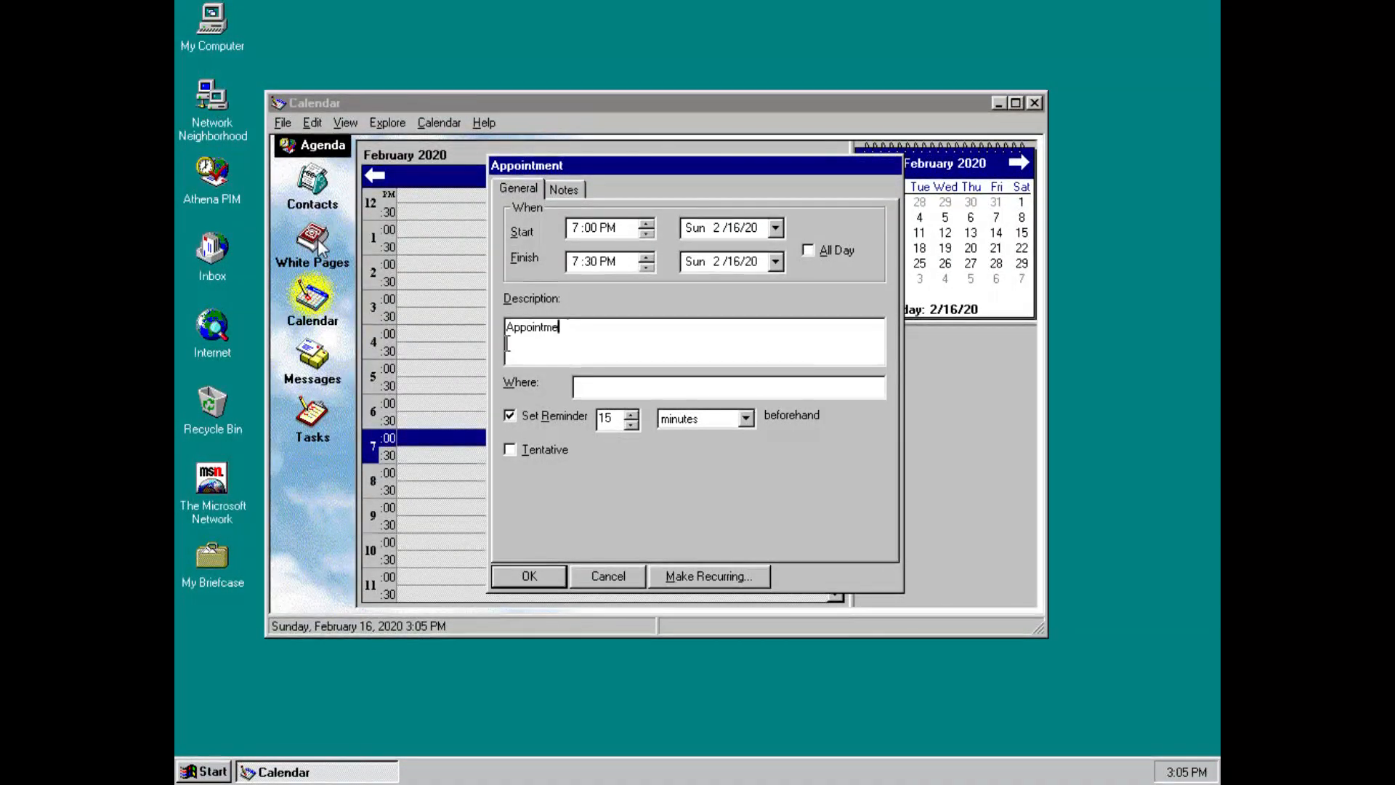
click(529, 575)
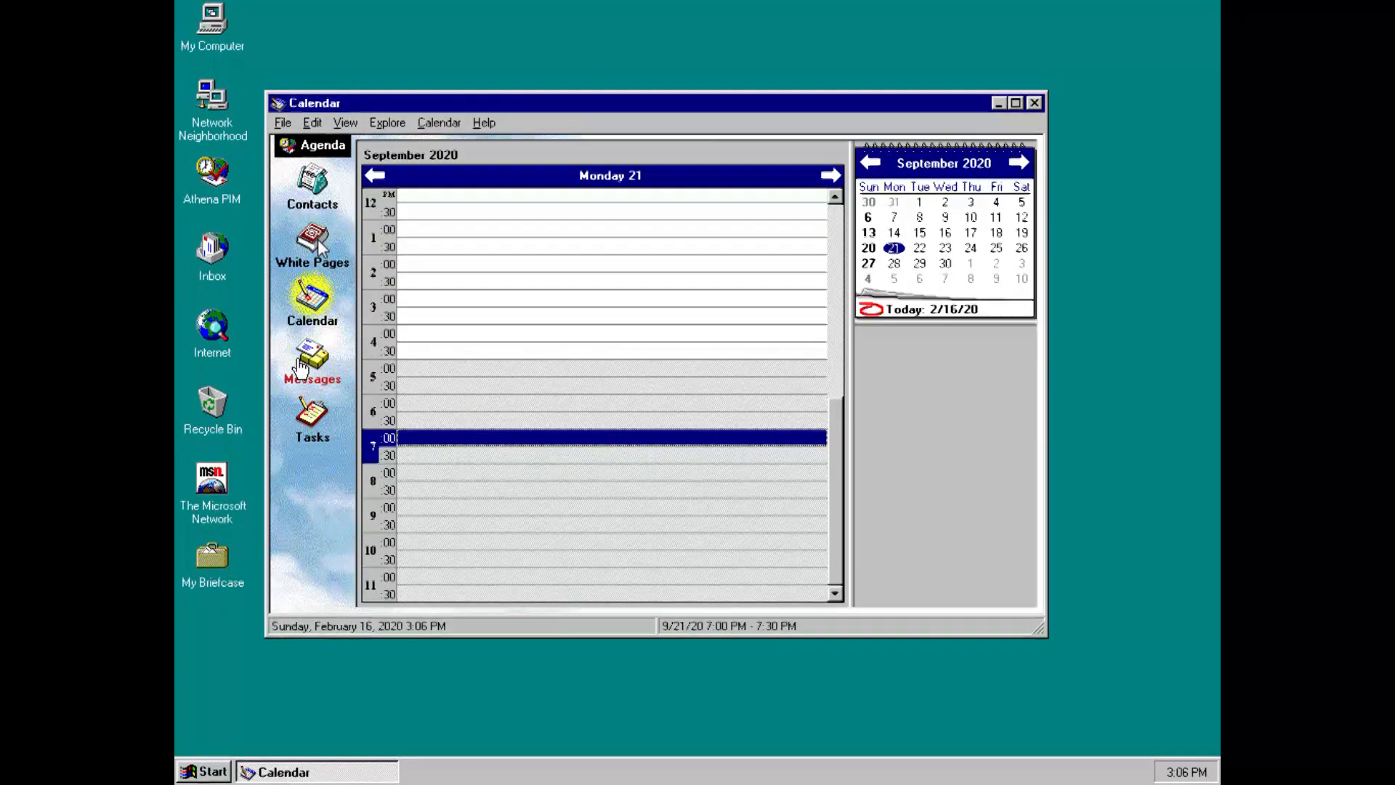
- Switch to the Messages module and keep the Inbox folder selected from the Show Messages From list
click(311, 356)
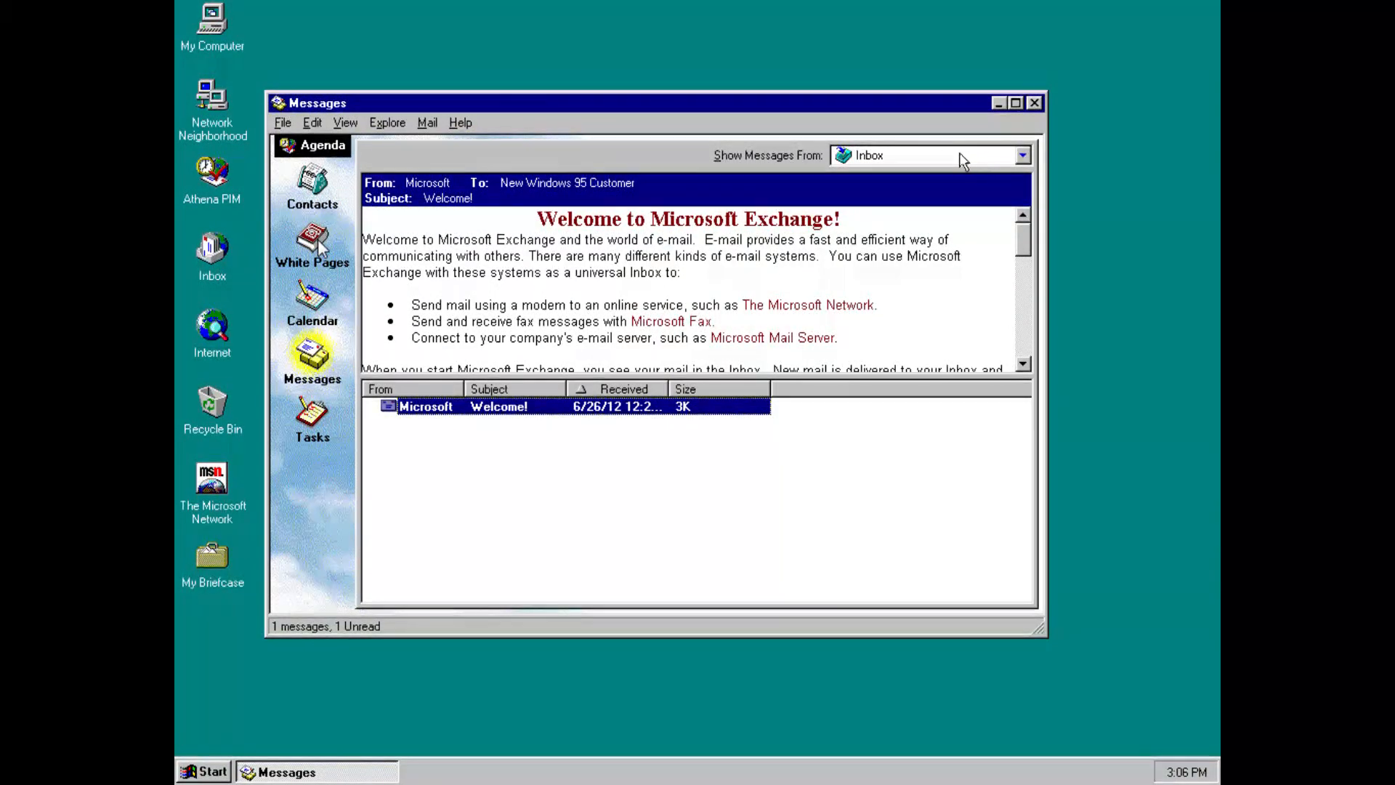
click(1022, 155)
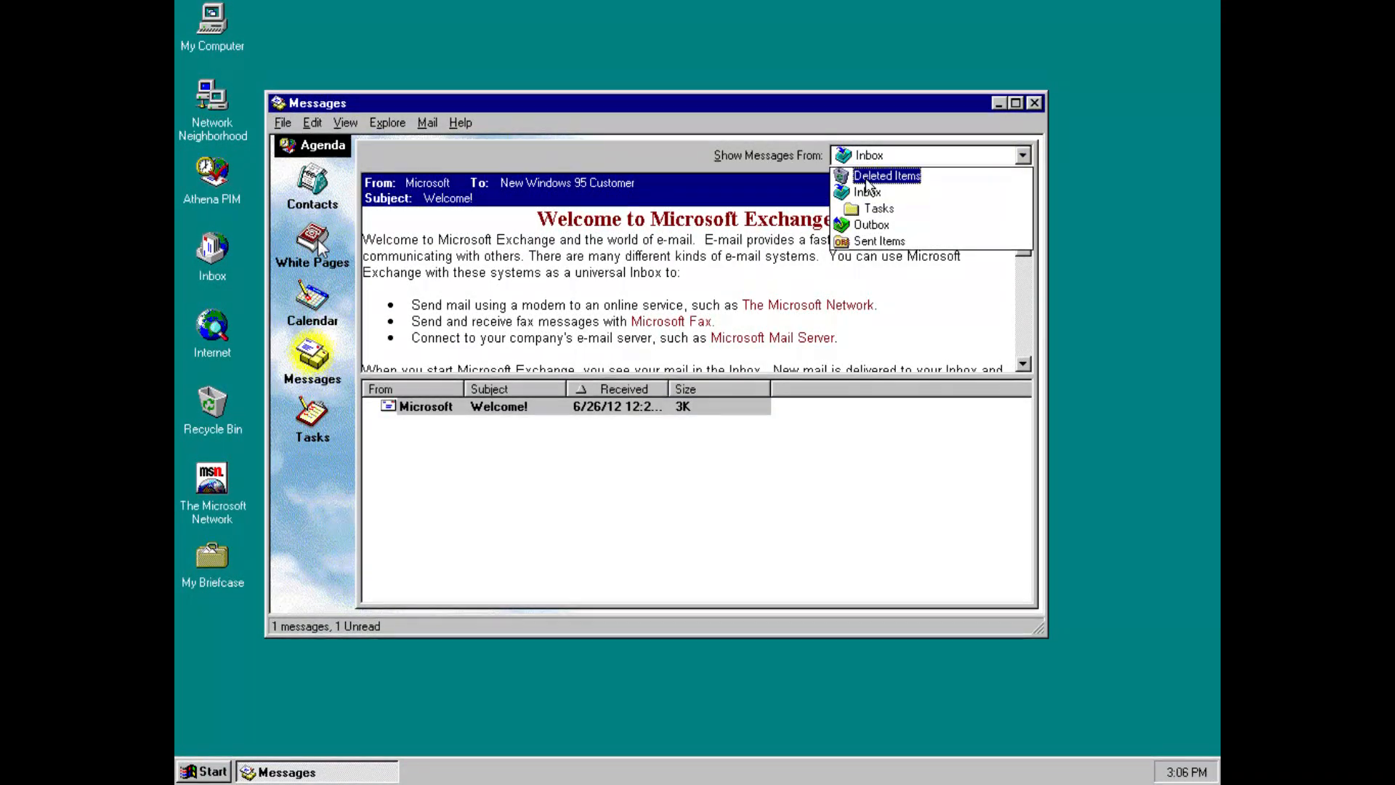
mouse_move(879, 241)
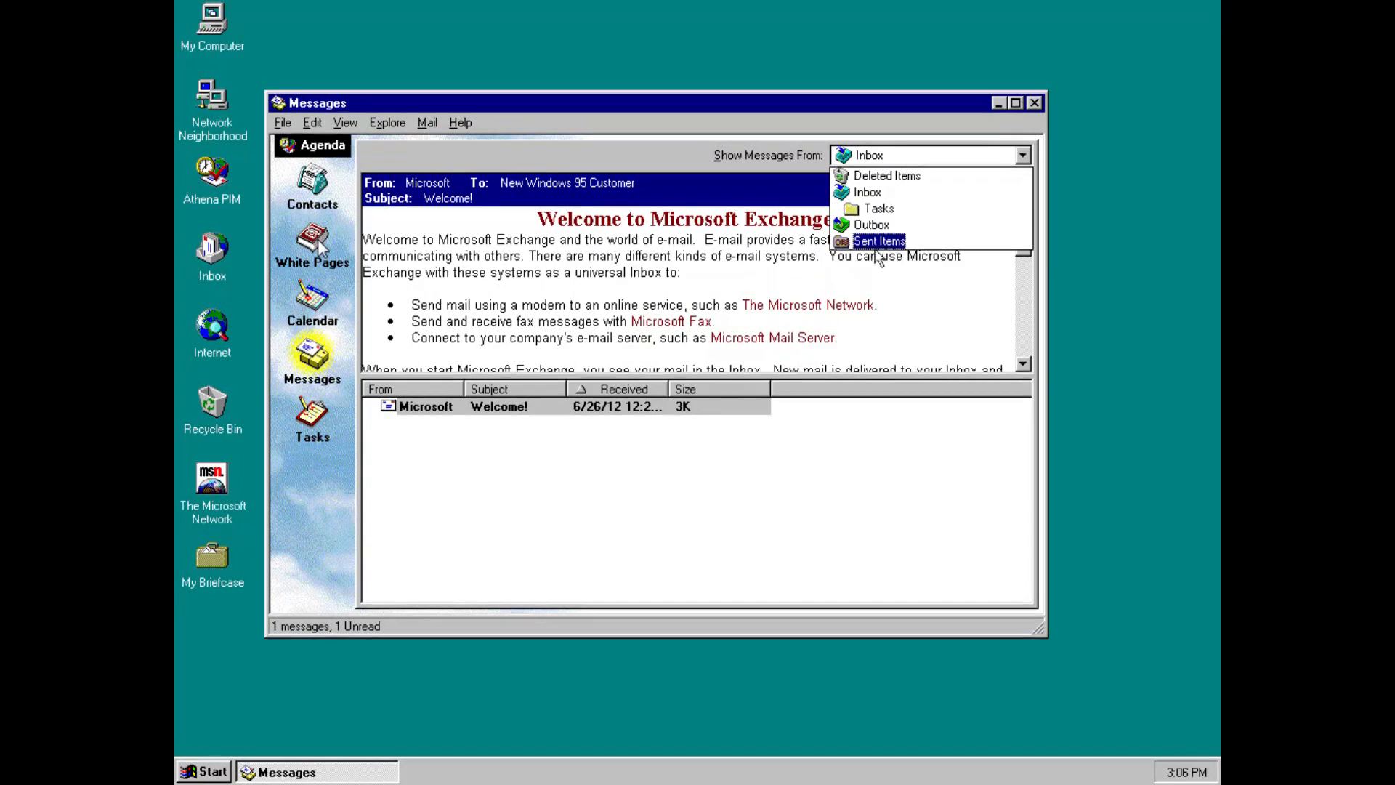
click(866, 192)
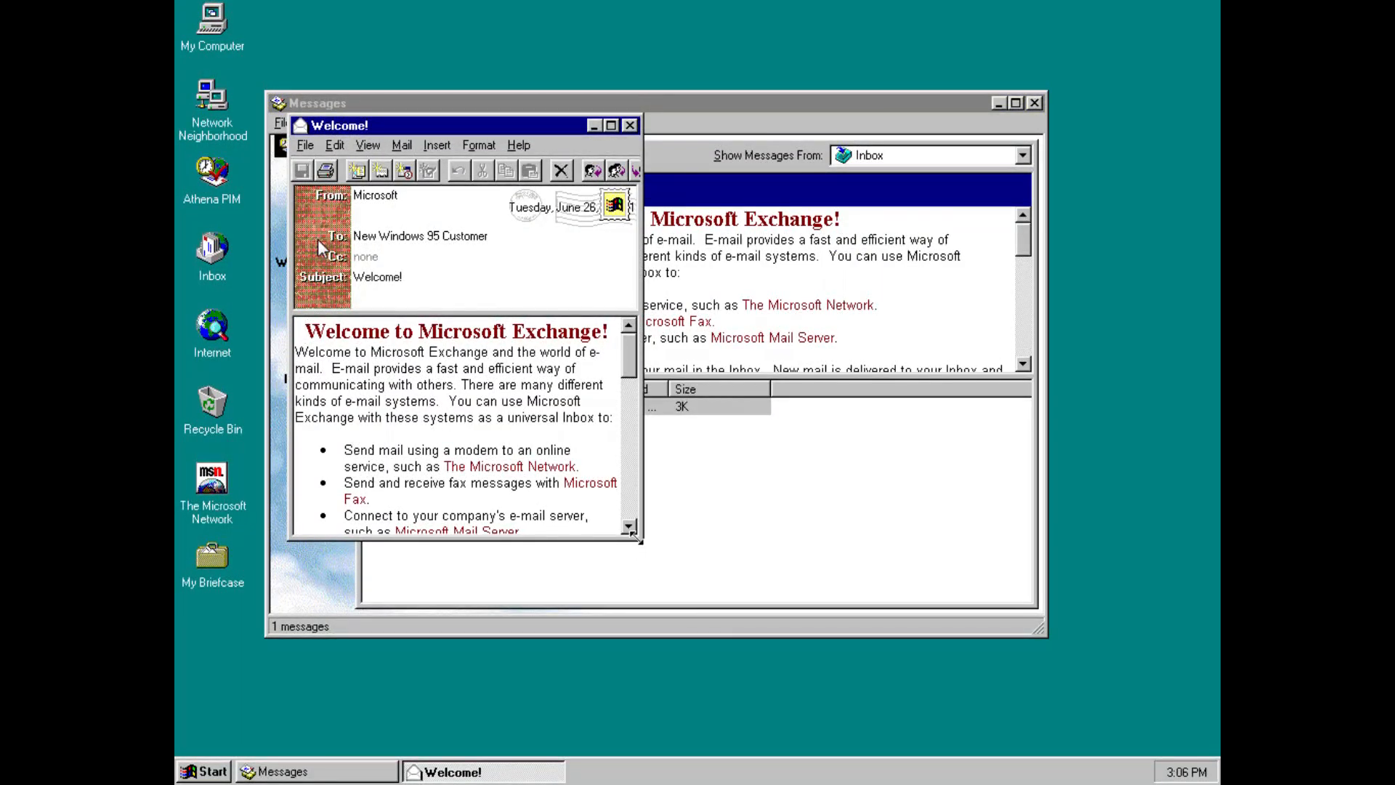
- Read the enlarged Welcome message from Microsoft, then close it choosing No to saving changes
click(612, 125)
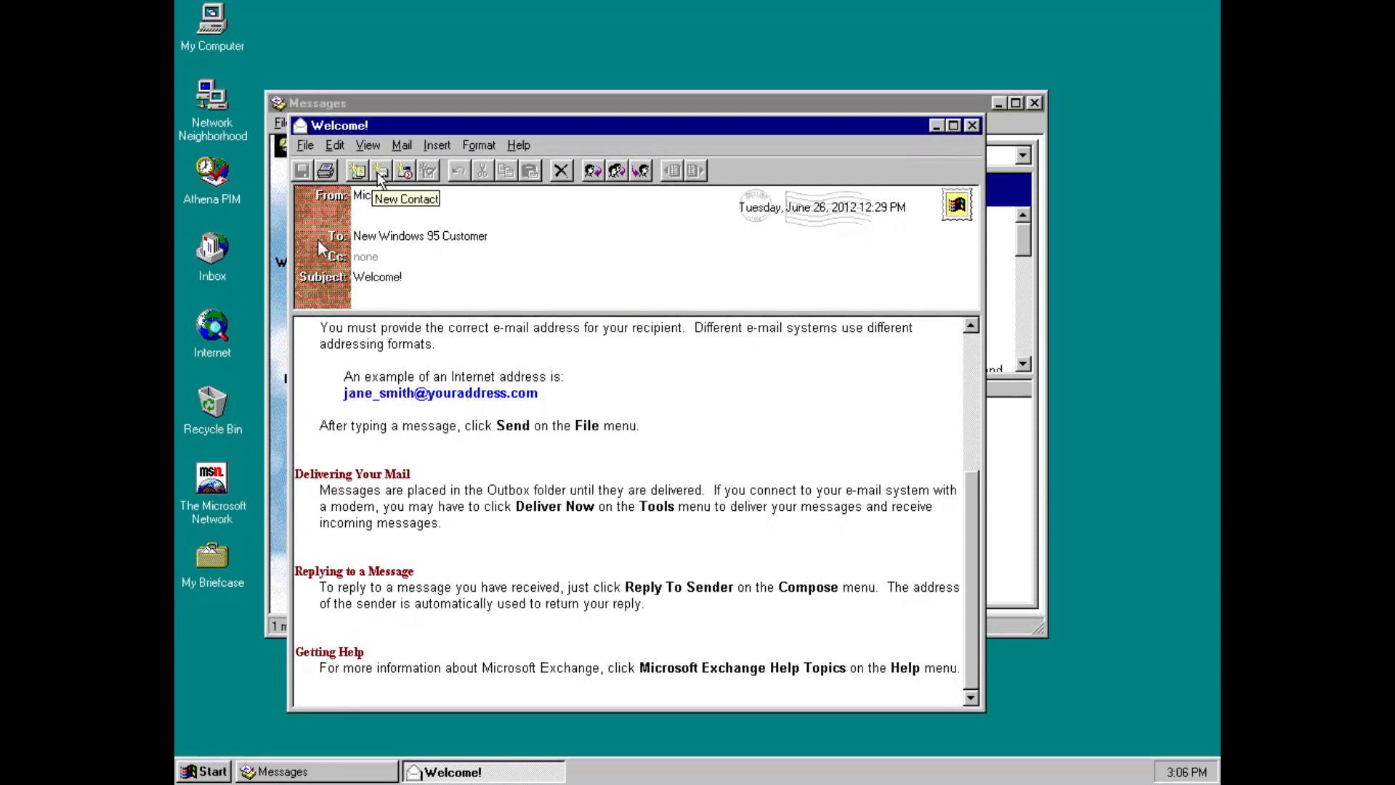
click(357, 170)
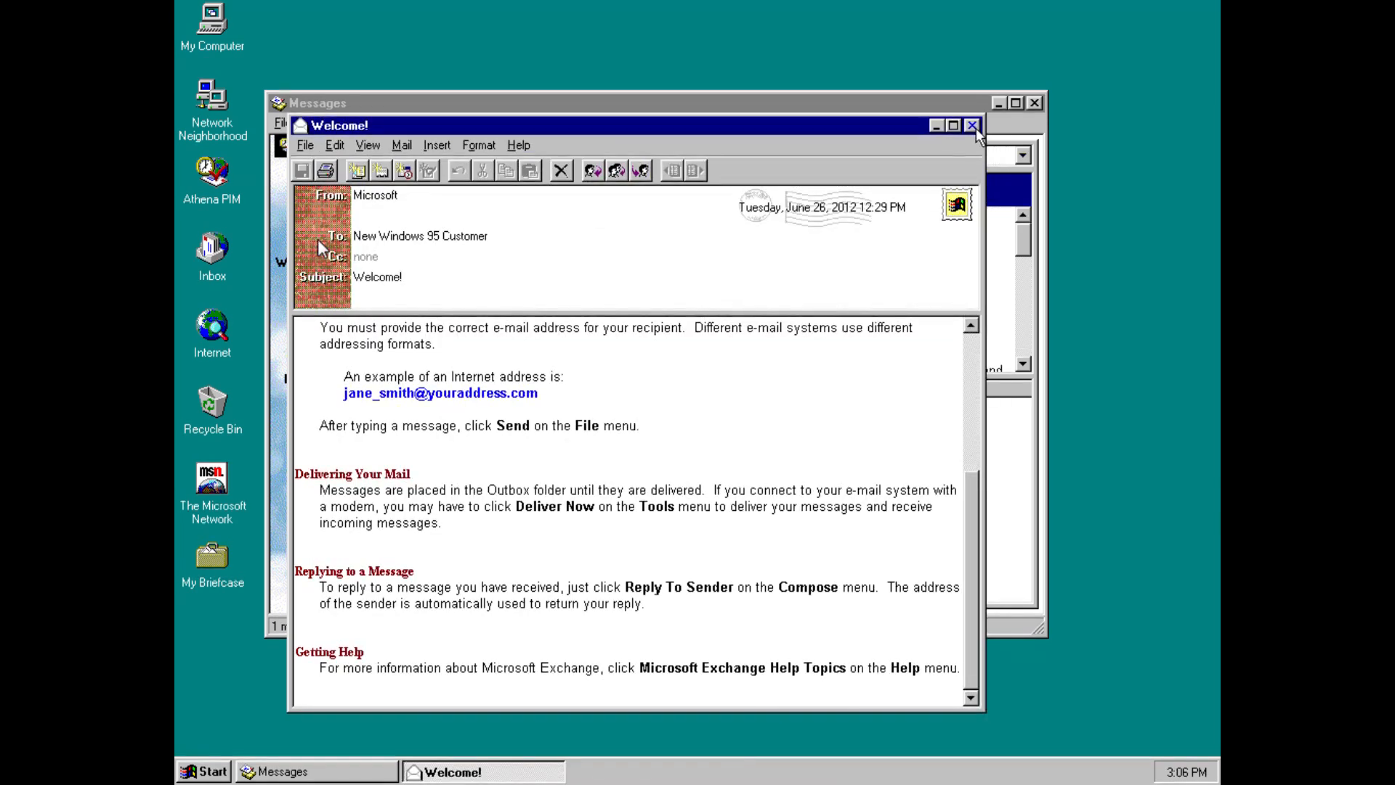
mouse_move(972, 125)
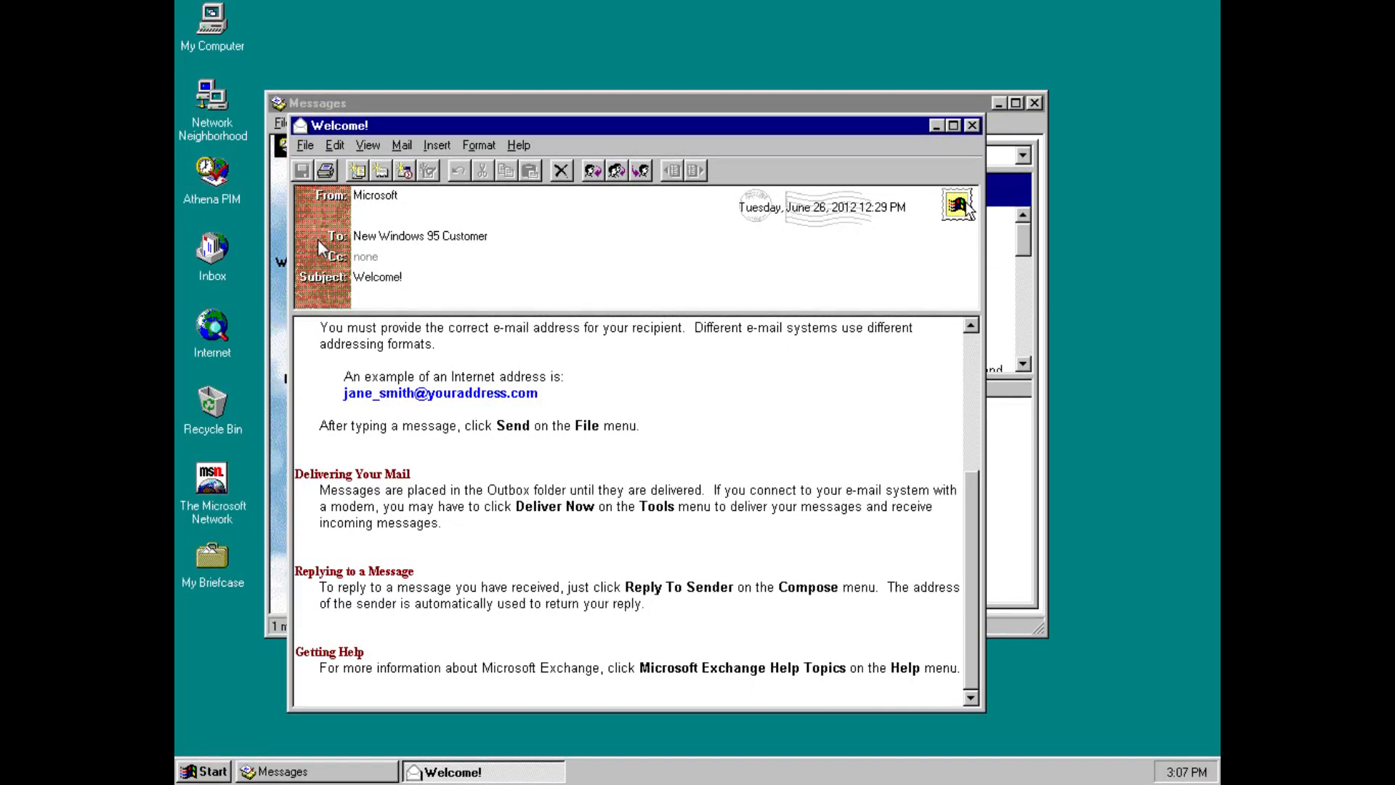
click(972, 125)
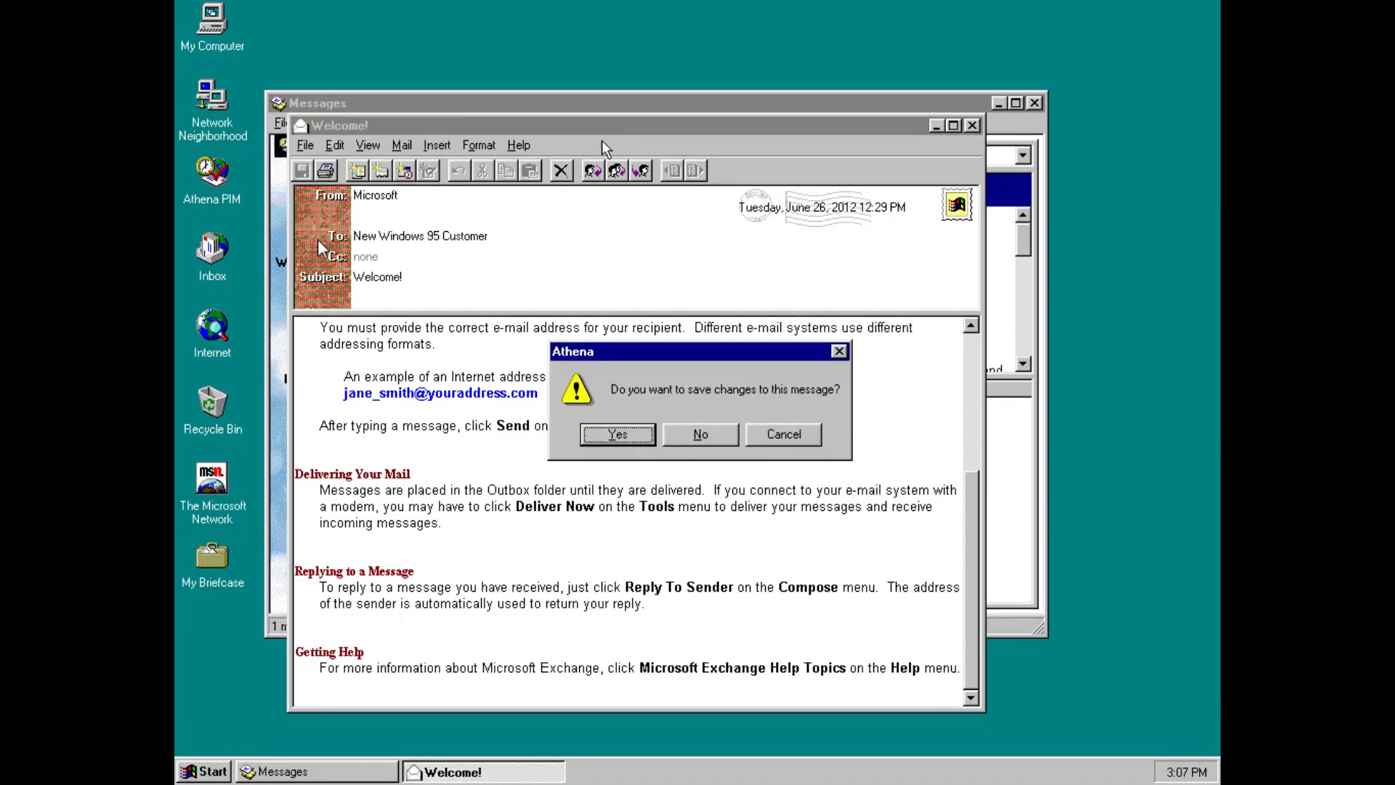
click(700, 434)
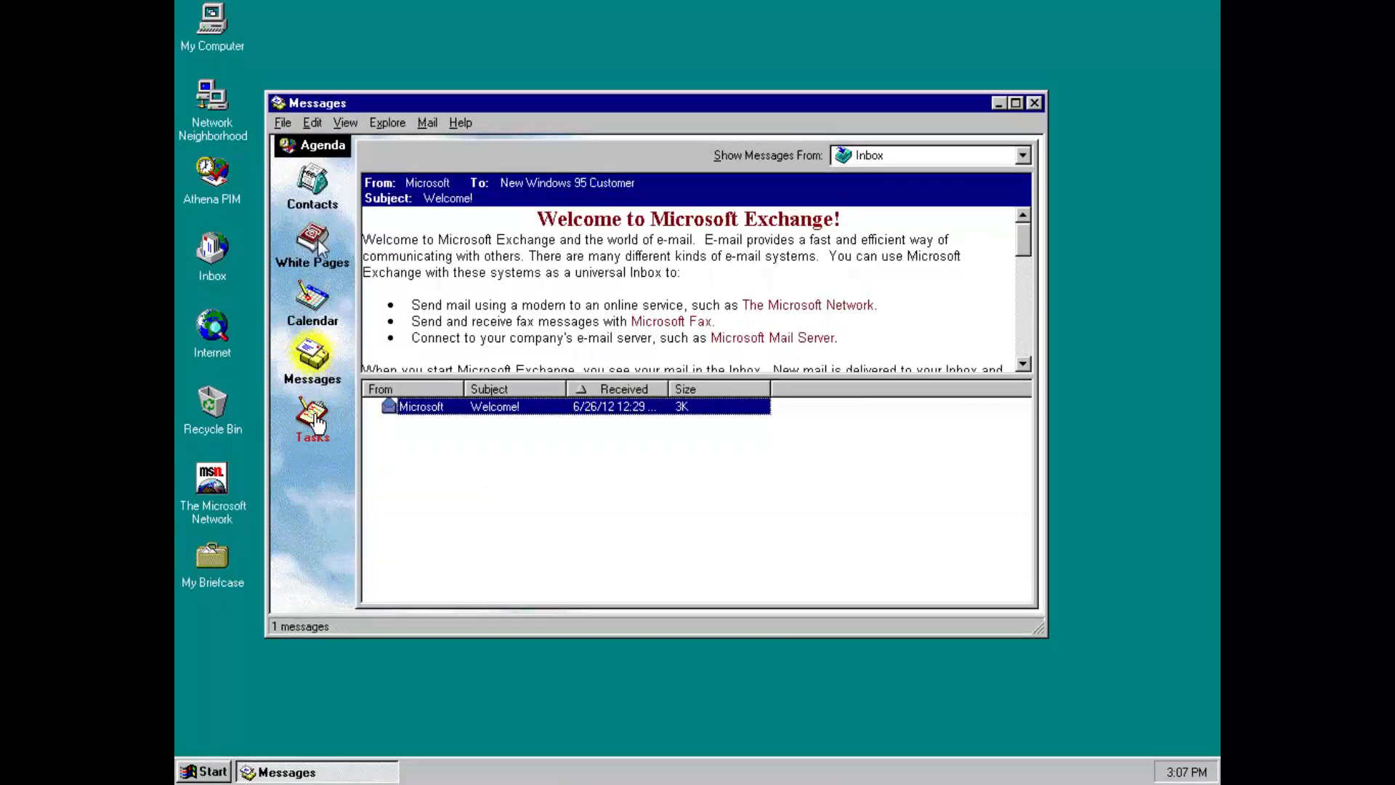
- In the Tasks module, add a new 'Buy milk.' task to the list
click(312, 418)
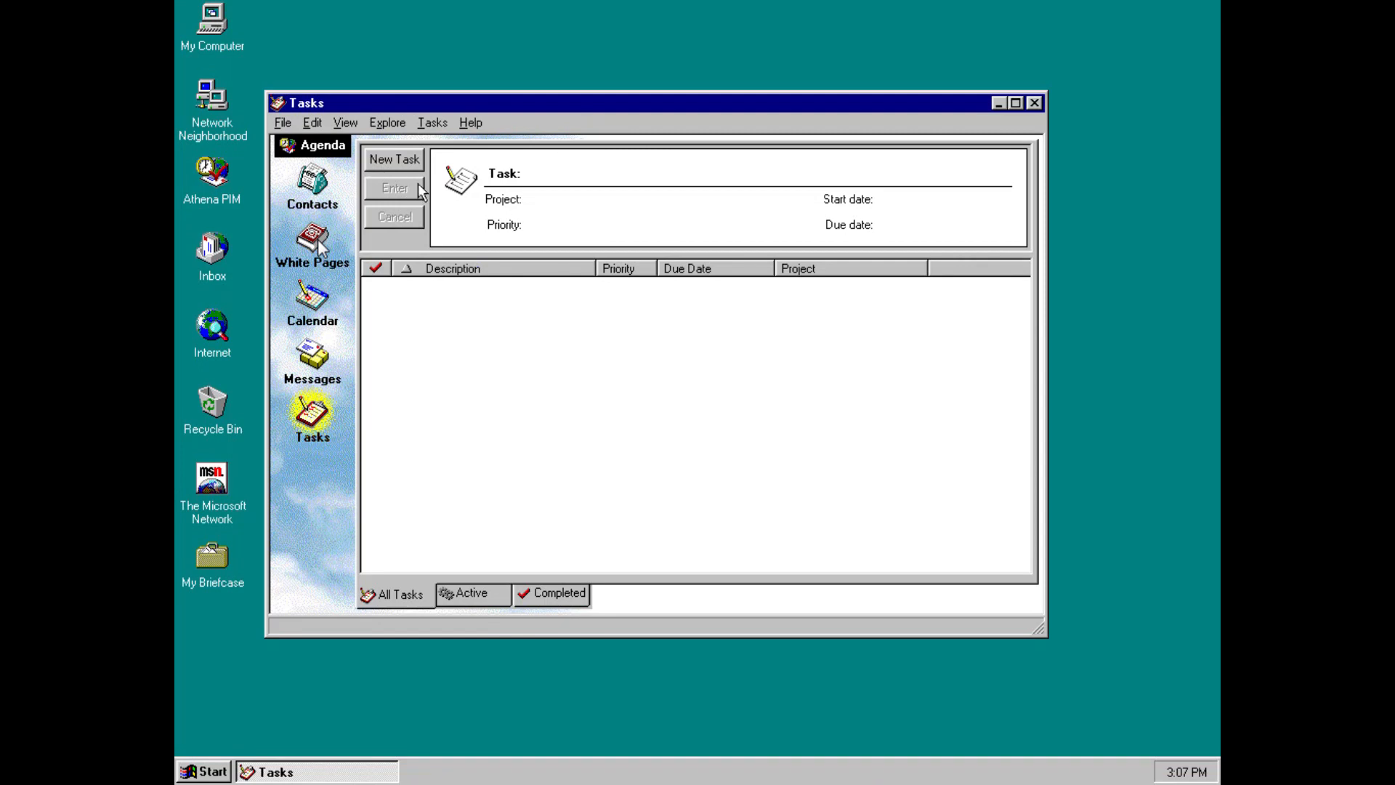
click(394, 159)
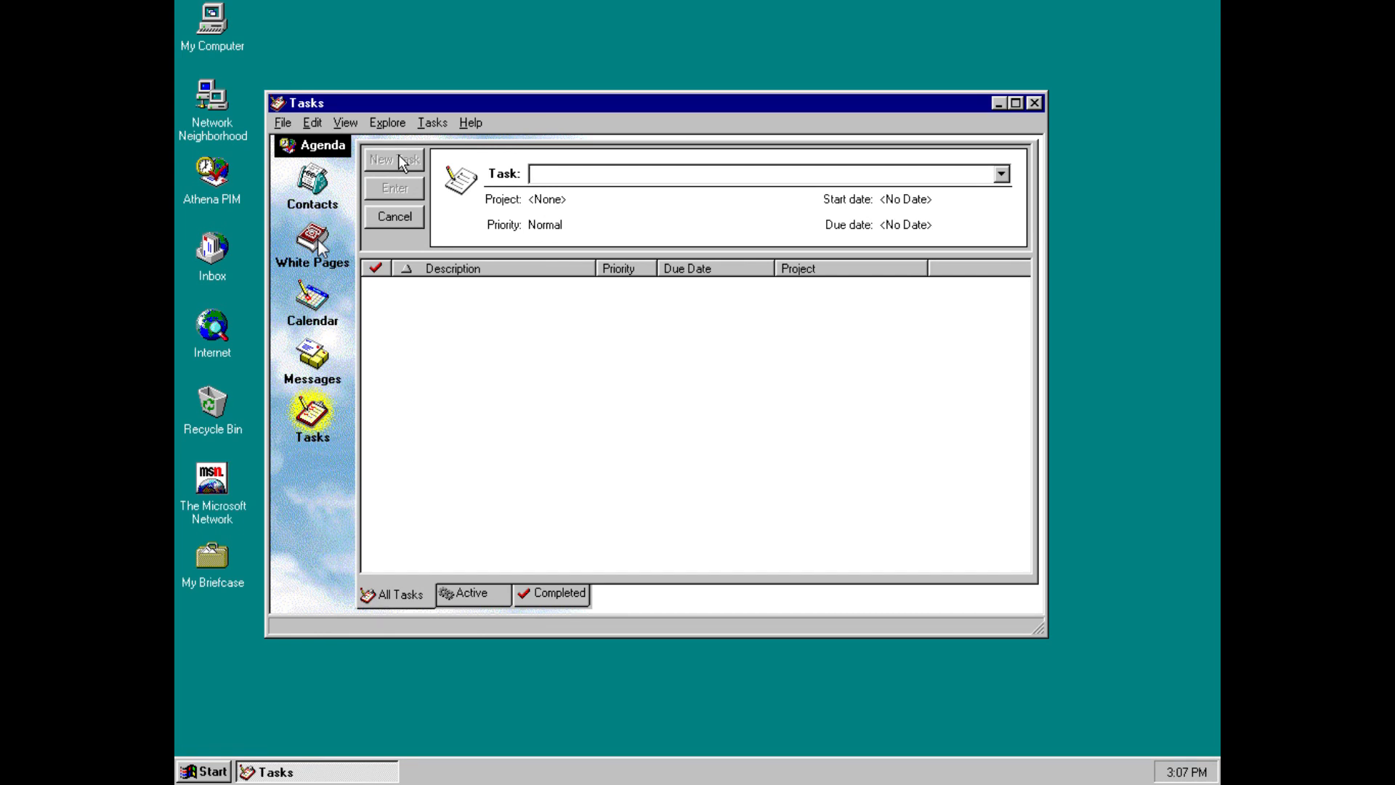
text(Buy)
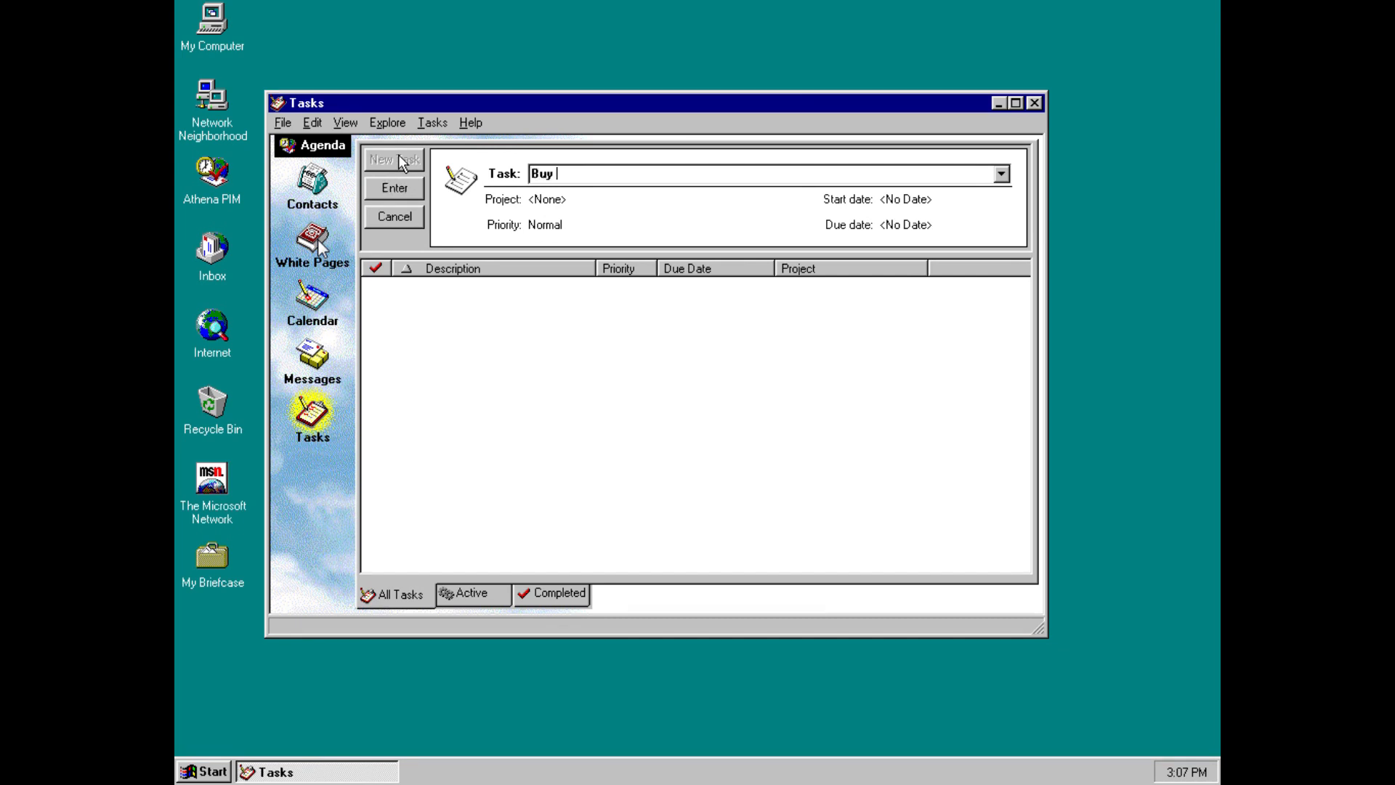
click(393, 188)
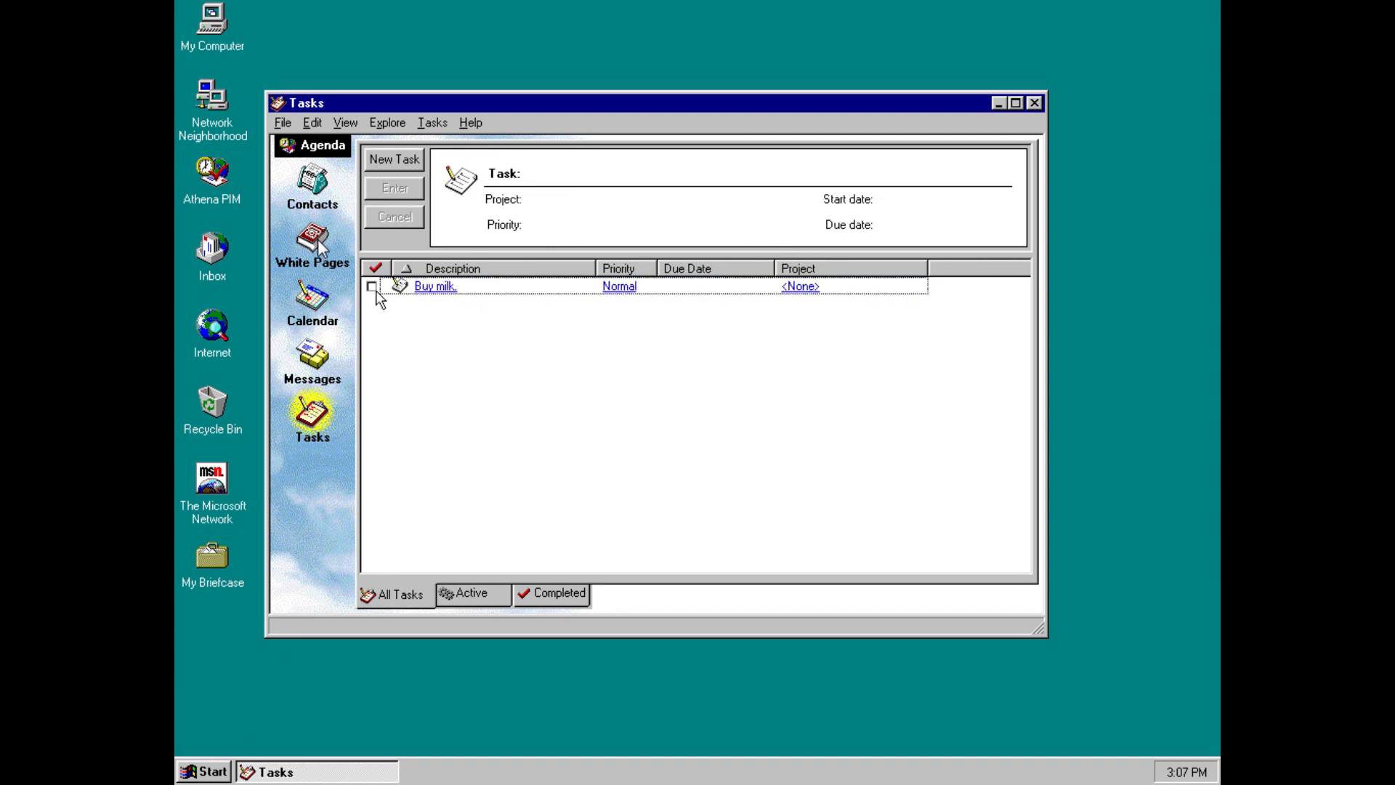
- Mark 'Buy milk.' completed and return to the Athena PIM home screen with today's agenda
click(374, 287)
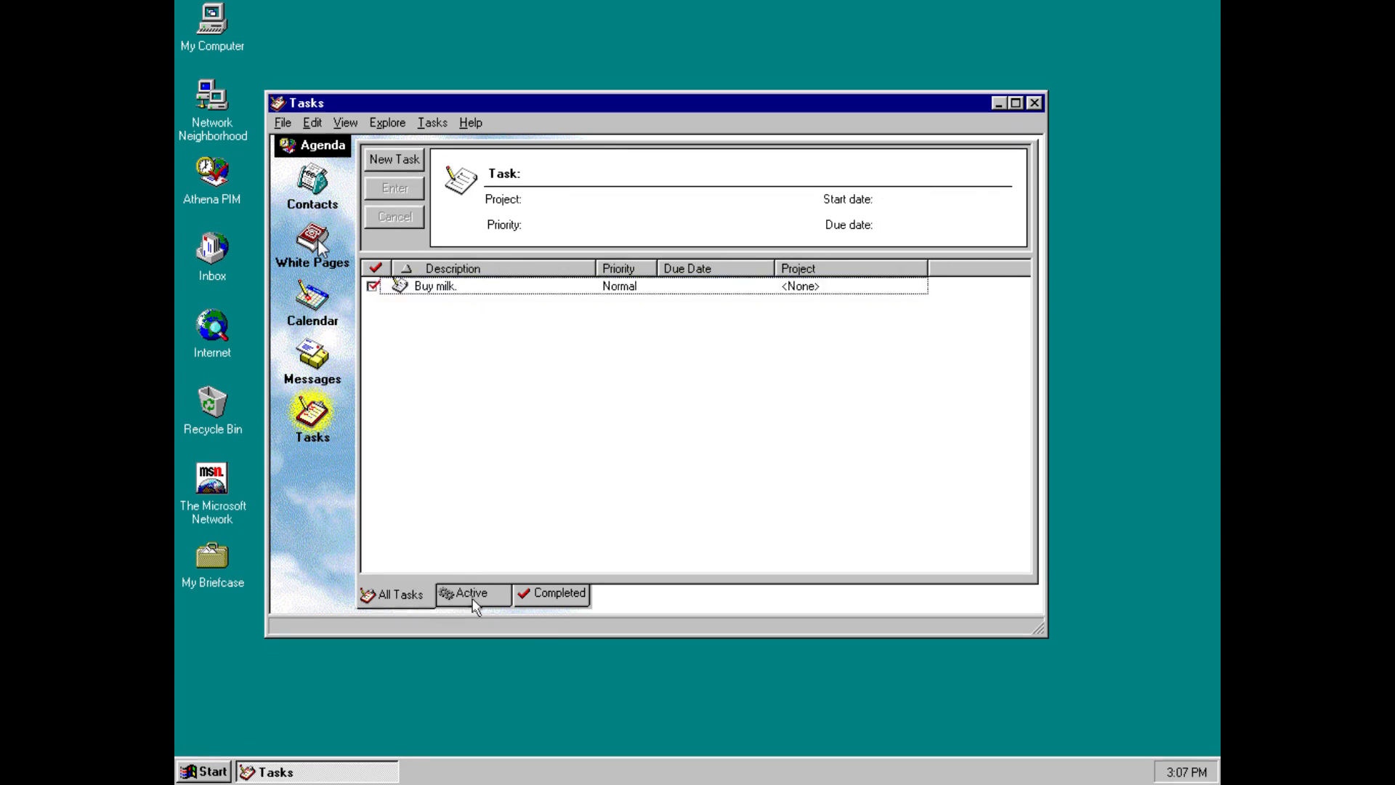
click(558, 593)
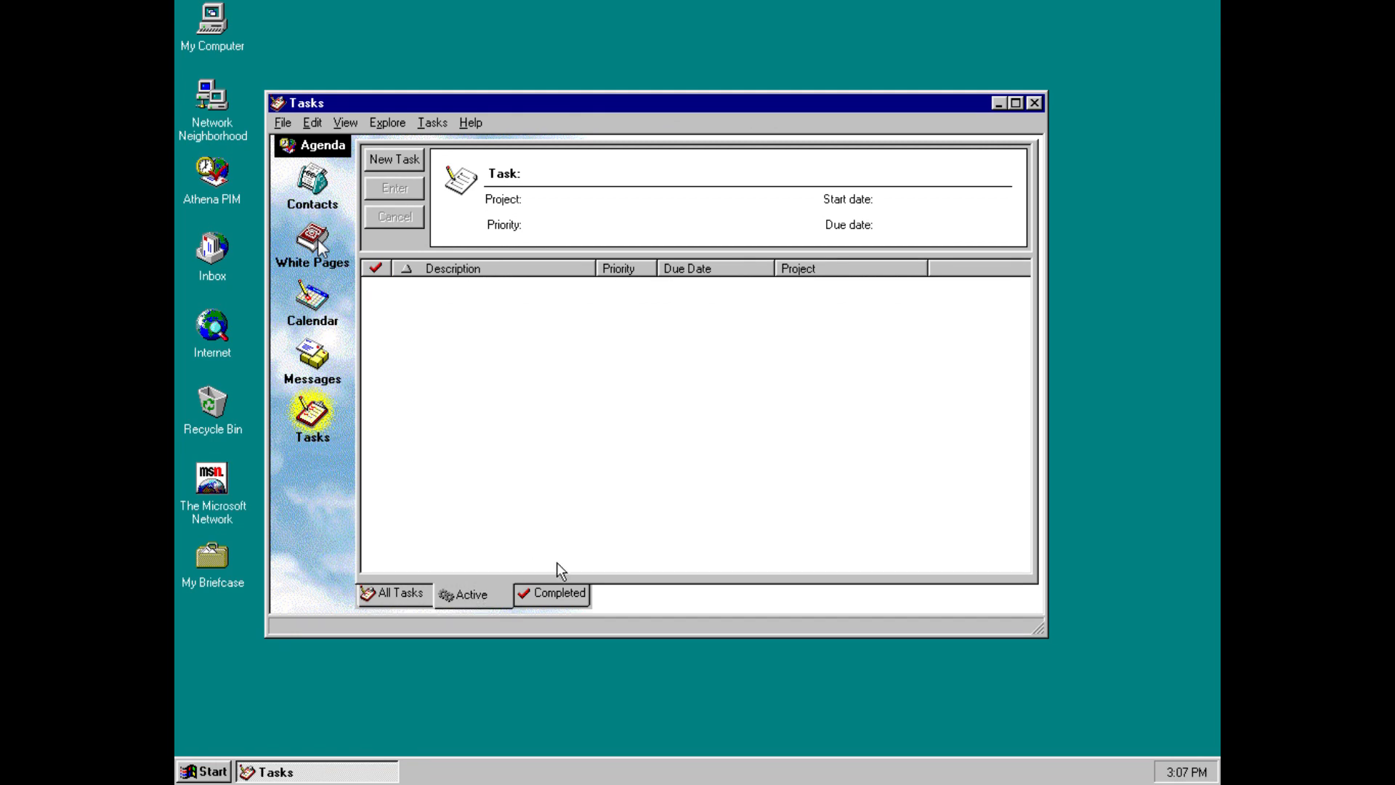
click(558, 595)
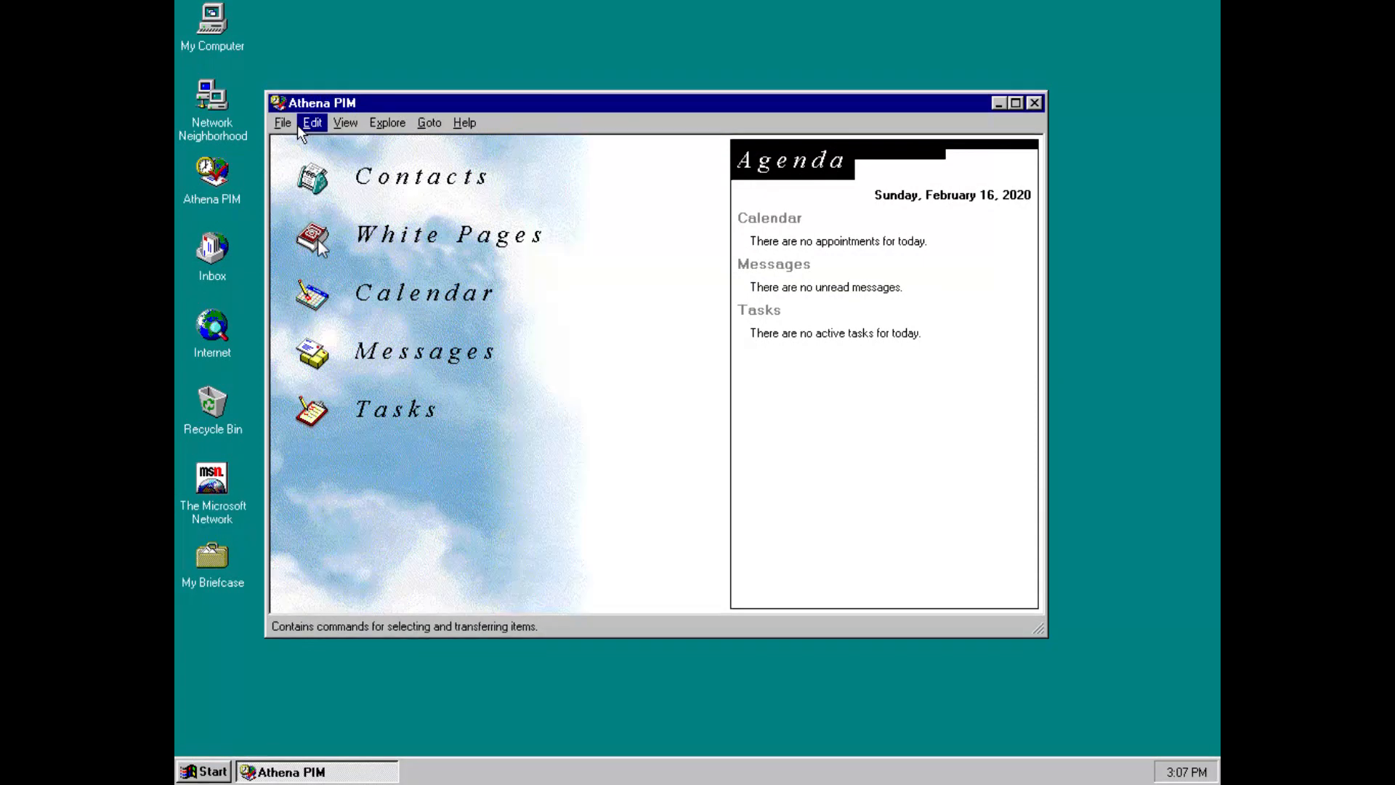
click(282, 122)
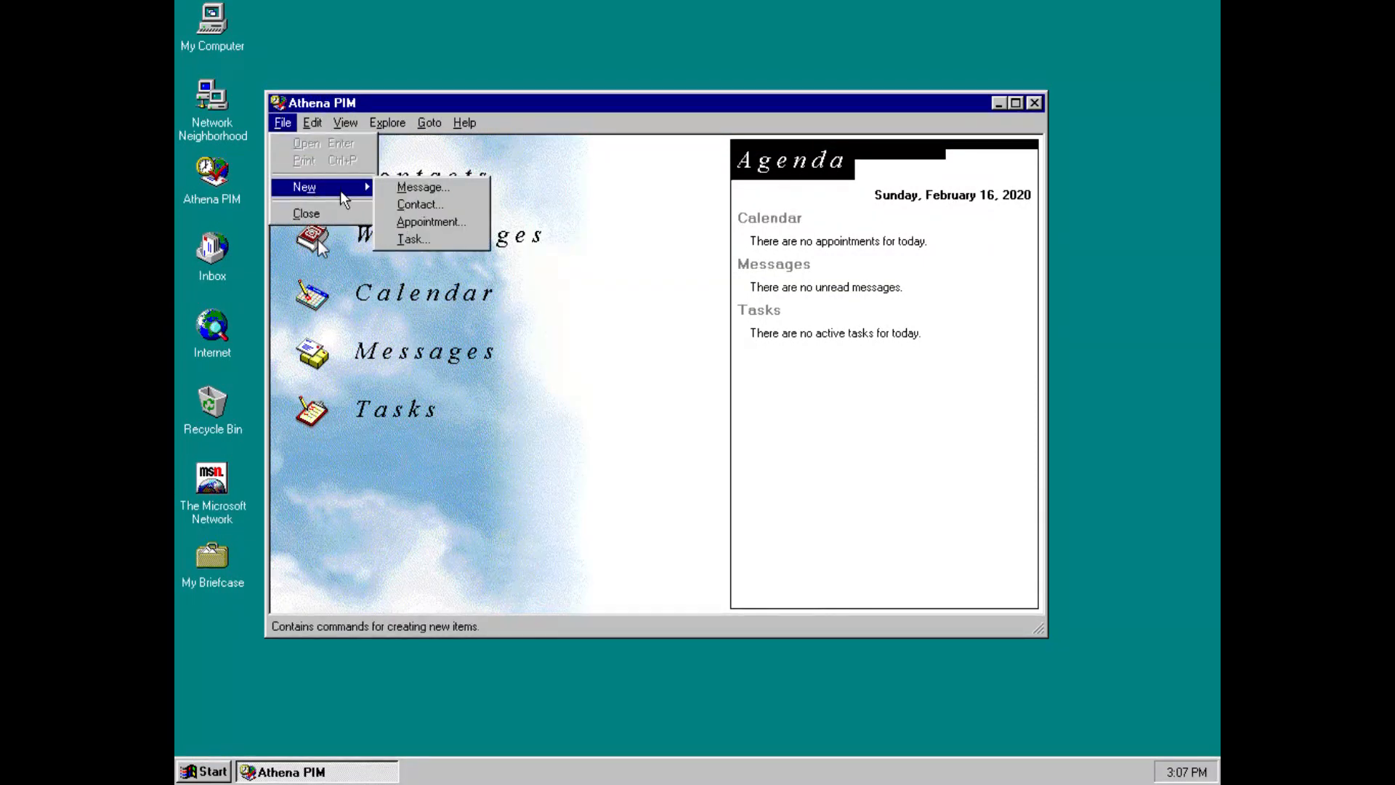
mouse_move(423, 187)
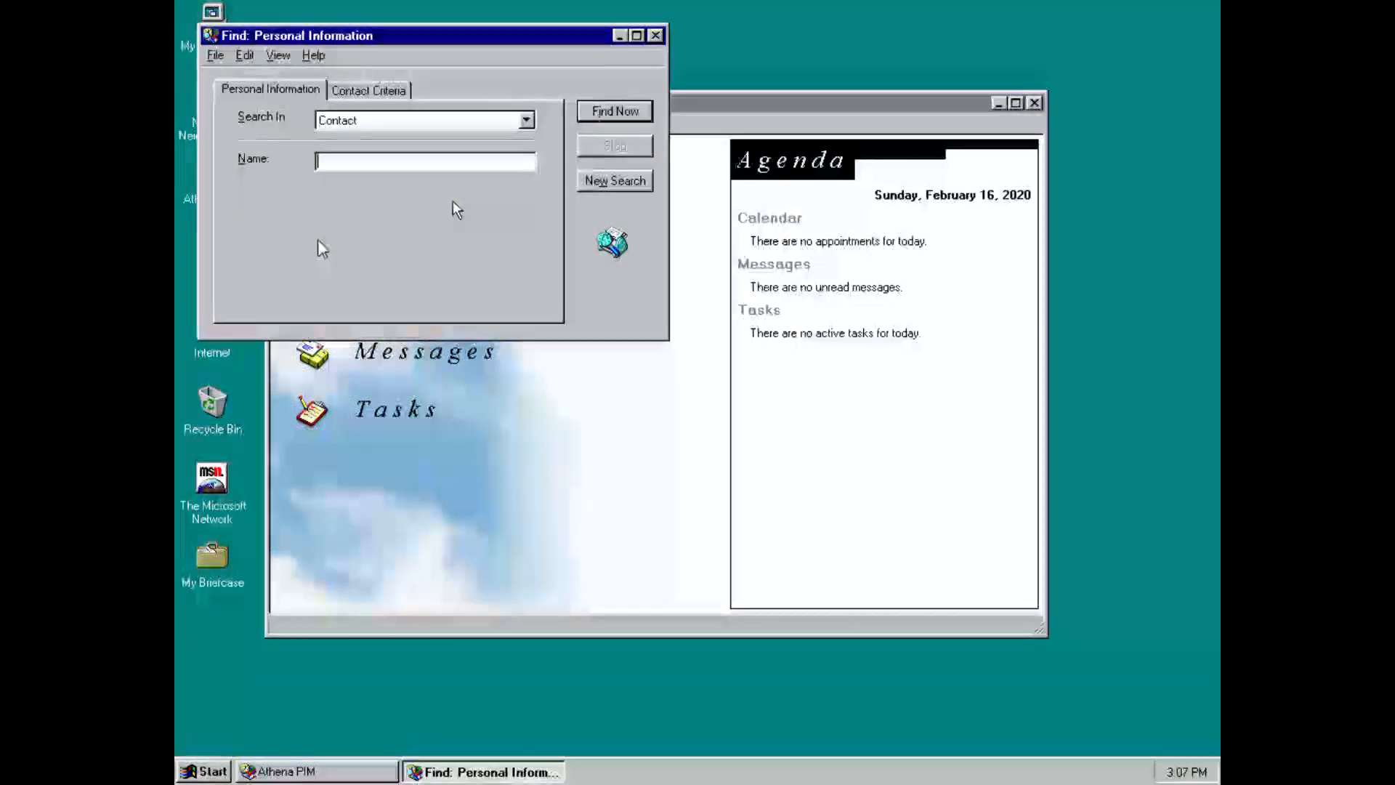
click(524, 119)
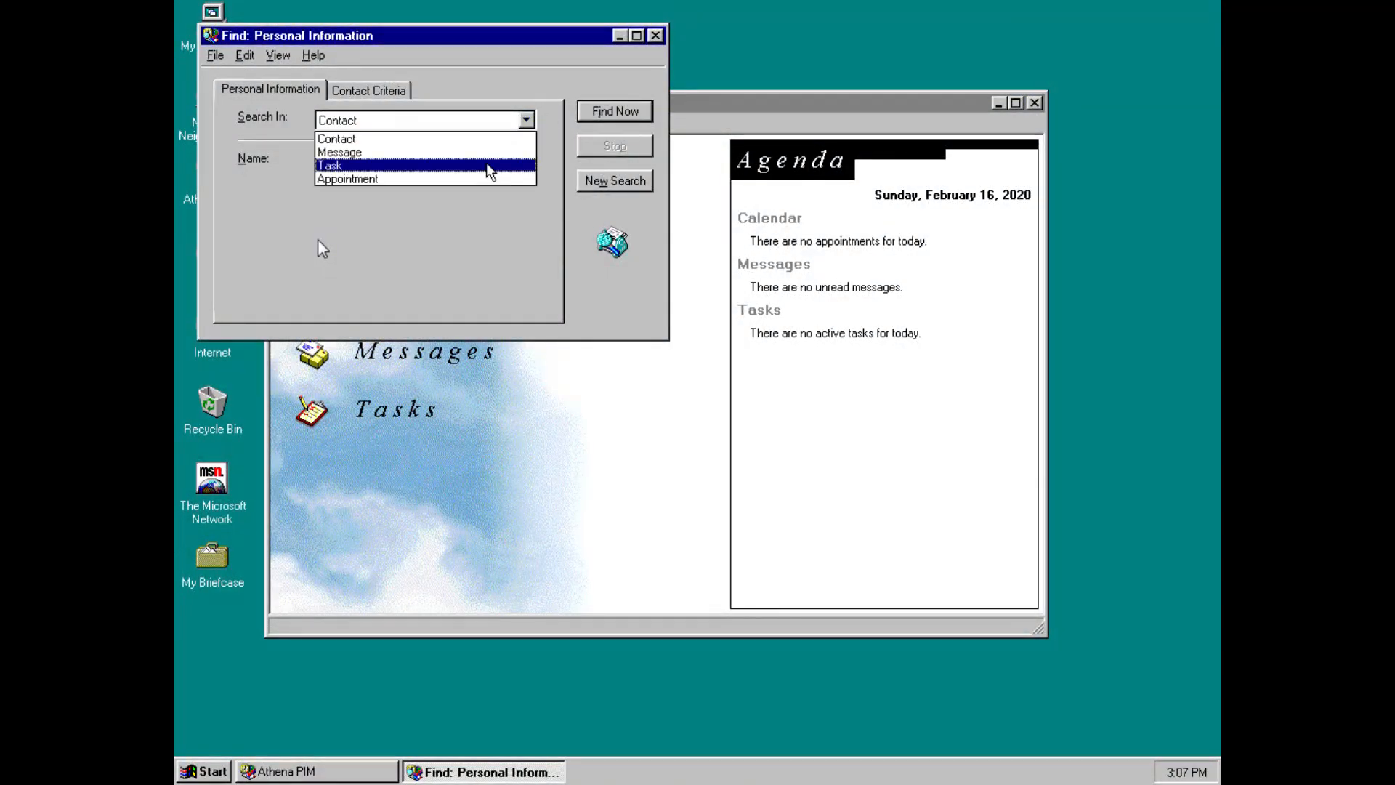
click(331, 164)
text(milk)
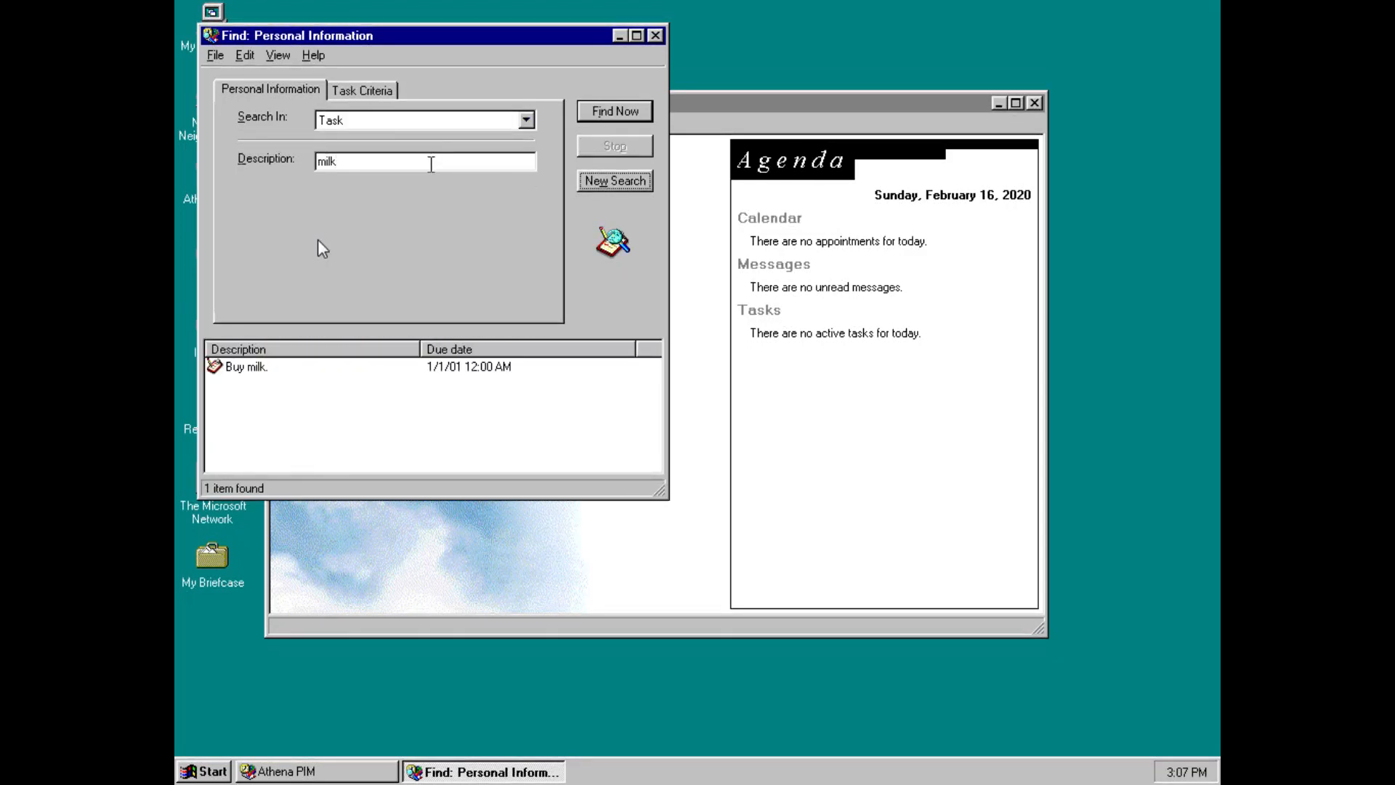
click(655, 35)
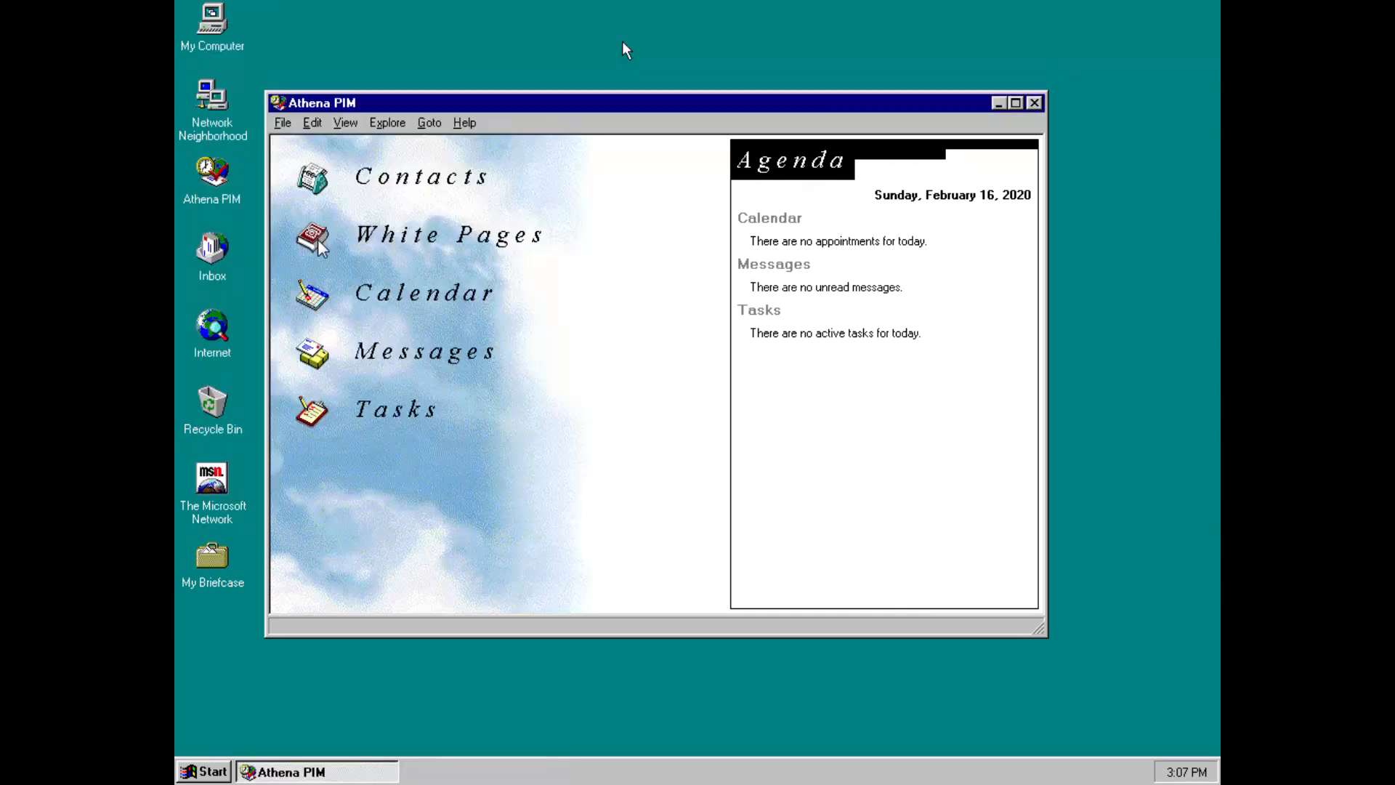
- Show the Athena PIM toolbar via the View menu
click(346, 122)
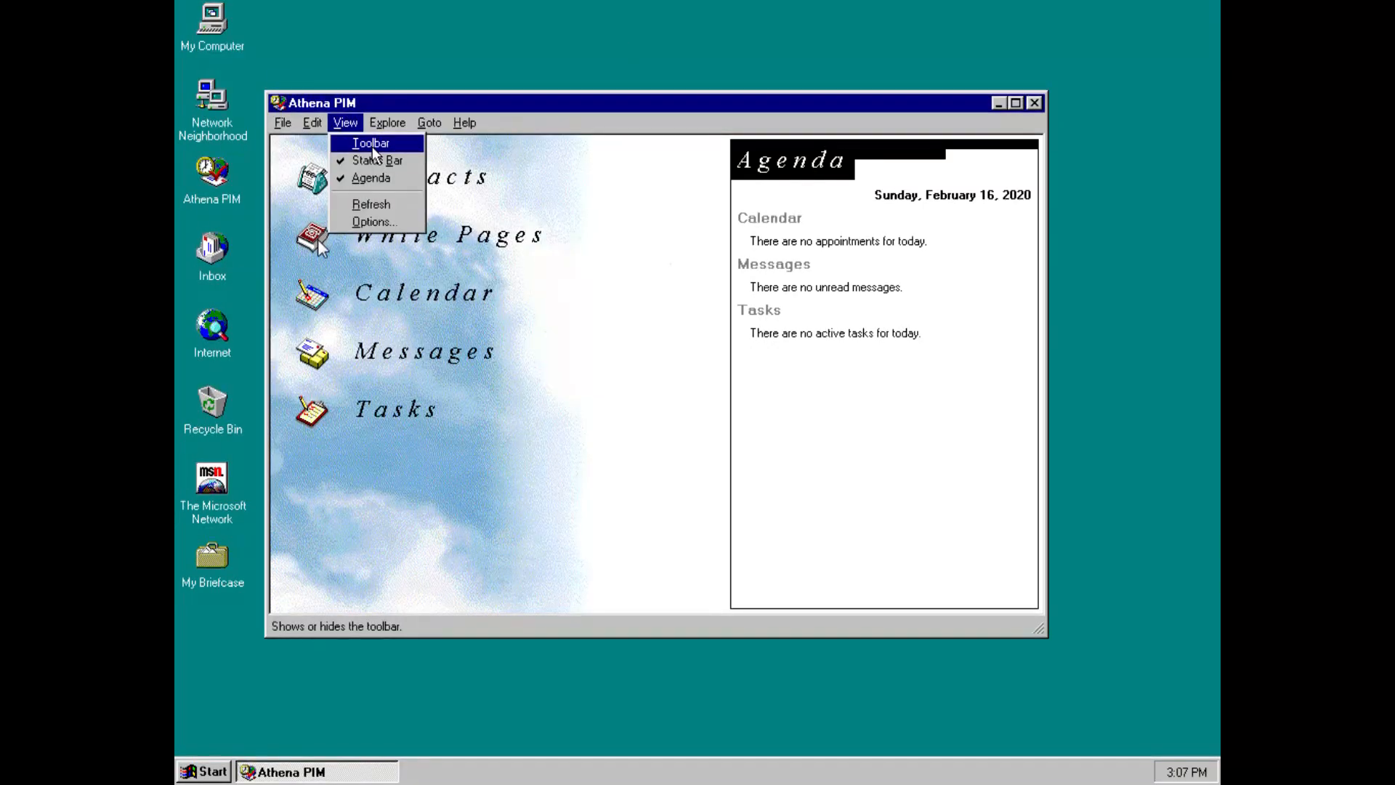
click(370, 142)
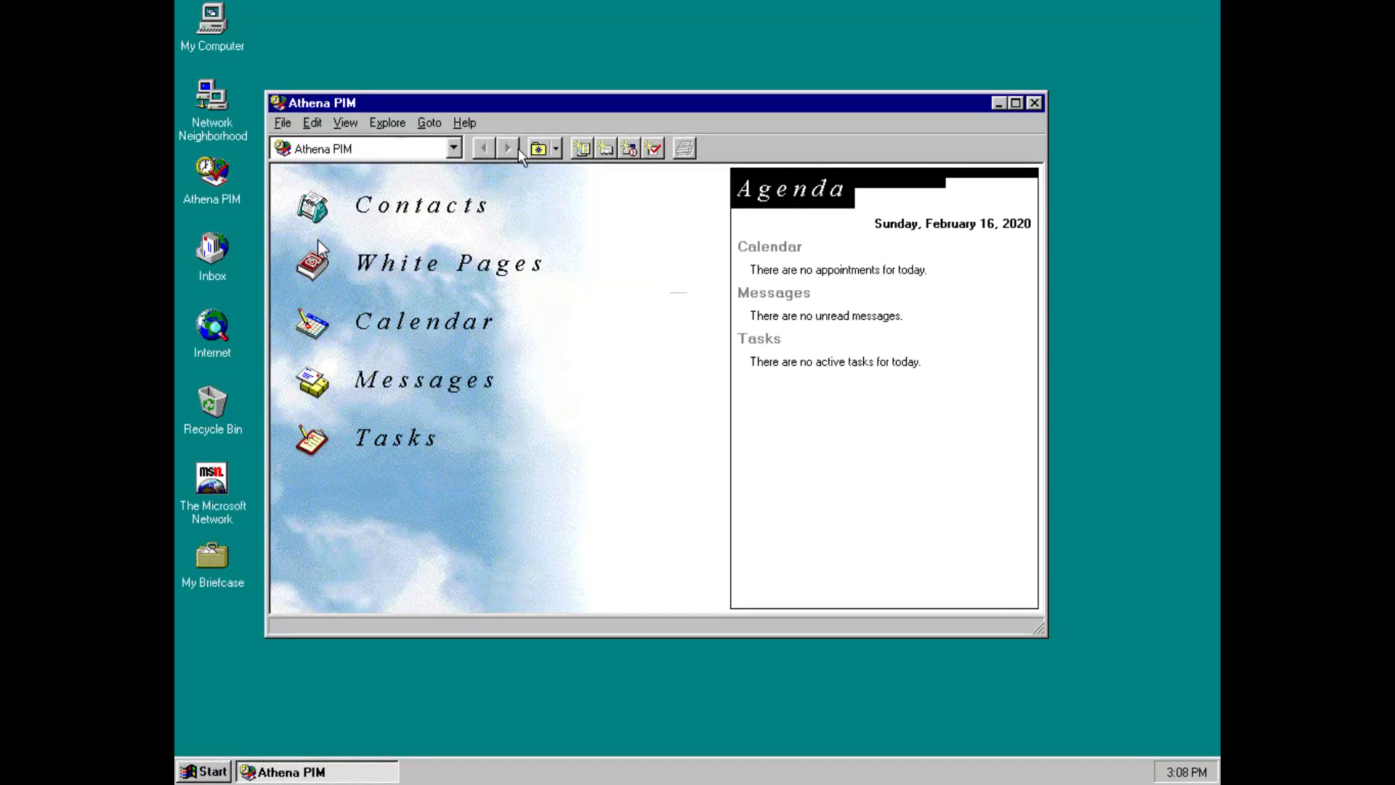
click(345, 122)
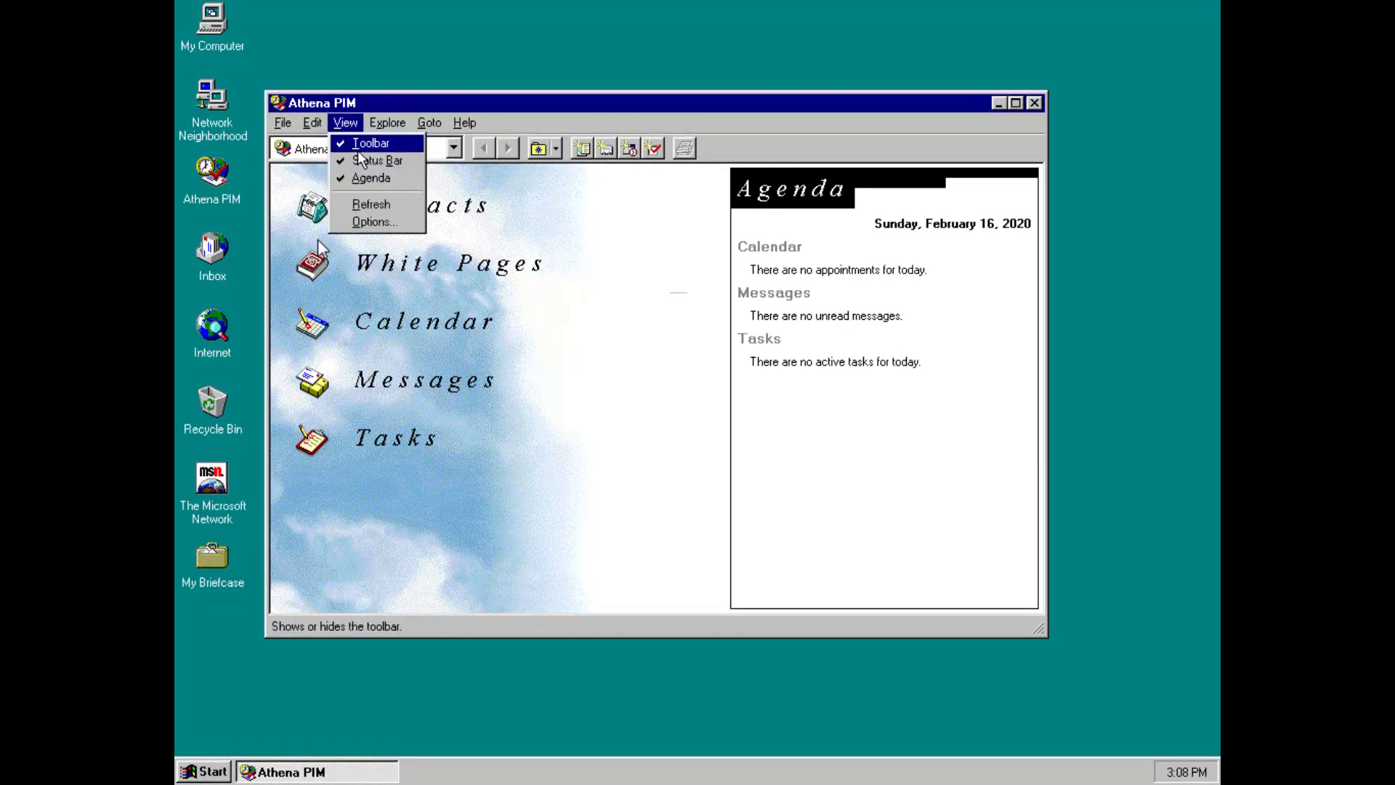
- In Options, View settings, turn on Single click activate for items
click(373, 221)
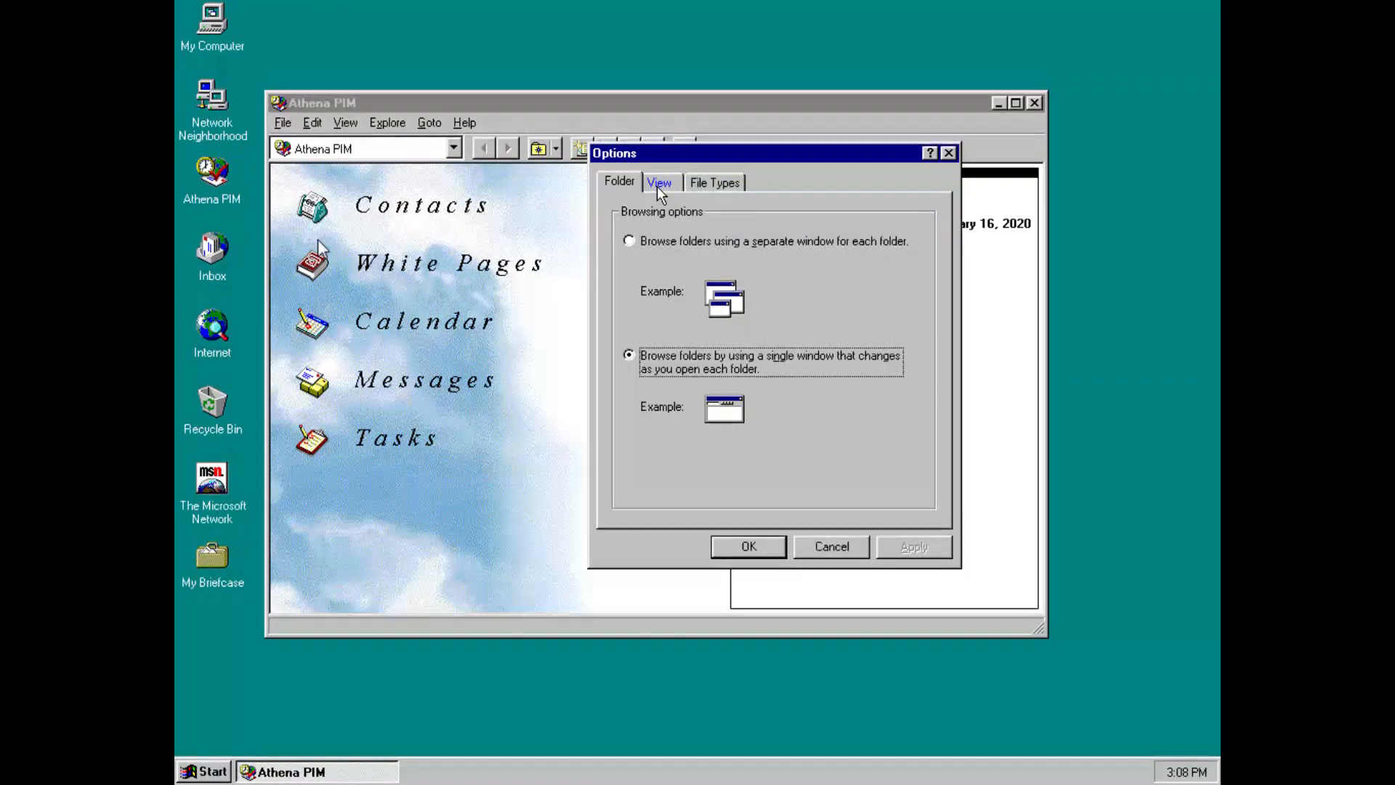
click(658, 181)
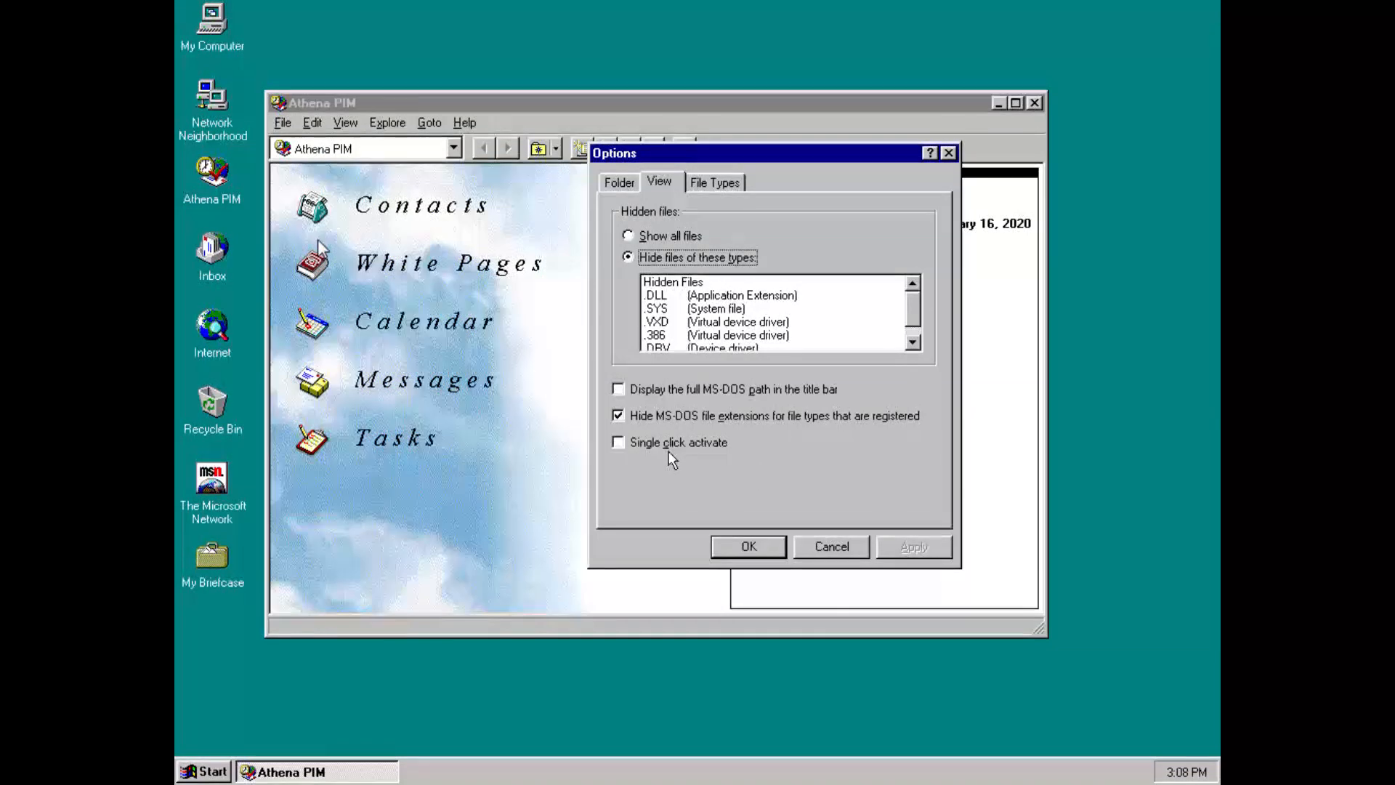
click(618, 442)
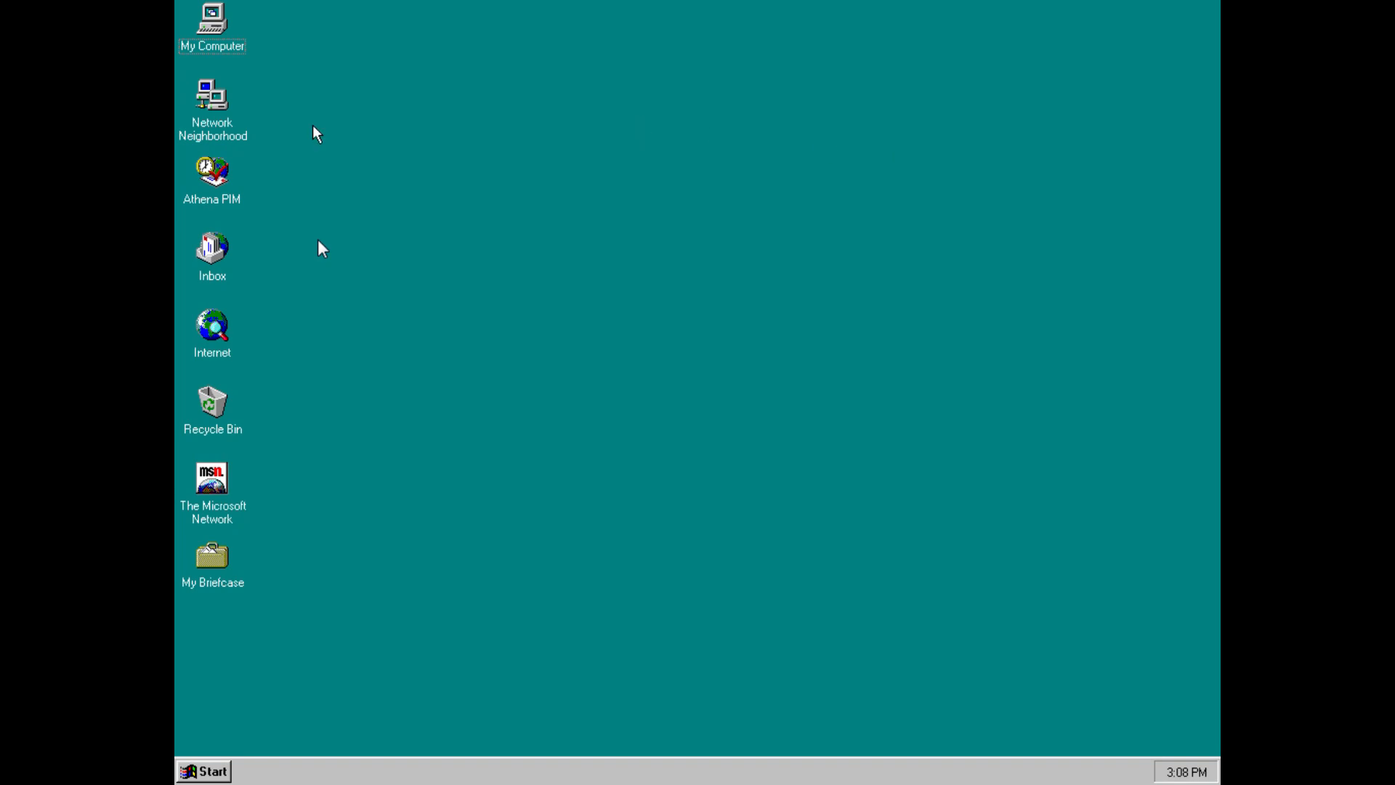
double_click(212, 96)
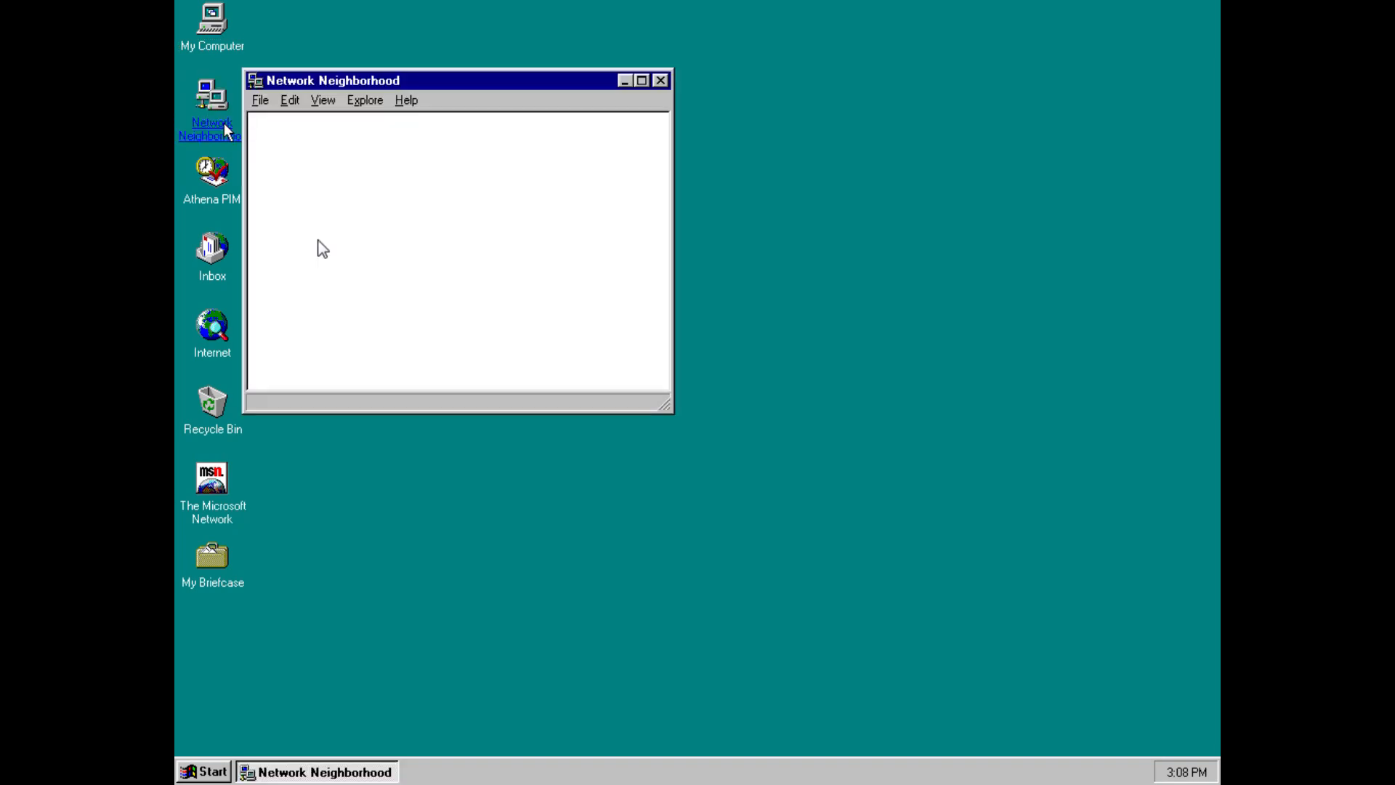
mouse_move(662, 80)
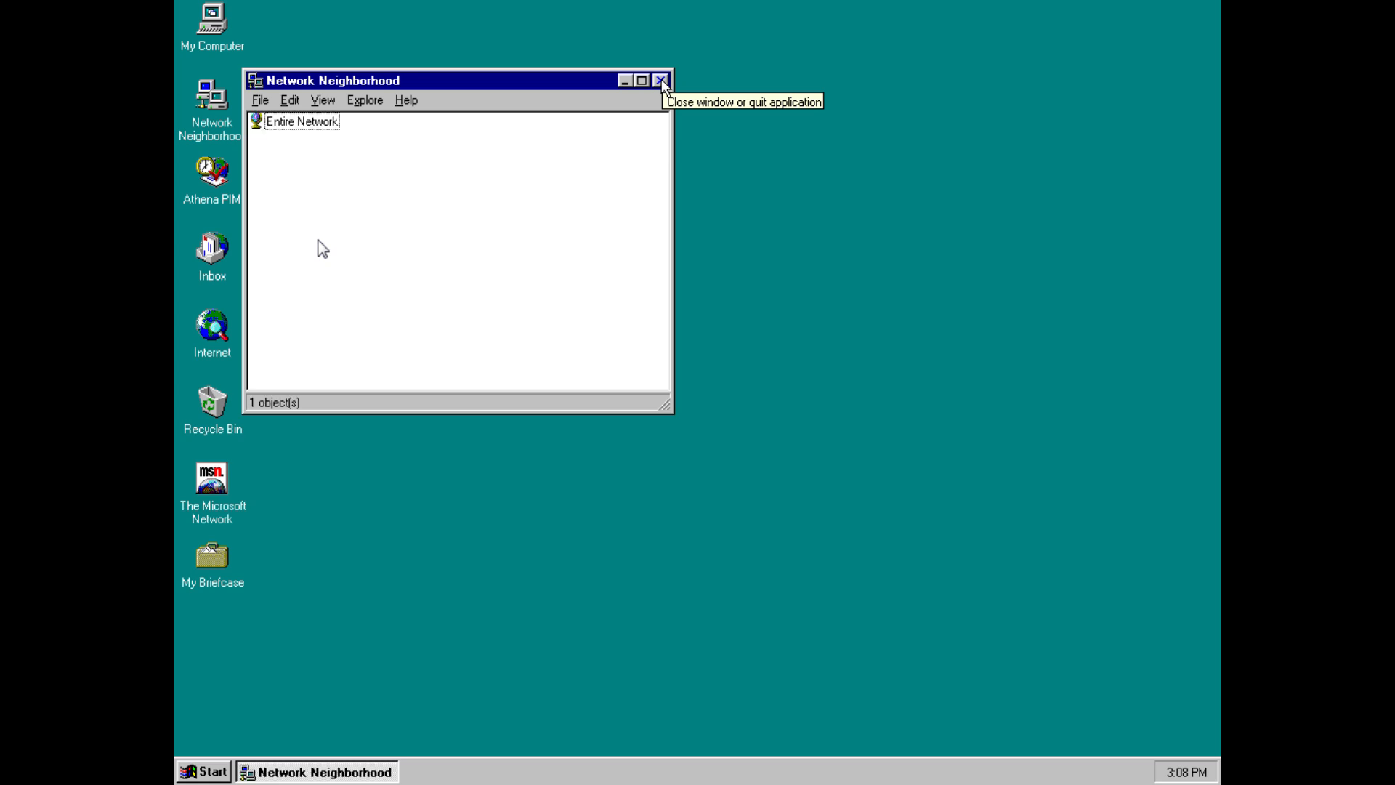
click(663, 79)
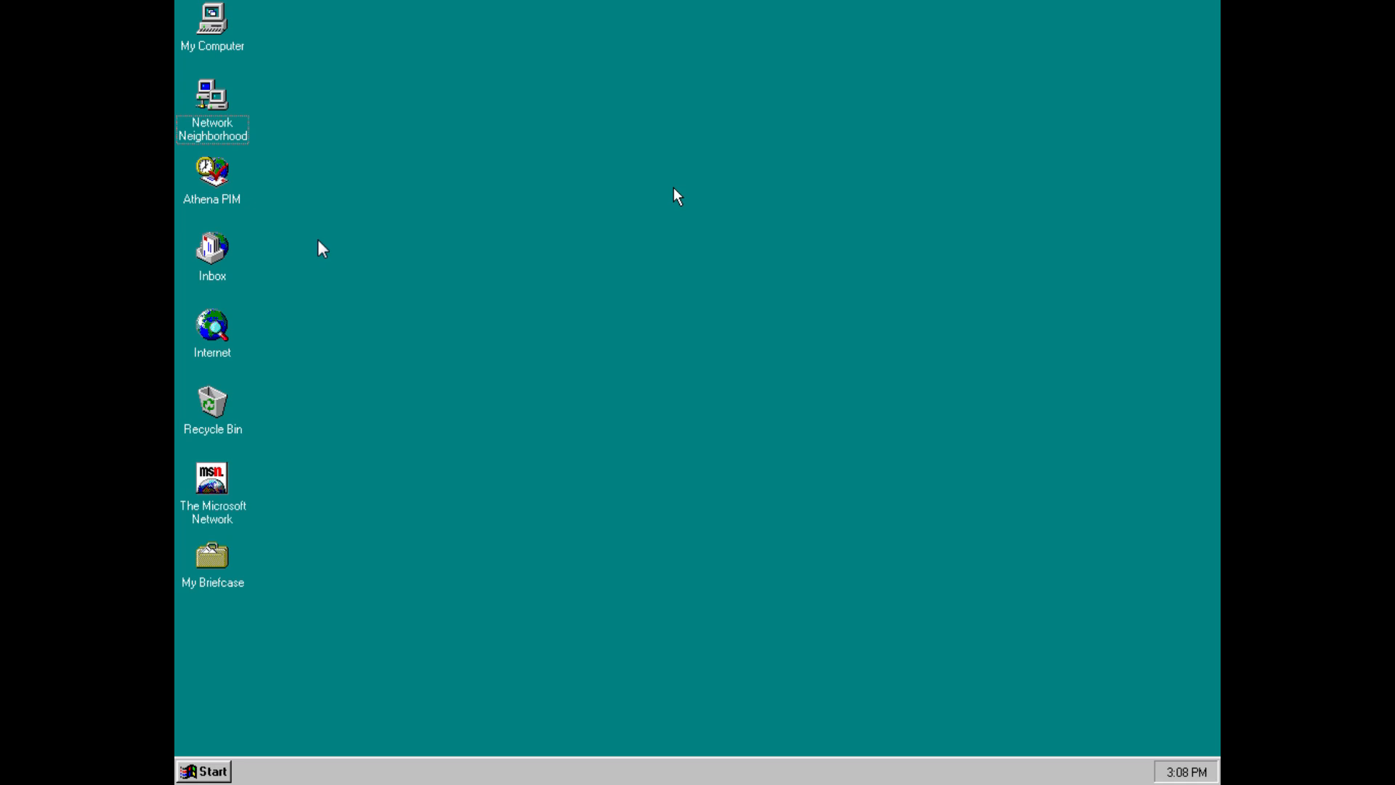
mouse_move(555, 183)
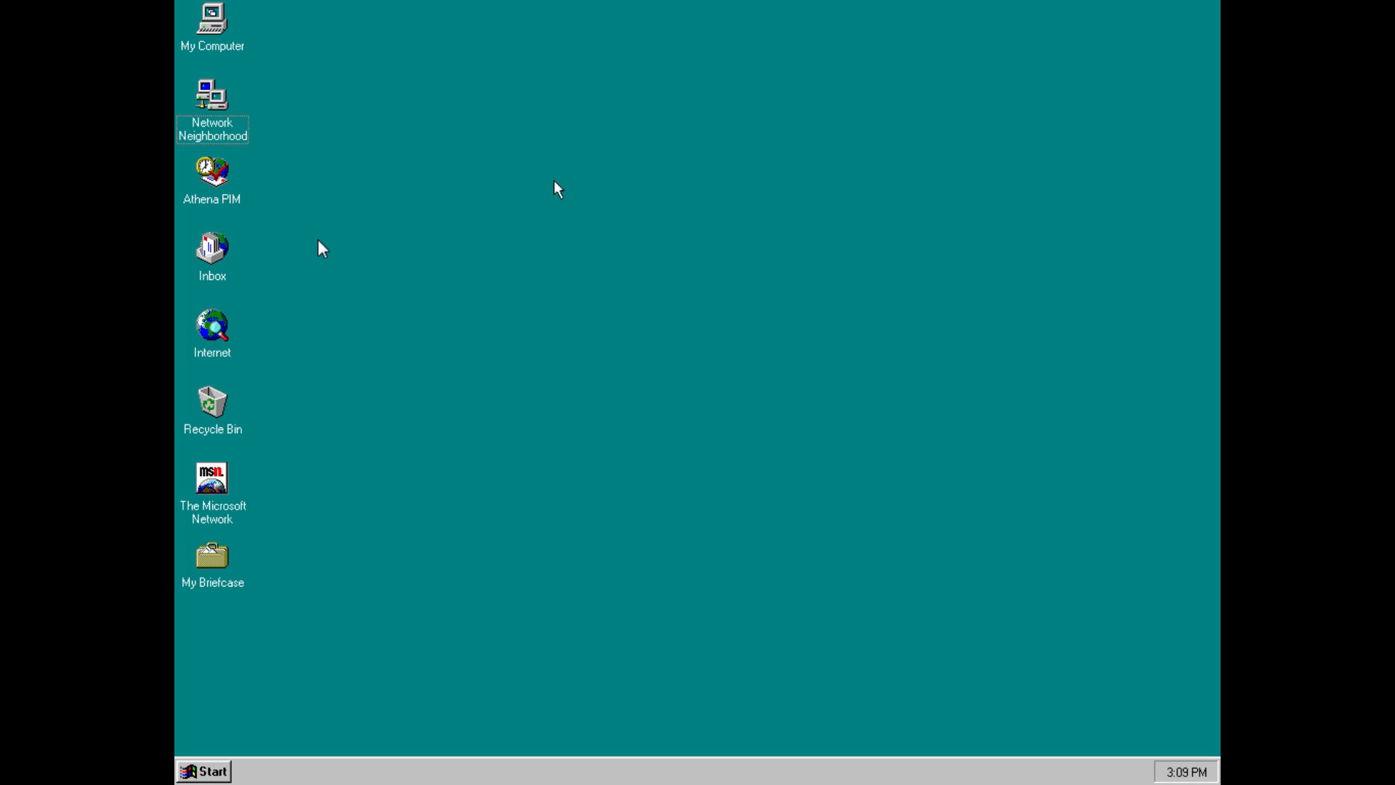
mouse_move(568, 205)
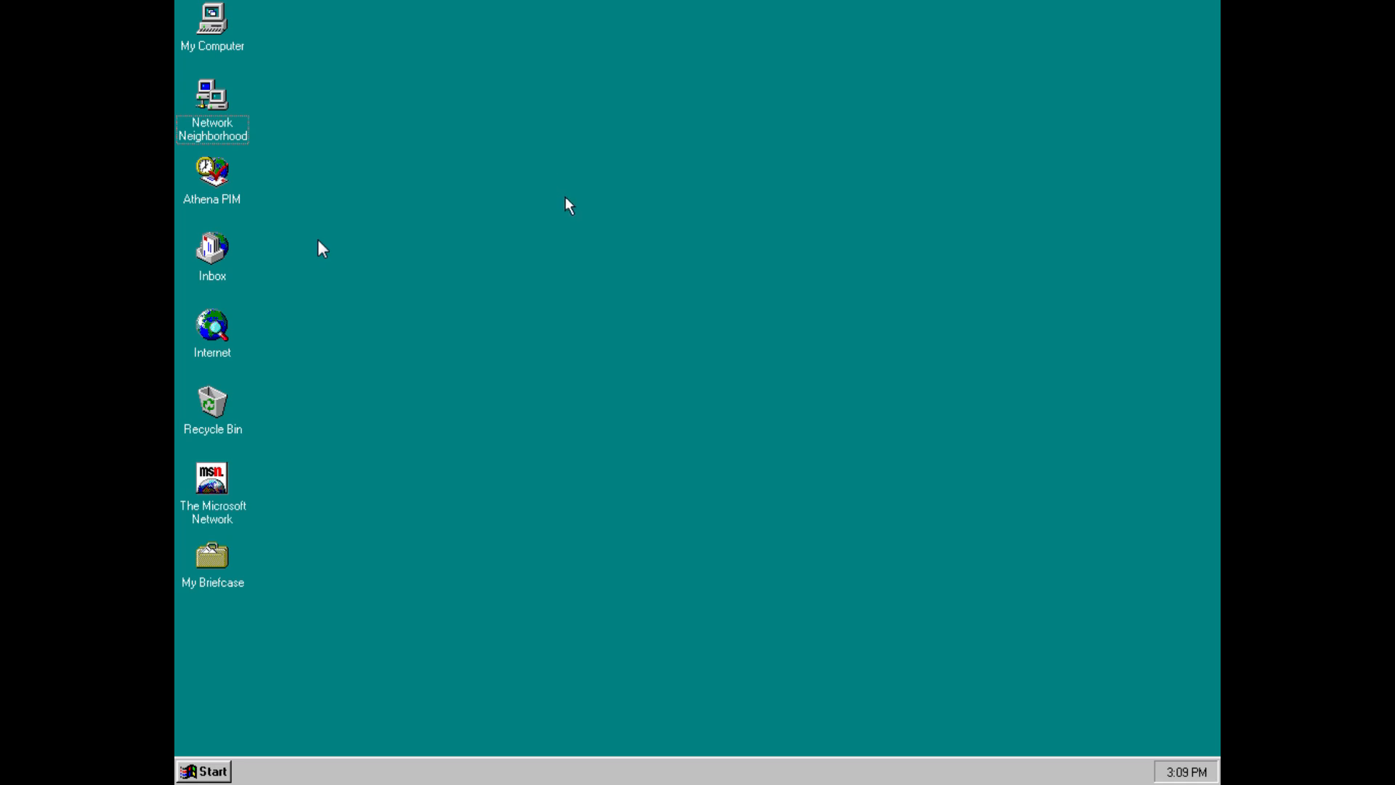
mouse_move(446, 194)
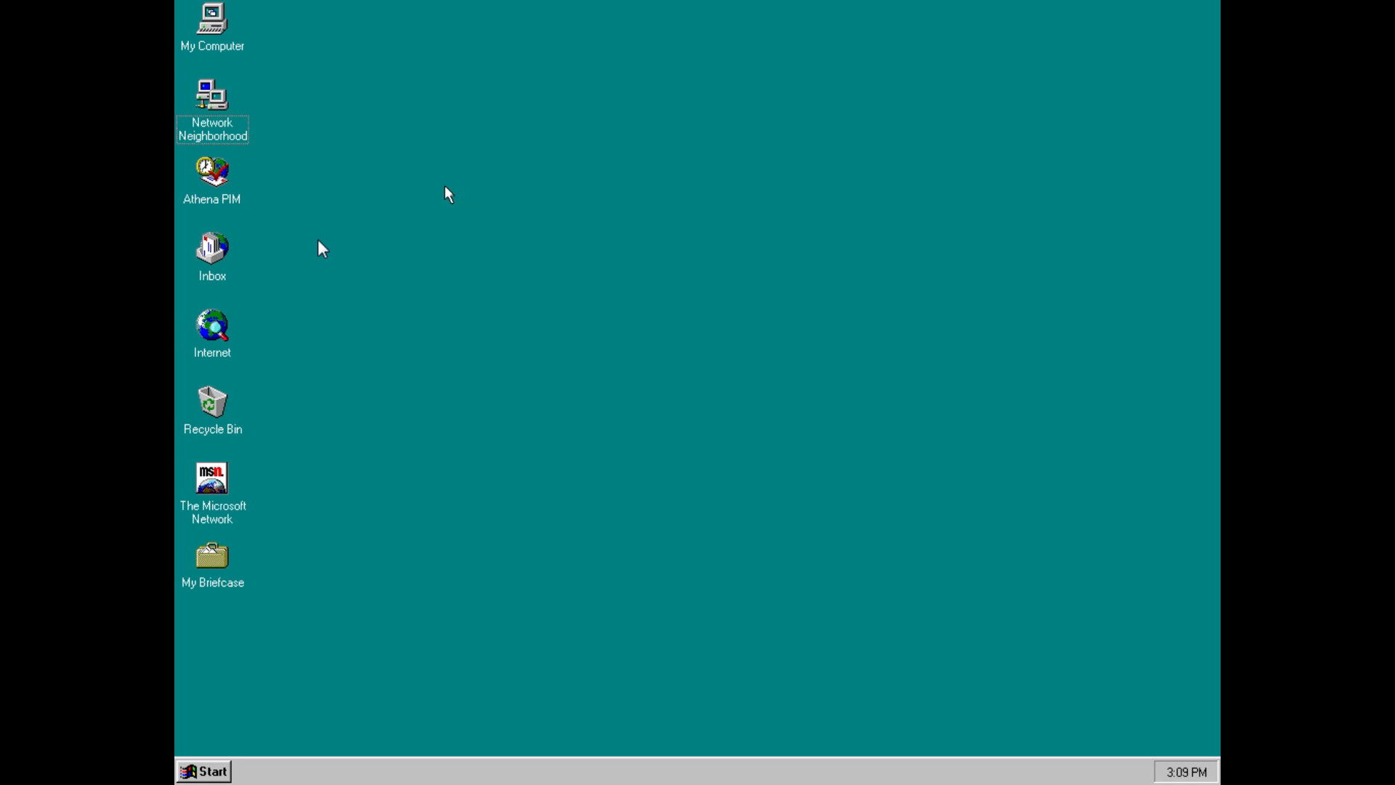
click(212, 173)
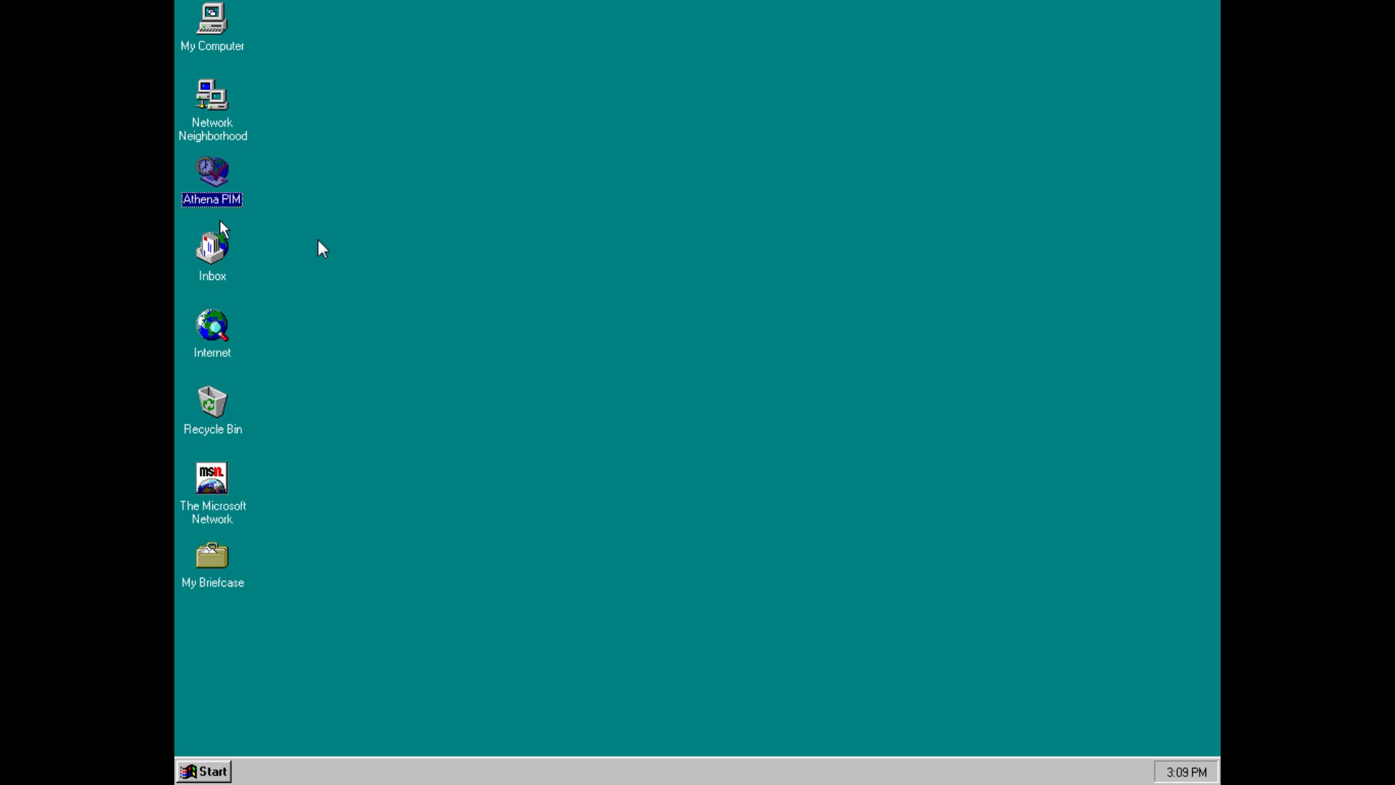
click(212, 247)
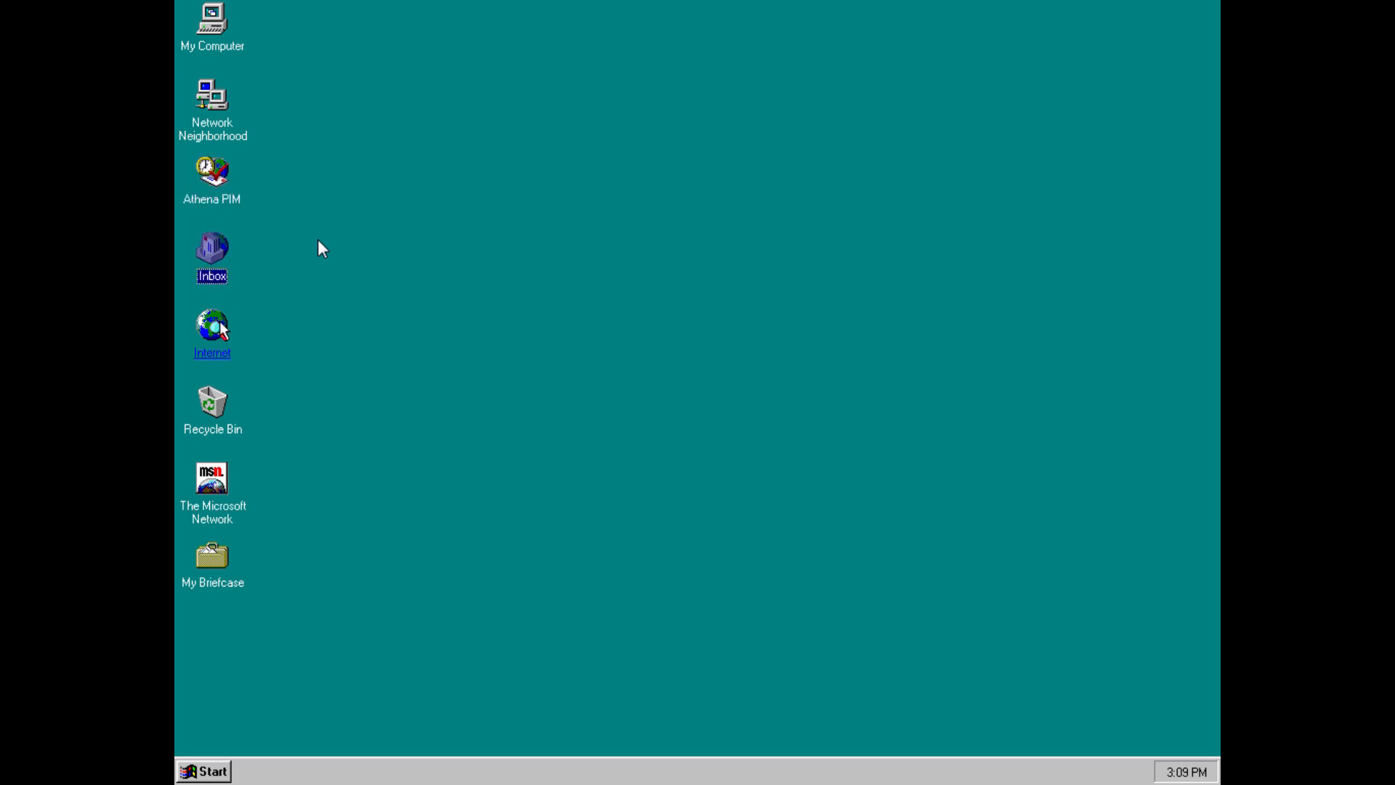
click(212, 405)
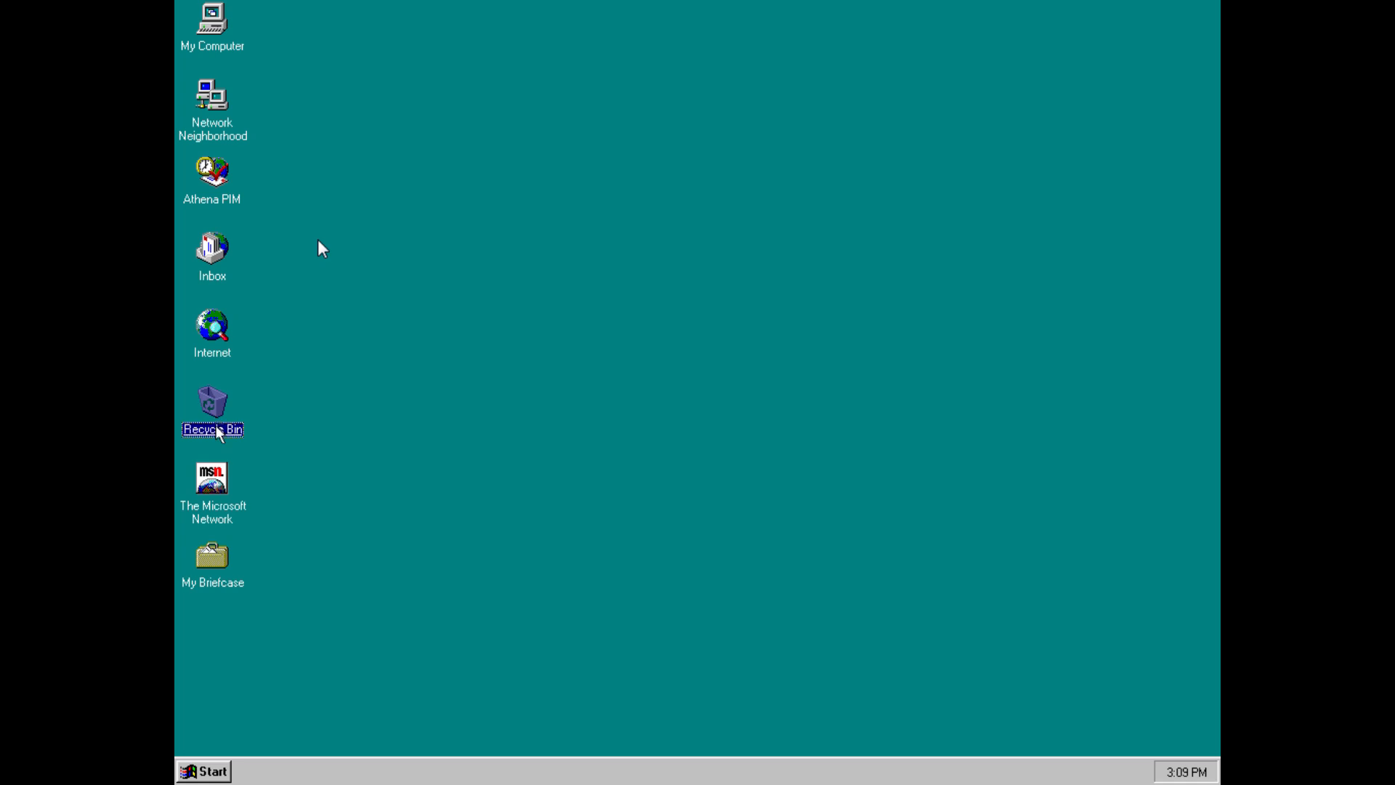
click(213, 561)
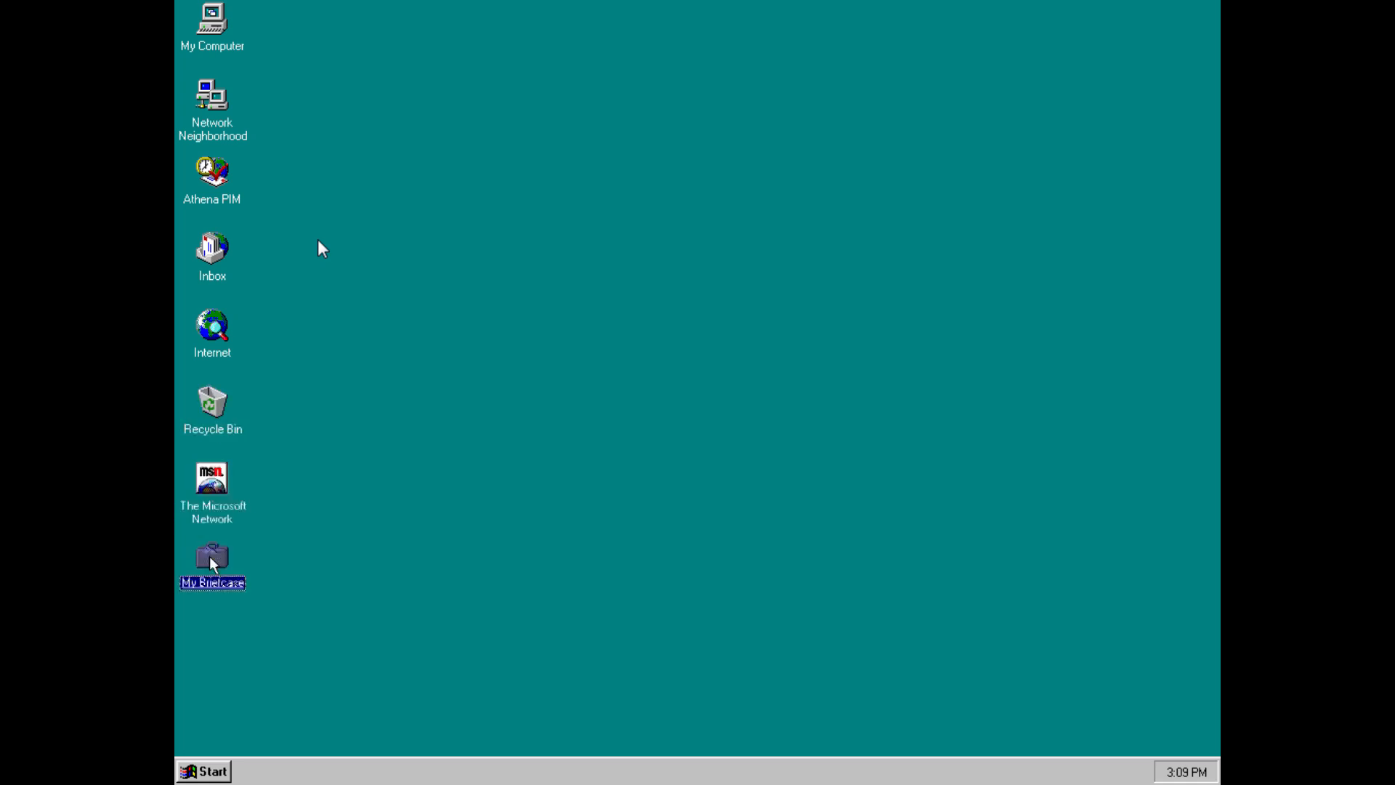
click(212, 480)
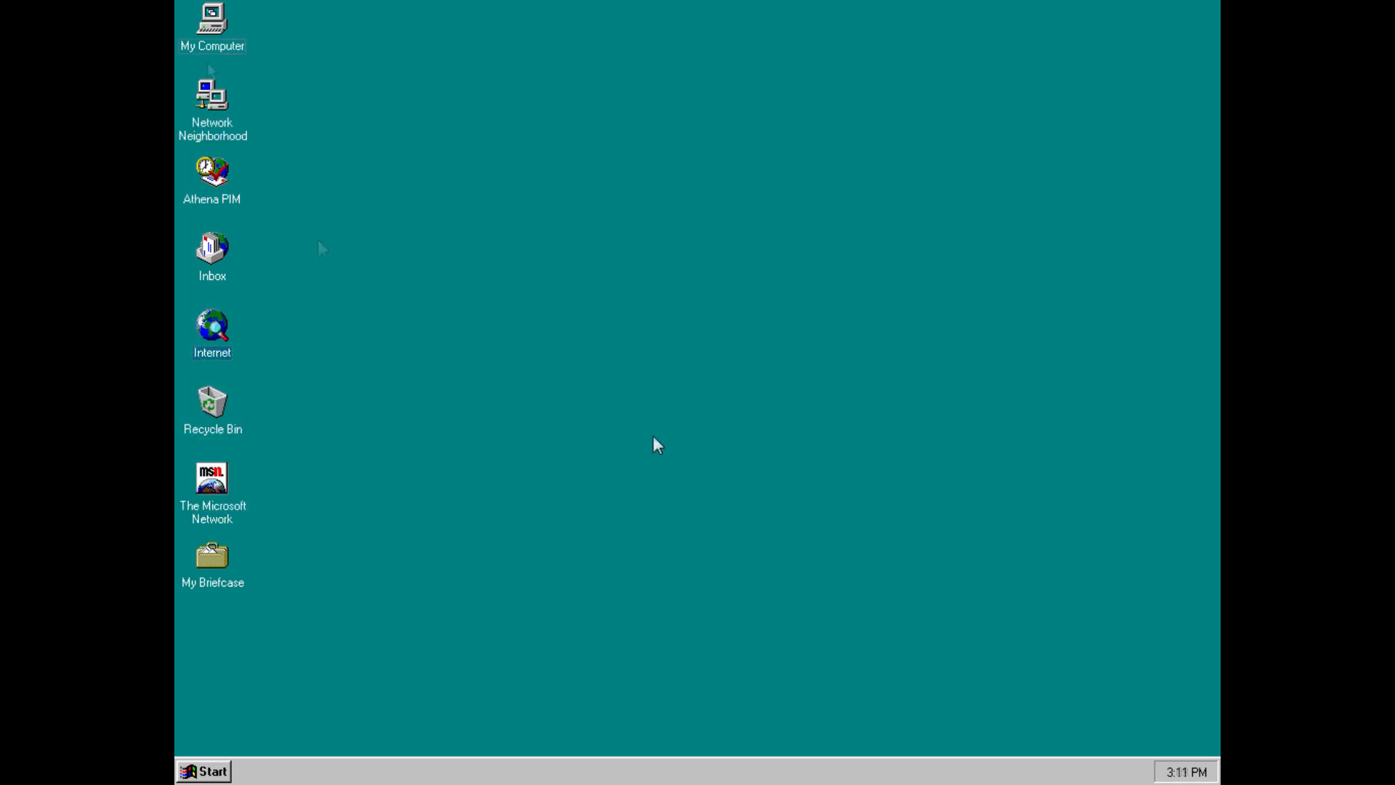
- Open the Start menu listing Programs, Documents, Settings, Find, Help, Run and Shut Down
click(212, 22)
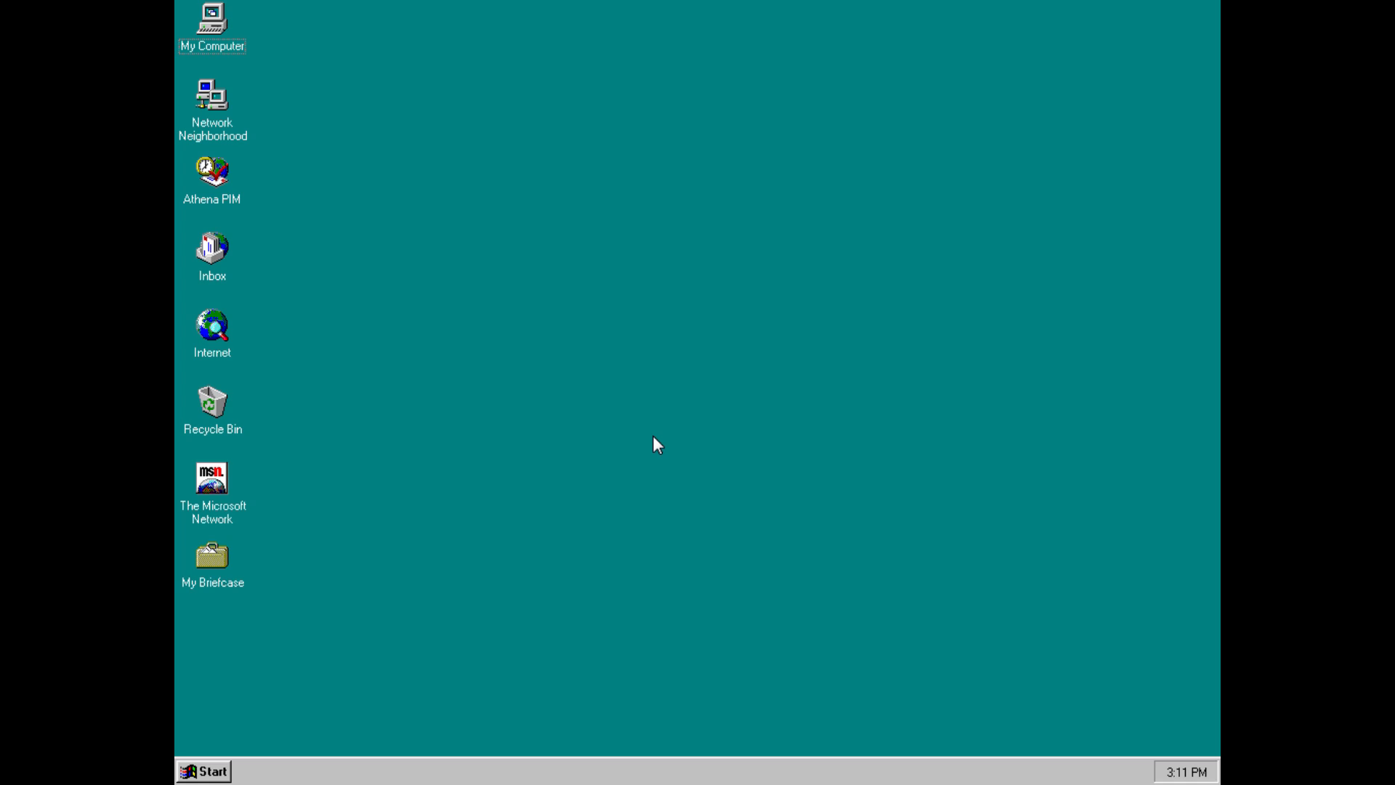
click(204, 770)
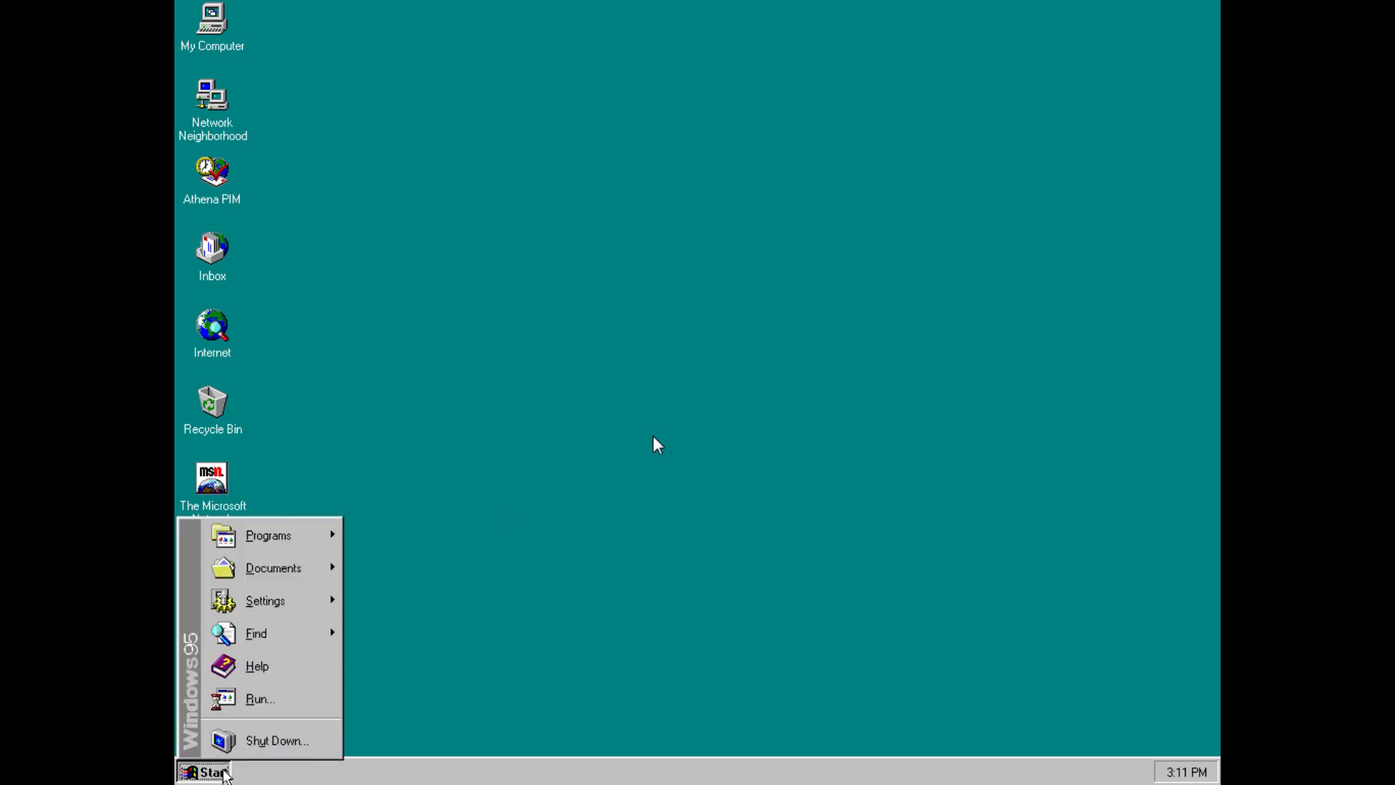